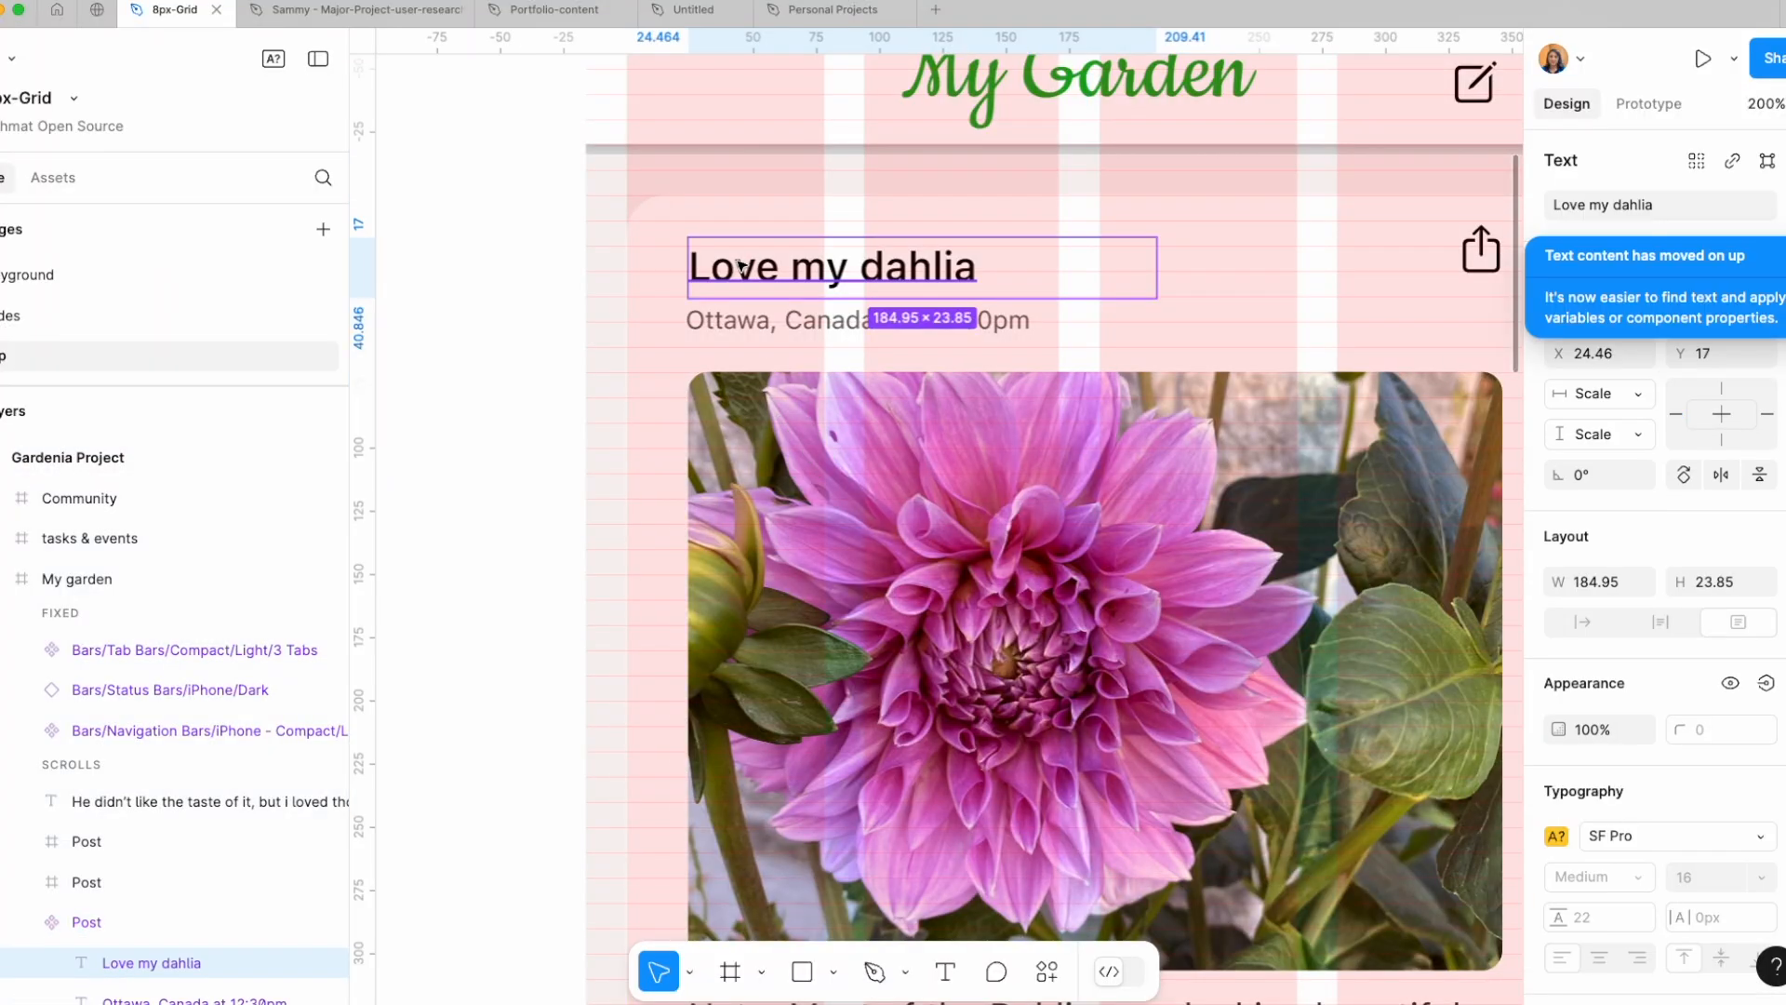
Select the Love my dahlia heading and browse the My Garden post.
{"action": "left_click", "coordinate": [86, 841]}
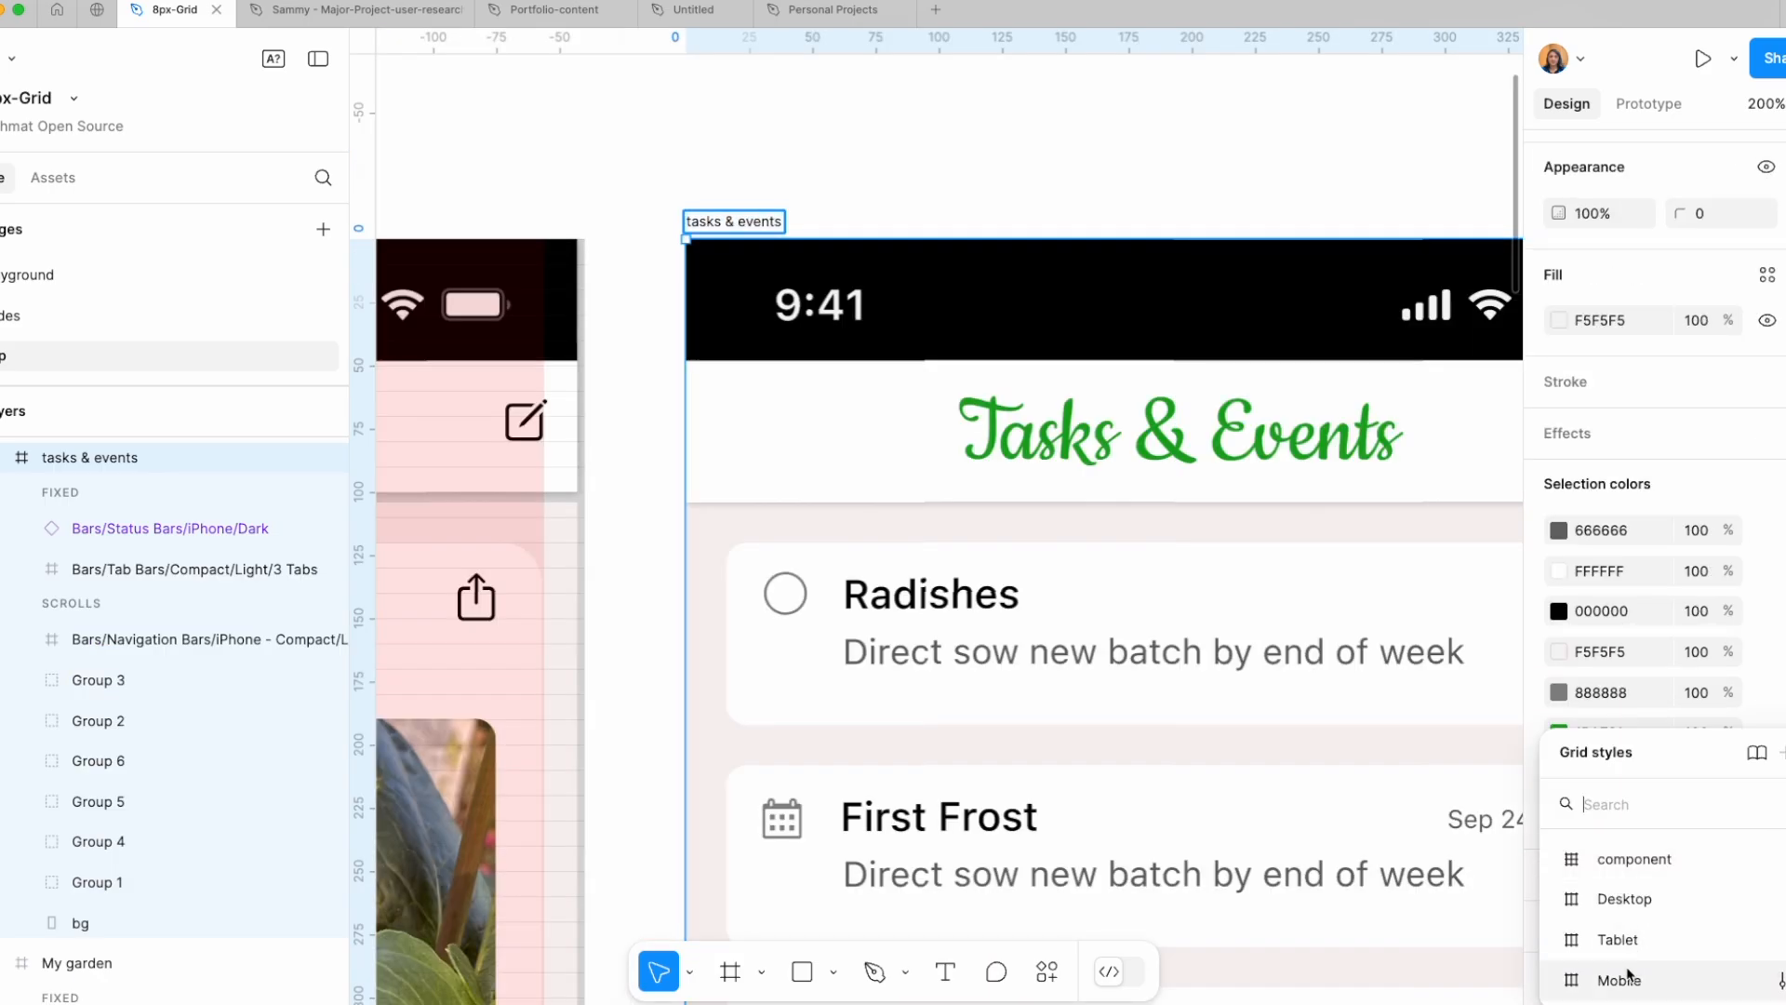
{"action": "left_click", "coordinate": [96, 720]}
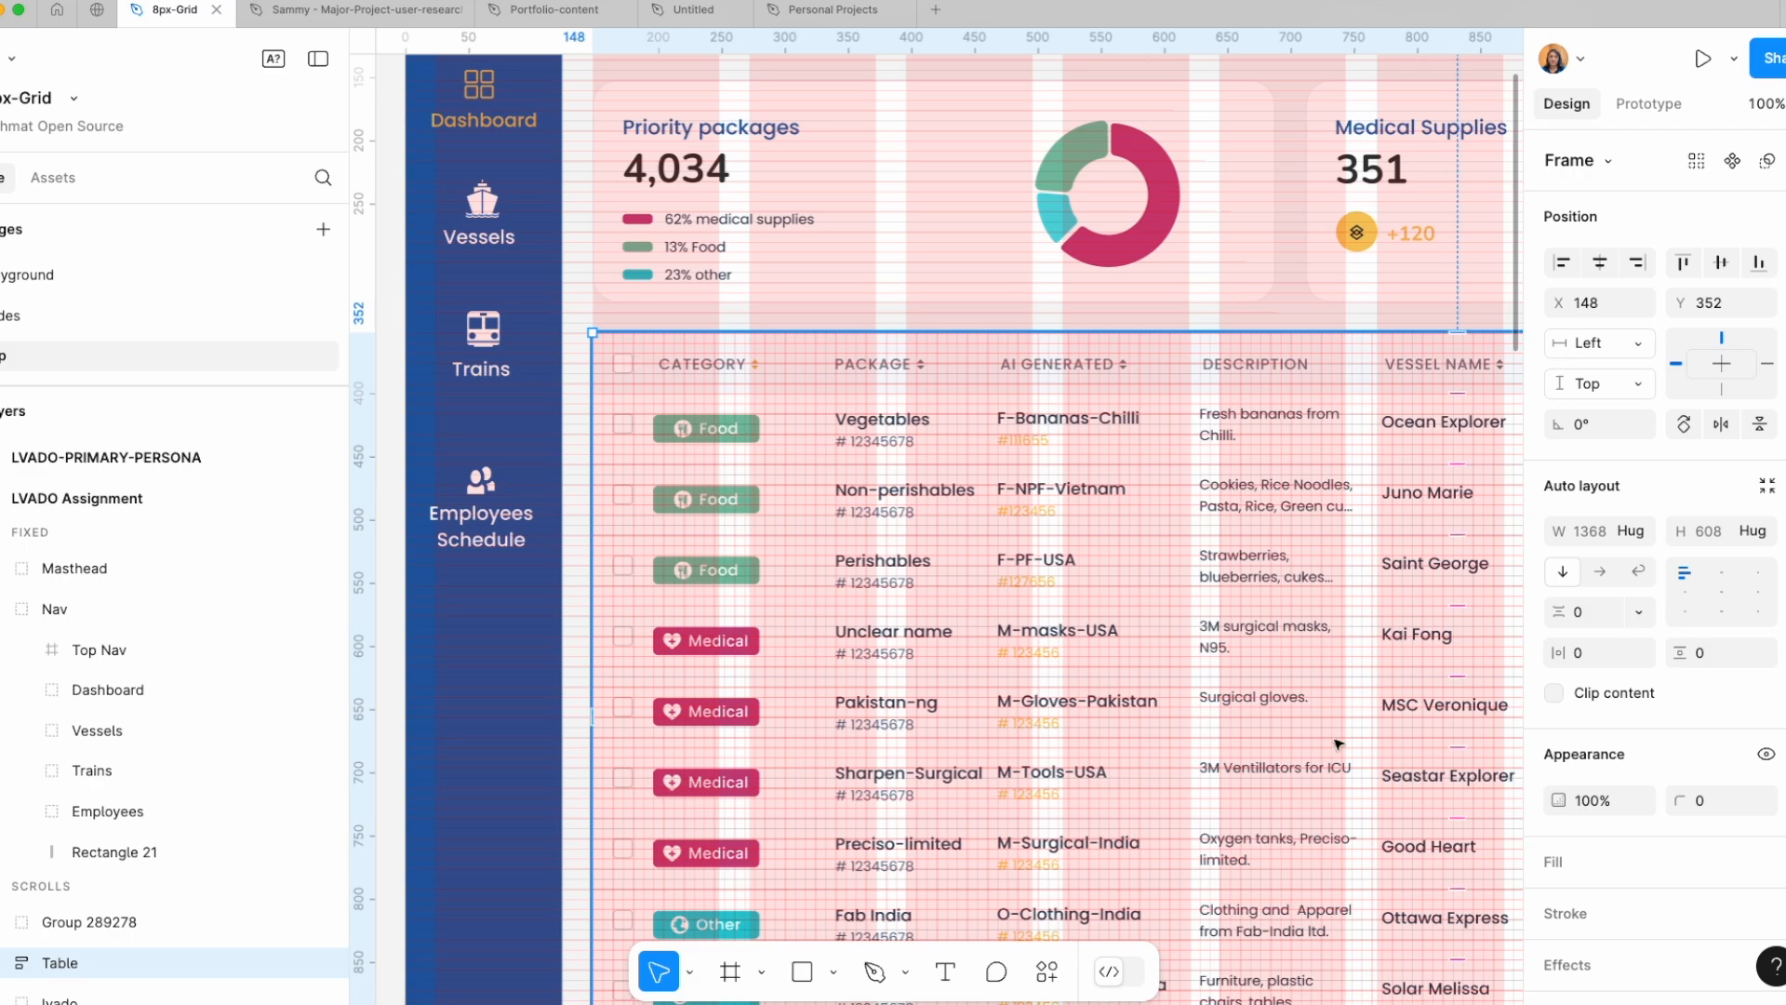
{"action": "scroll", "scroll_direction": "down", "scroll_amount": 3}
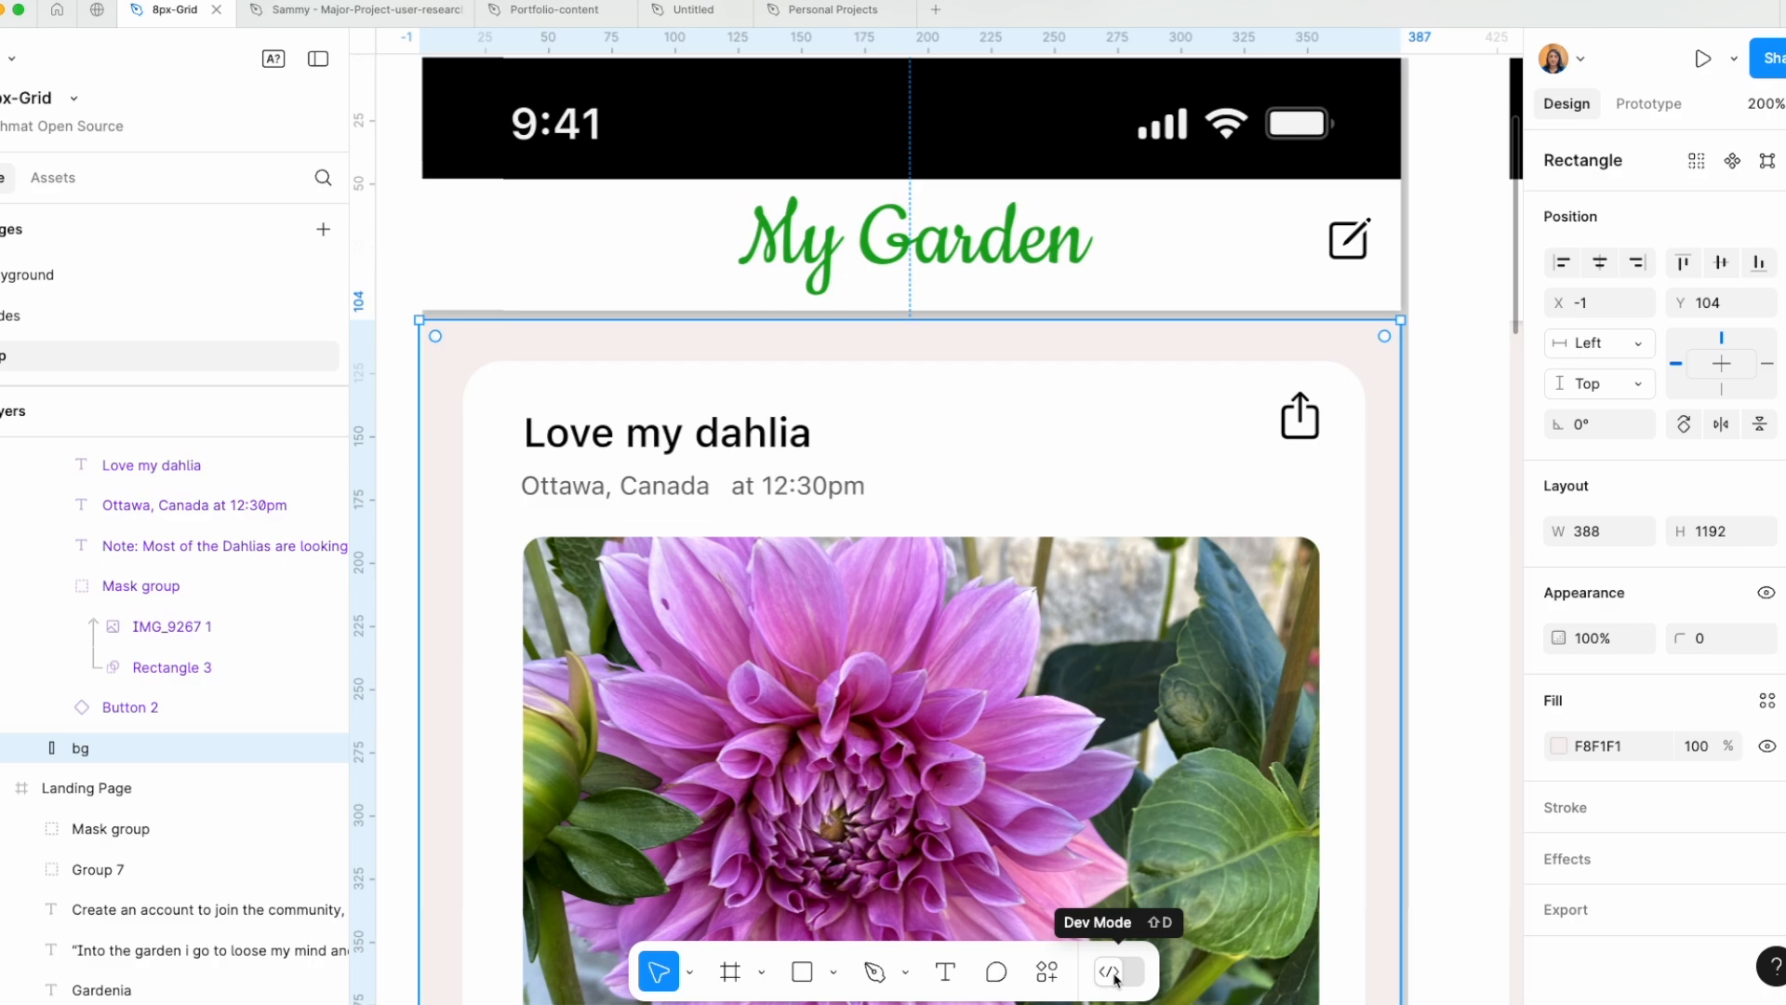
{"action": "left_click", "coordinate": [1111, 970]}
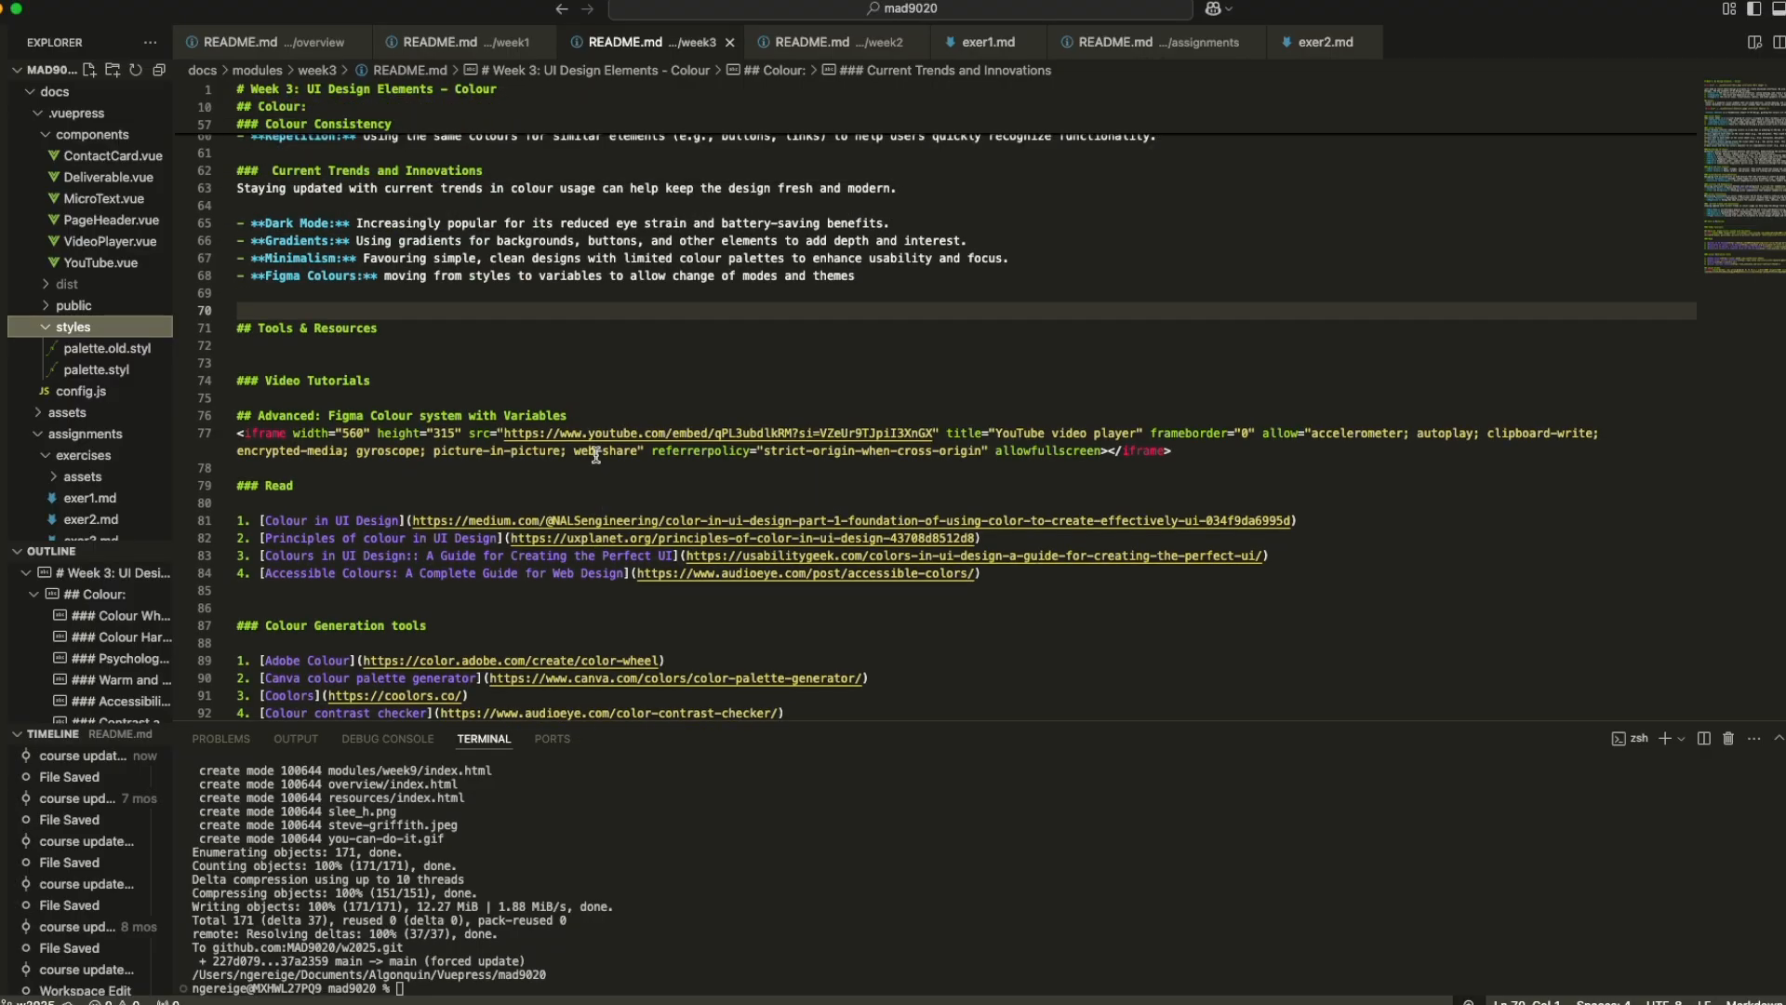
{"action": "left_click", "coordinate": [465, 42]}
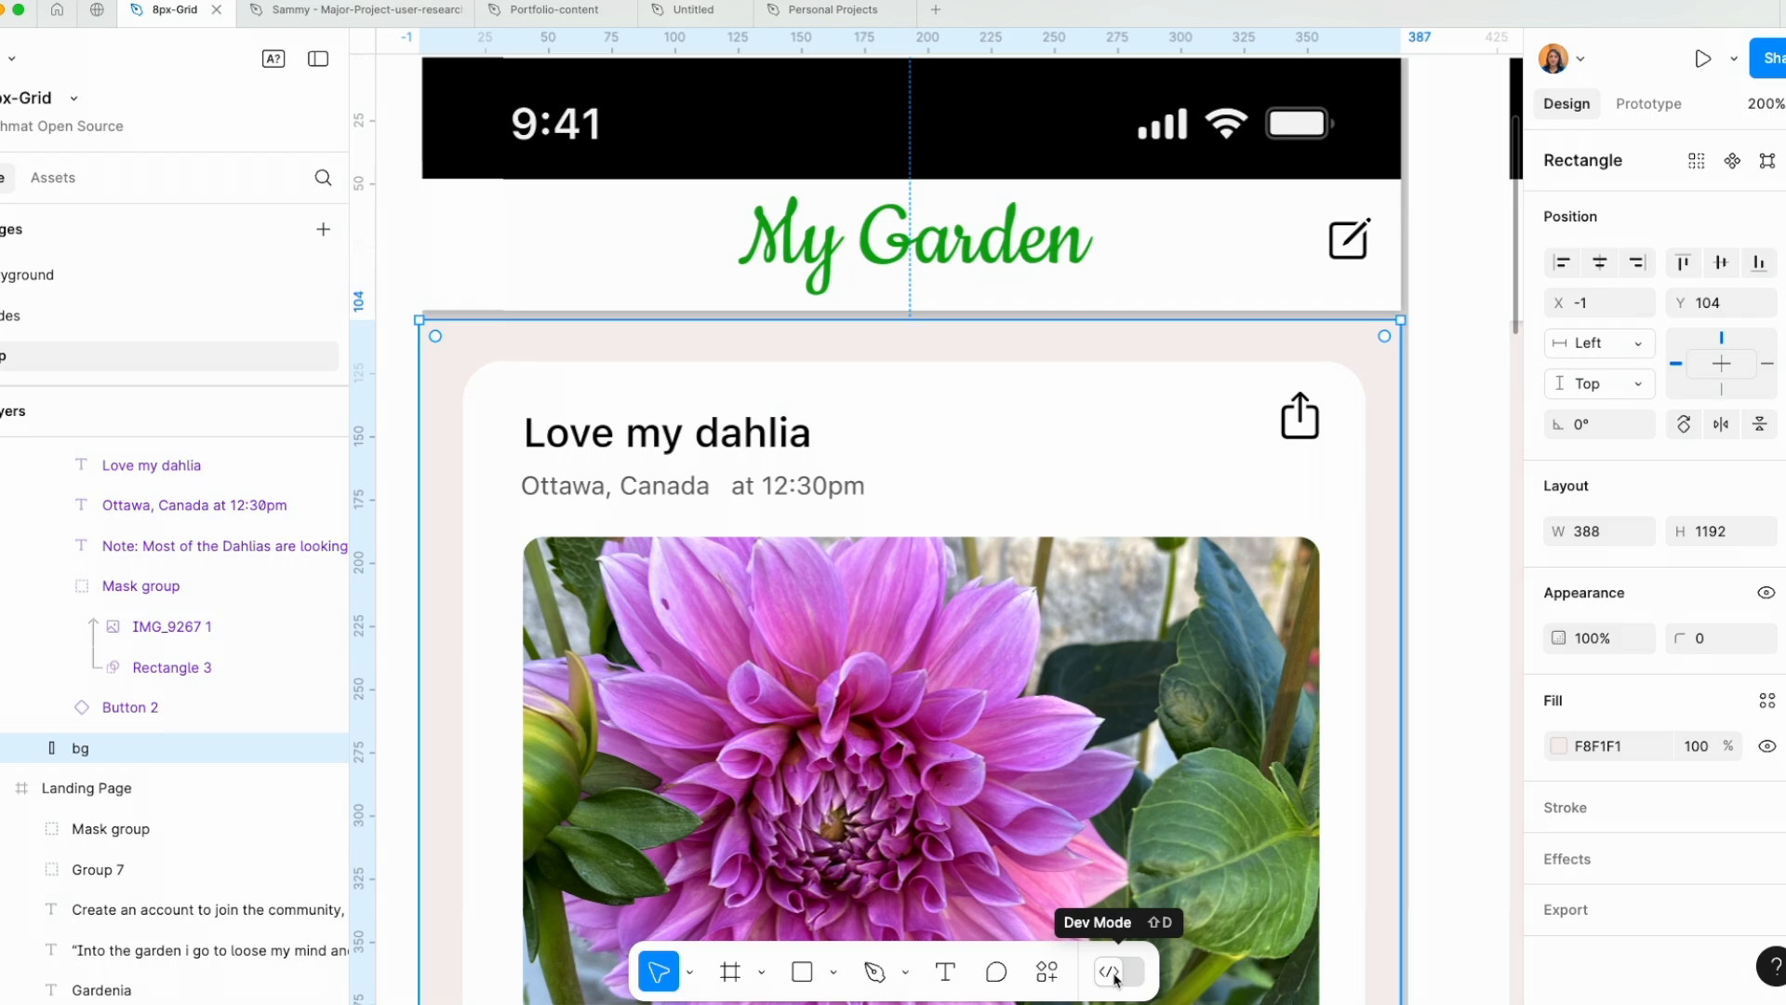
Turn on Dev Mode and inspect spacing around the post and the Love my dahlia heading.
{"action": "left_click", "coordinate": [1110, 971]}
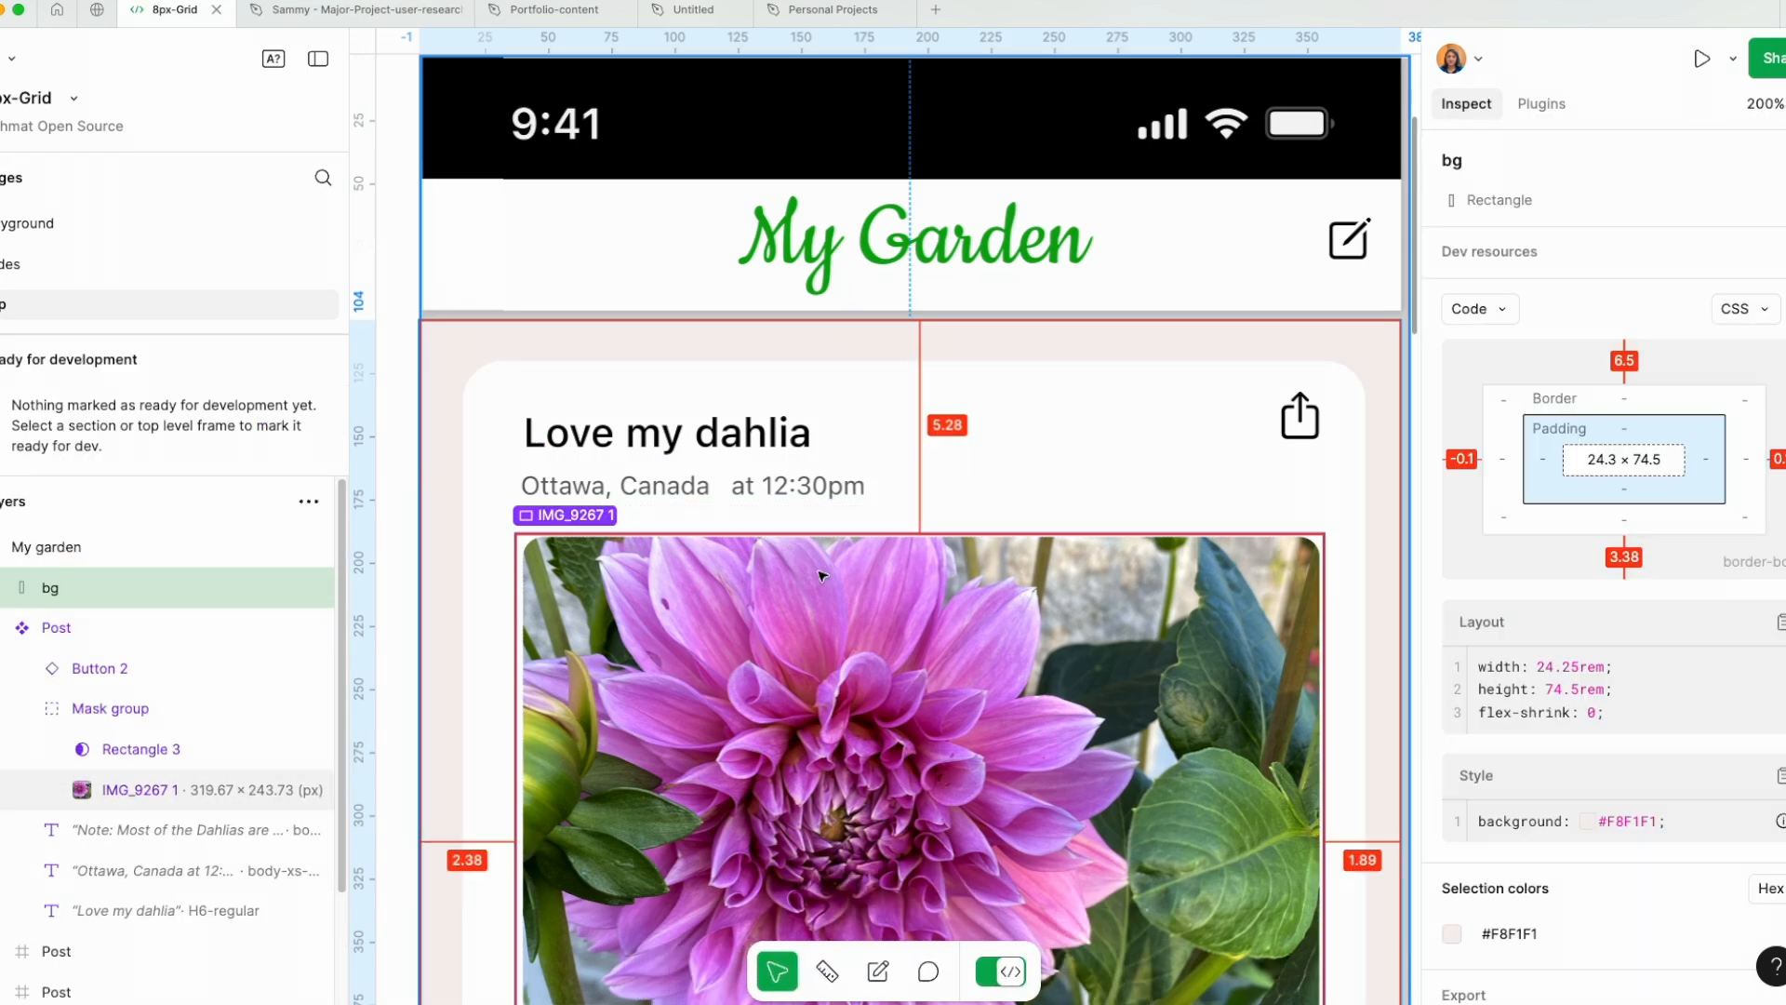
{"action": "left_click", "coordinate": [672, 432]}
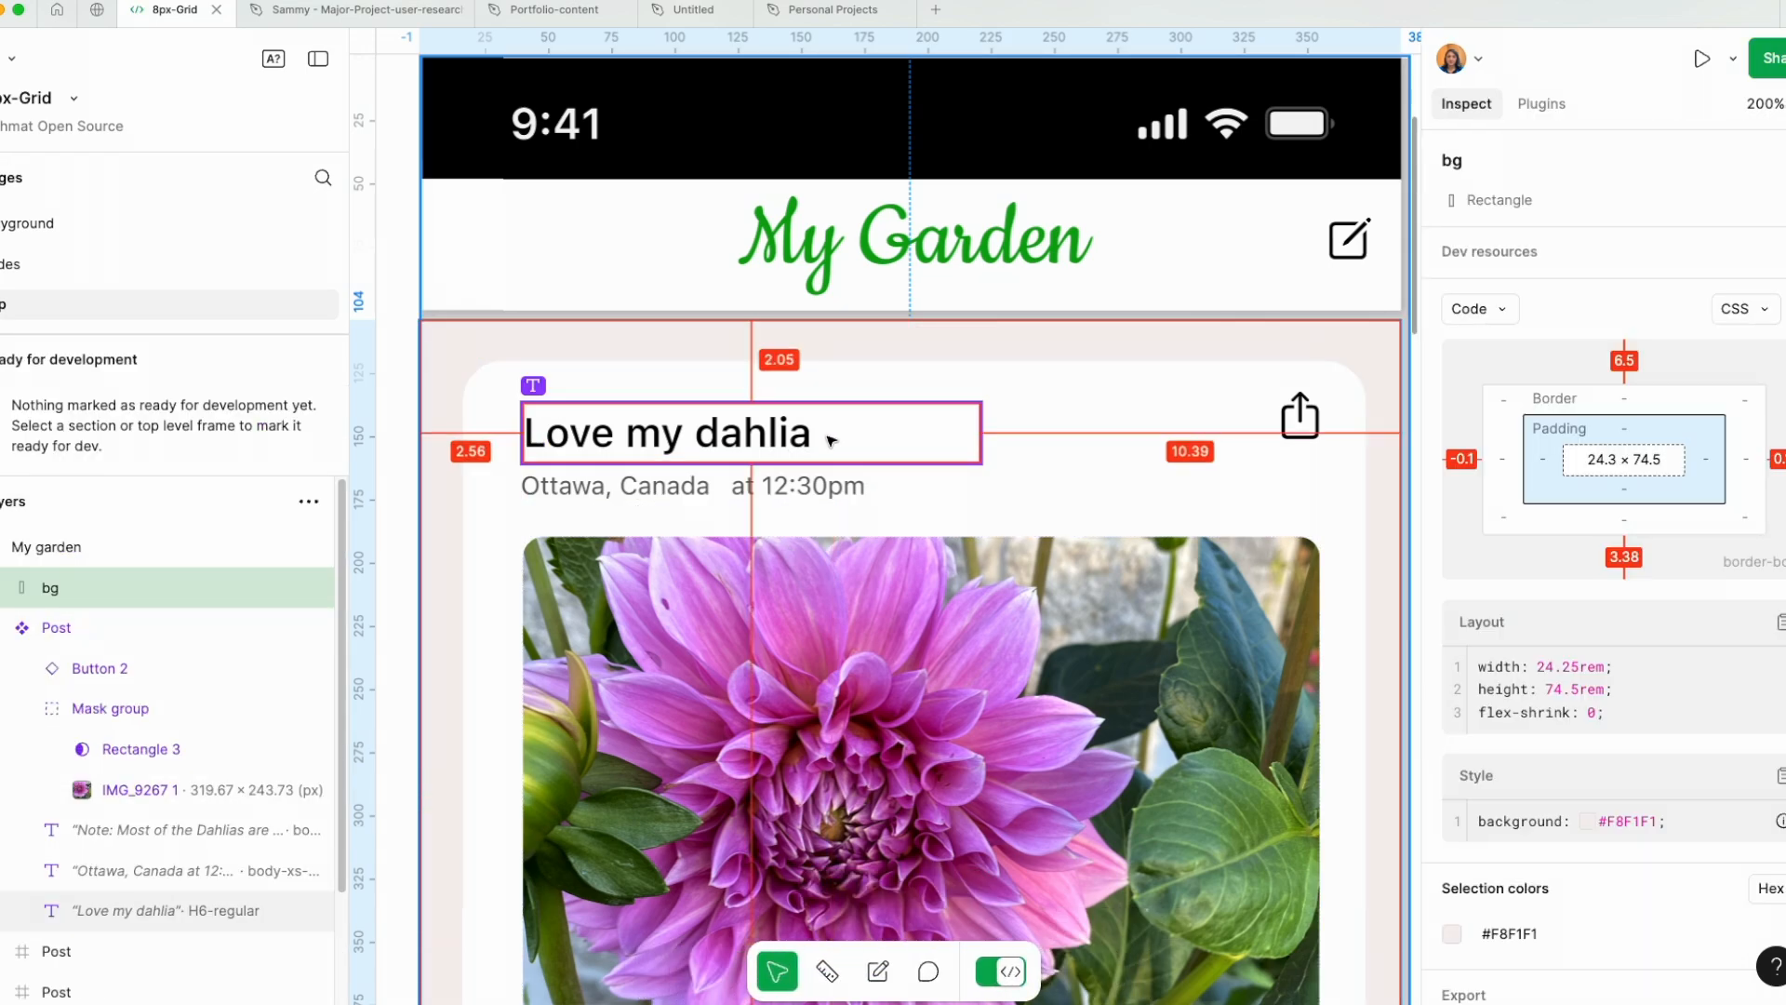
{"action": "left_click", "coordinate": [943, 350]}
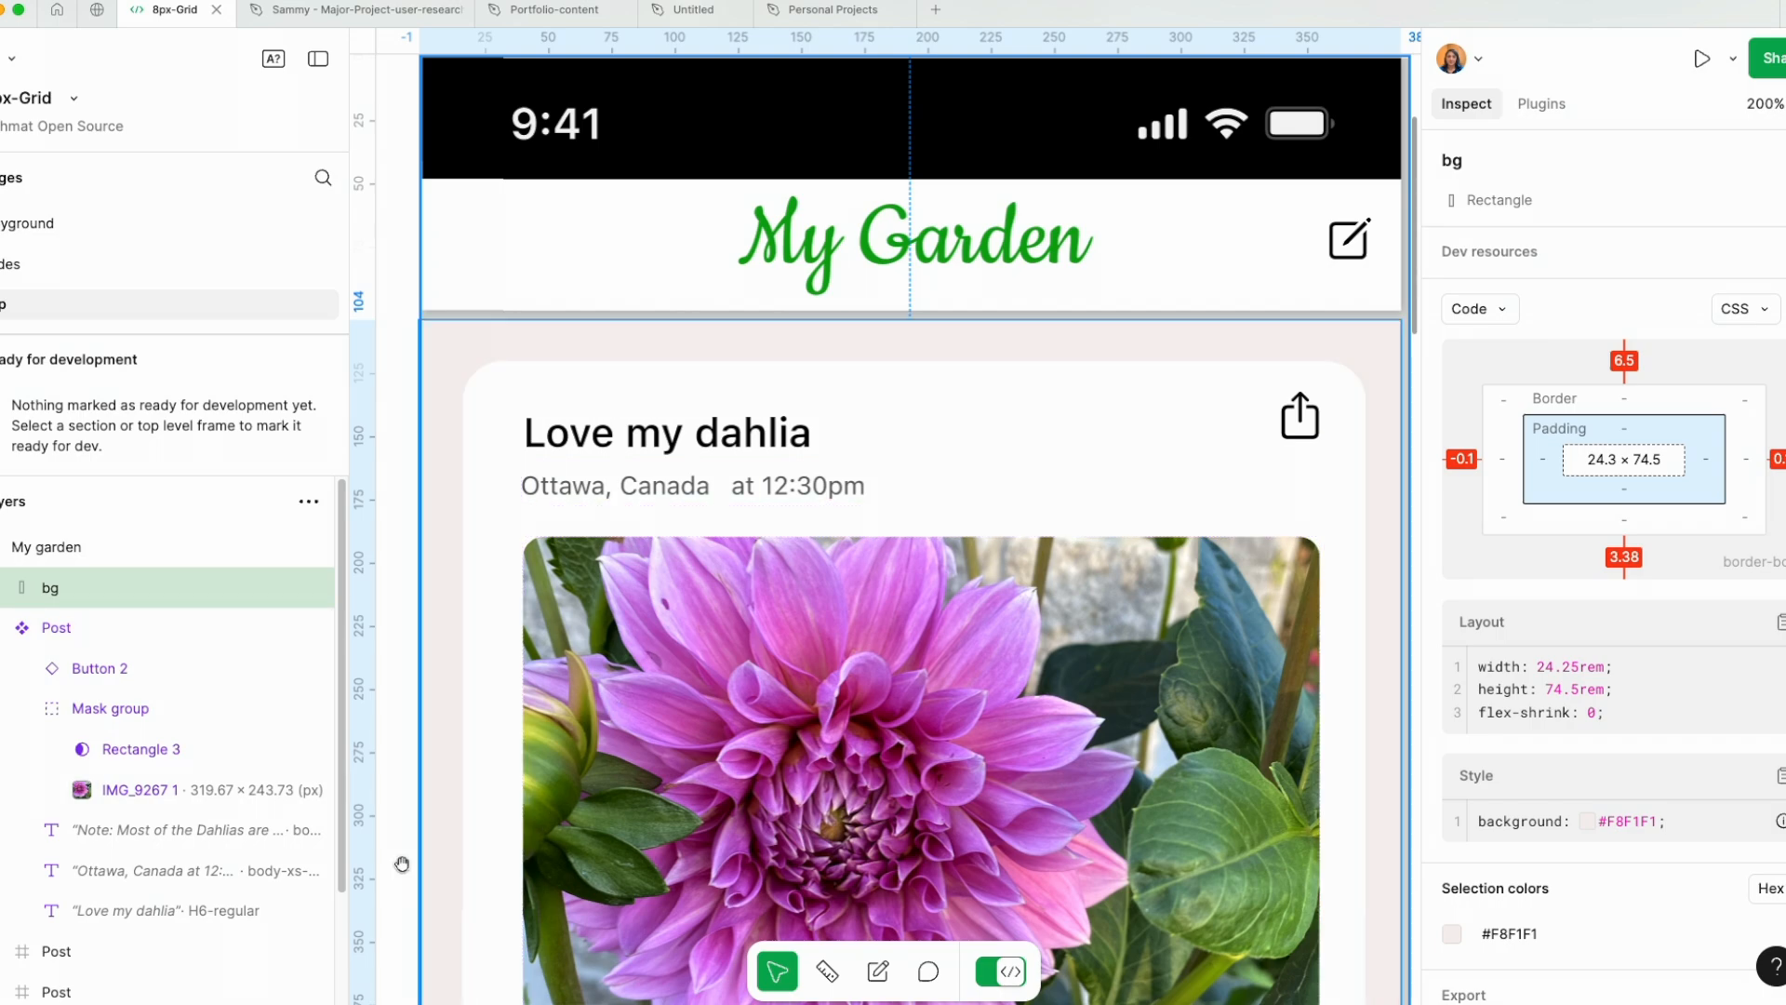
{"action": "left_click", "coordinate": [55, 626]}
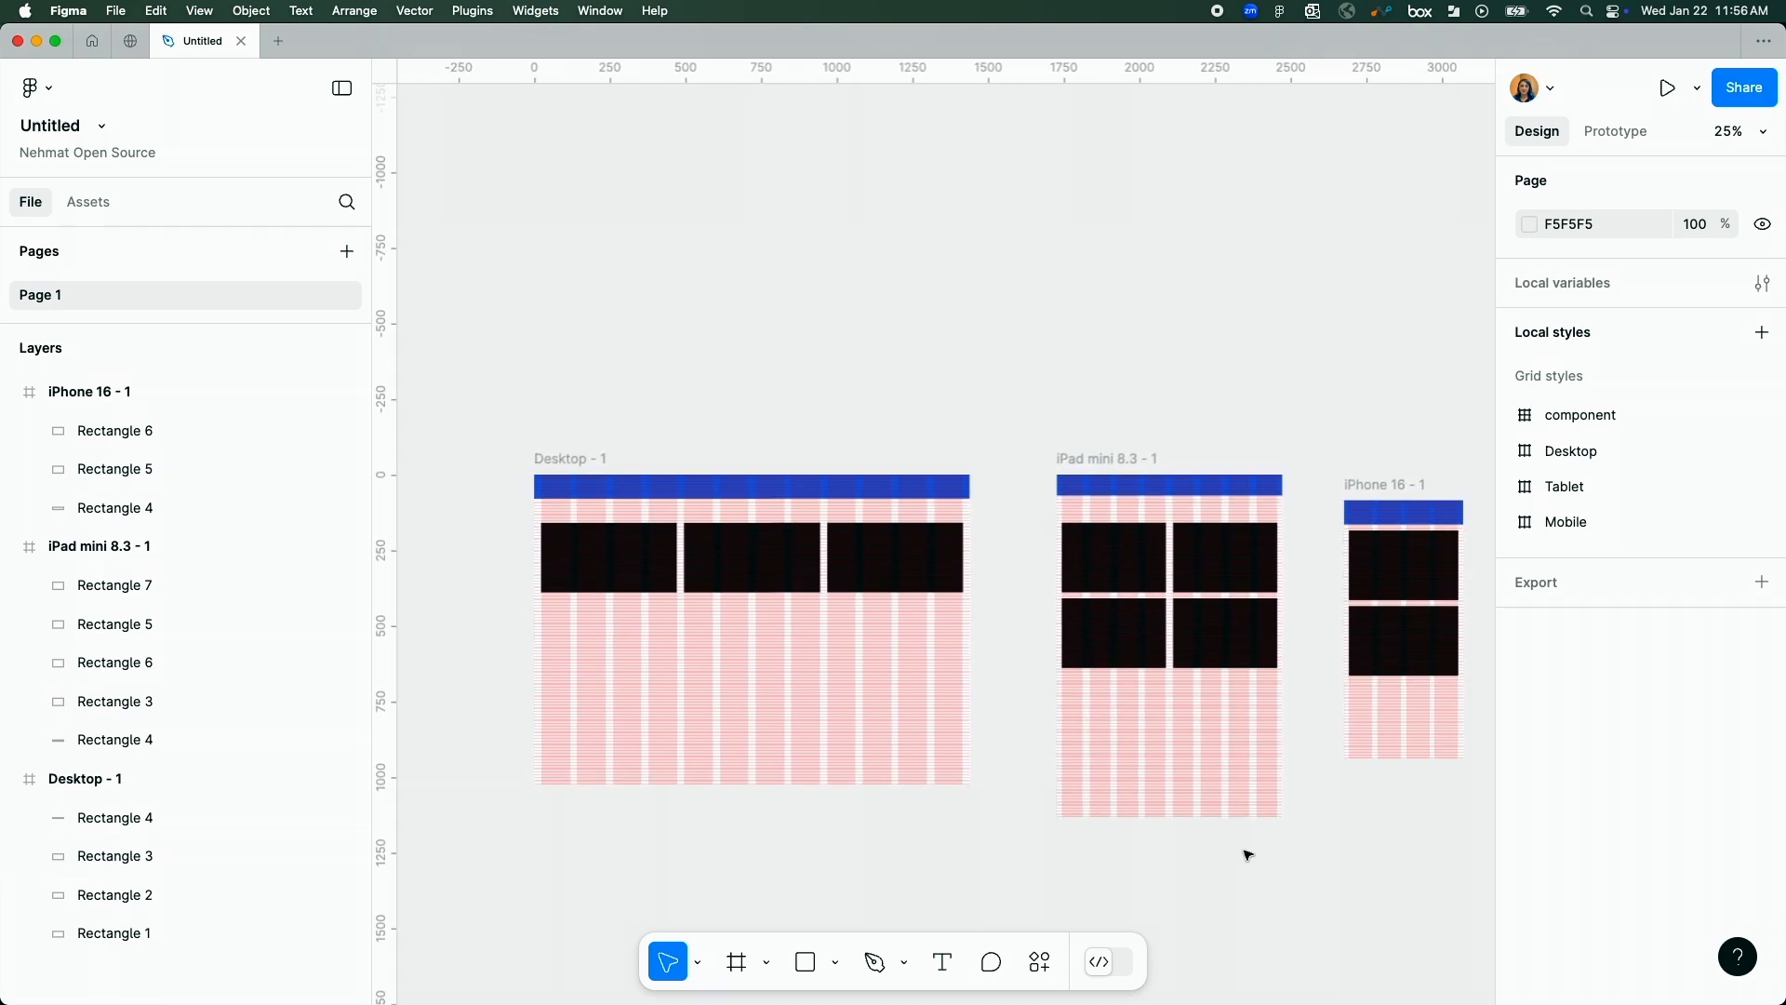
{"action": "mouse_move", "coordinate": [1083, 910]}
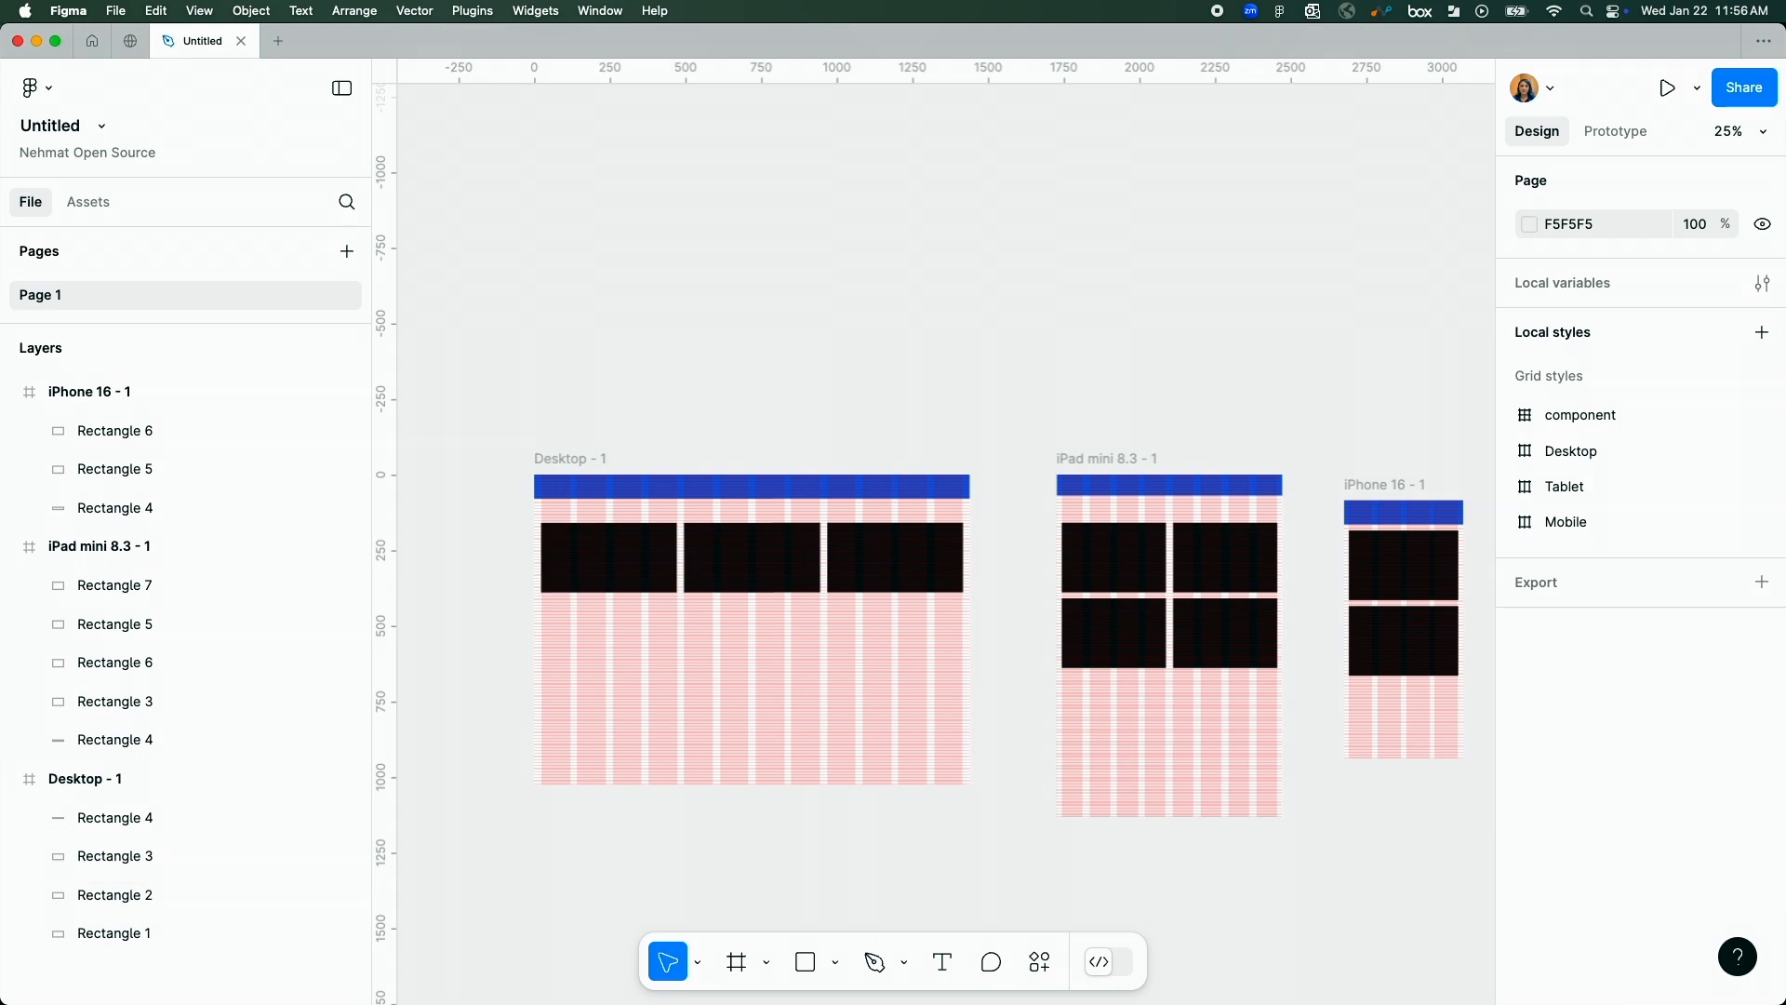
Add a 1440×1024 Desktop frame from the frame presets.
{"action": "left_click", "coordinate": [736, 960]}
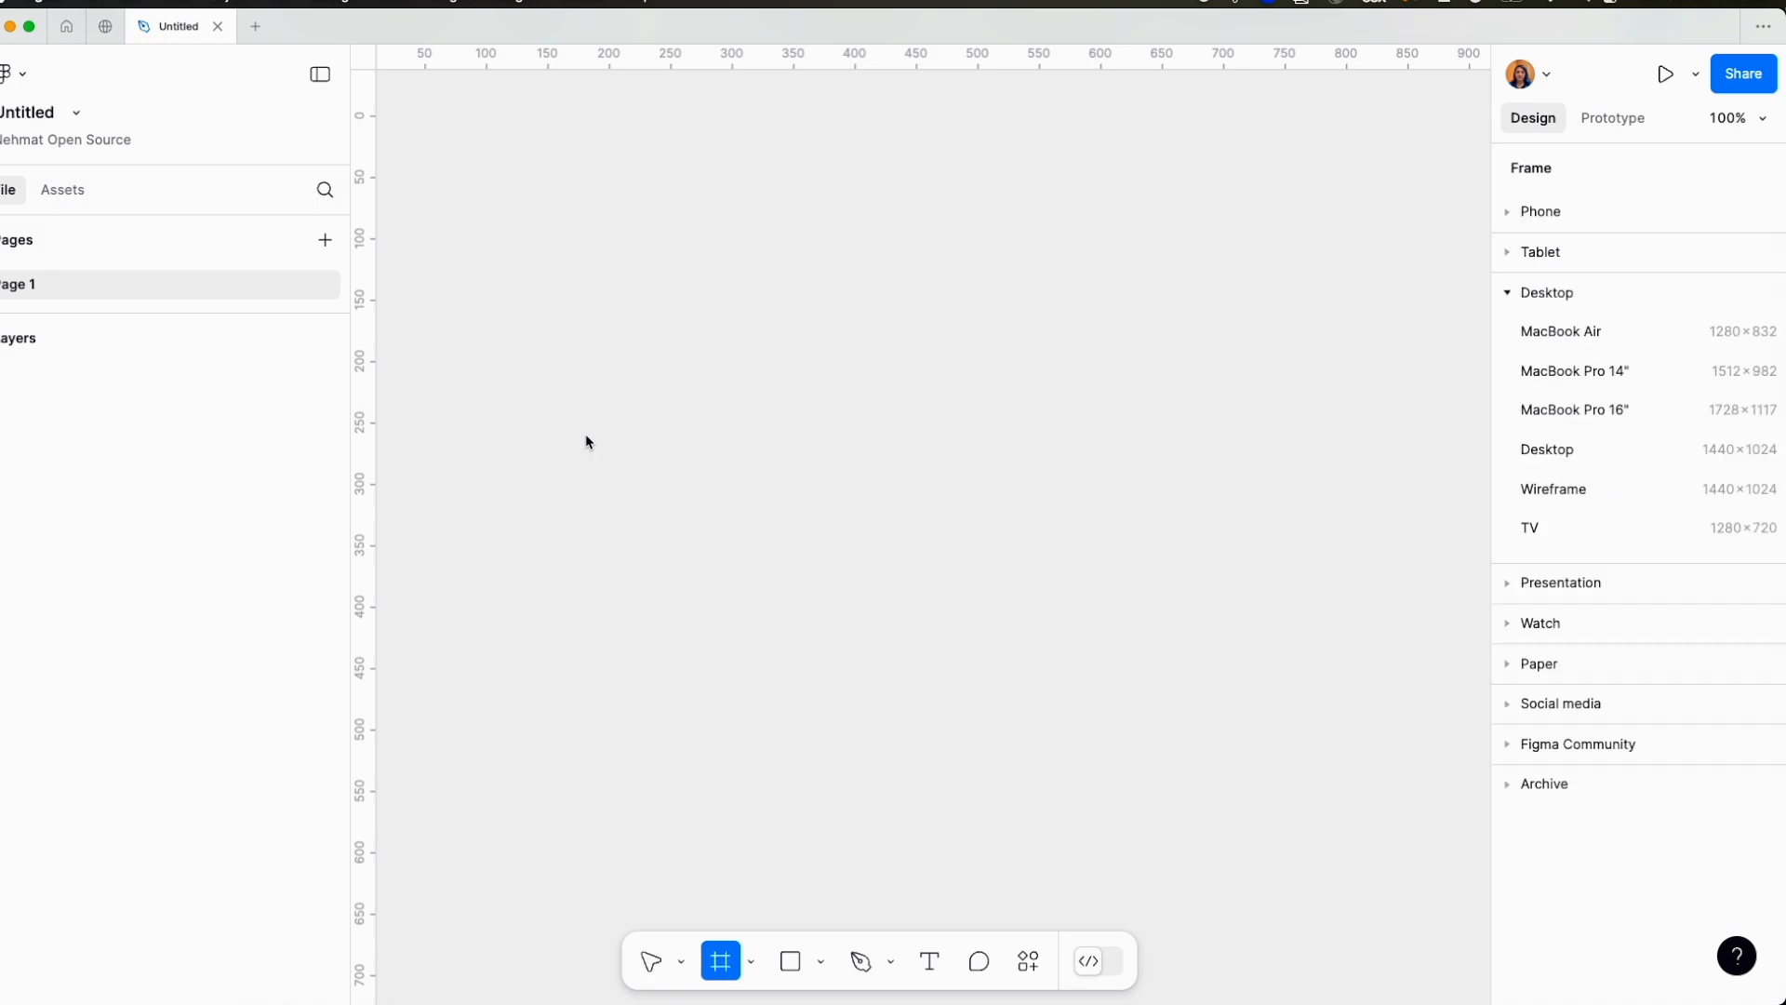
{"action": "mouse_move", "coordinate": [1613, 378]}
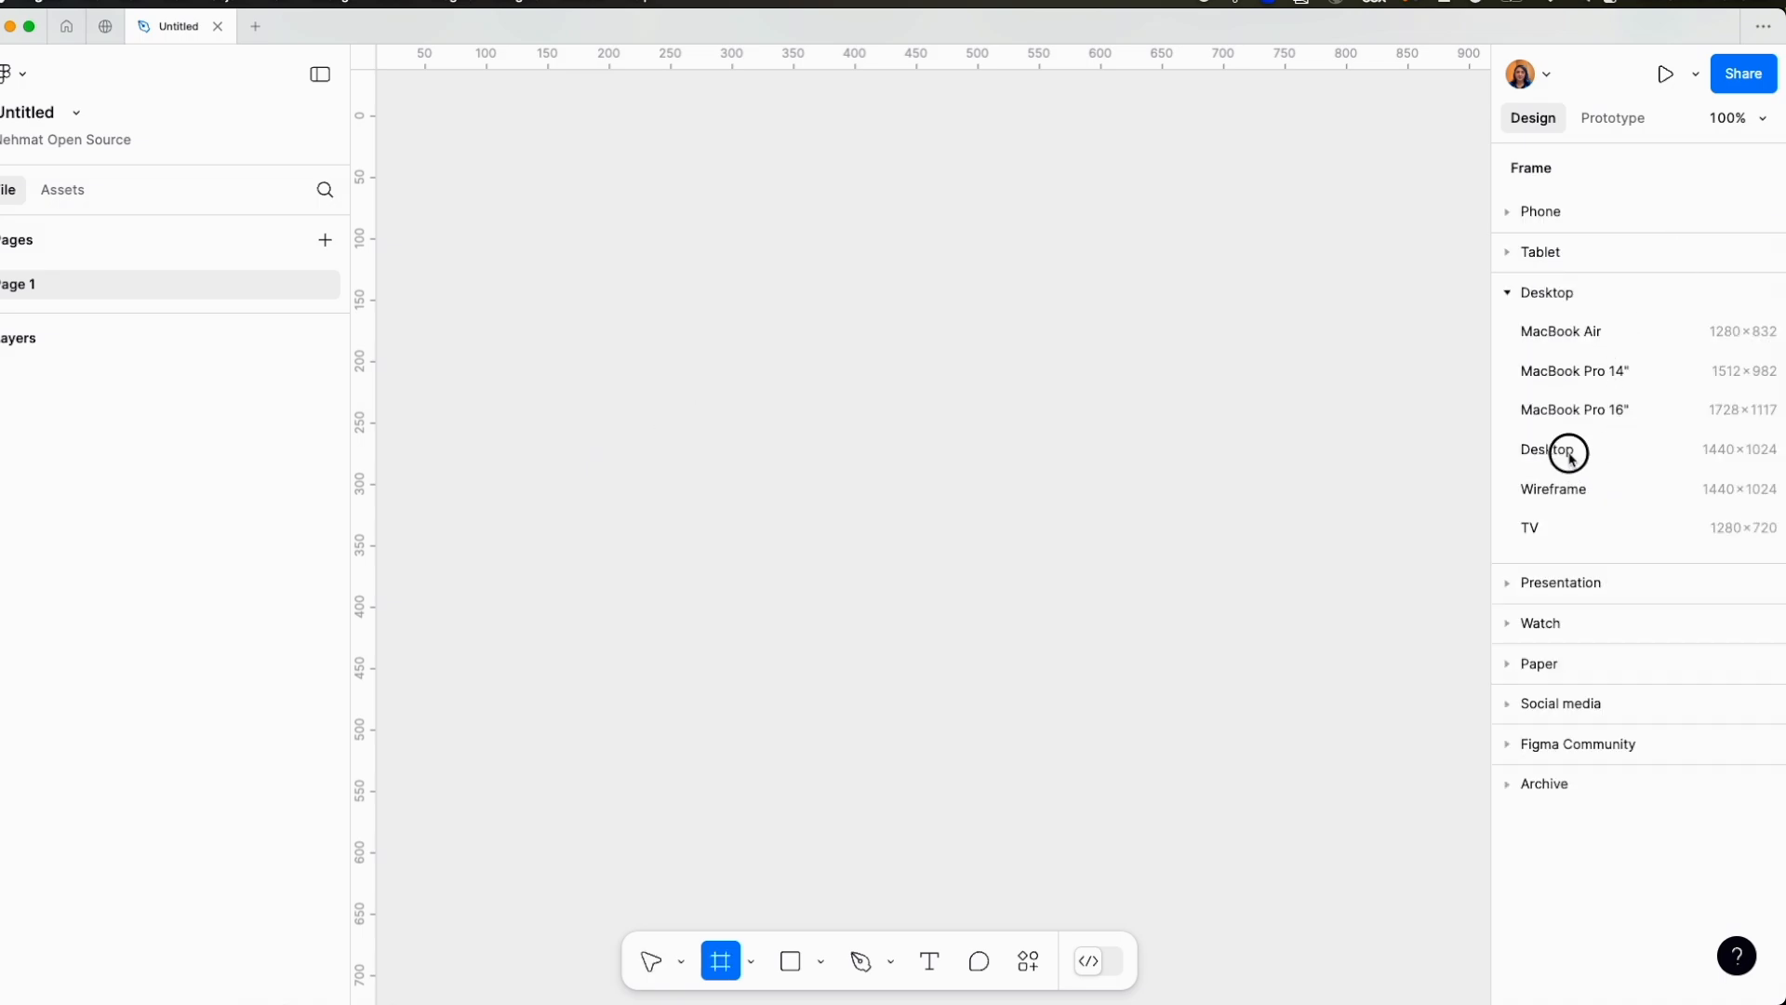
{"action": "left_click", "coordinate": [1547, 448]}
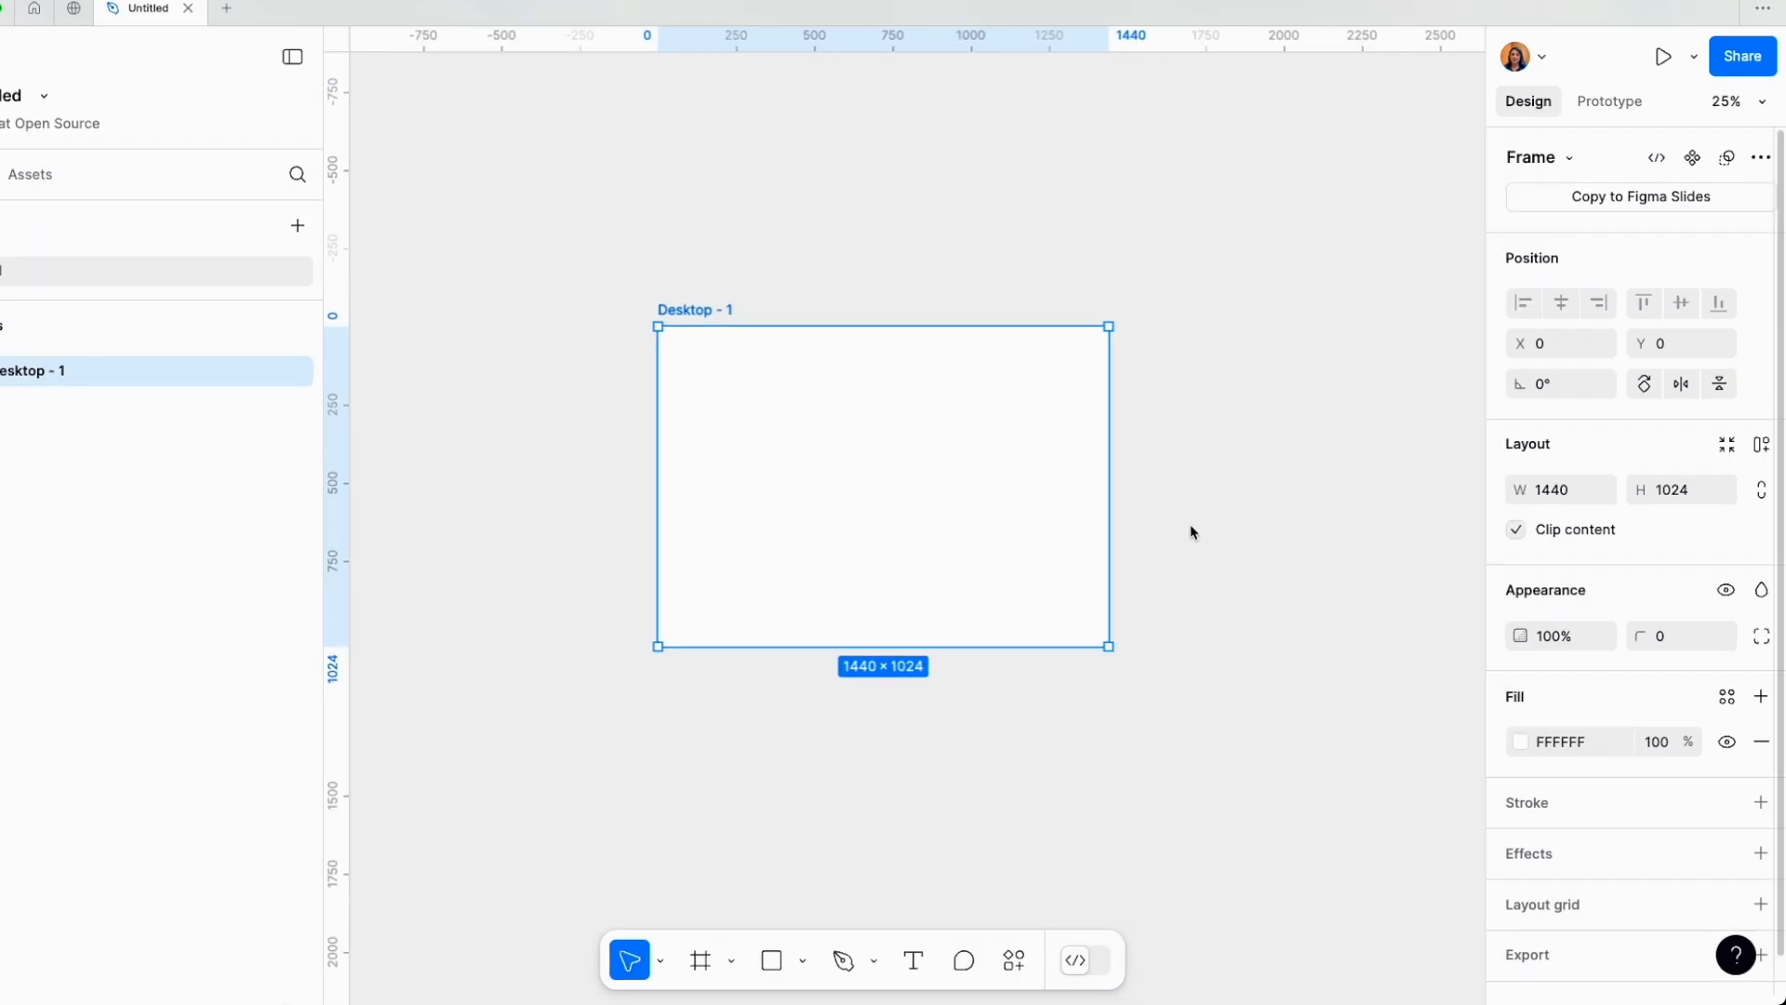
{"action": "left_click", "coordinate": [1184, 542]}
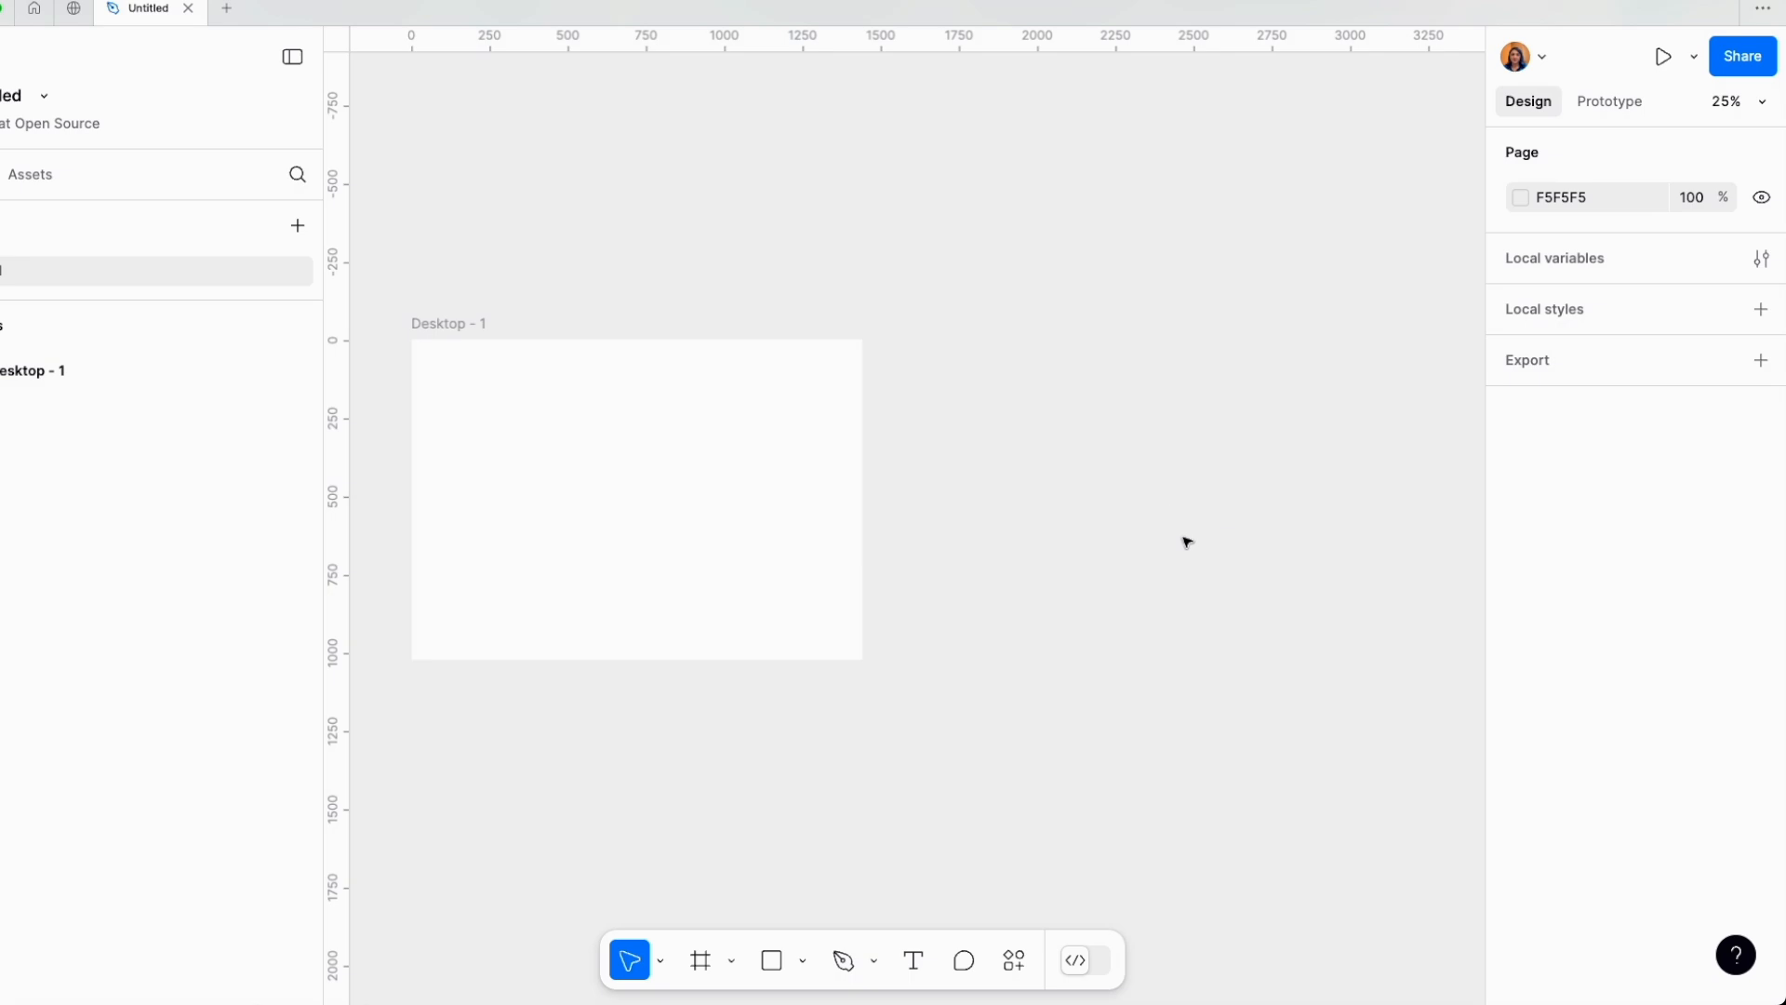
Add iPad mini 8.3 and iPhone 16 frames beside the Desktop frame.
{"action": "left_click", "coordinate": [700, 960]}
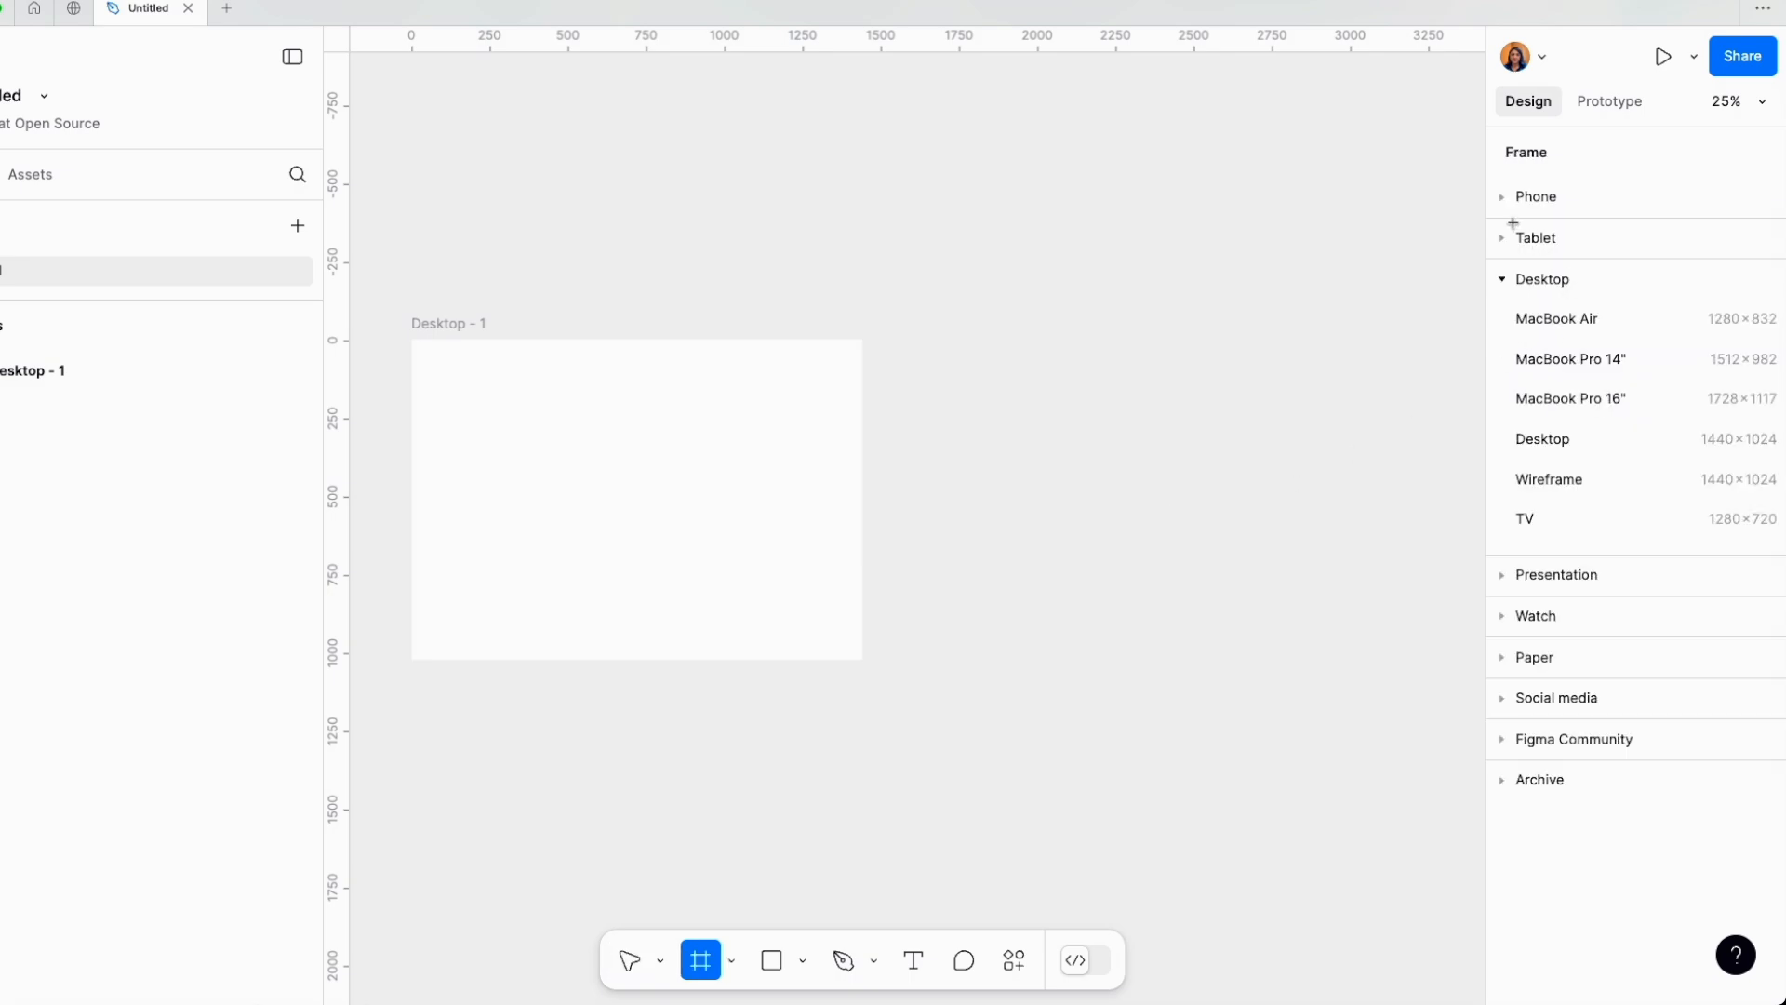
{"action": "left_click", "coordinate": [1502, 238]}
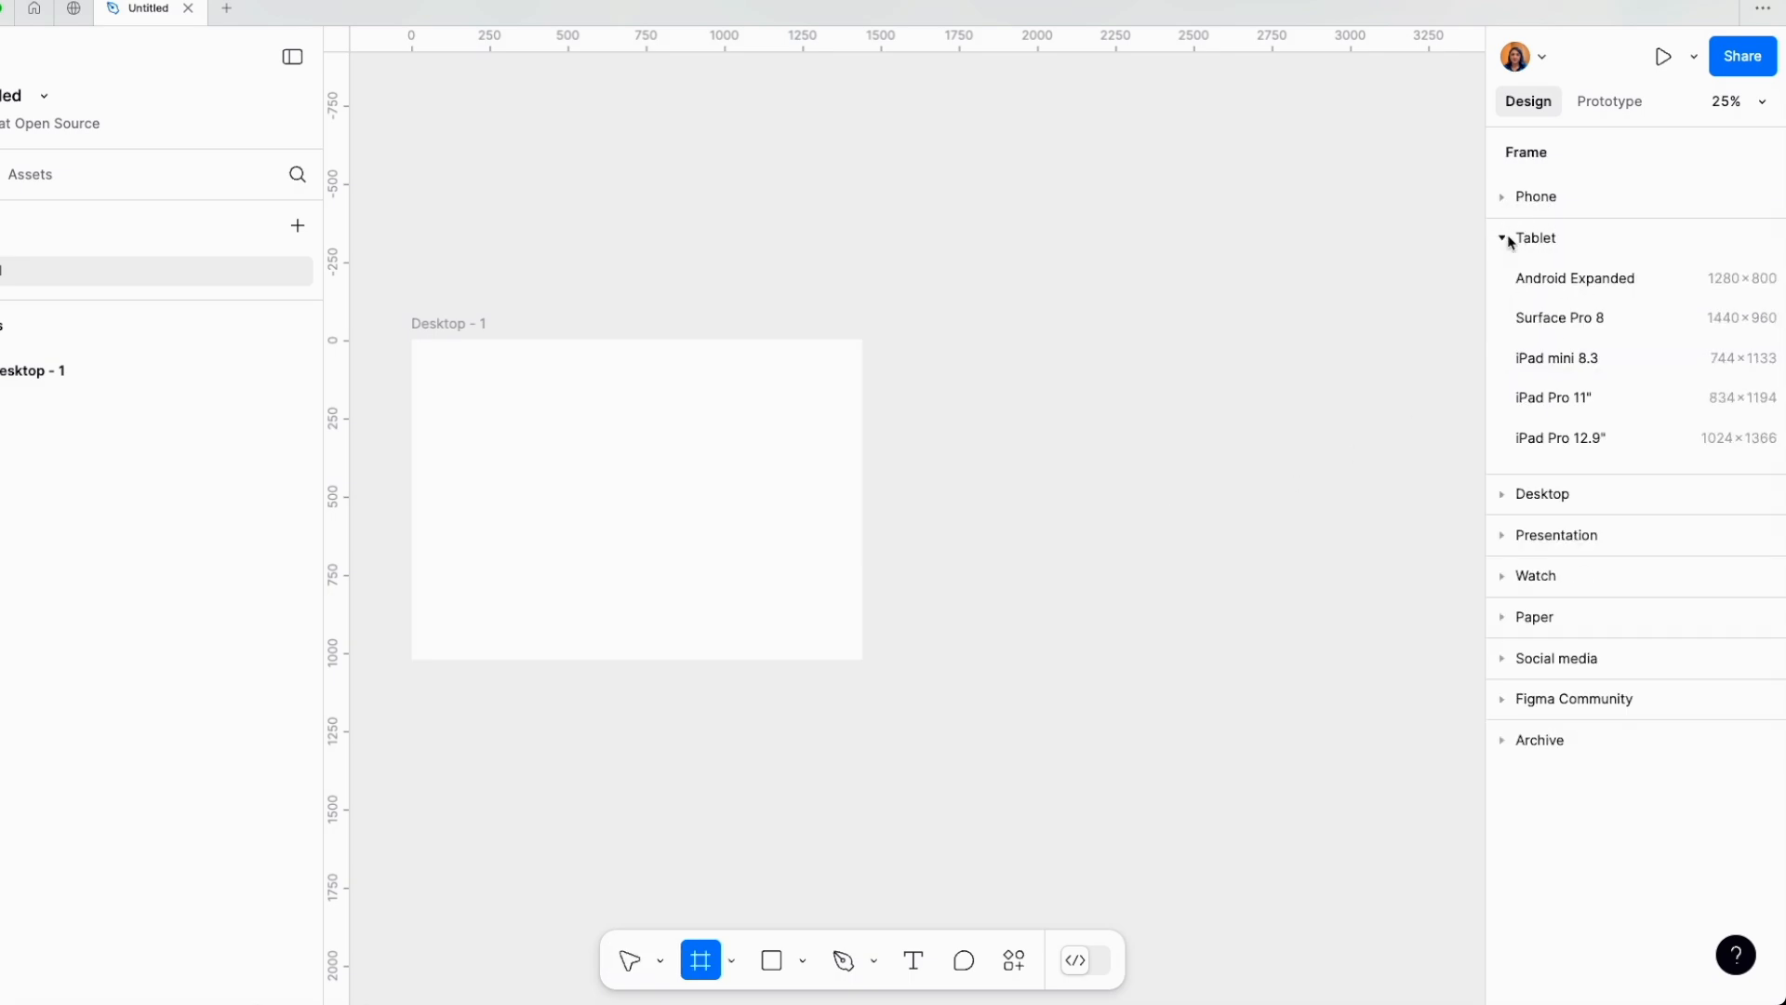
{"action": "left_click", "coordinate": [1556, 357]}
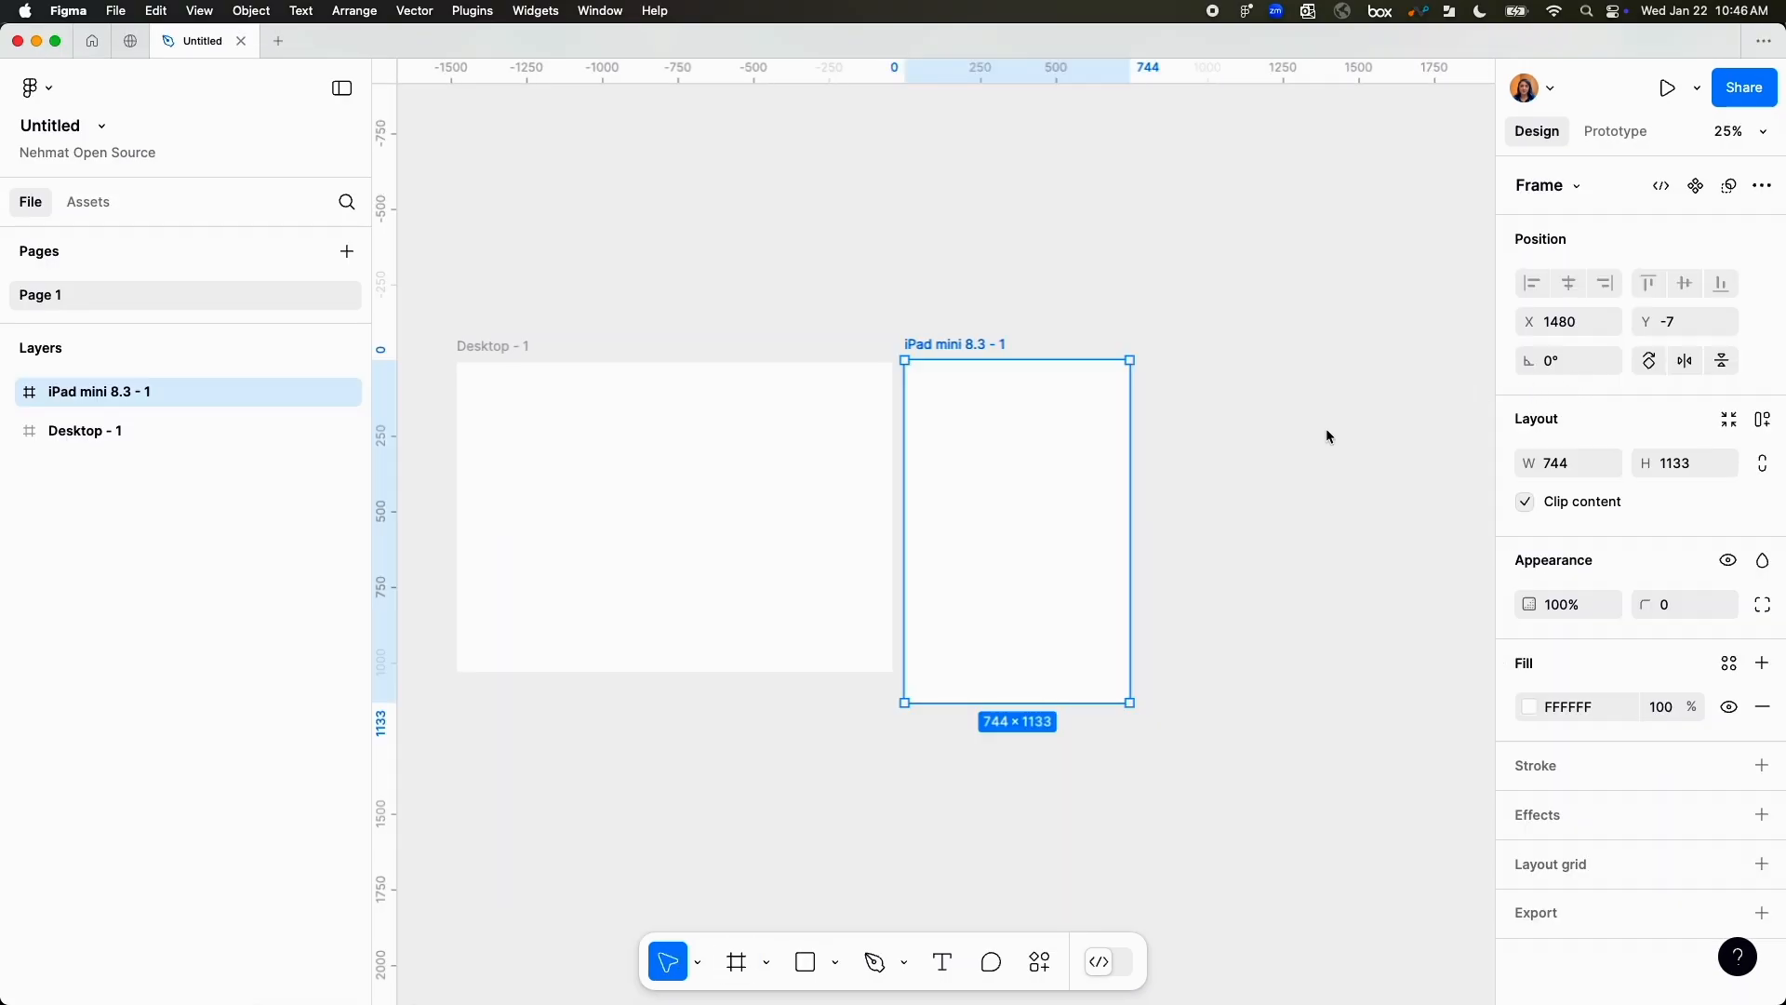
{"action": "left_click", "coordinate": [736, 960]}
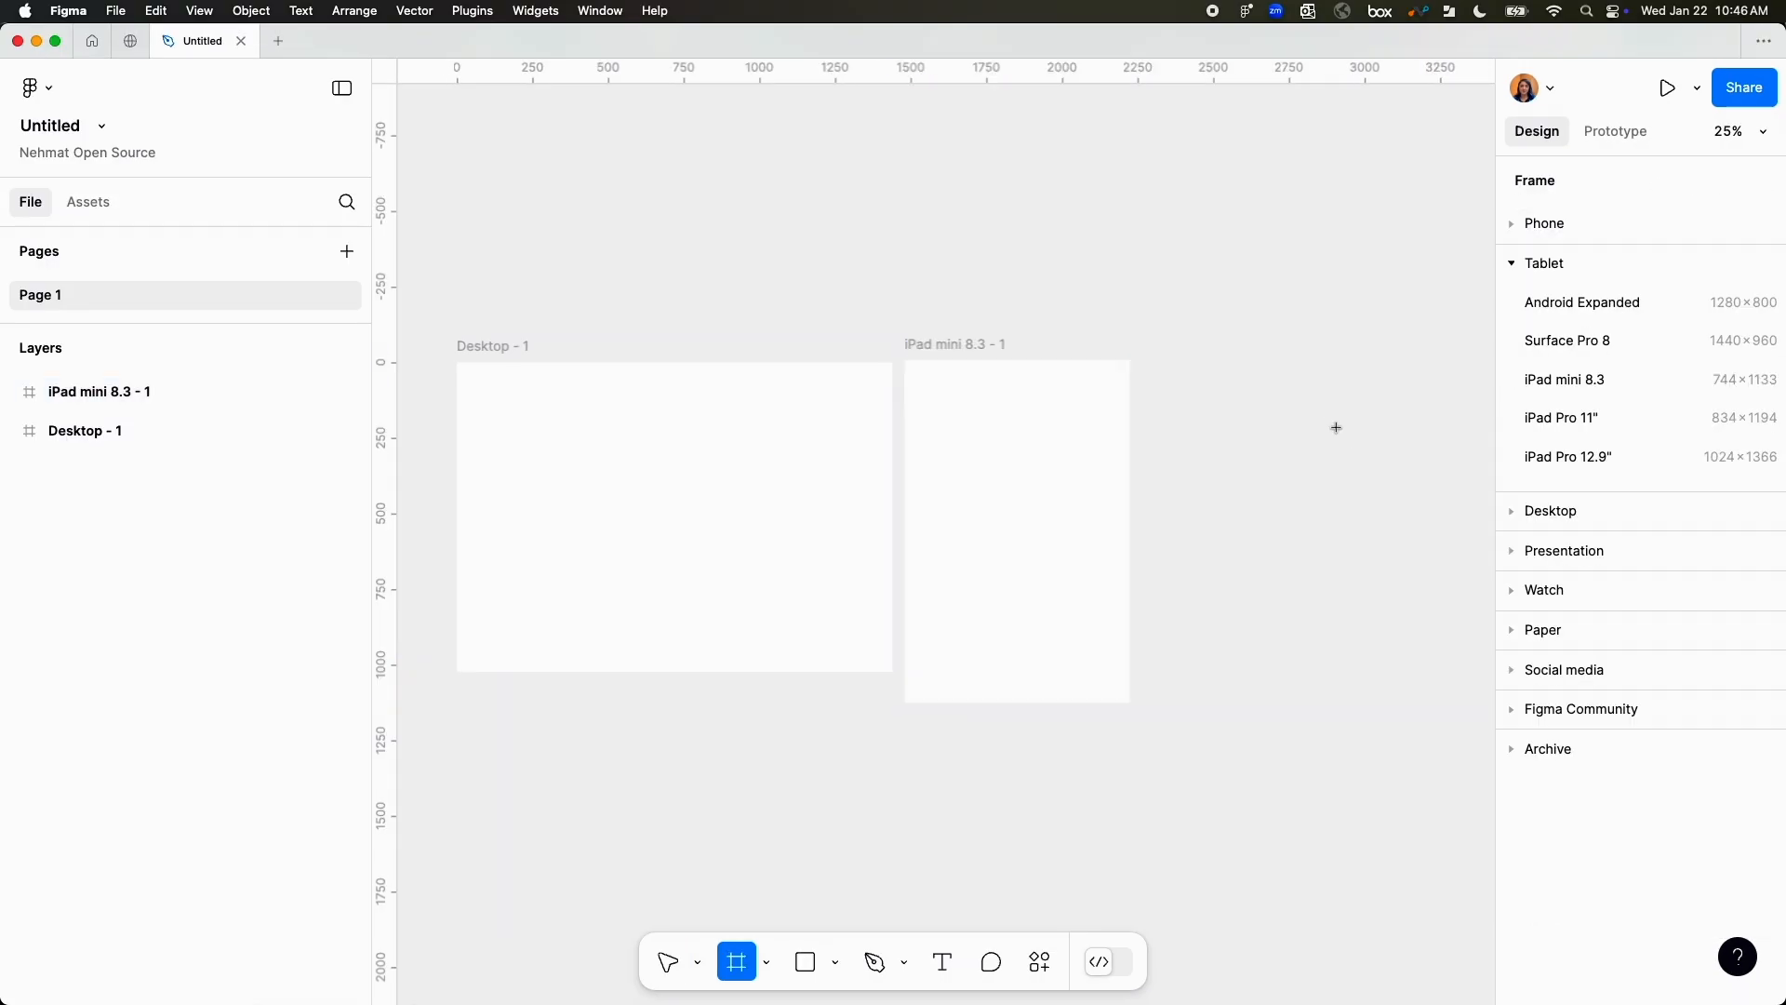
{"action": "left_click", "coordinate": [1543, 222]}
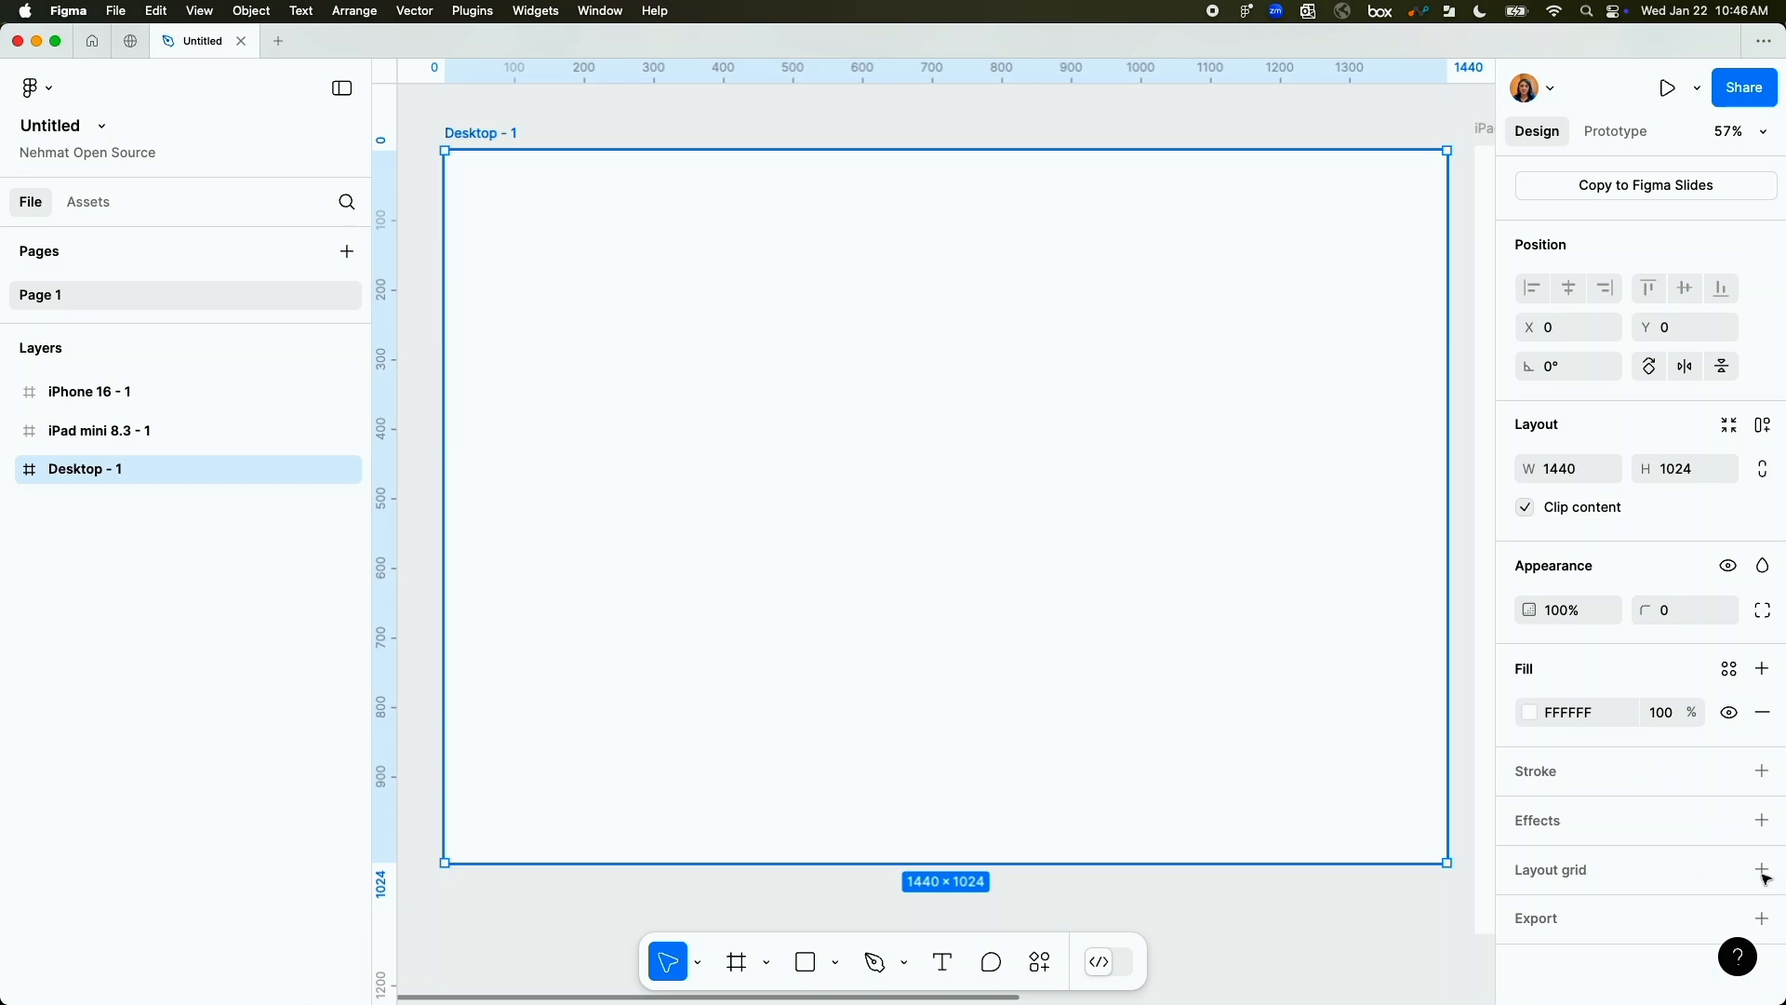
Add a layout grid to the Desktop frame and change its size from 10px to 8px.
{"action": "left_click", "coordinate": [1761, 869]}
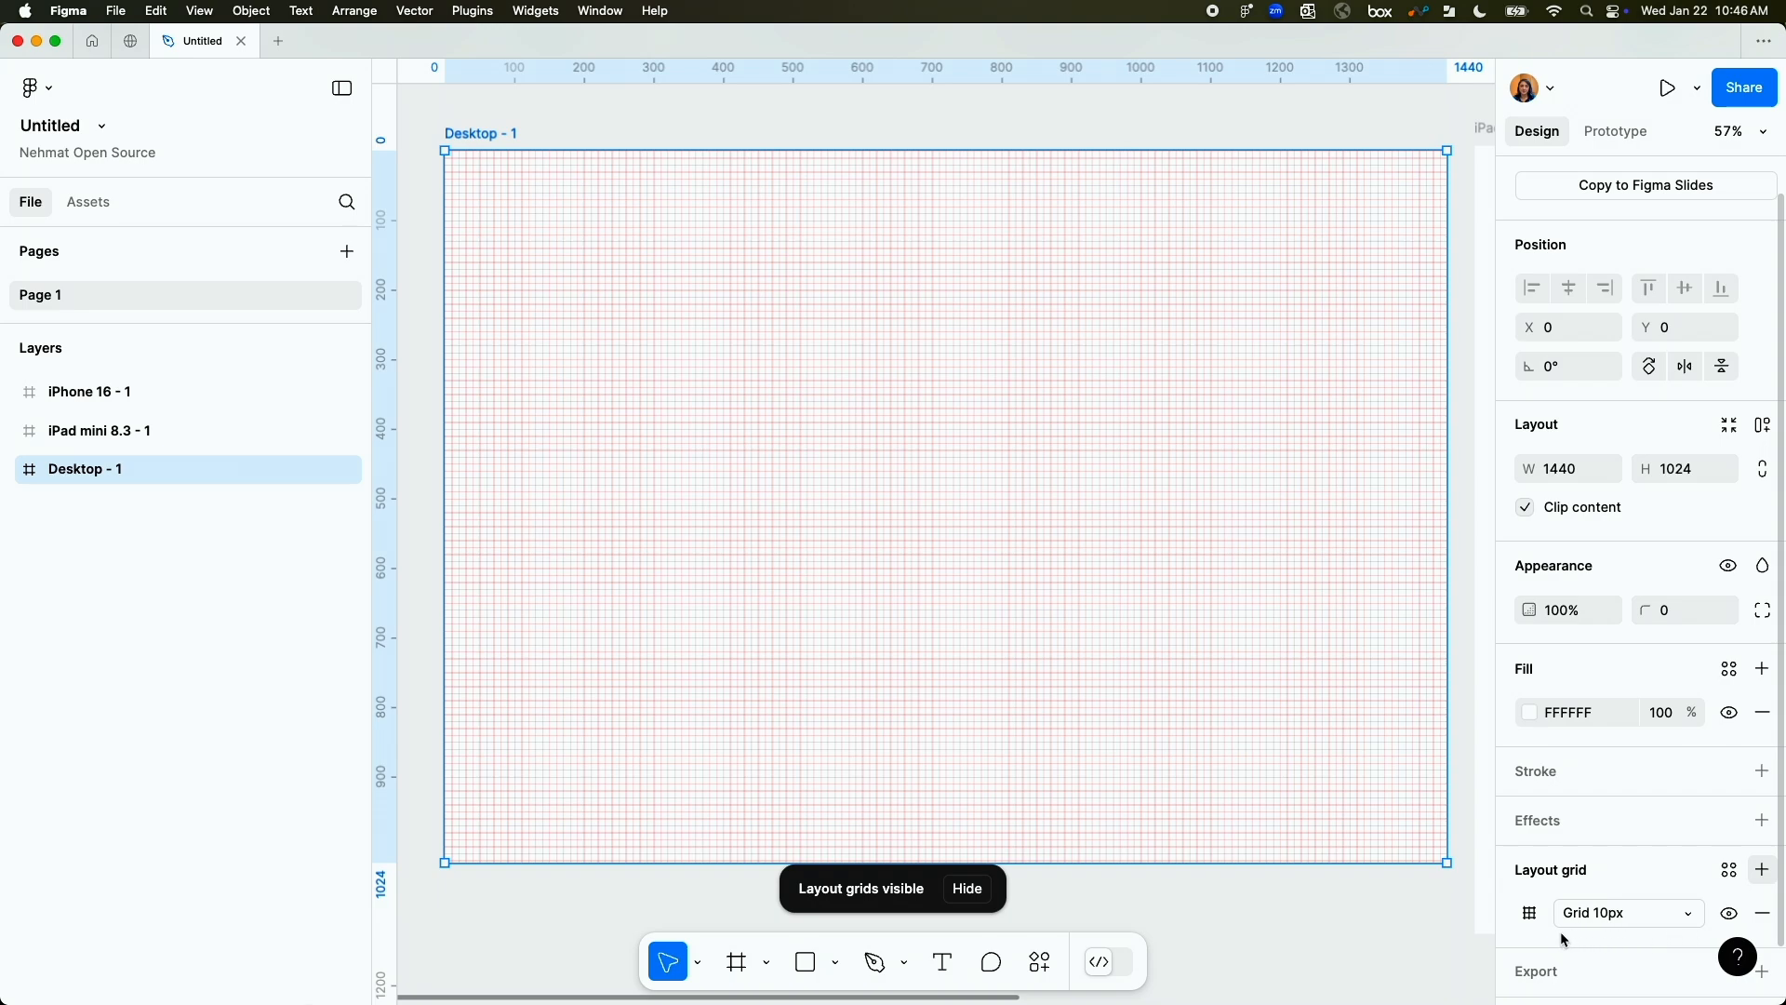
{"action": "mouse_move", "coordinate": [1583, 928]}
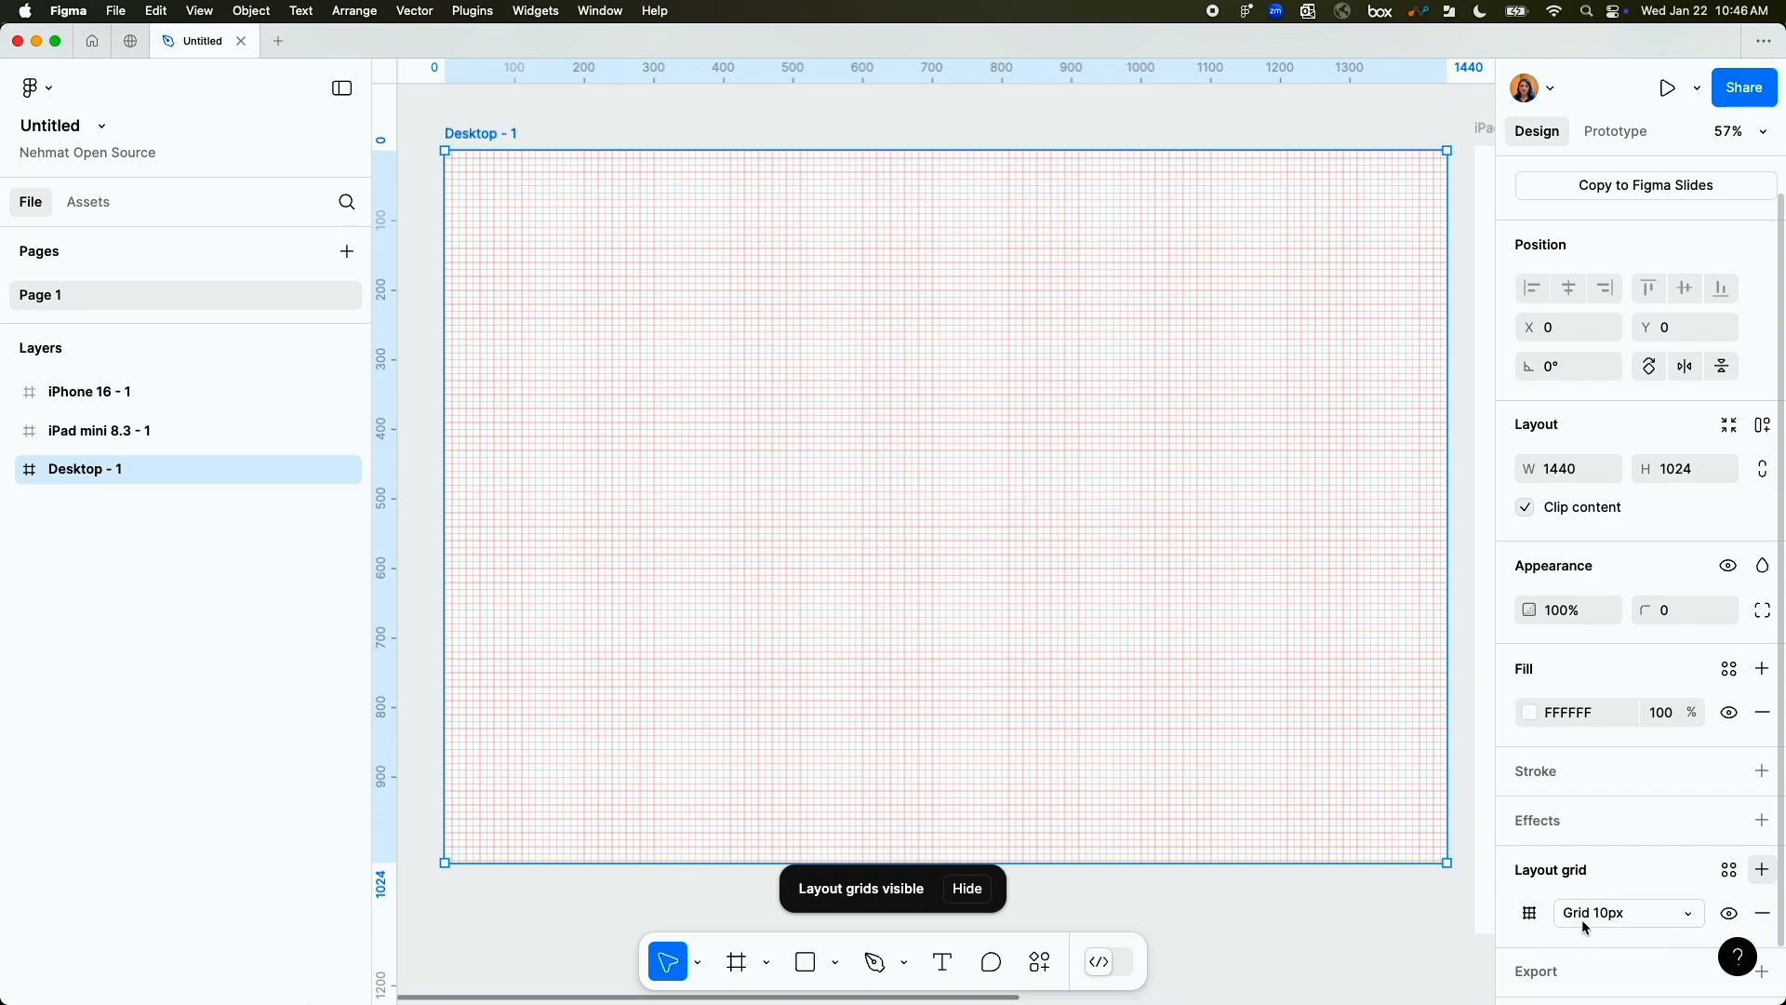
{"action": "mouse_move", "coordinate": [1649, 928]}
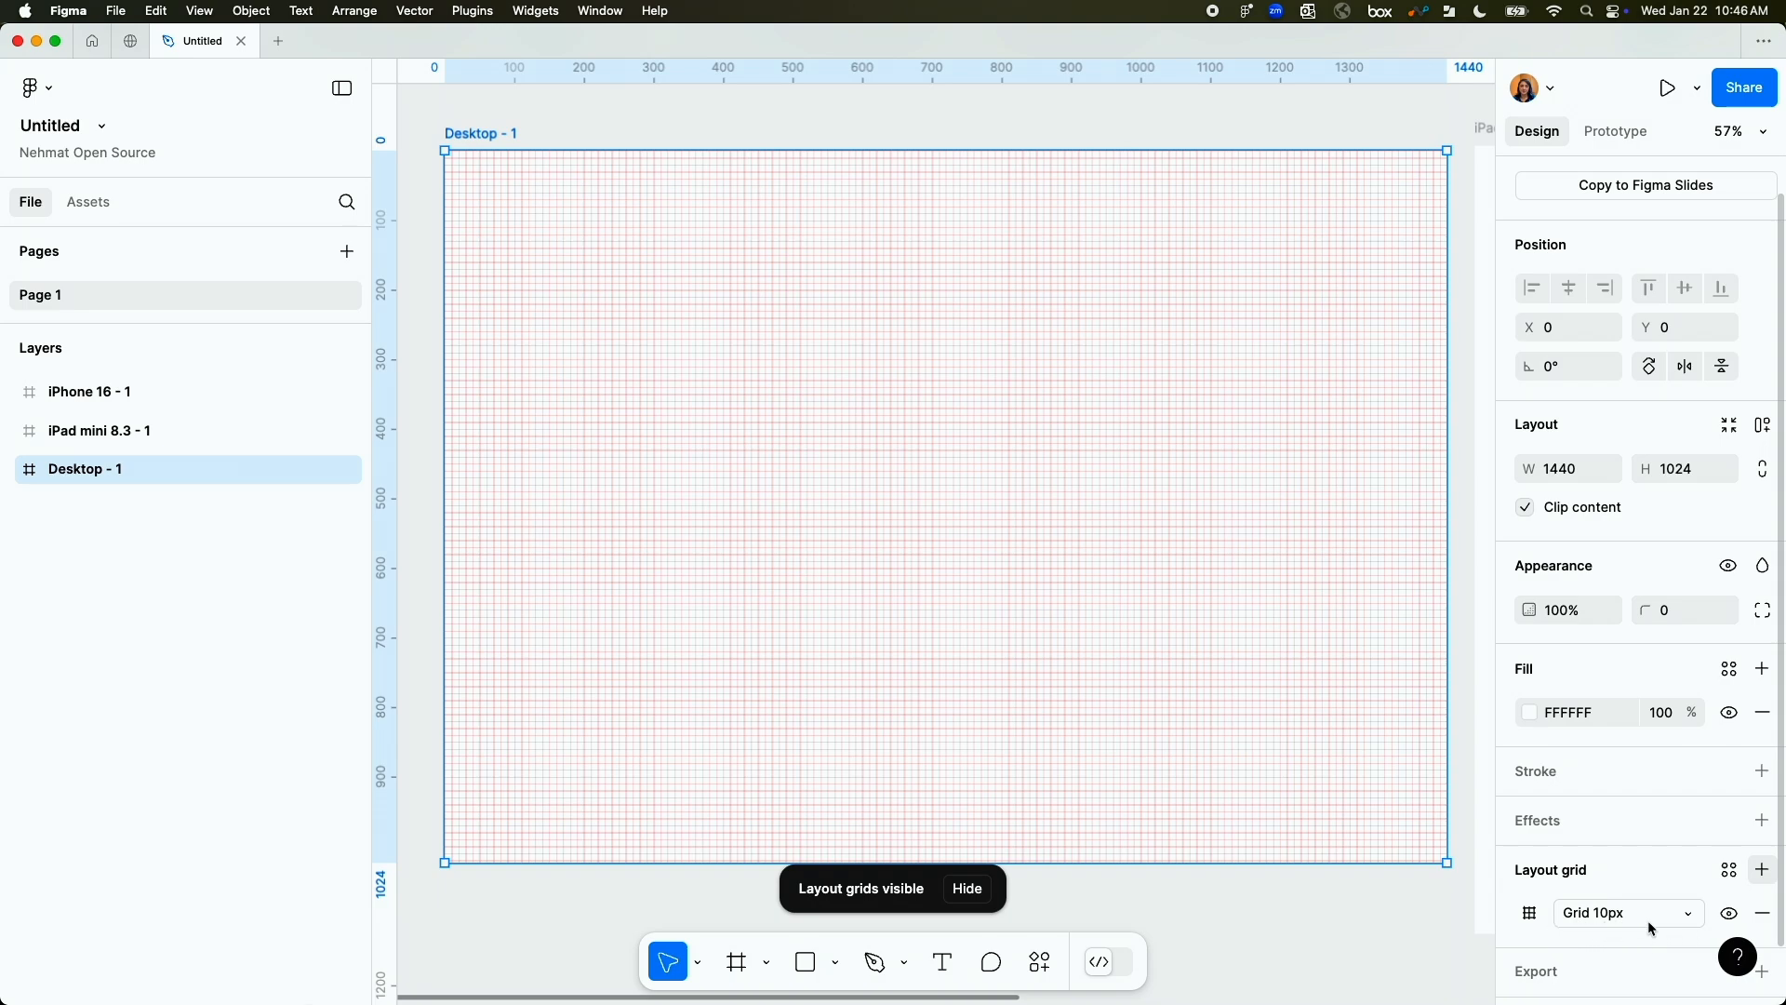
{"action": "left_click", "coordinate": [1529, 912]}
{"action": "type", "text": "8"}
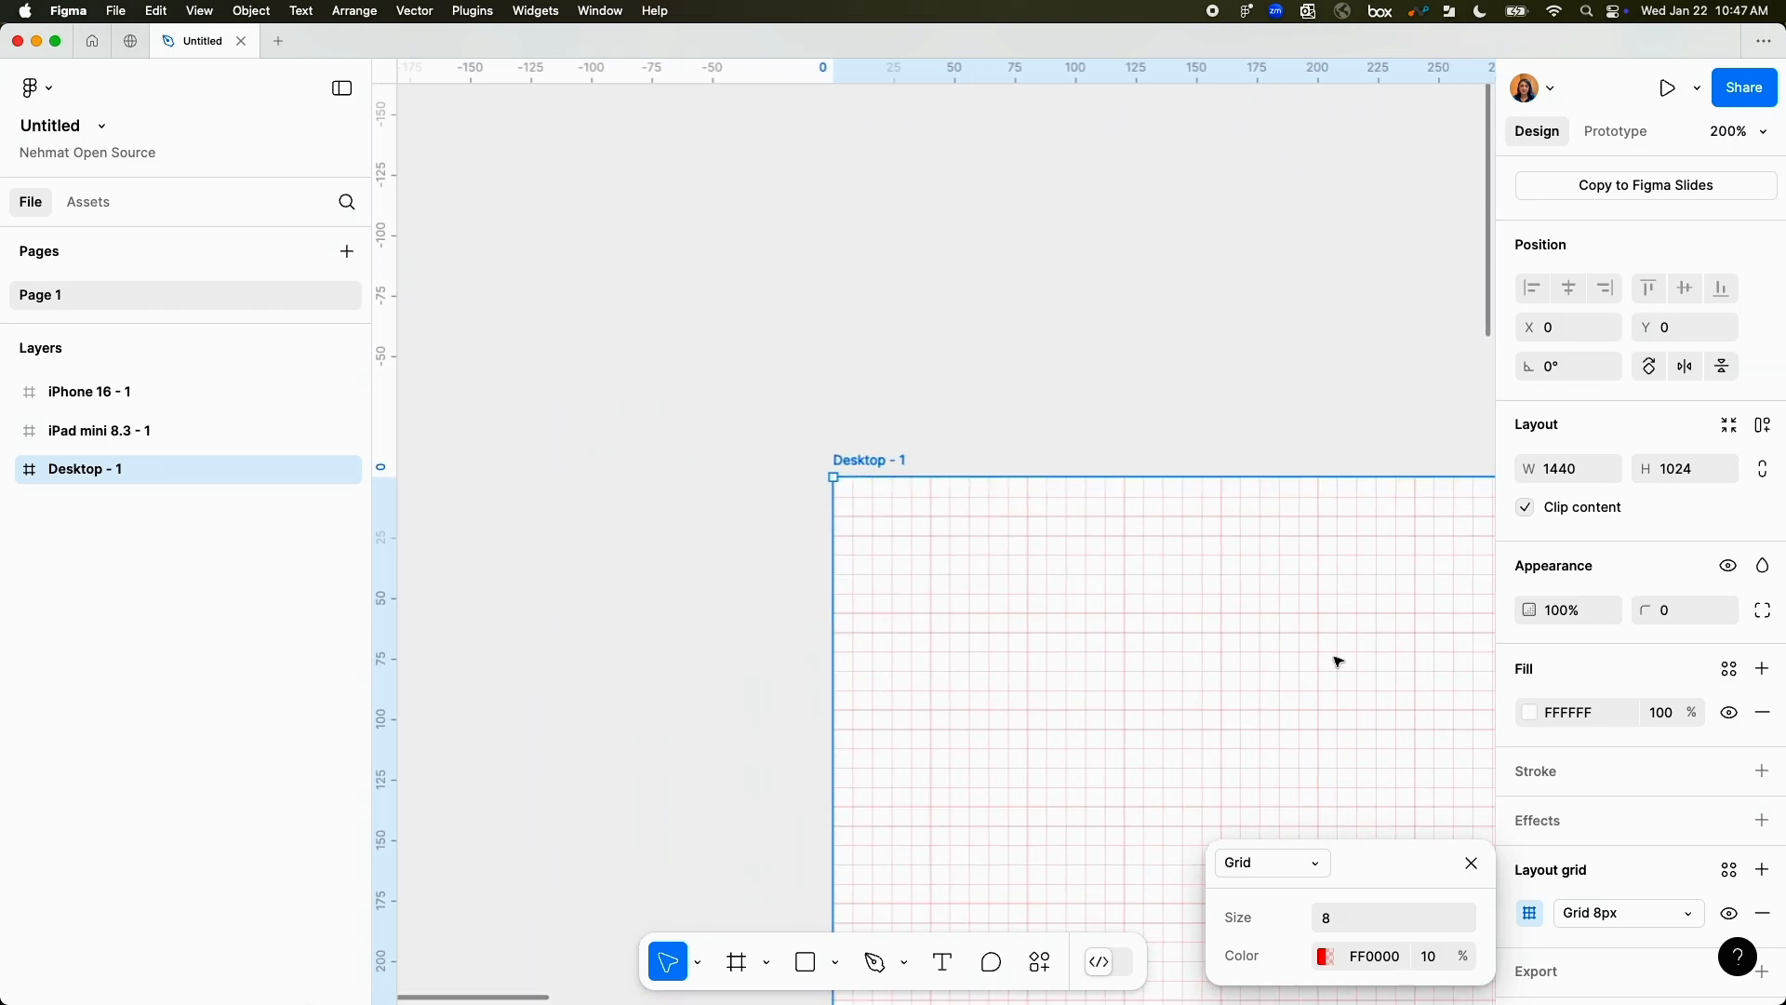
{"action": "mouse_move", "coordinate": [874, 507]}
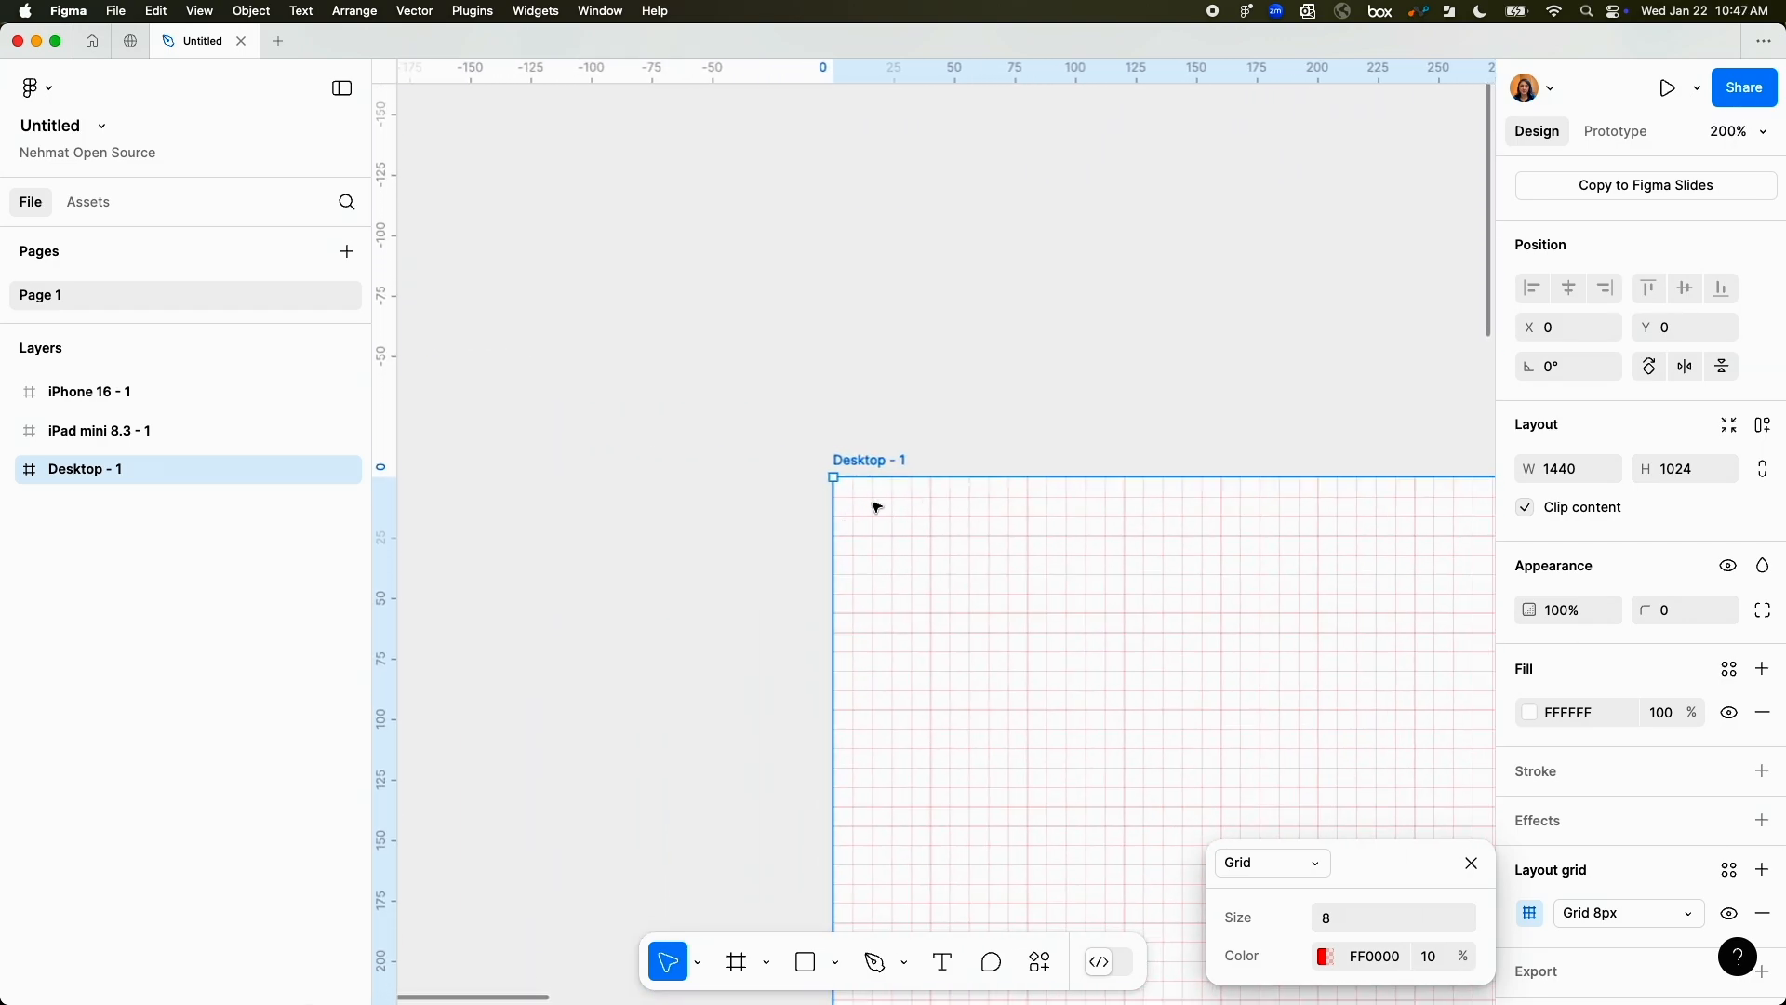
{"action": "mouse_move", "coordinate": [1070, 622]}
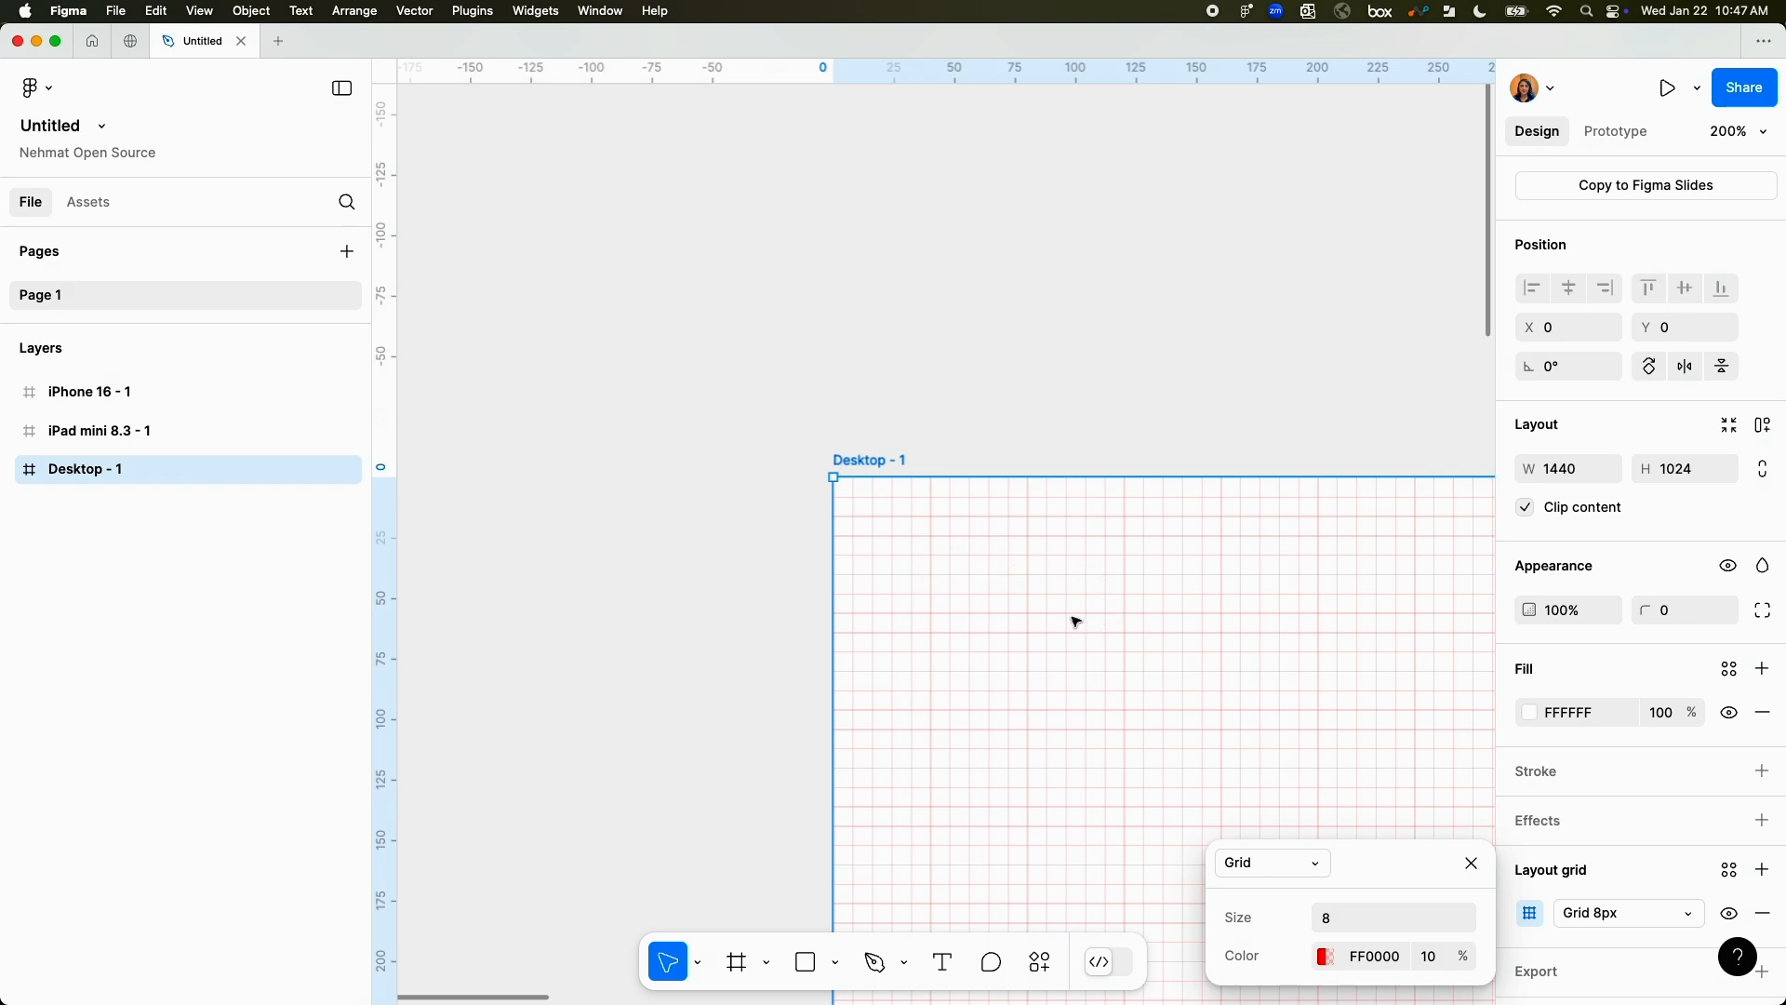
Save the Desktop frame's grid as a new grid style named 'component'.
{"action": "left_click", "coordinate": [1471, 862]}
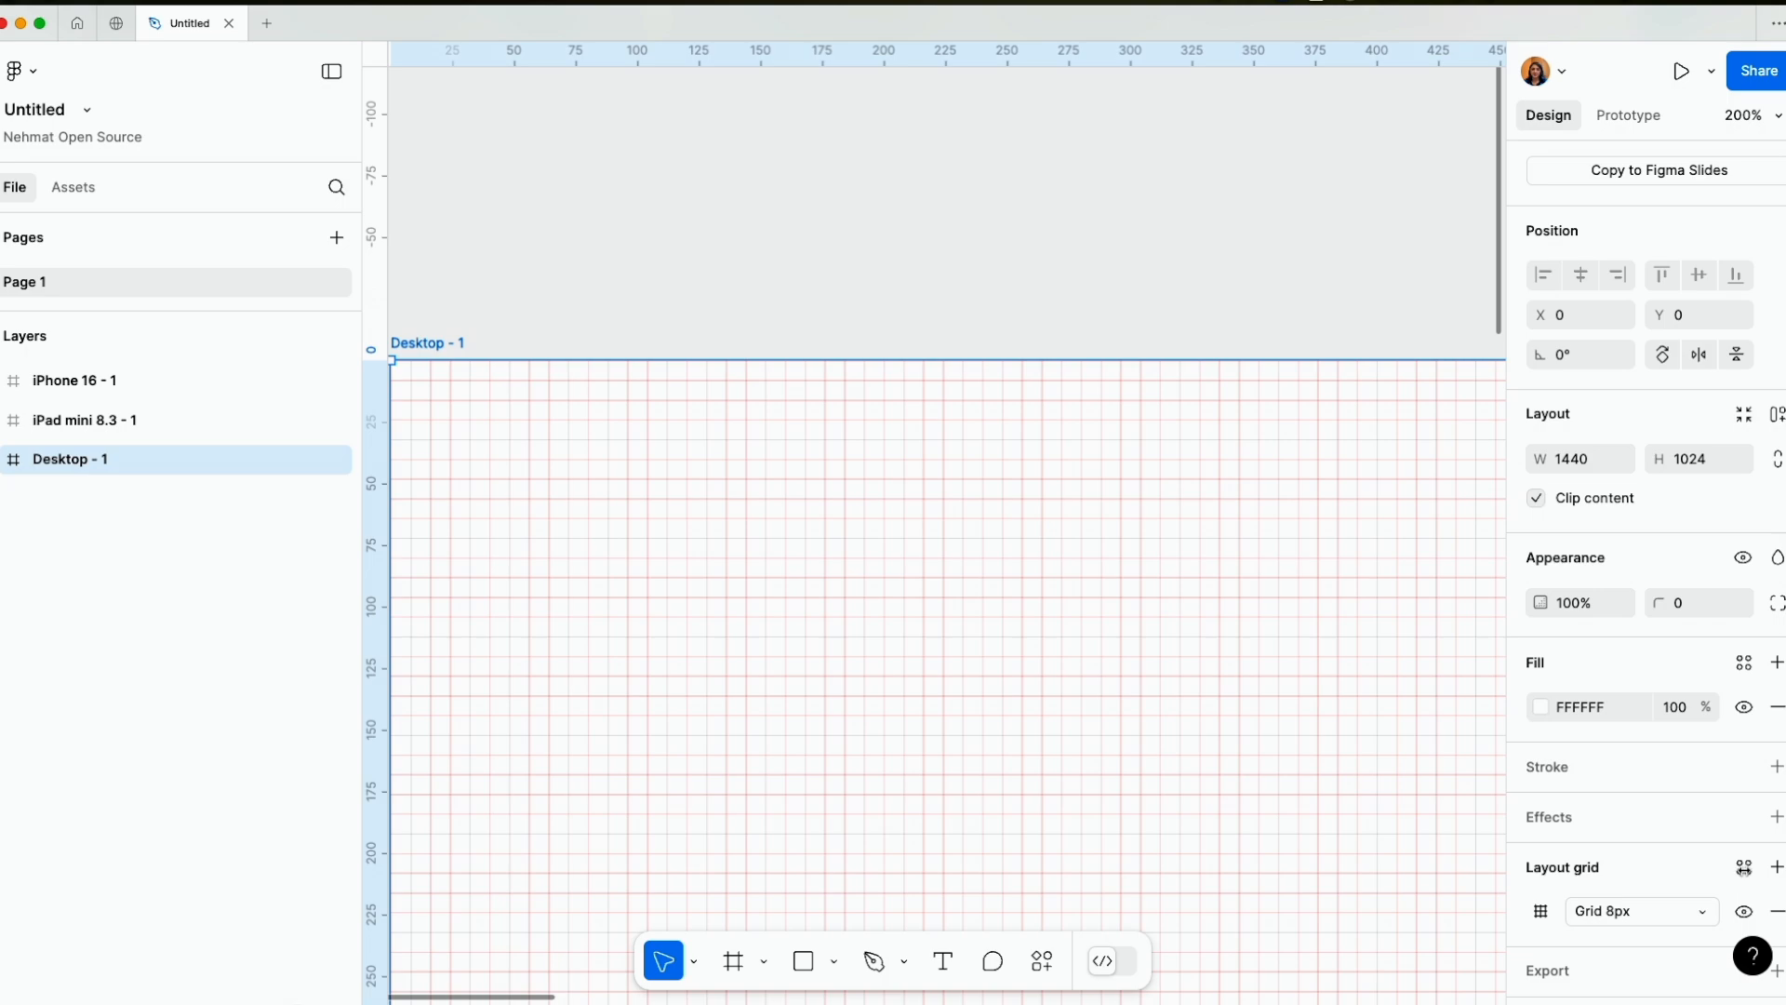
{"action": "left_click", "coordinate": [1741, 869]}
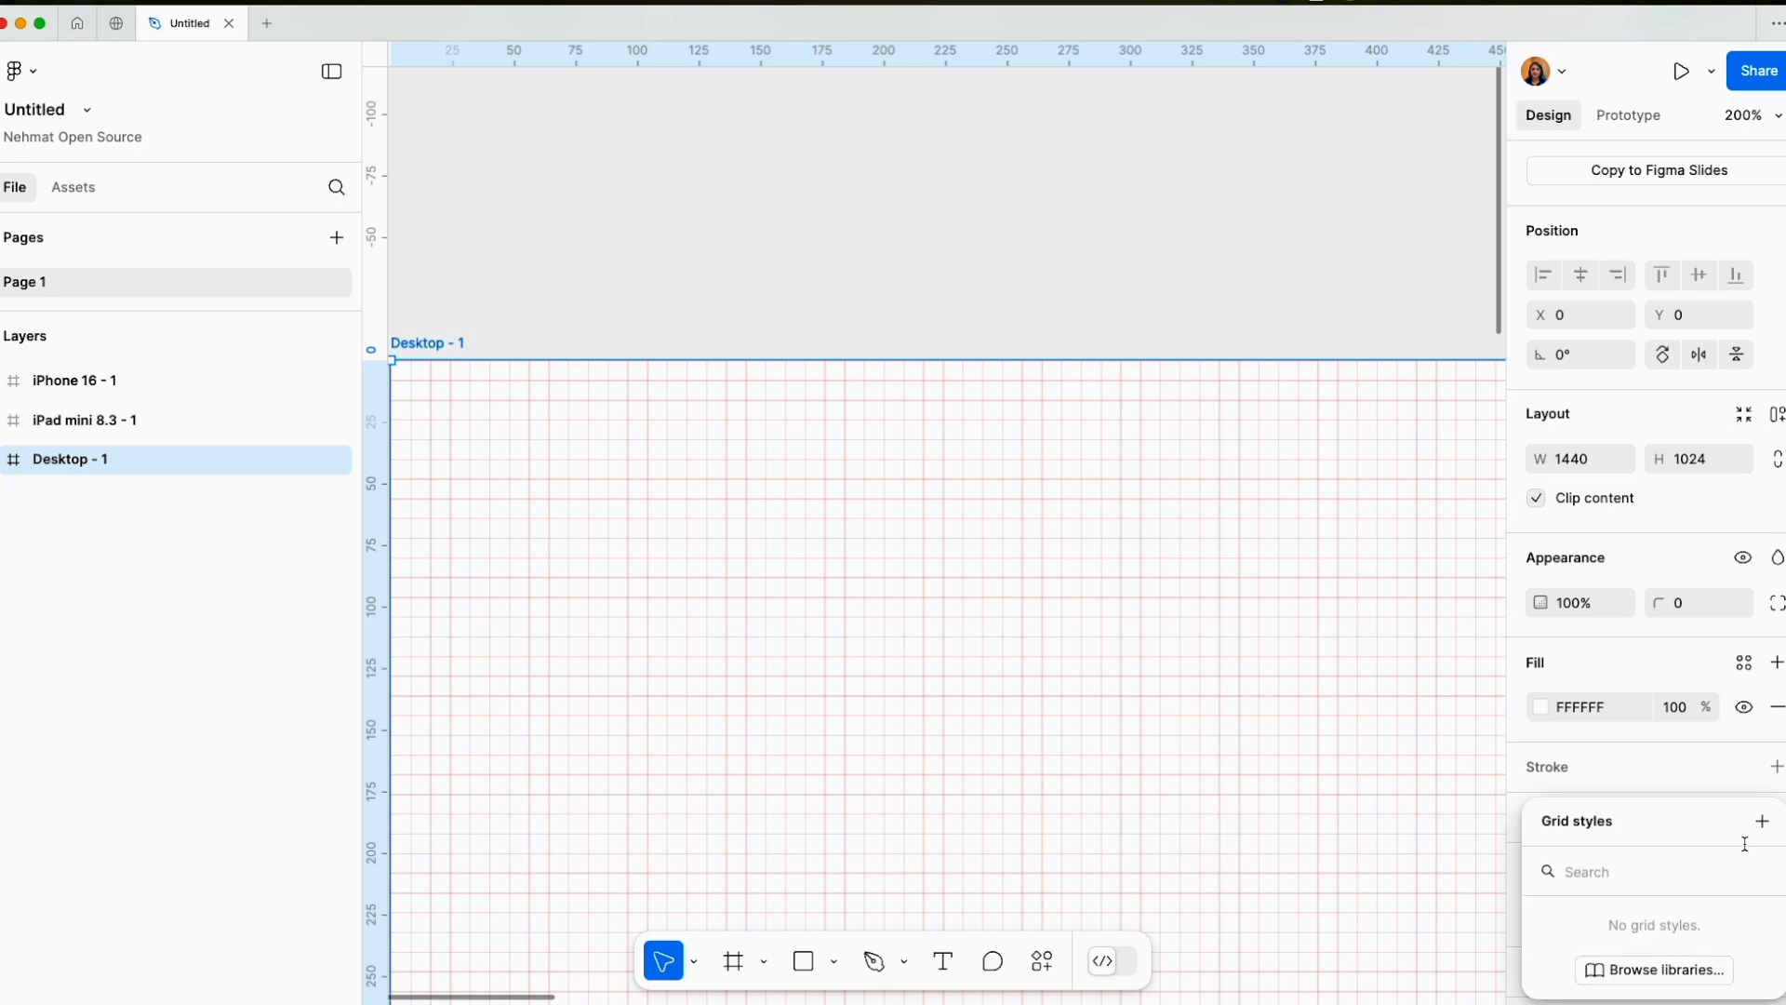
{"action": "left_click", "coordinate": [1761, 820]}
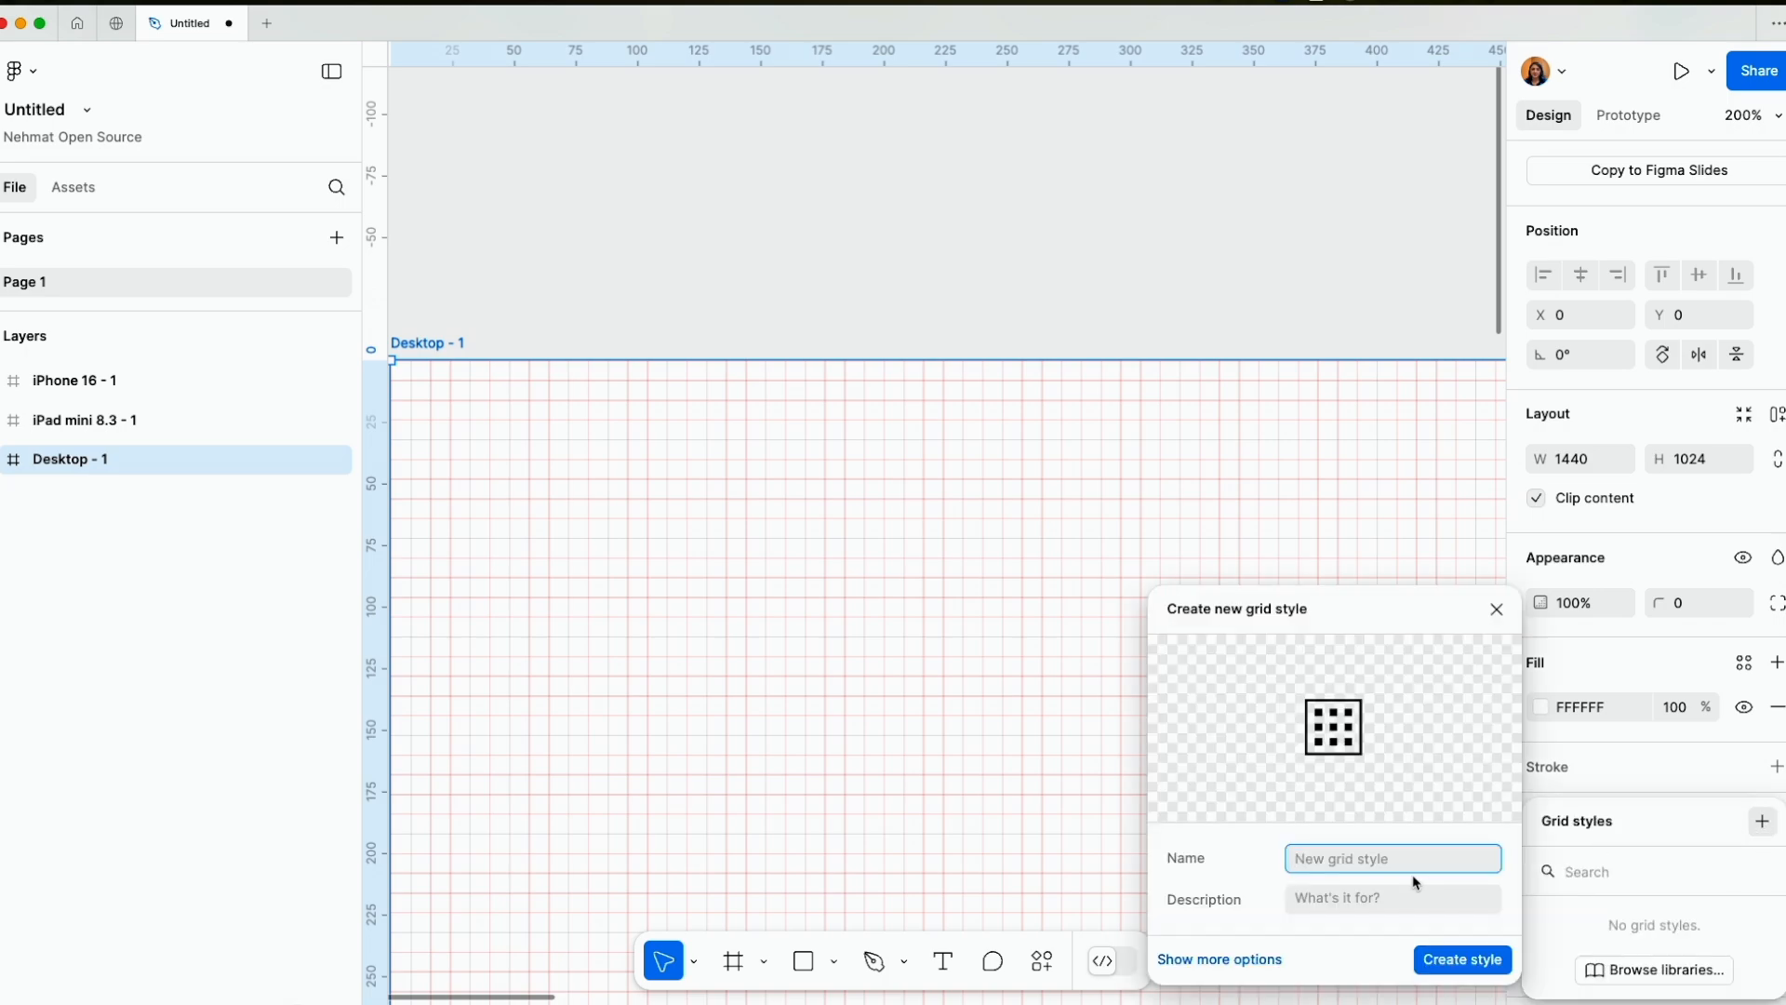
{"action": "type", "text": "co"}
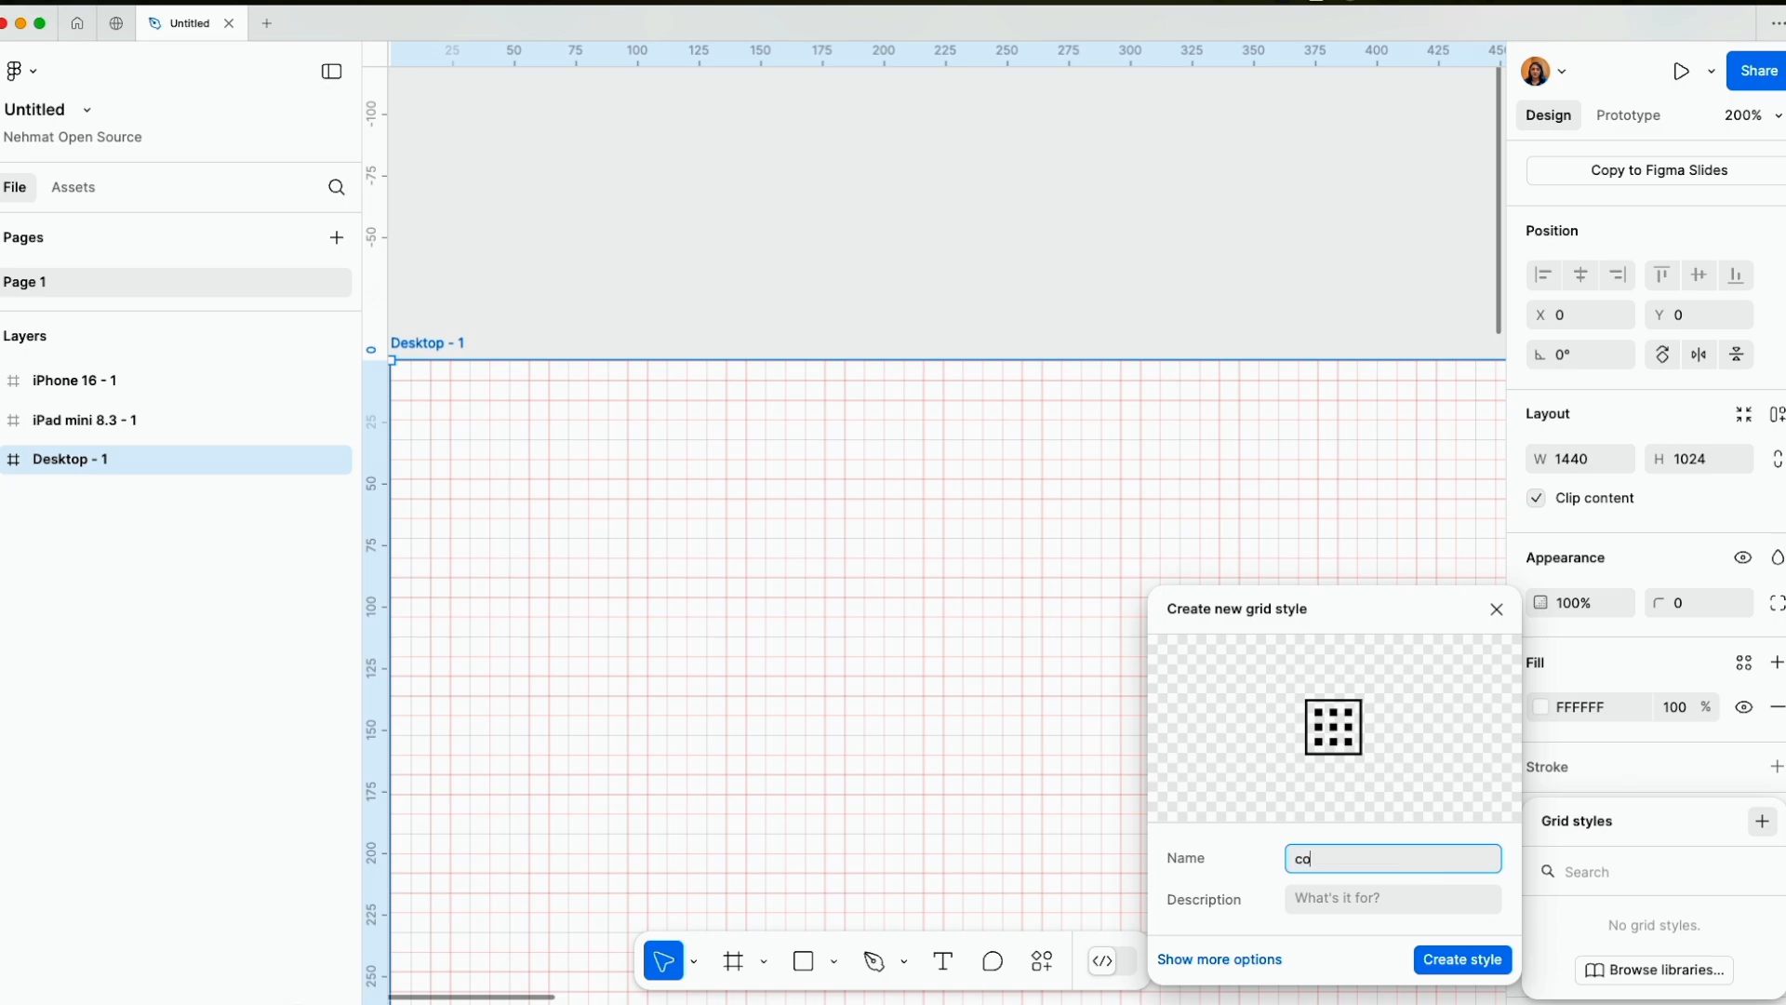
{"action": "type", "text": "component"}
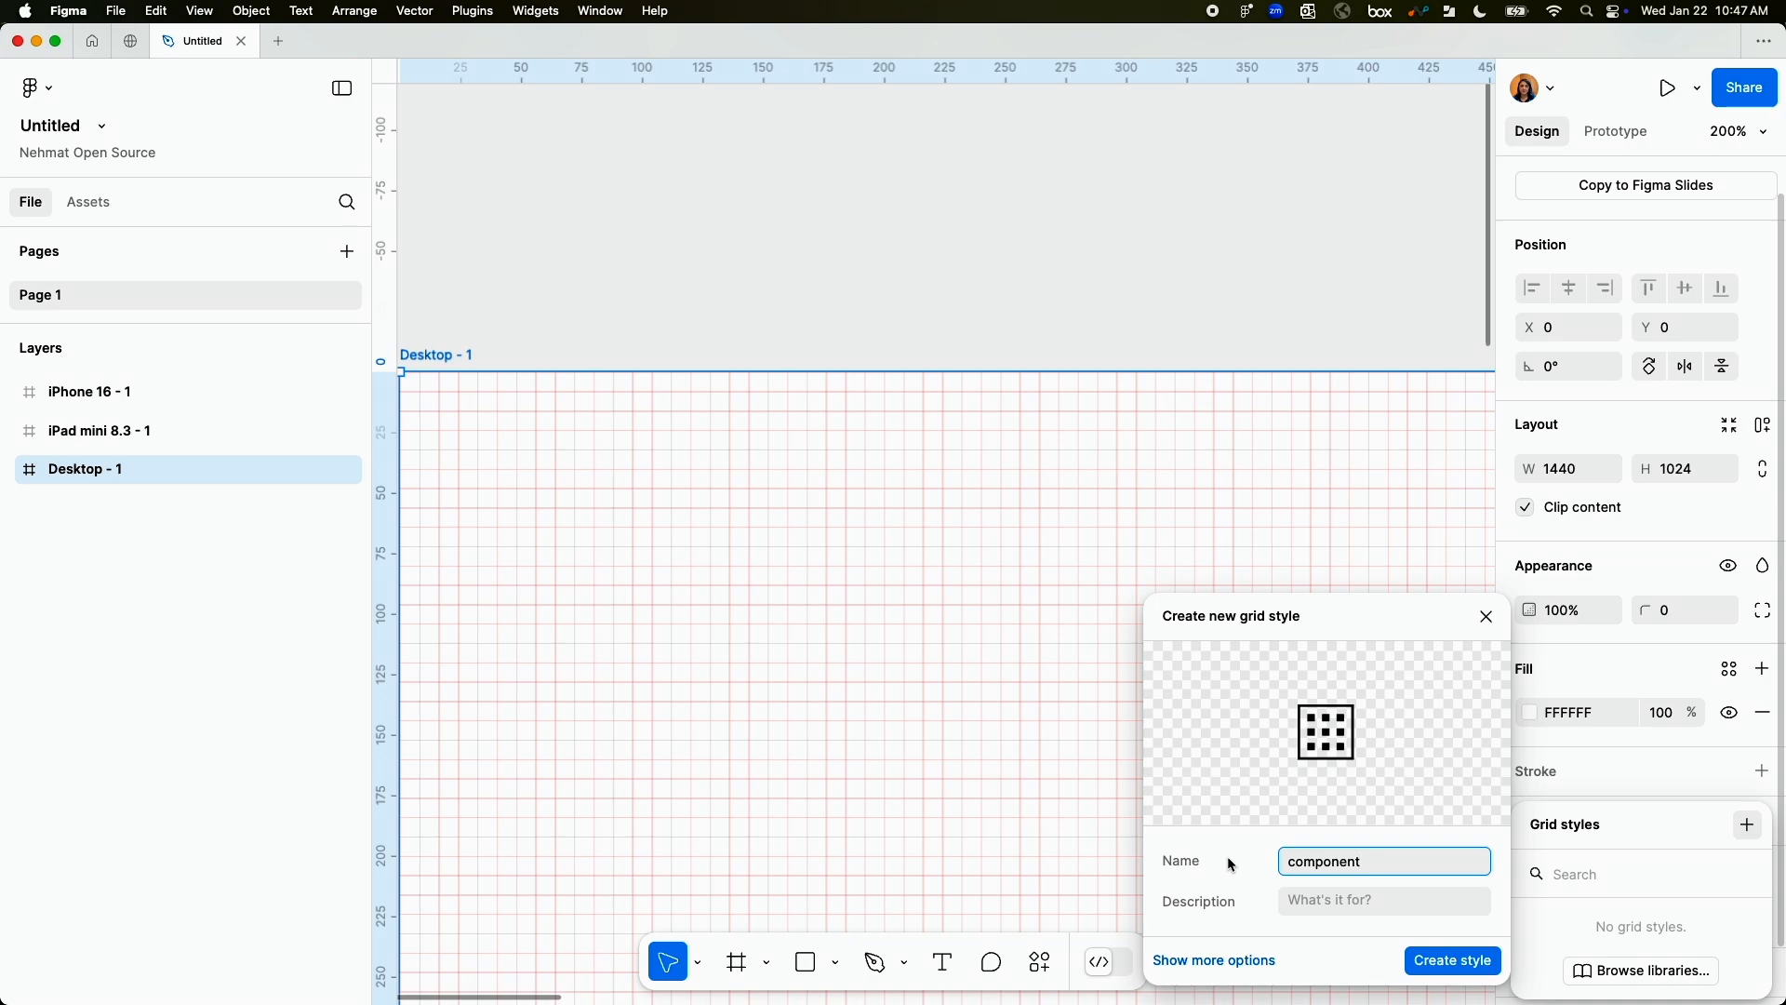
{"action": "mouse_move", "coordinate": [1405, 930]}
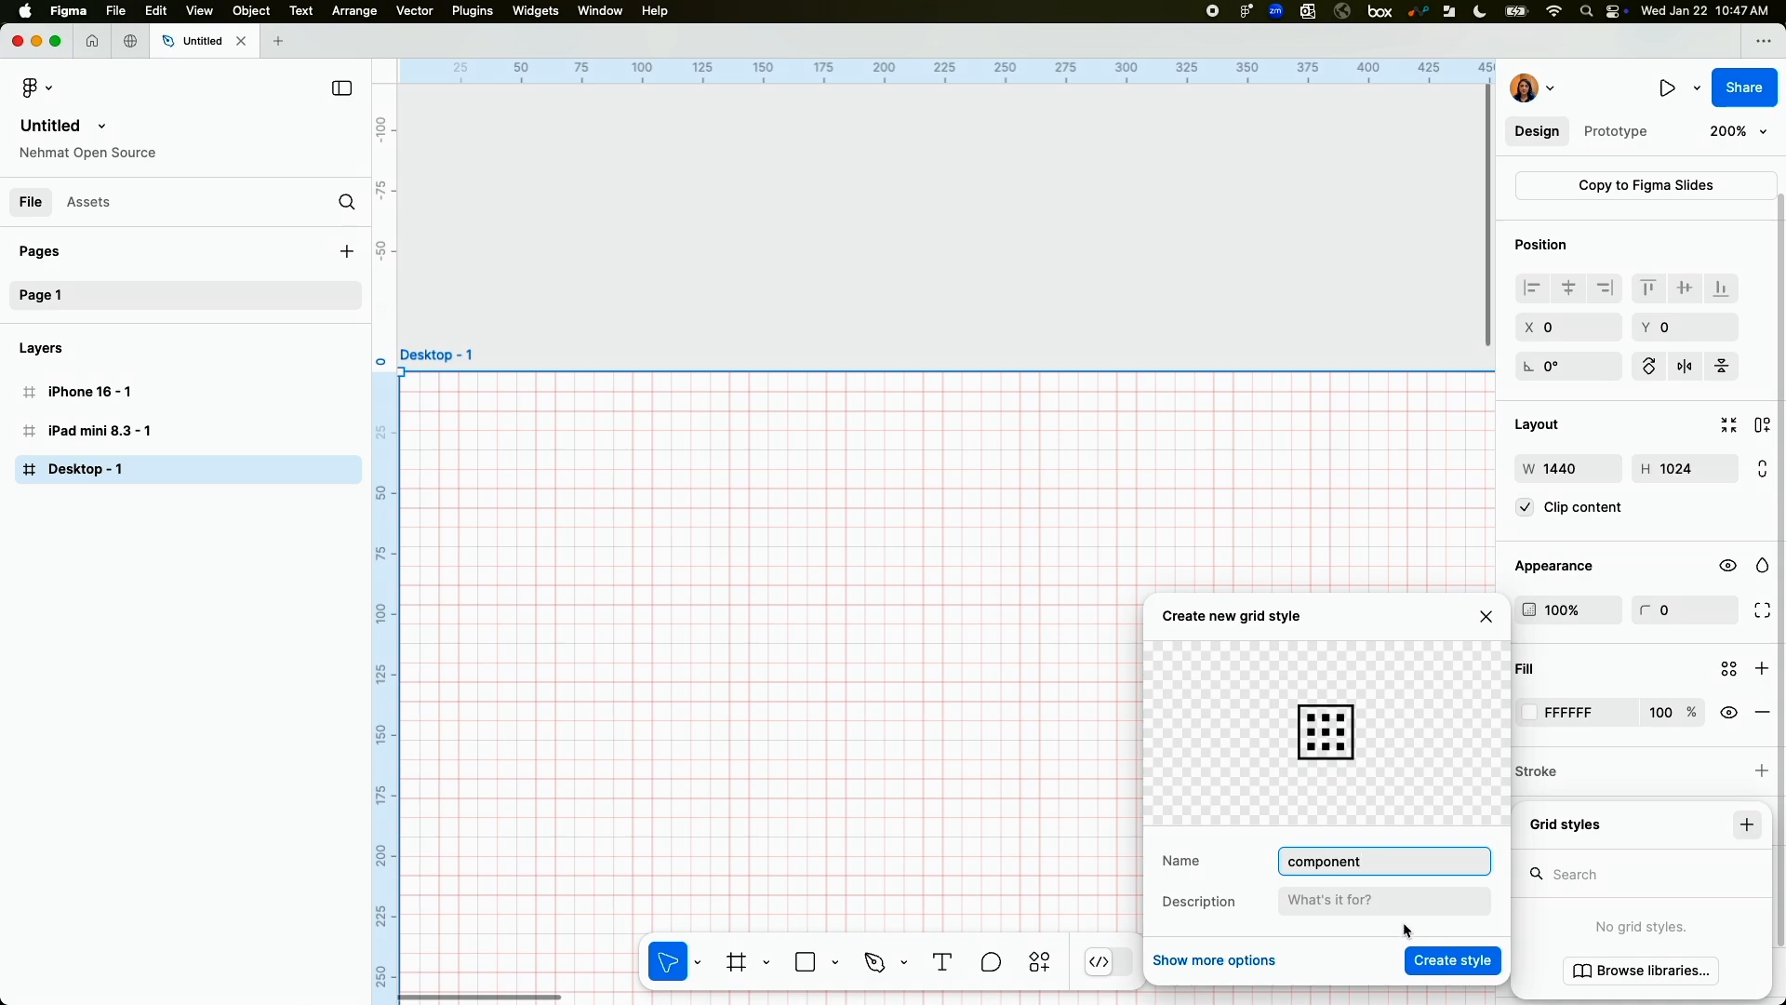
{"action": "left_click", "coordinate": [1451, 959]}
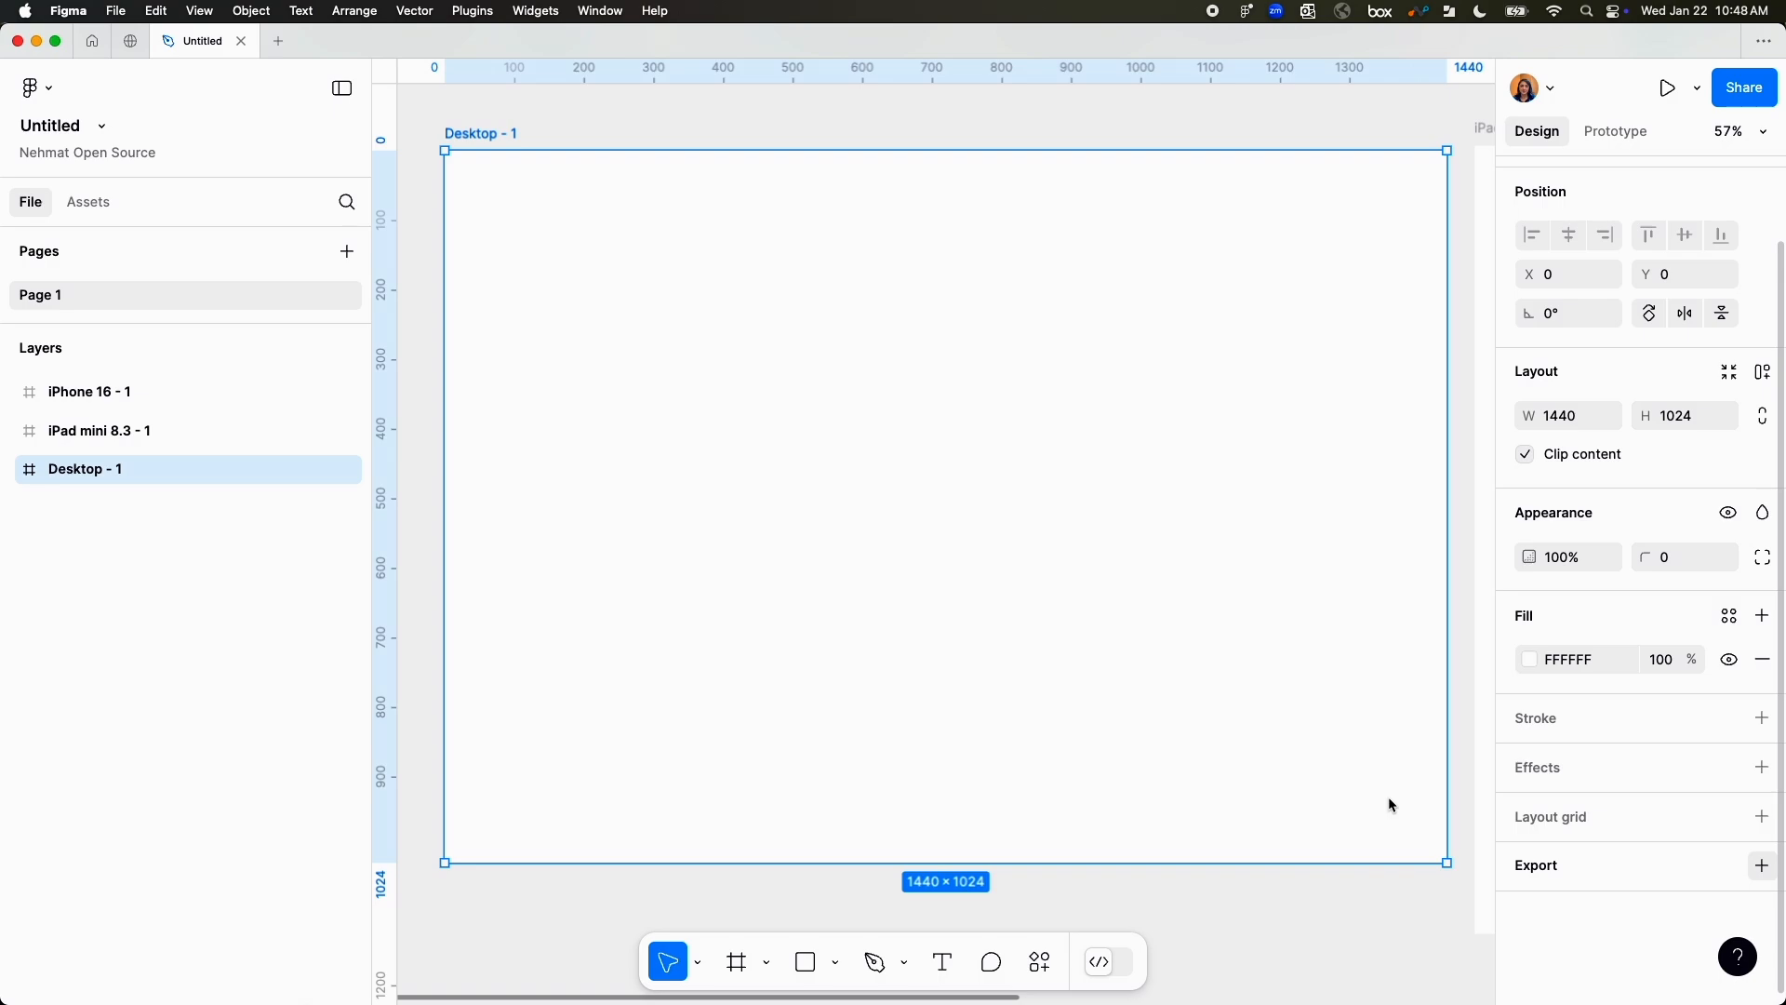
{"action": "mouse_move", "coordinate": [1689, 834]}
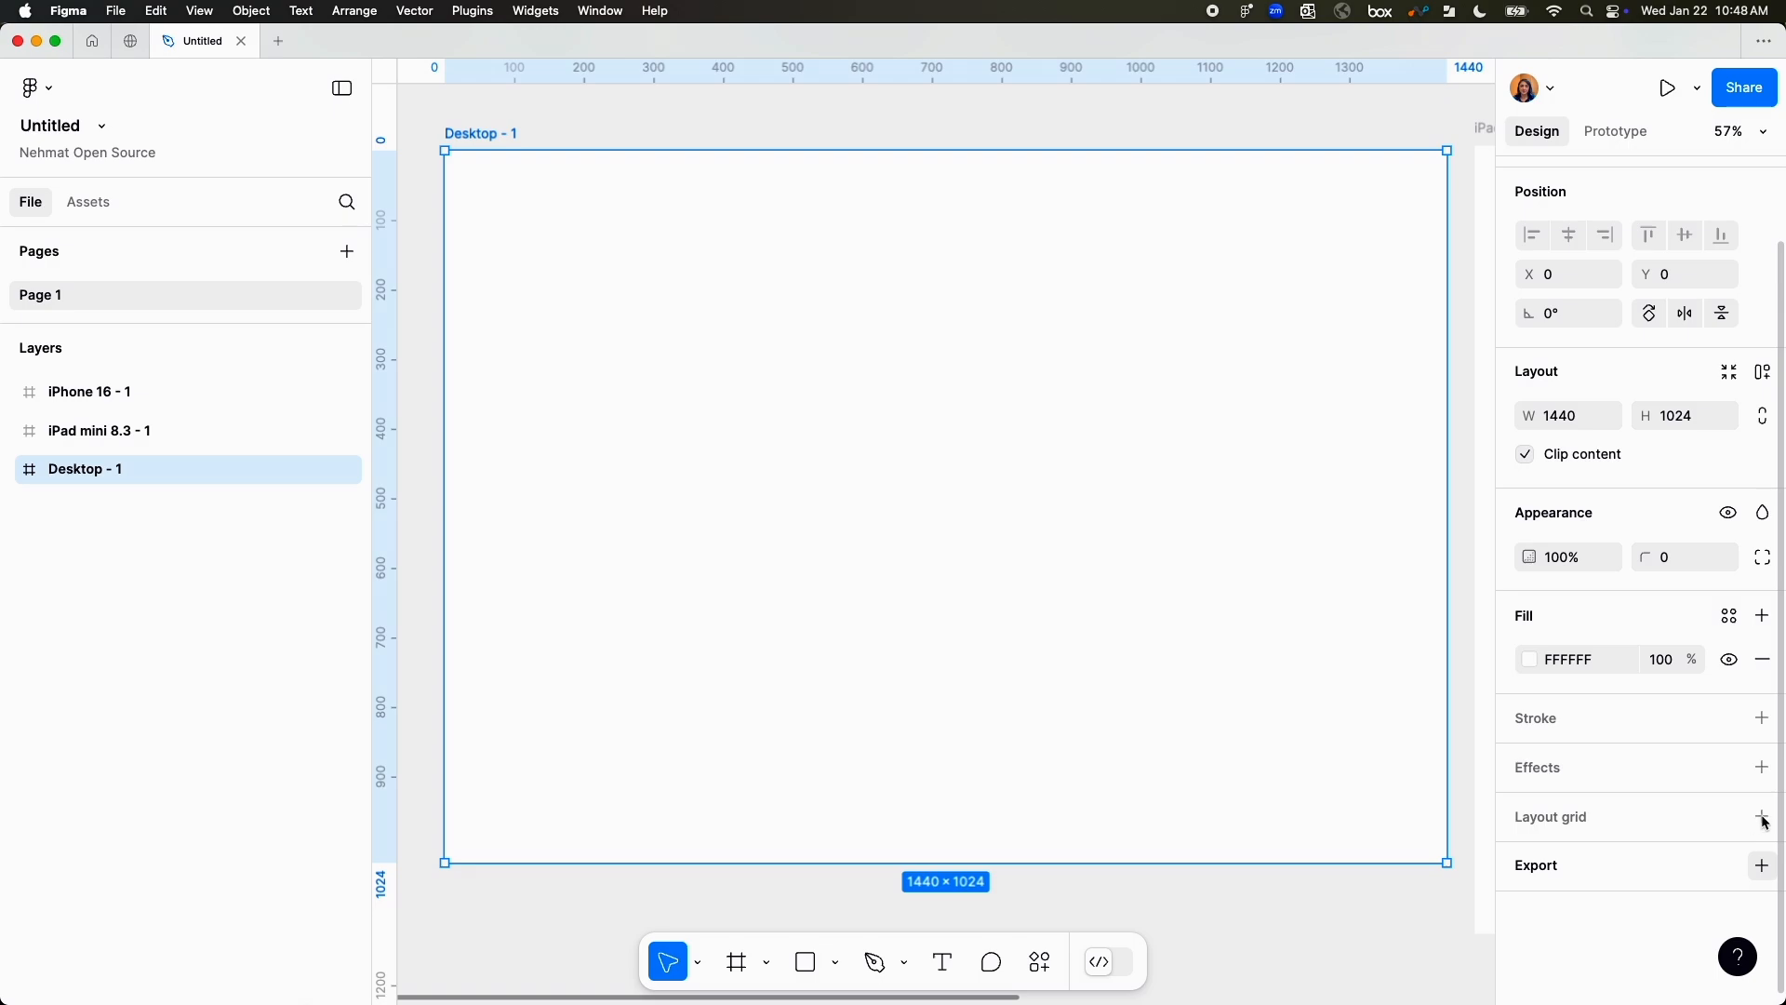
Add a Desktop layout grid set to 12 columns with 32px margin and 24px gutter.
{"action": "left_click", "coordinate": [1762, 816]}
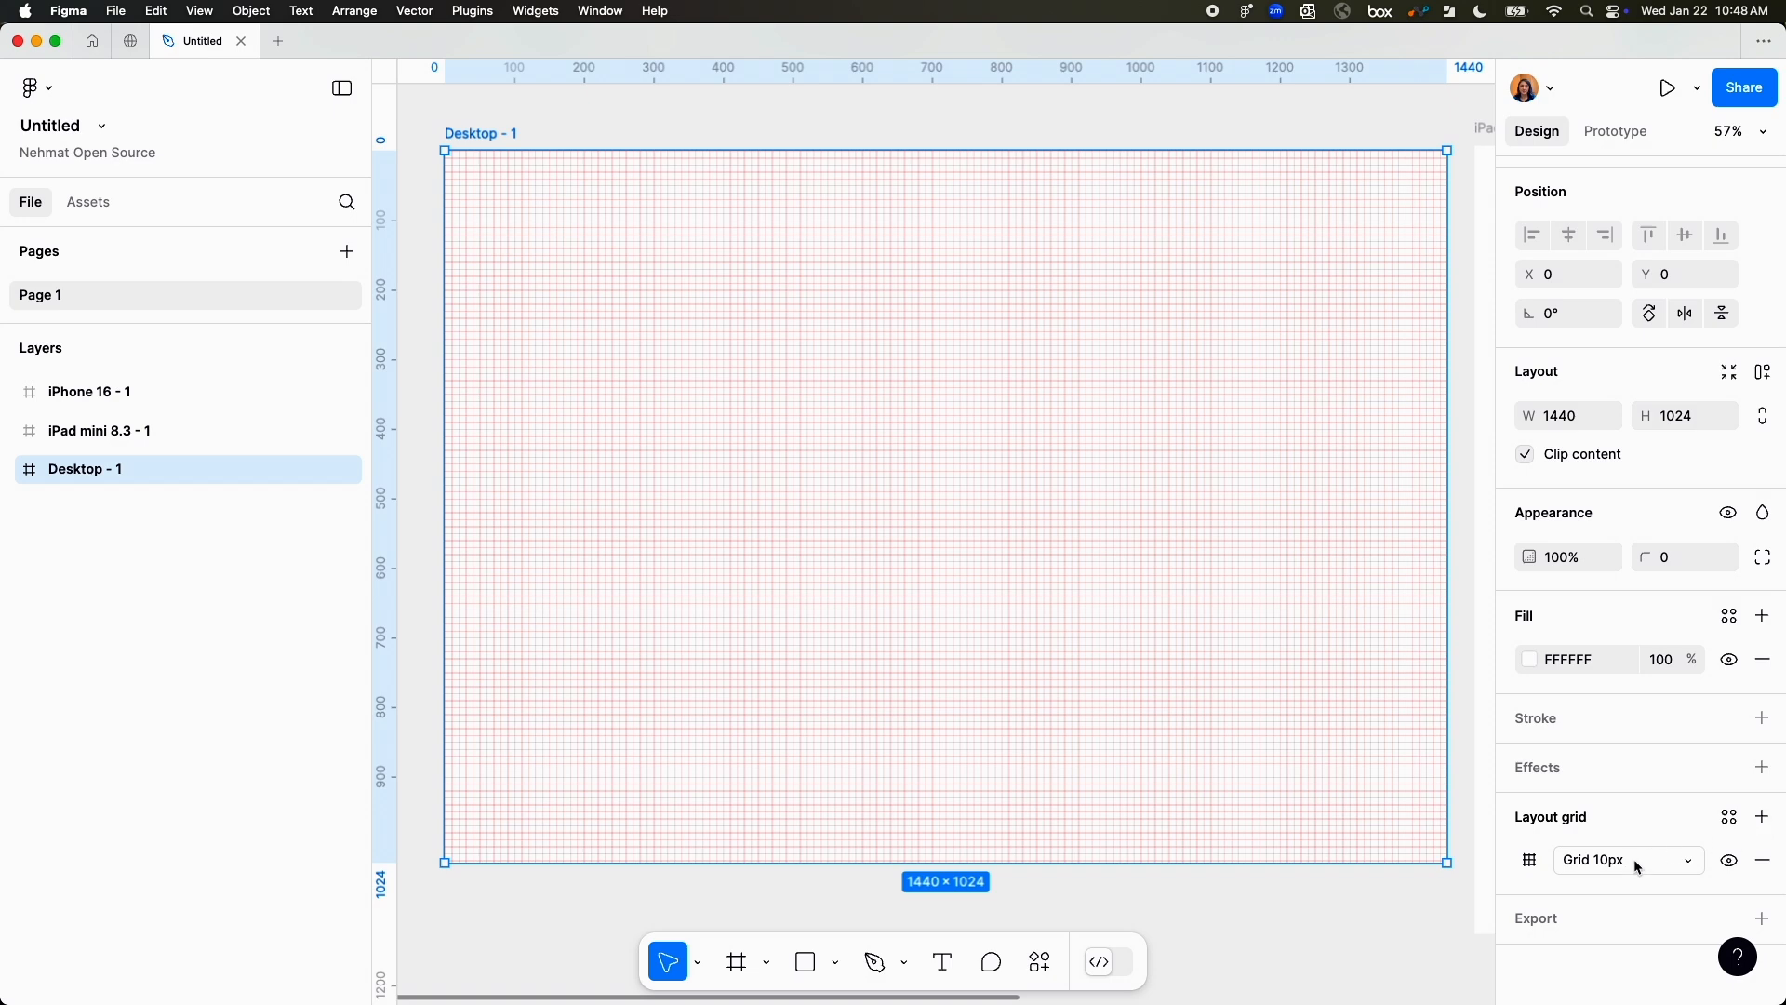
{"action": "mouse_move", "coordinate": [1545, 865]}
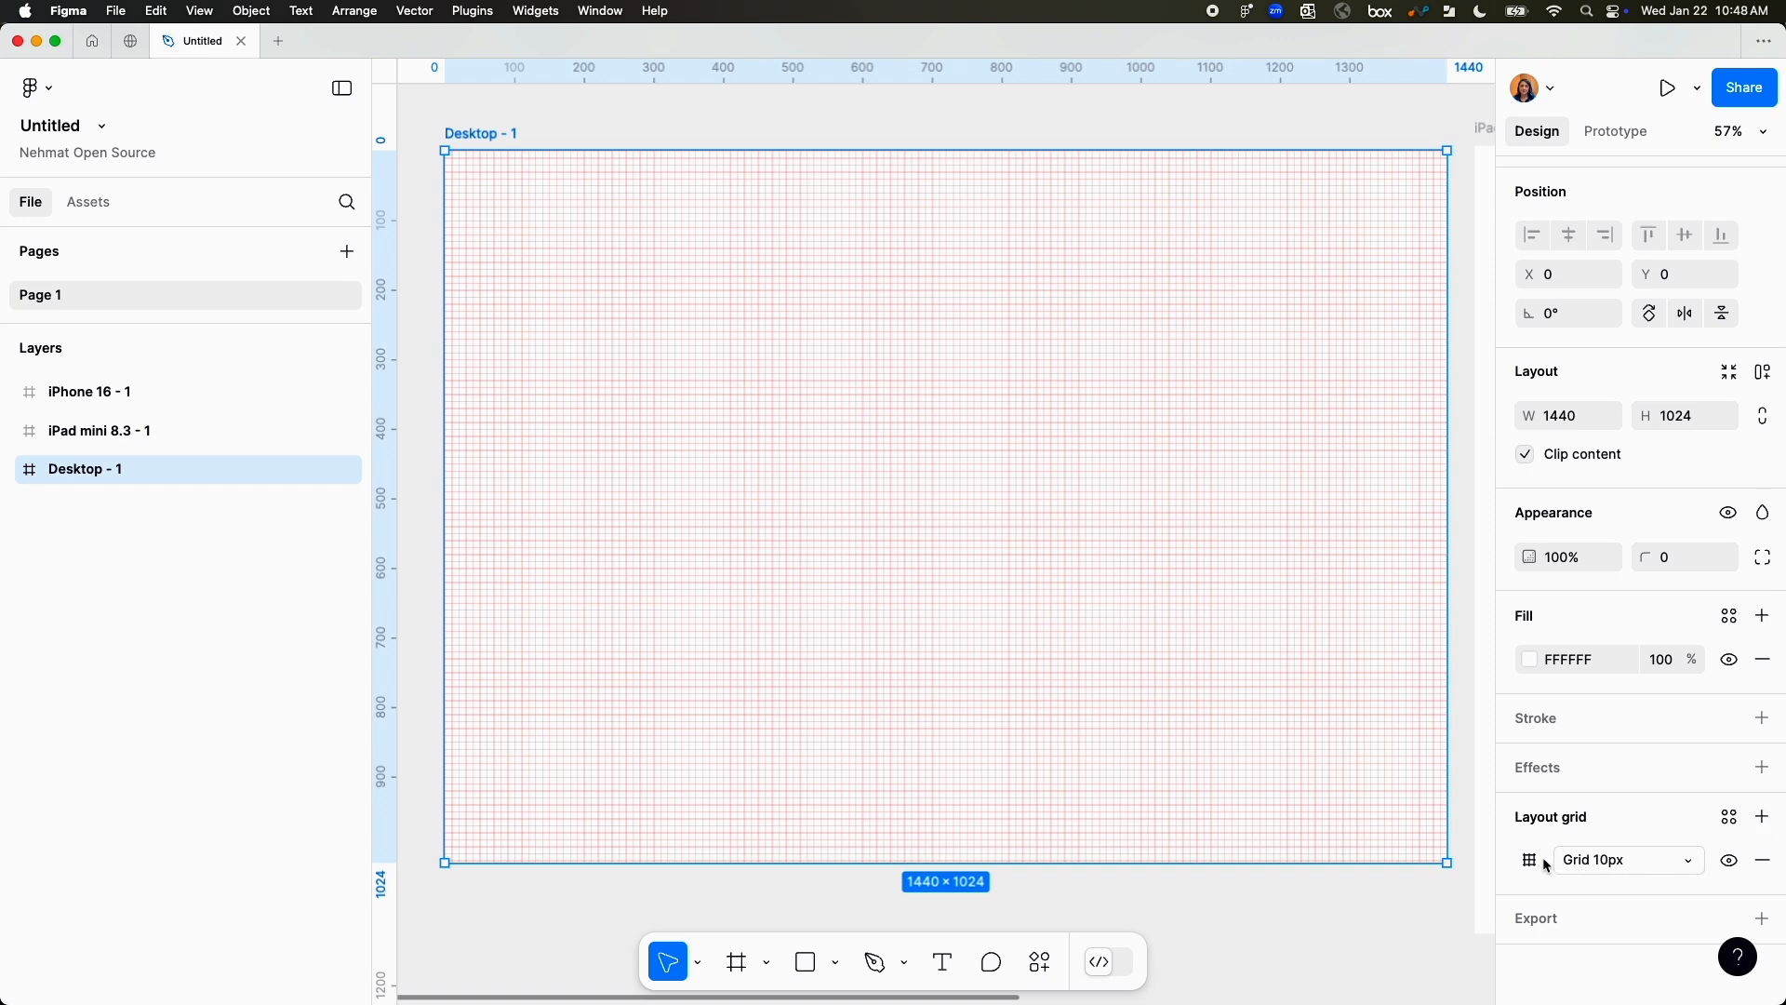
{"action": "left_click", "coordinate": [1529, 859]}
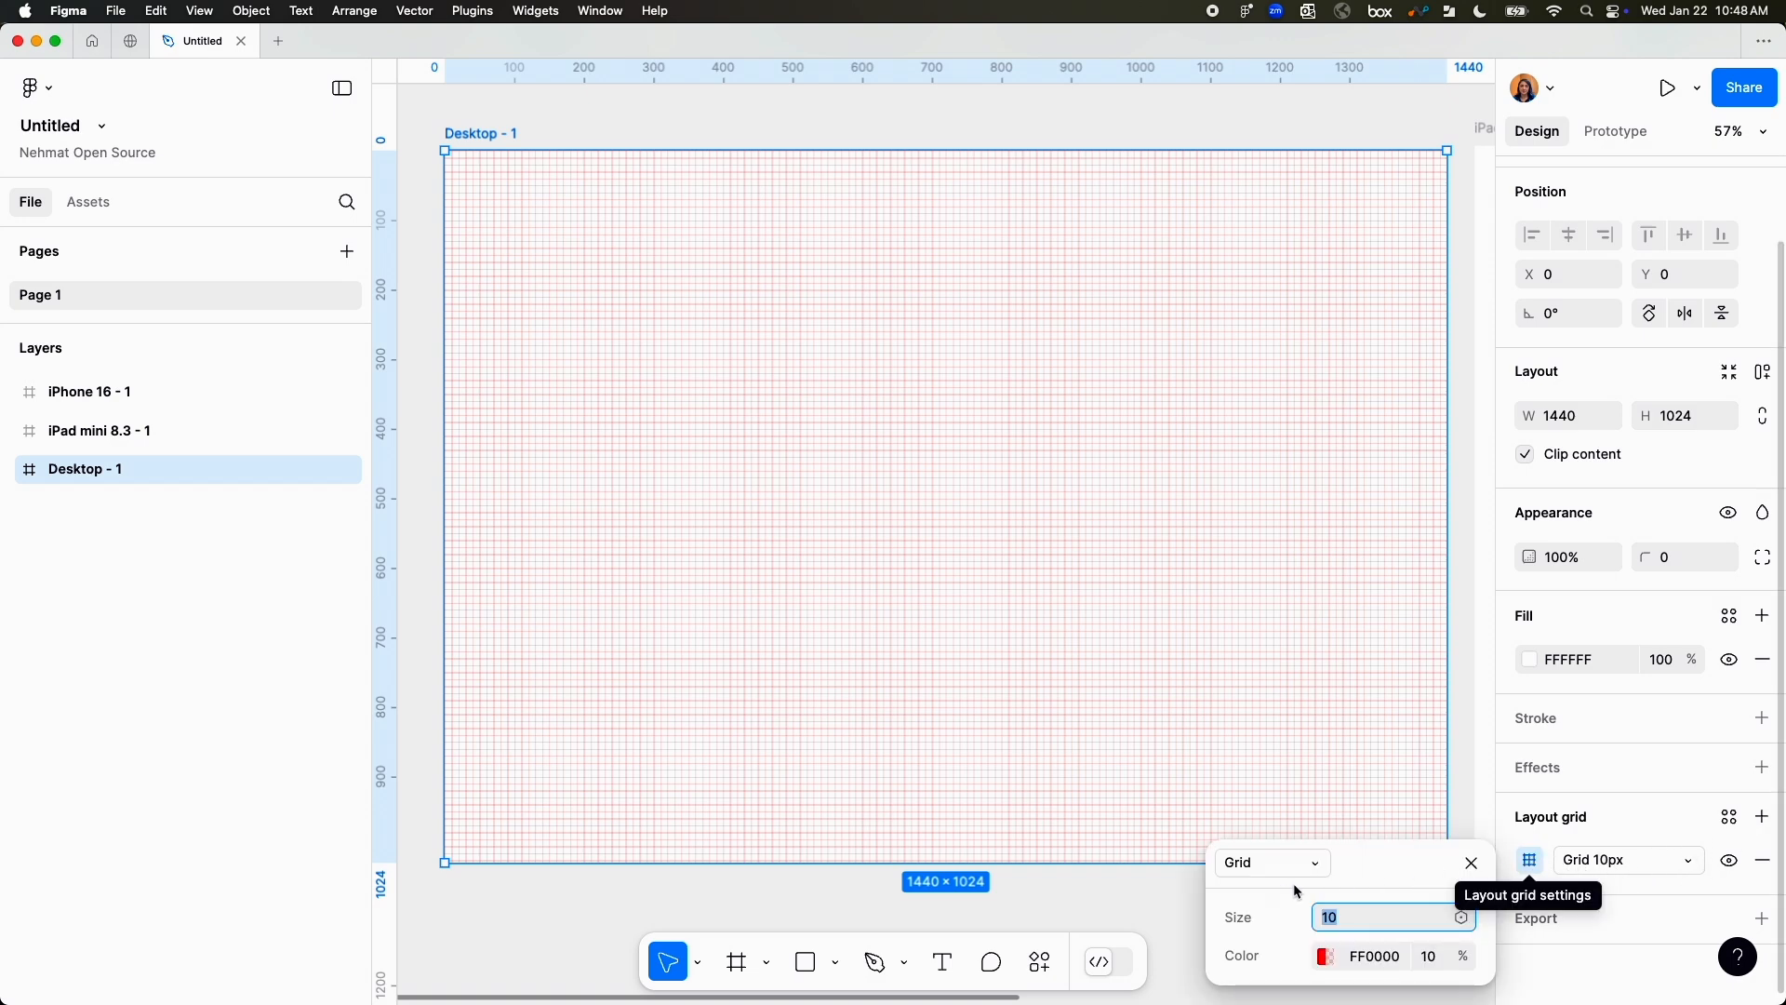
{"action": "left_click", "coordinate": [1269, 863]}
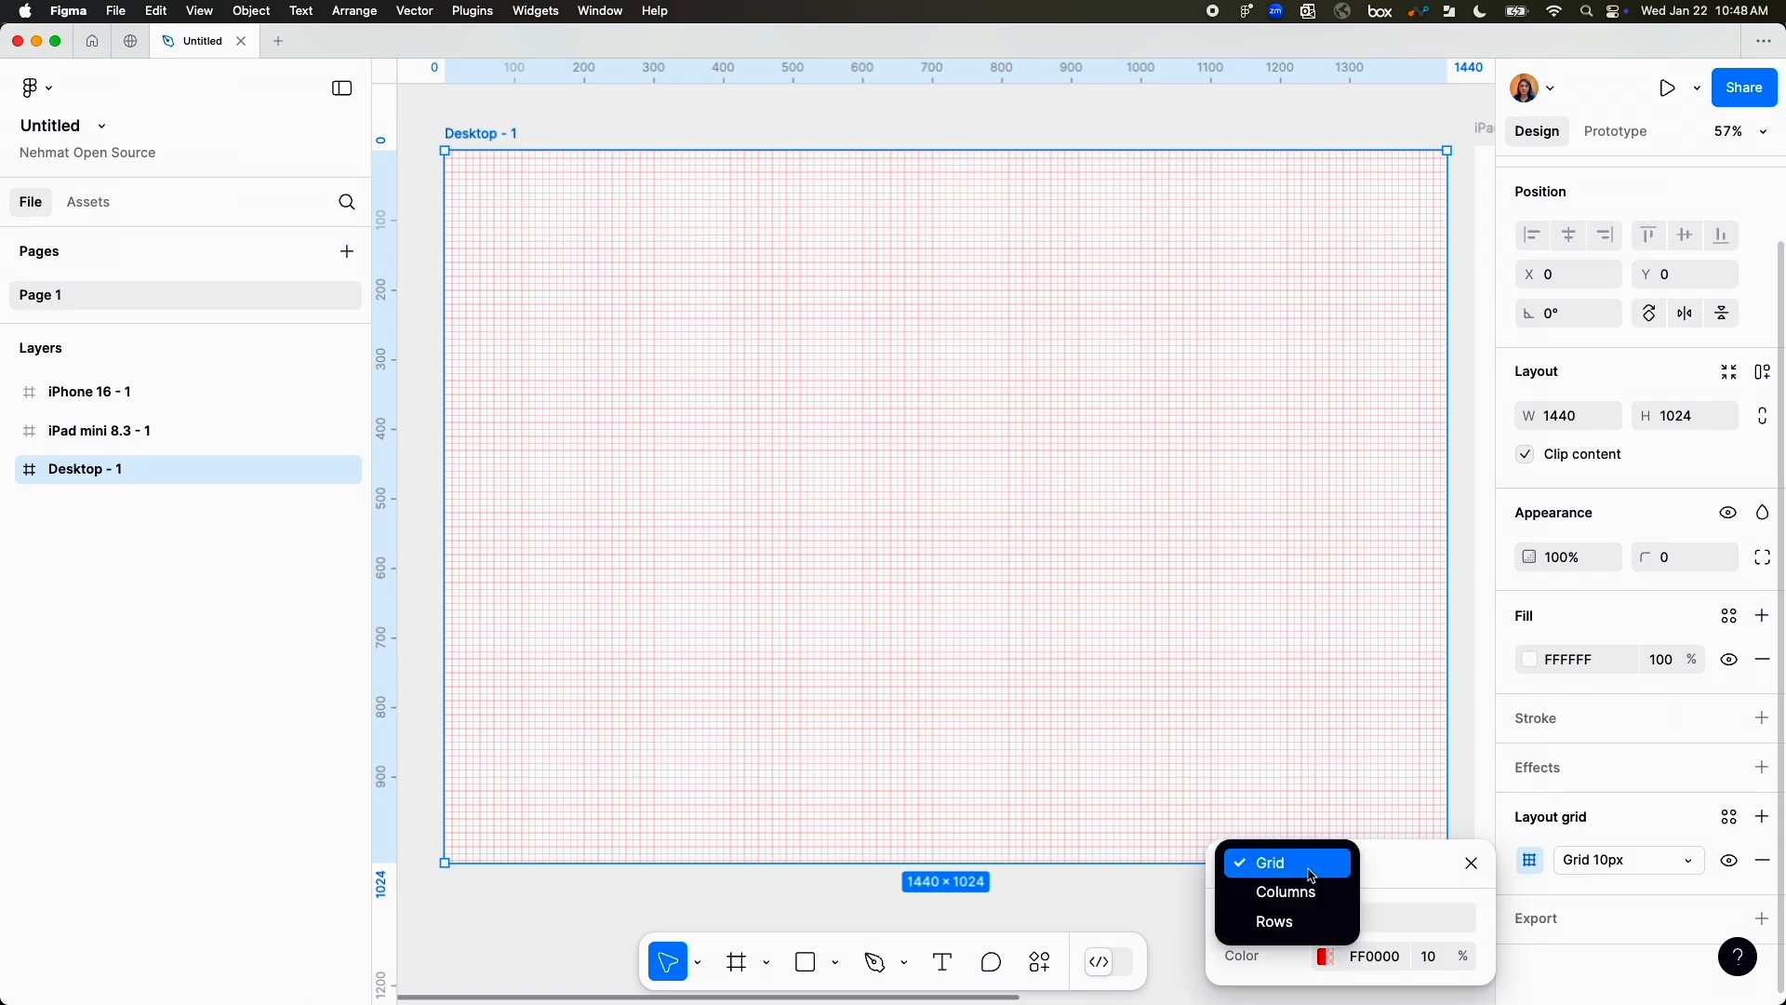
{"action": "left_click", "coordinate": [1283, 891]}
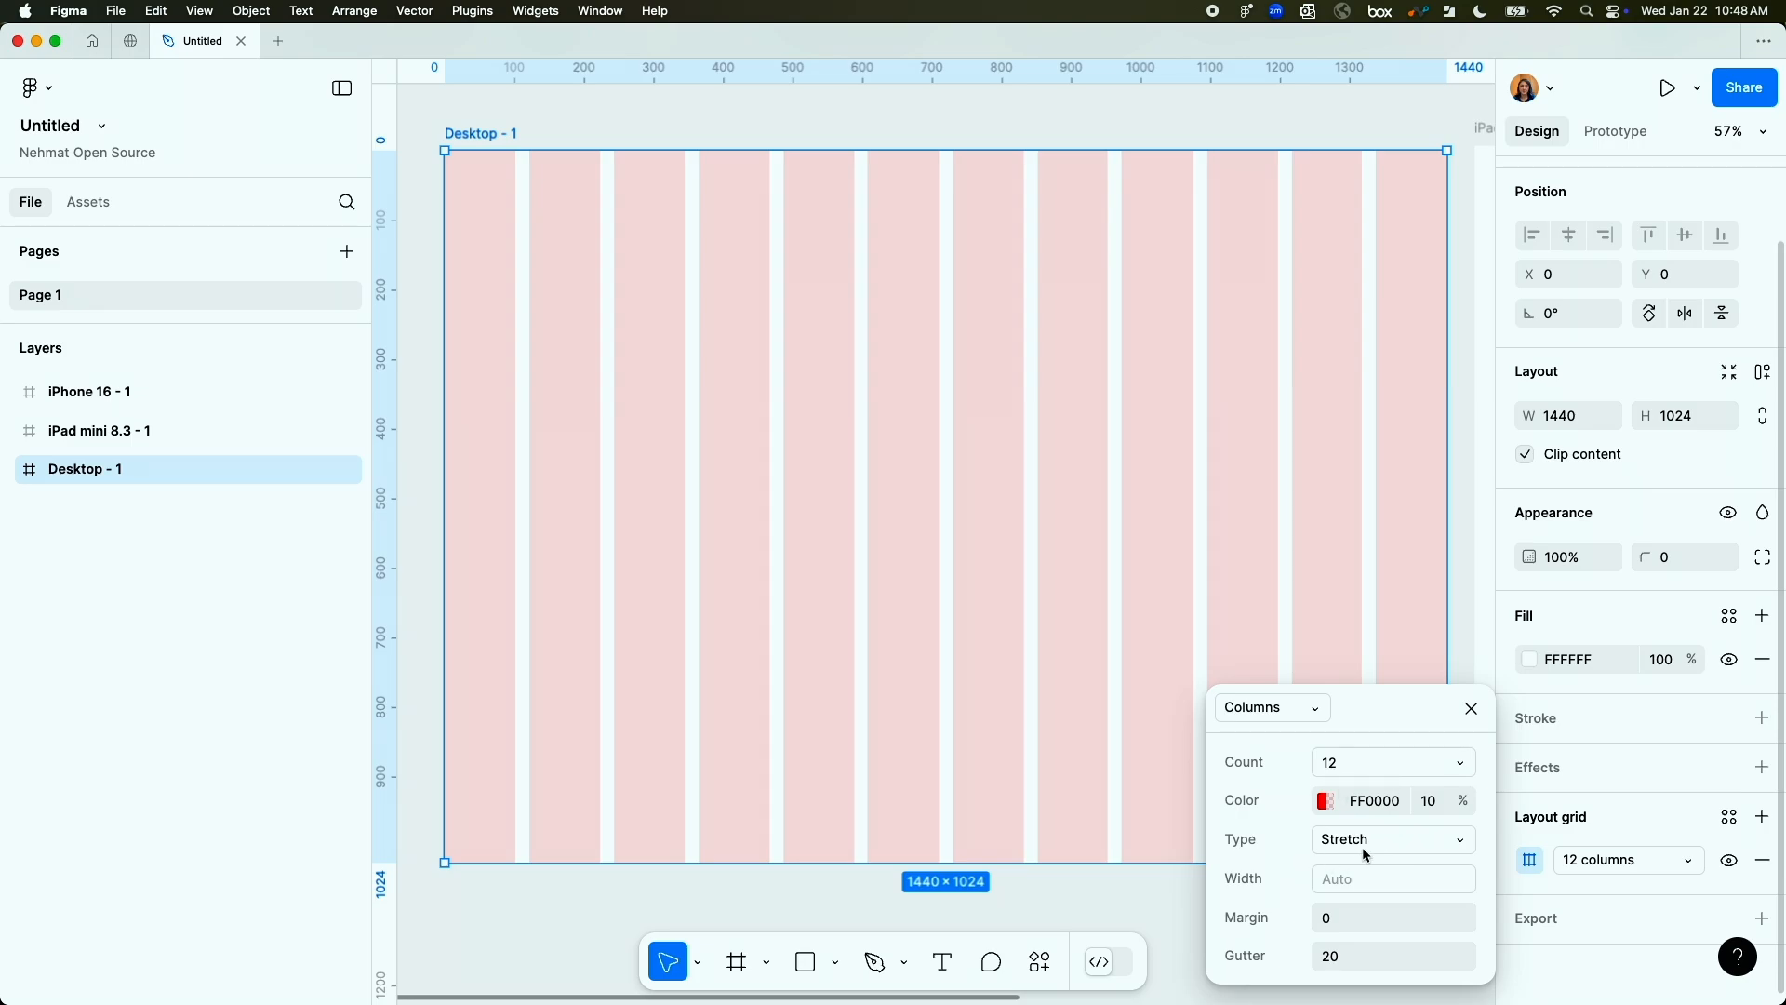
{"action": "mouse_move", "coordinate": [1385, 852]}
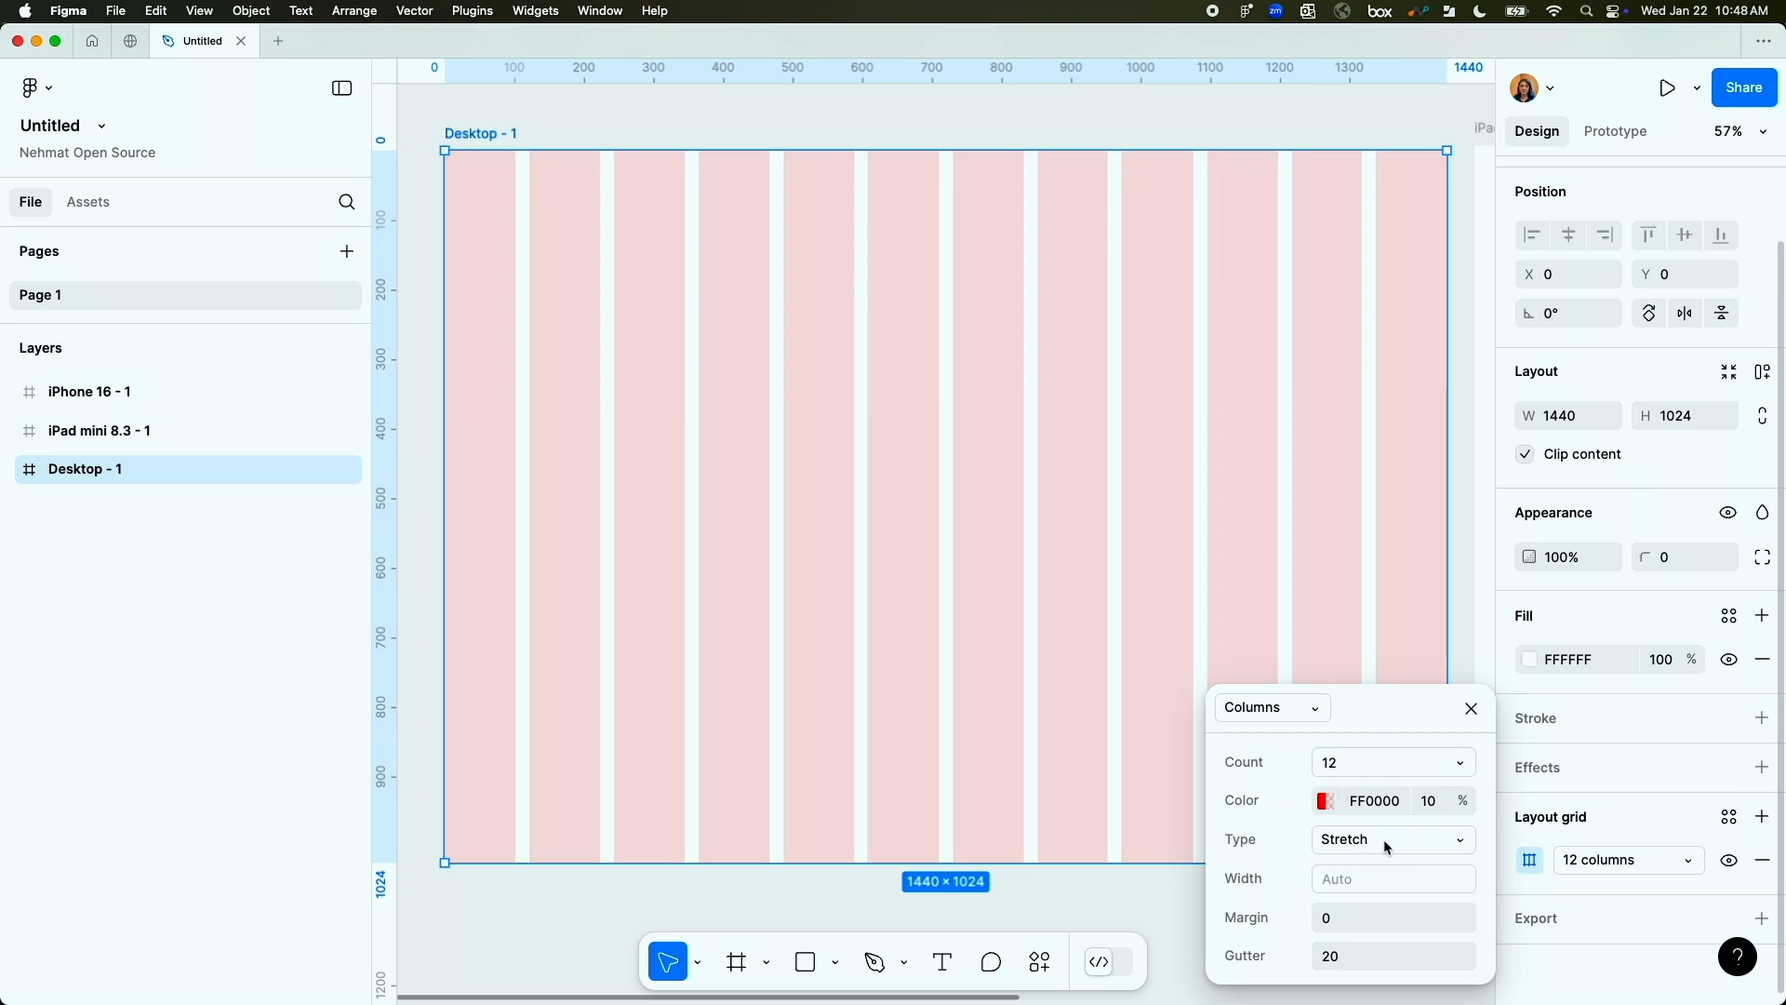
{"action": "mouse_move", "coordinate": [1324, 602]}
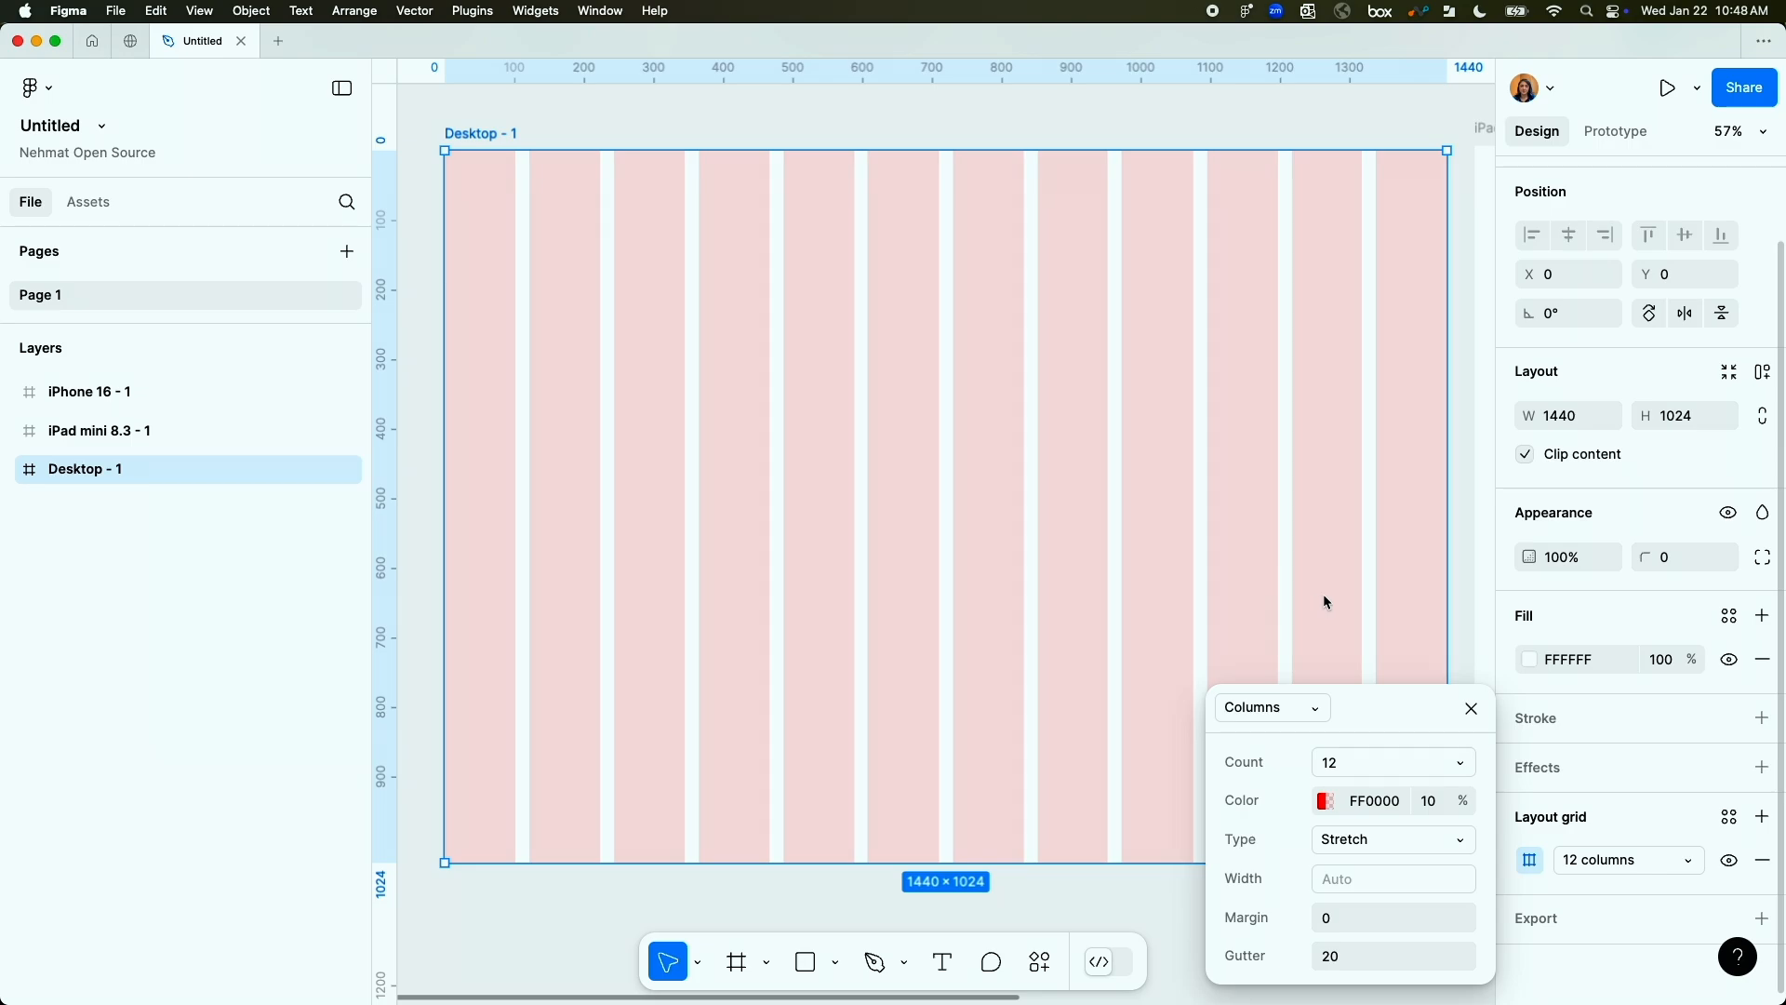
{"action": "mouse_move", "coordinate": [1373, 878]}
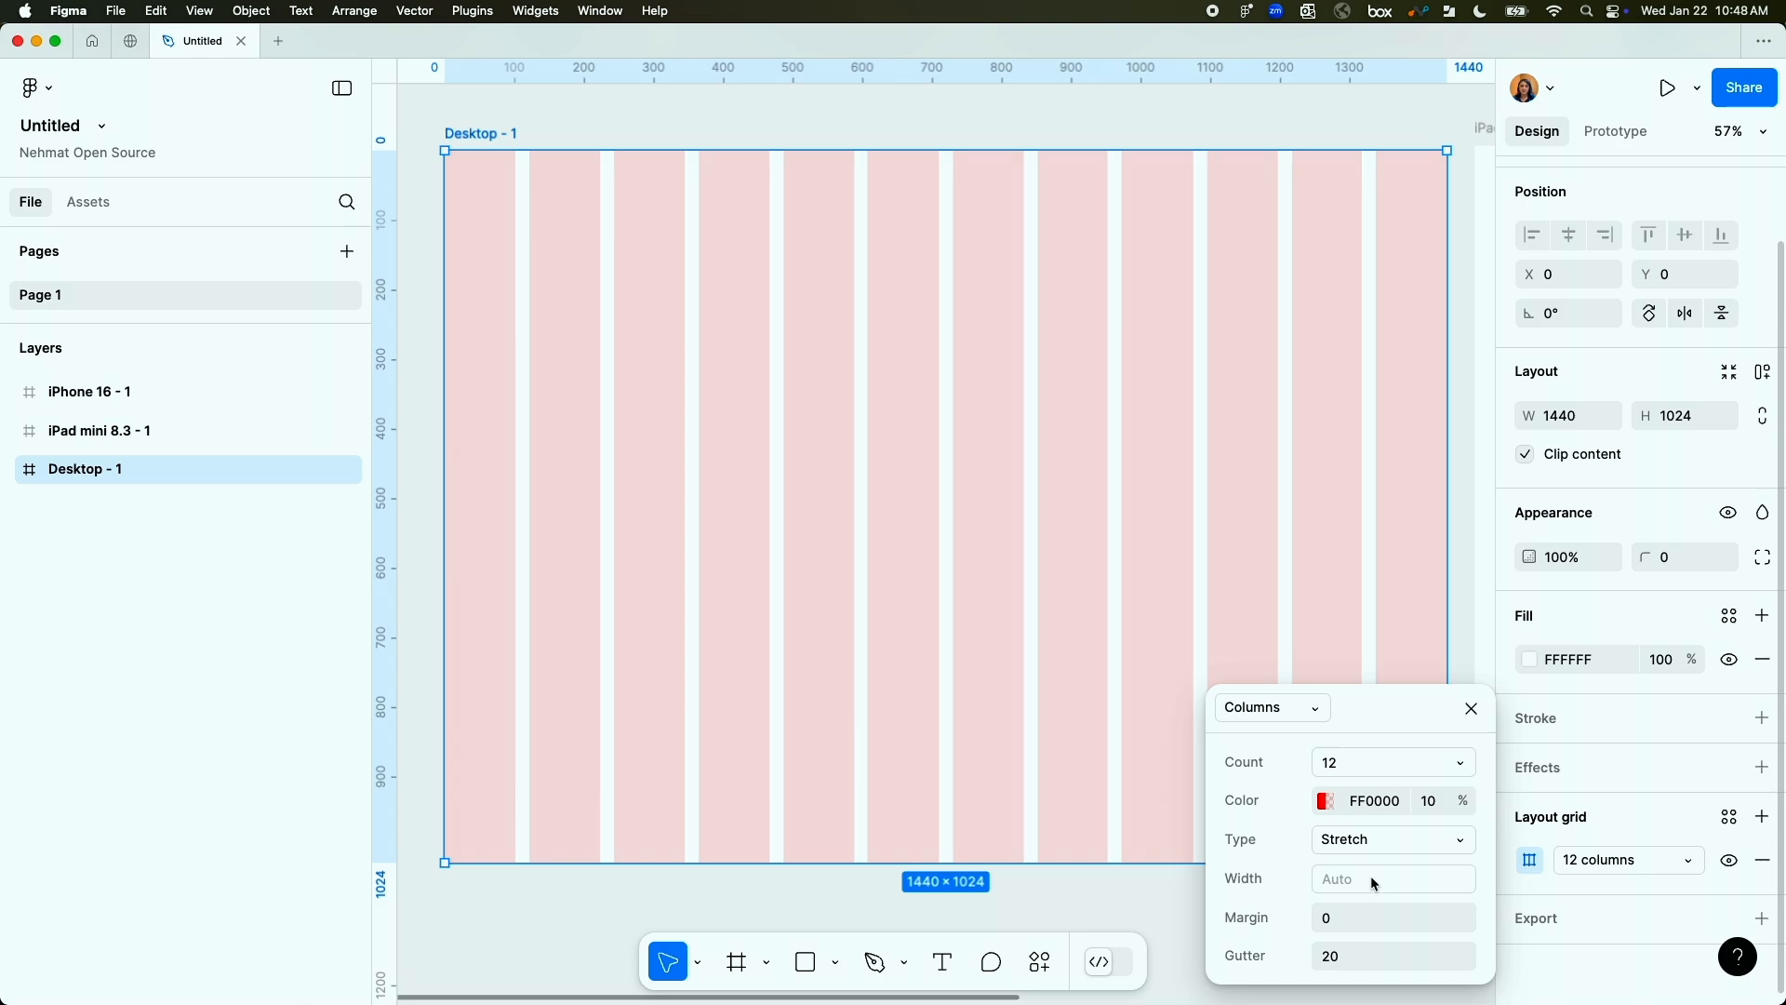
{"action": "left_click", "coordinate": [1392, 917]}
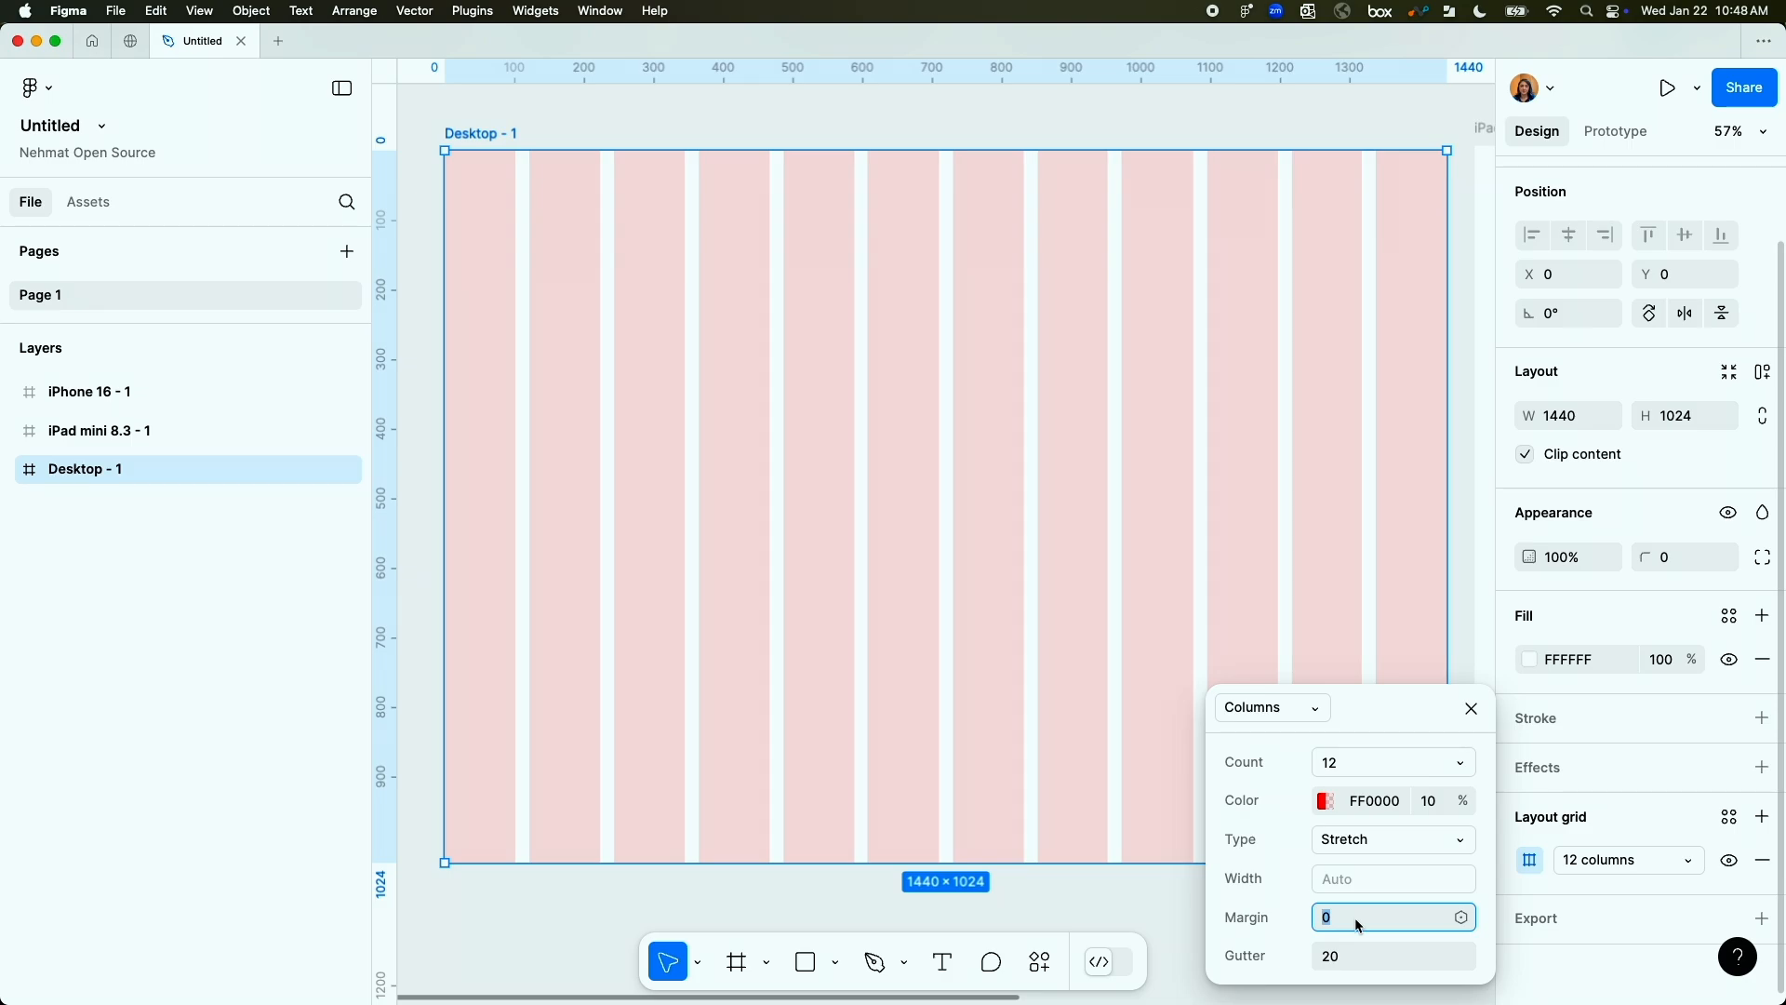
{"action": "type", "text": "32"}
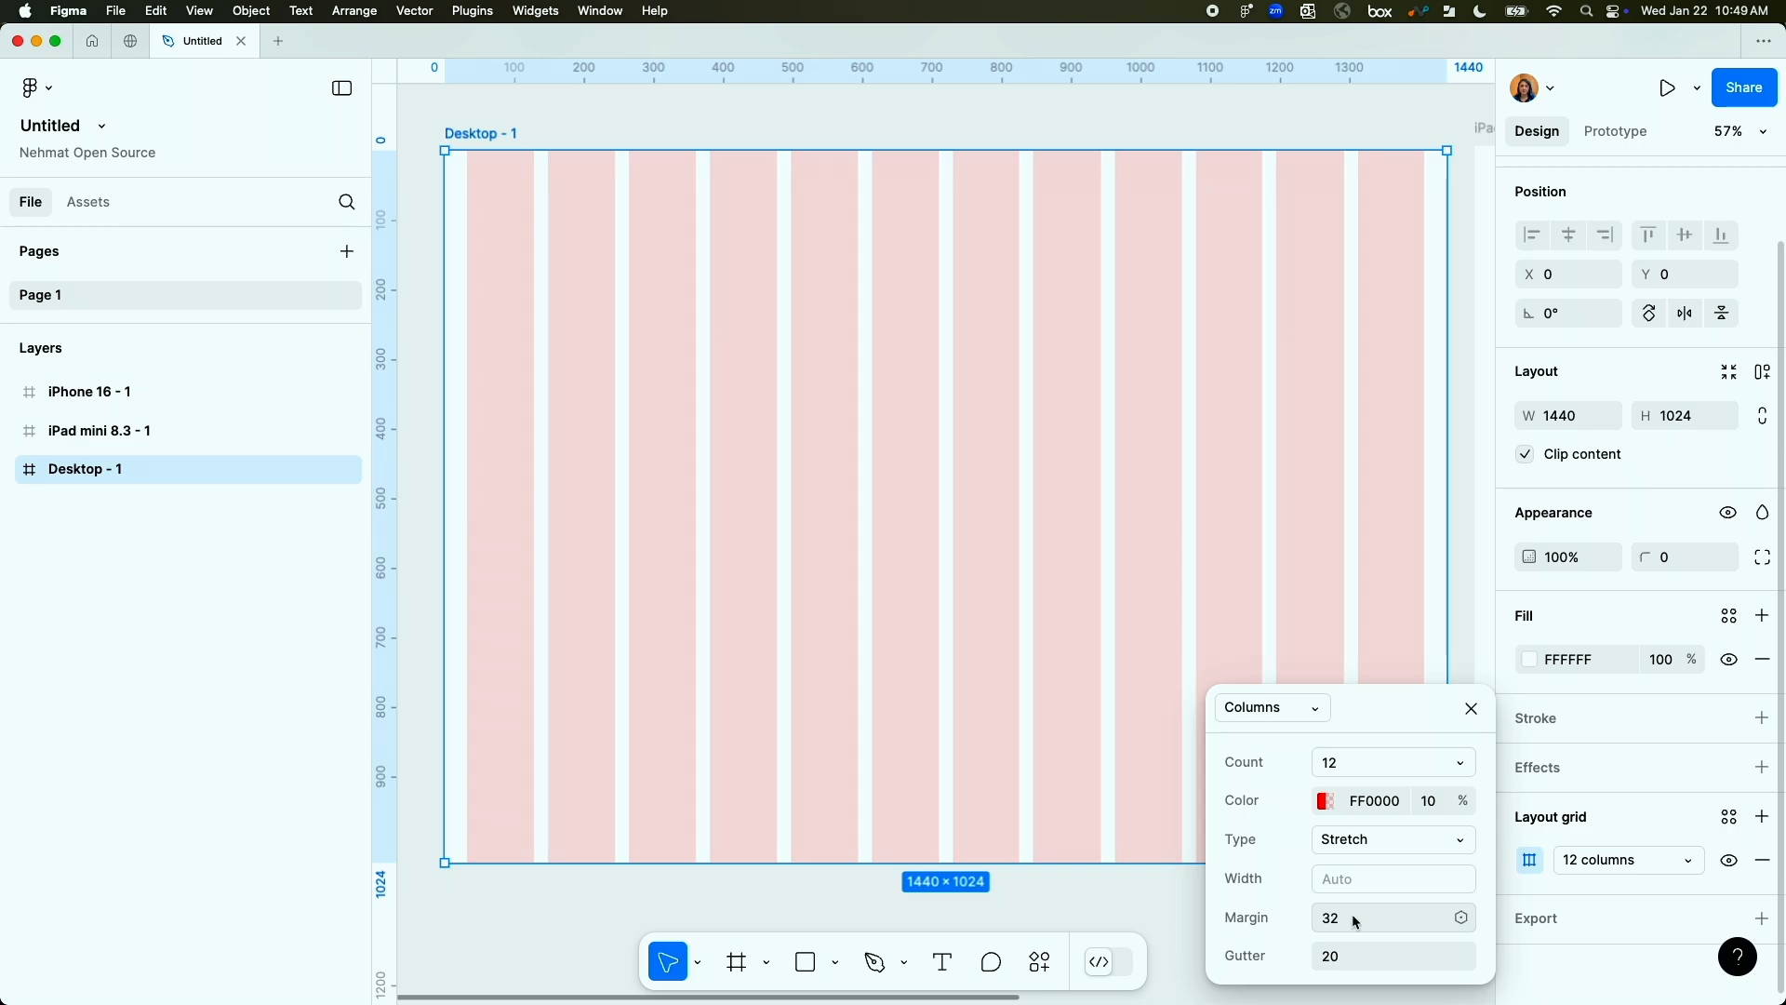
{"action": "left_click", "coordinate": [1378, 955]}
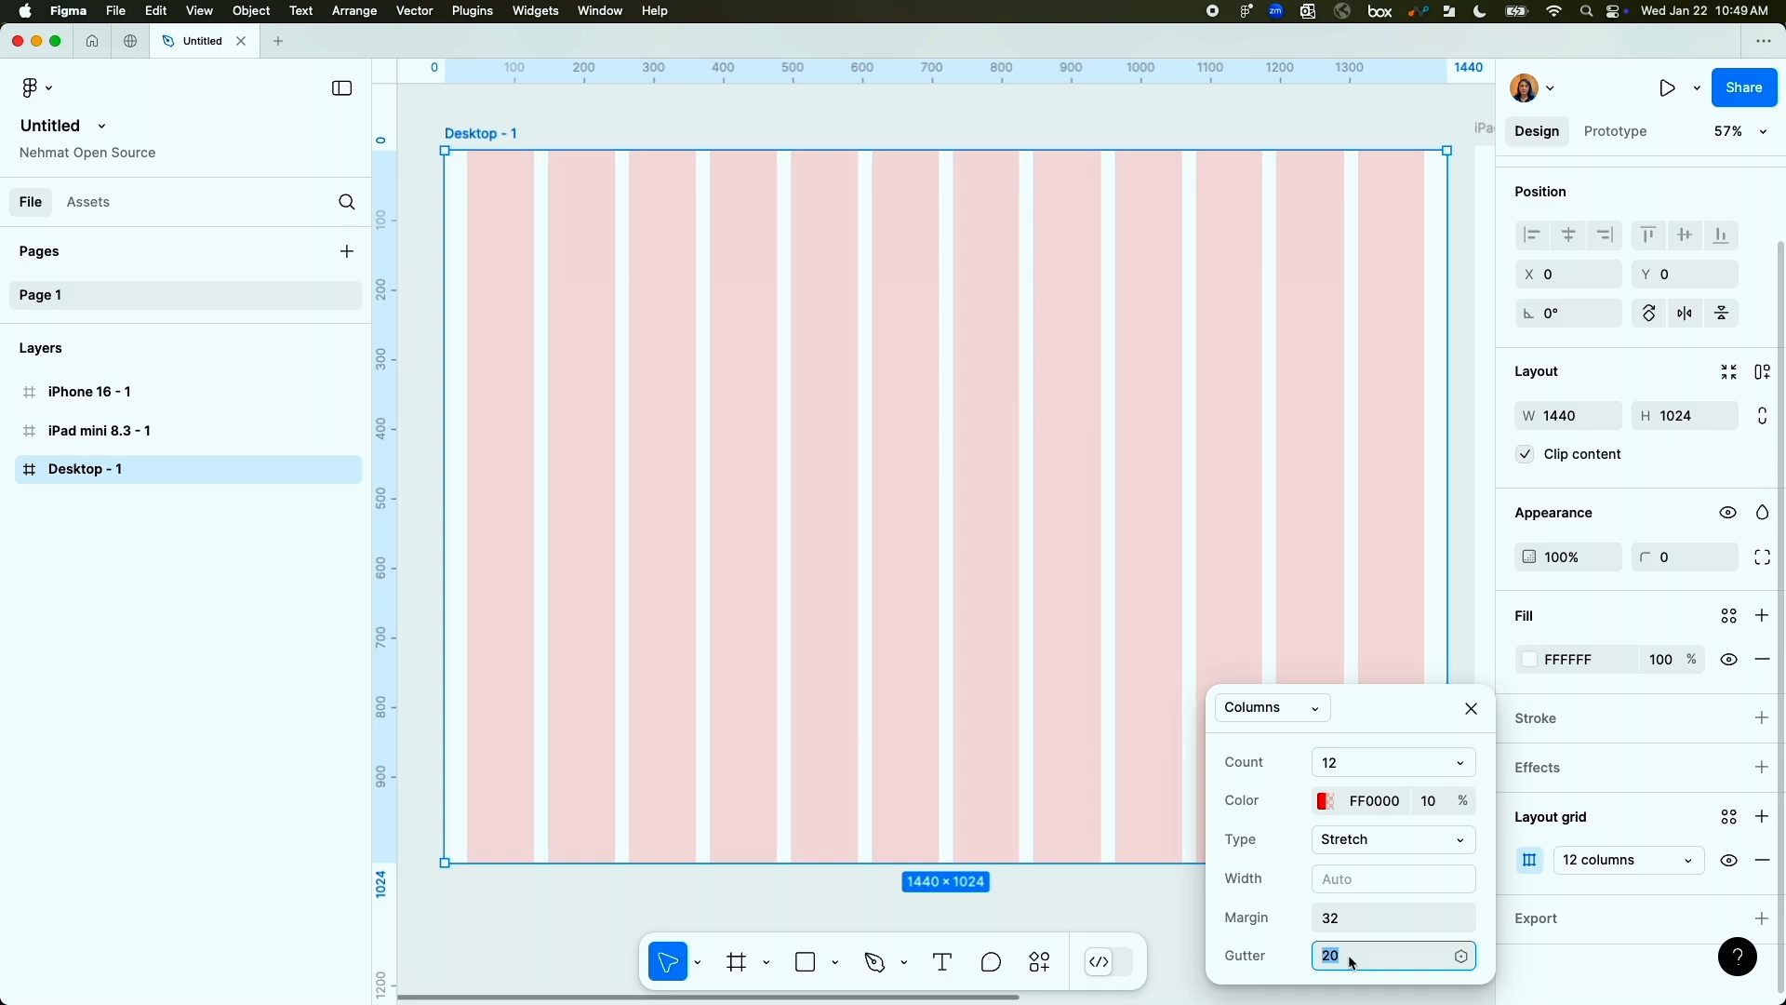
{"action": "type", "text": "24"}
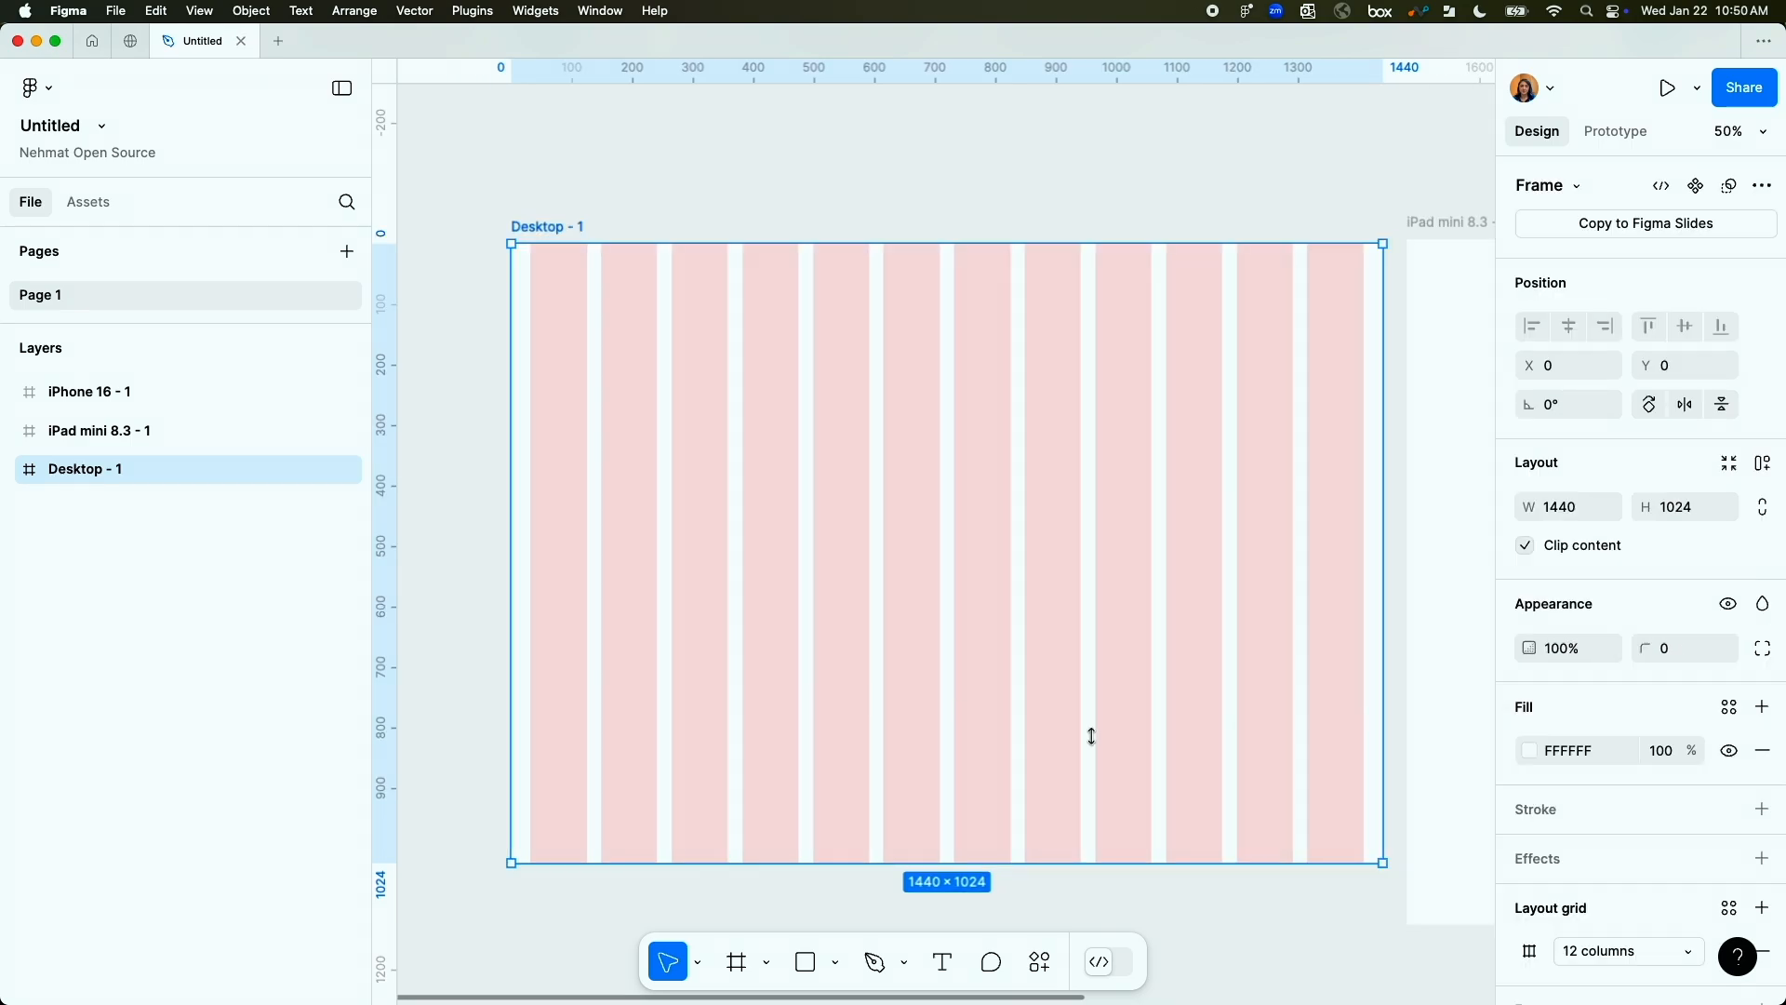
{"action": "scroll", "scroll_direction": "down", "scroll_amount": 3}
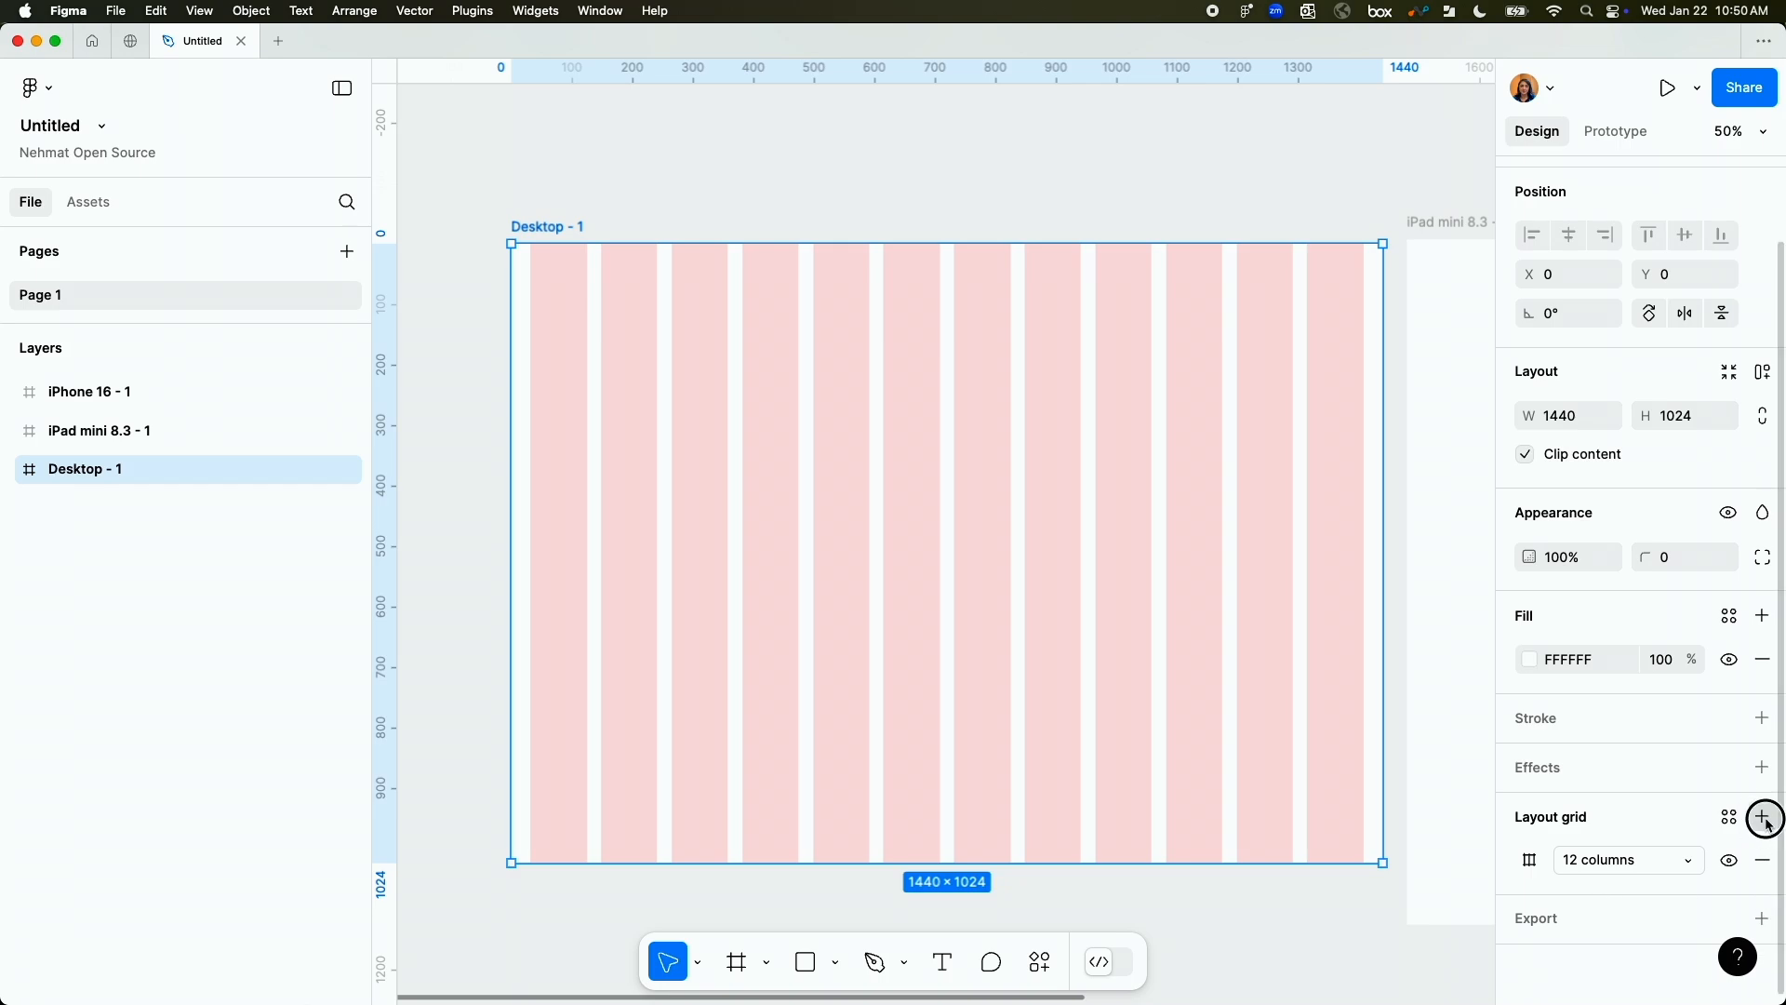
Add a second layout grid of 8px rows aligned to the top of the Desktop frame.
{"action": "left_click", "coordinate": [1762, 816]}
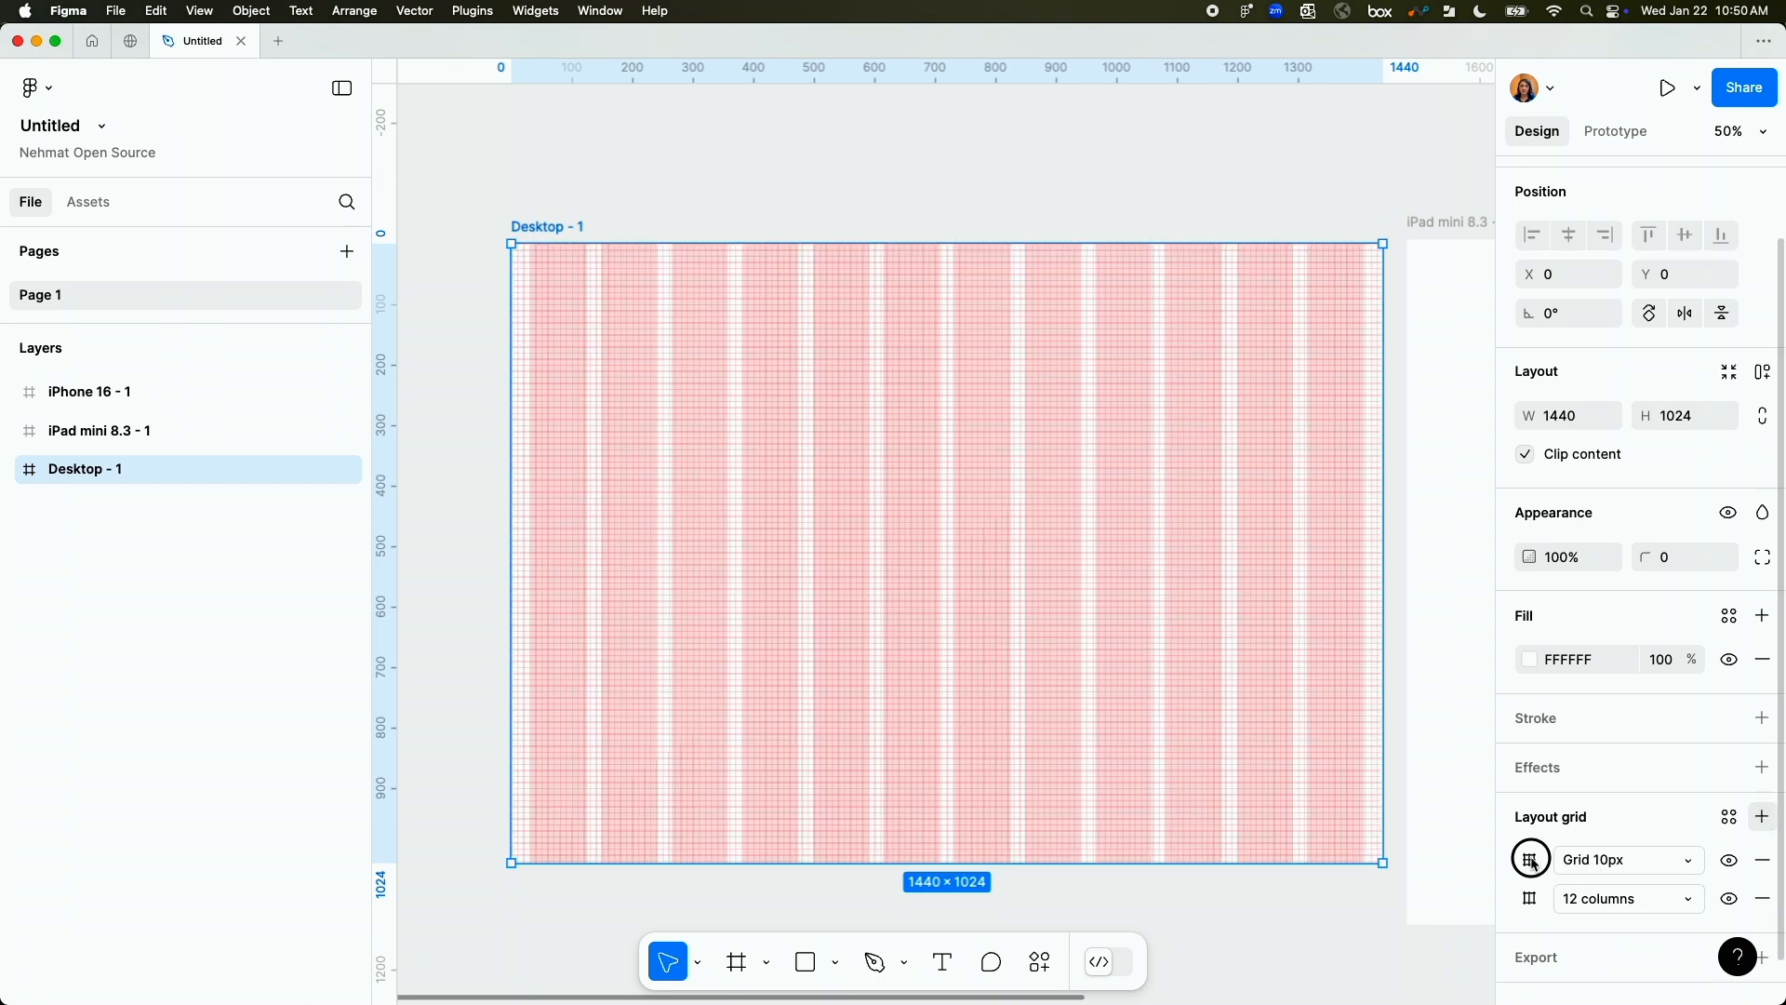
{"action": "left_click", "coordinate": [1529, 859]}
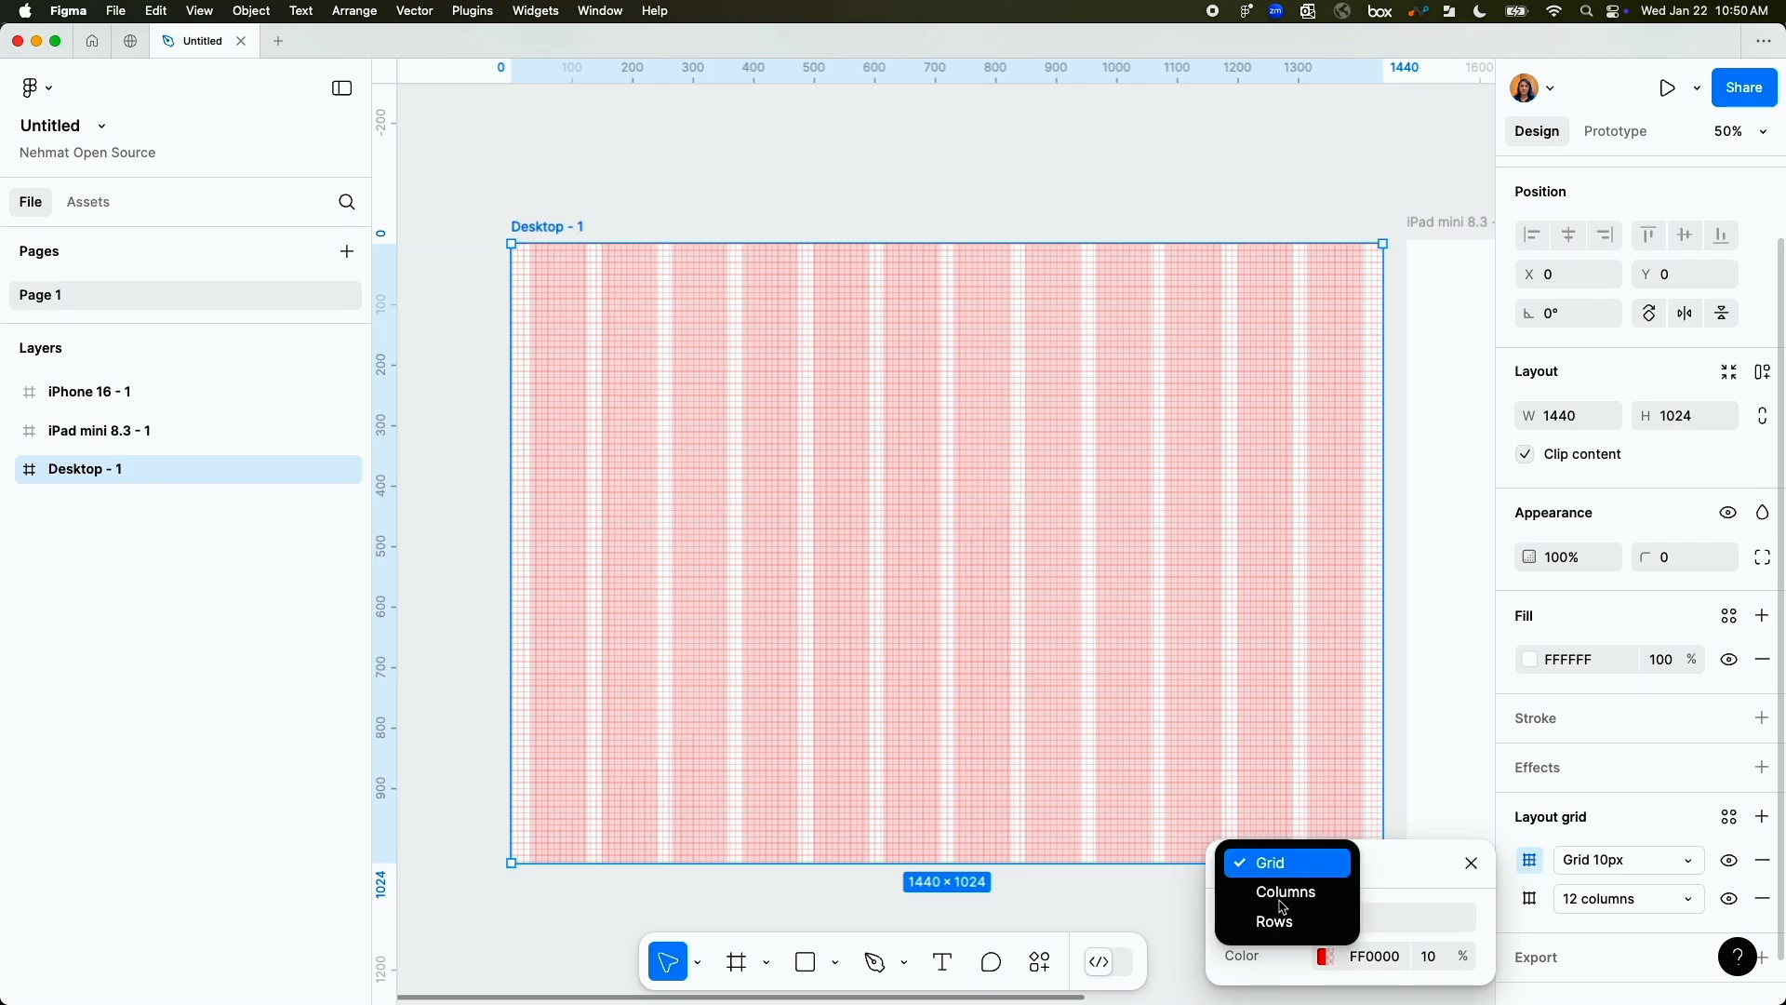
{"action": "left_click", "coordinate": [1274, 921]}
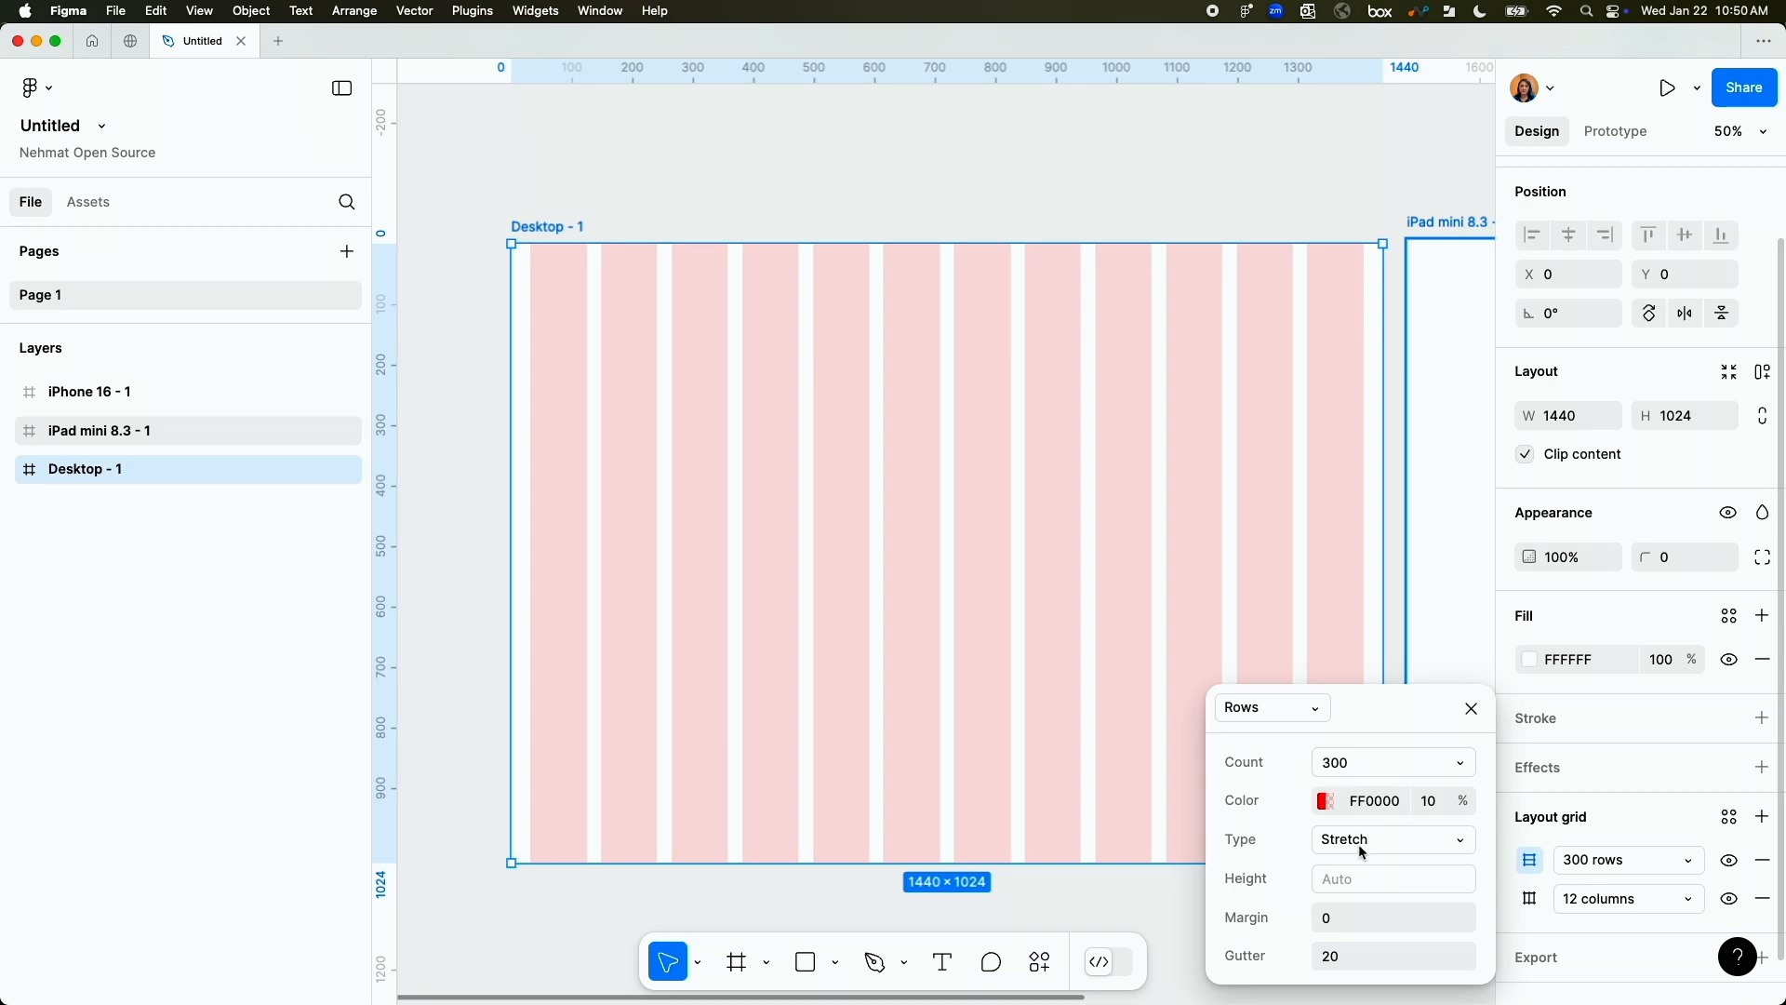
{"action": "left_click", "coordinate": [1389, 839]}
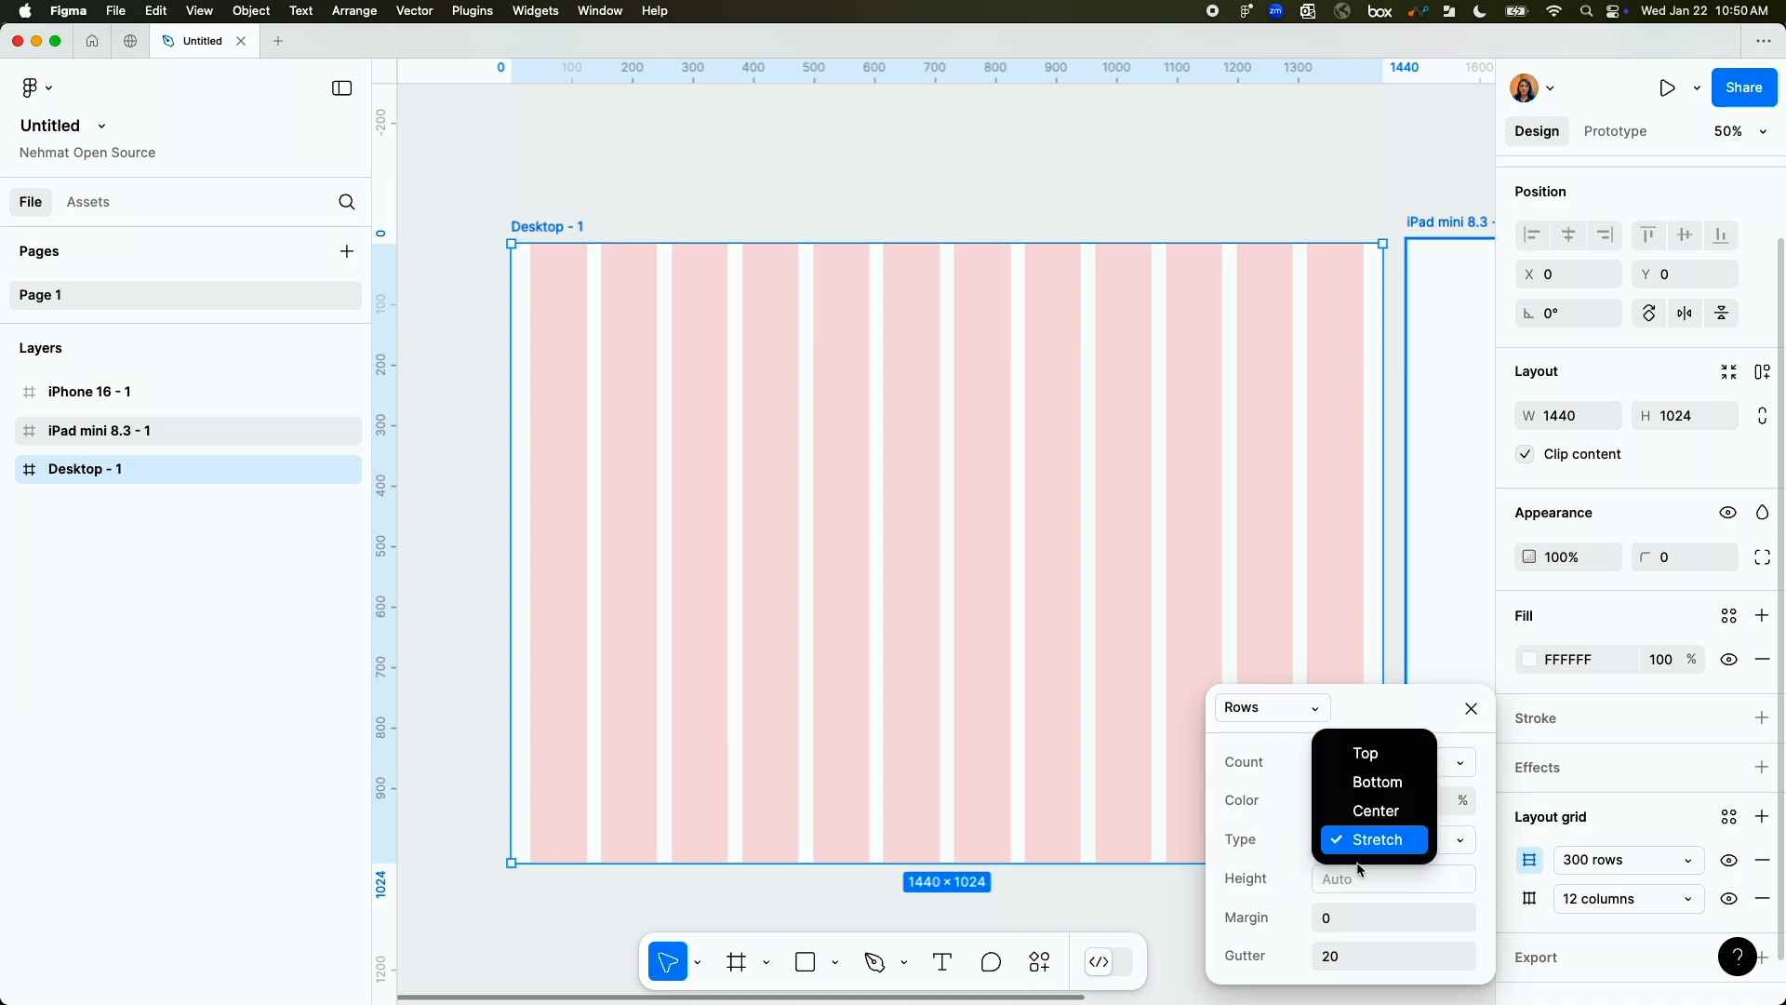
{"action": "left_click", "coordinate": [1364, 752]}
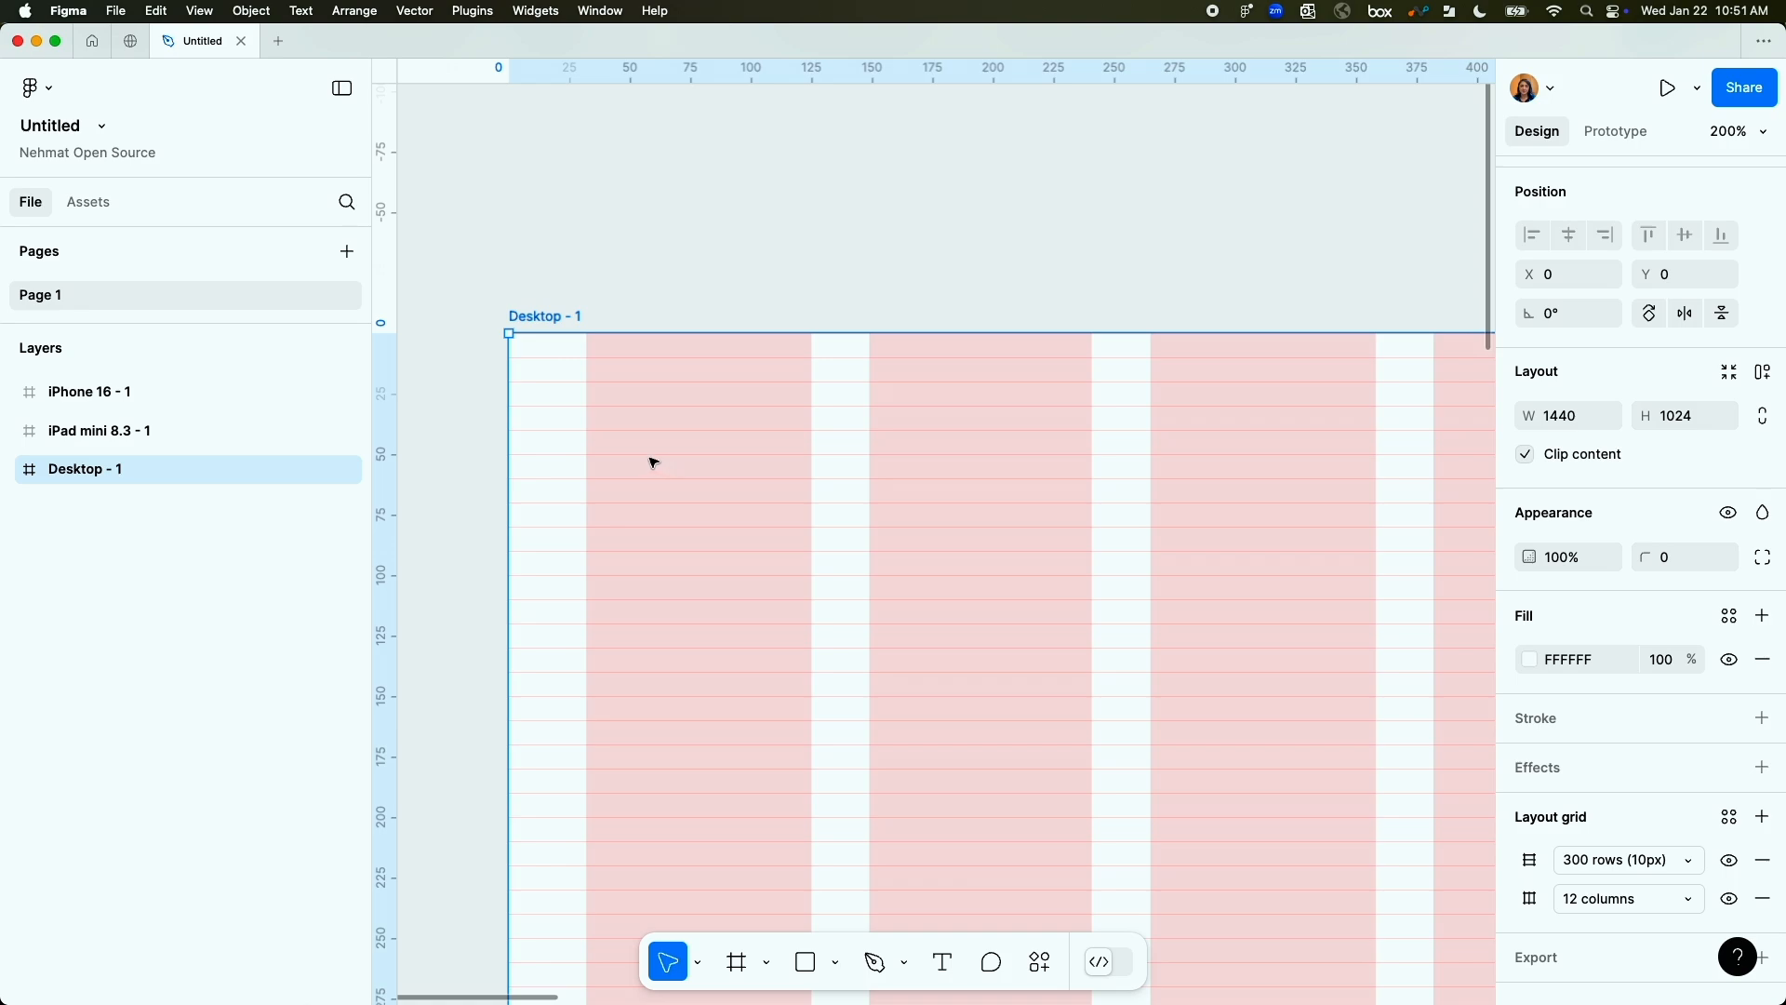
{"action": "left_click", "coordinate": [805, 961]}
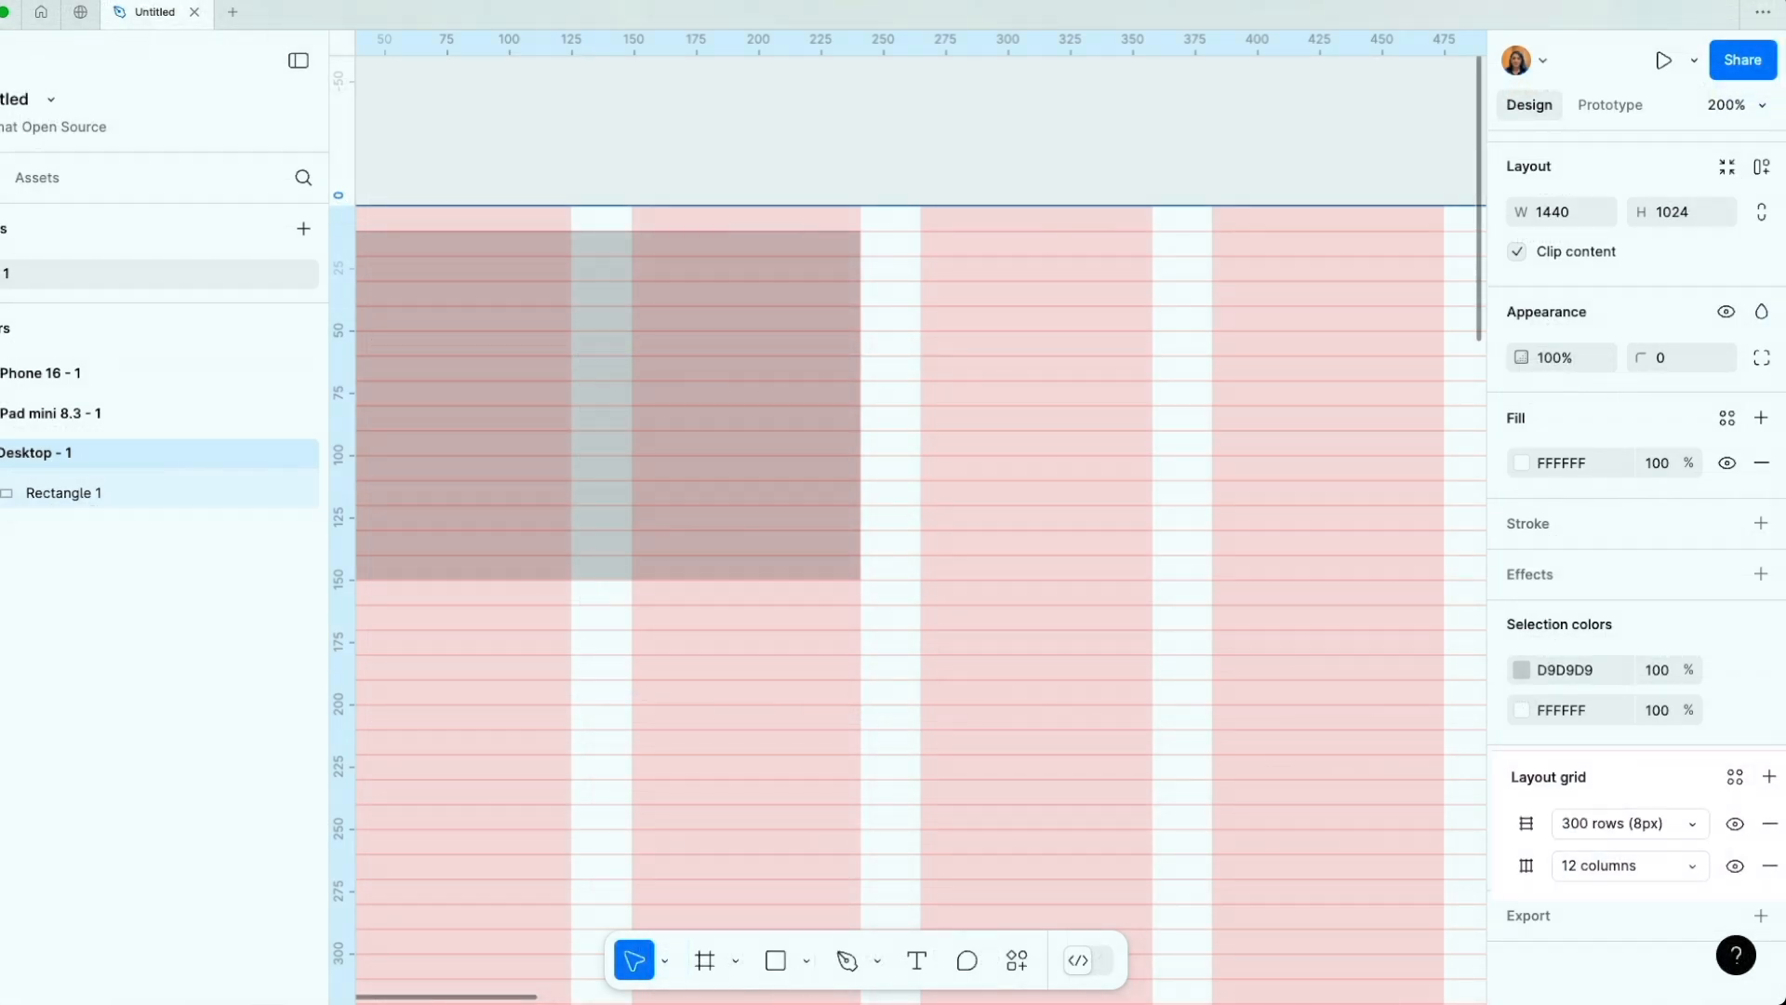
Create a grid style named 'Desktop' from the frame's rows and columns grid.
{"action": "left_click", "coordinate": [1727, 772]}
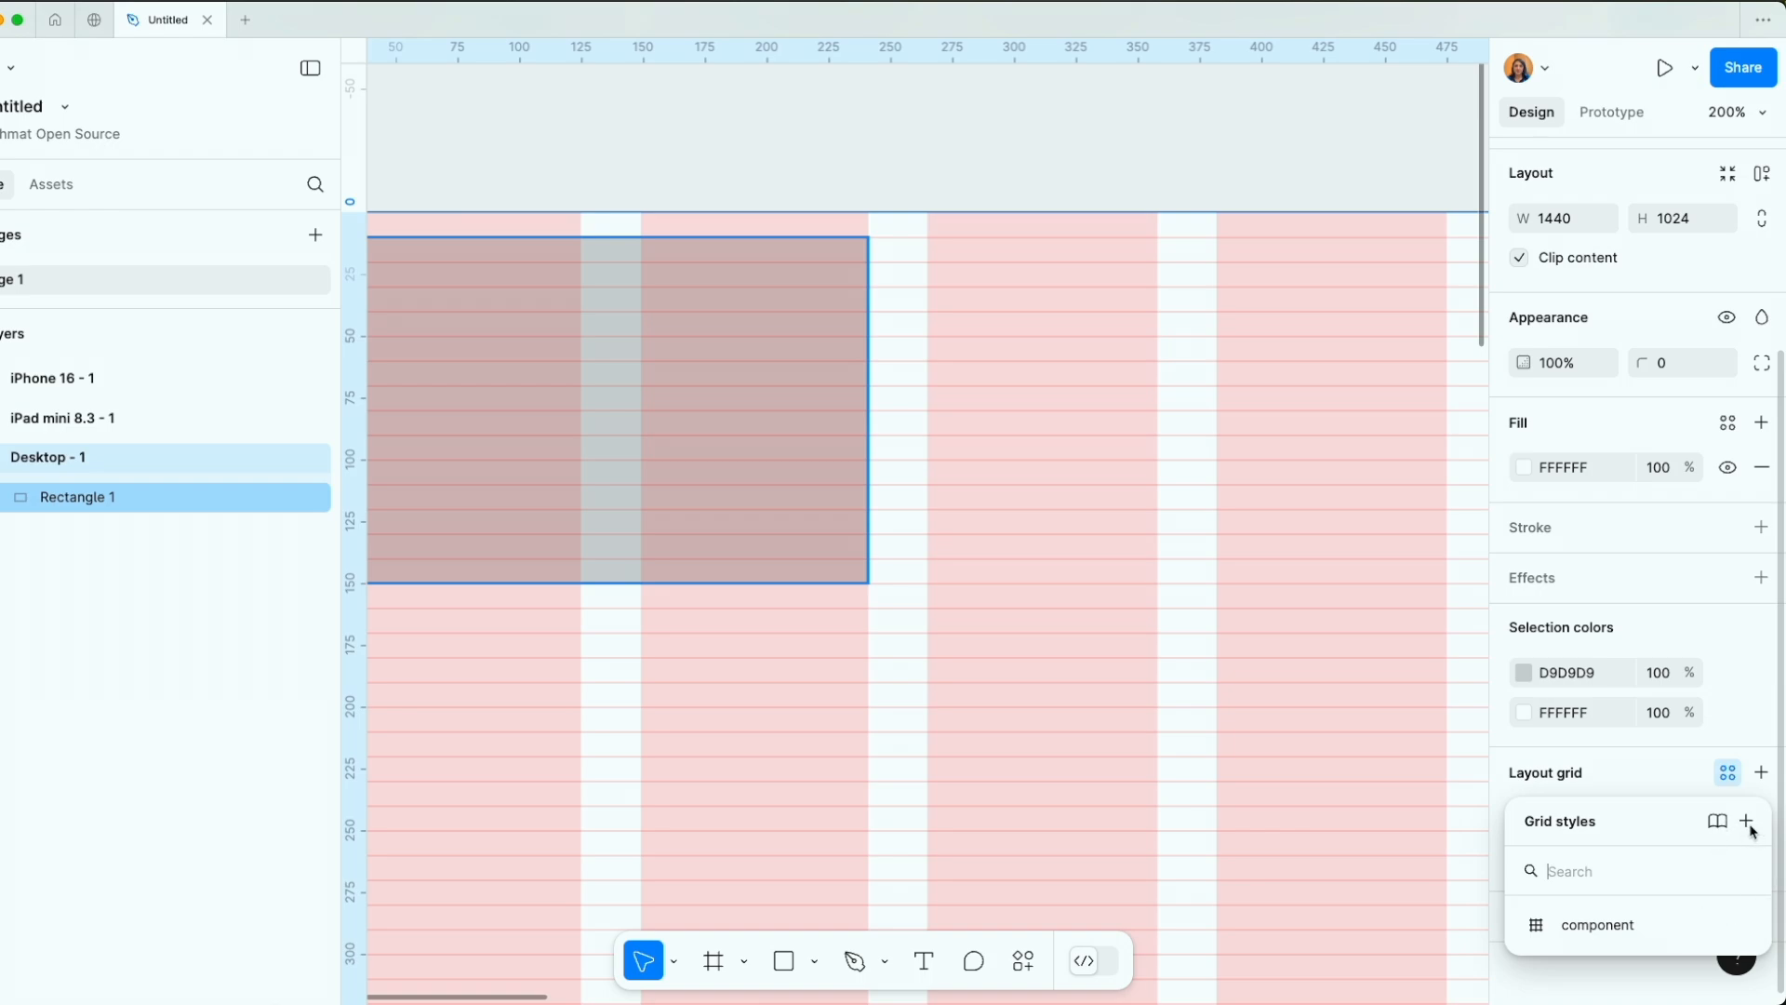
{"action": "left_click", "coordinate": [1745, 821]}
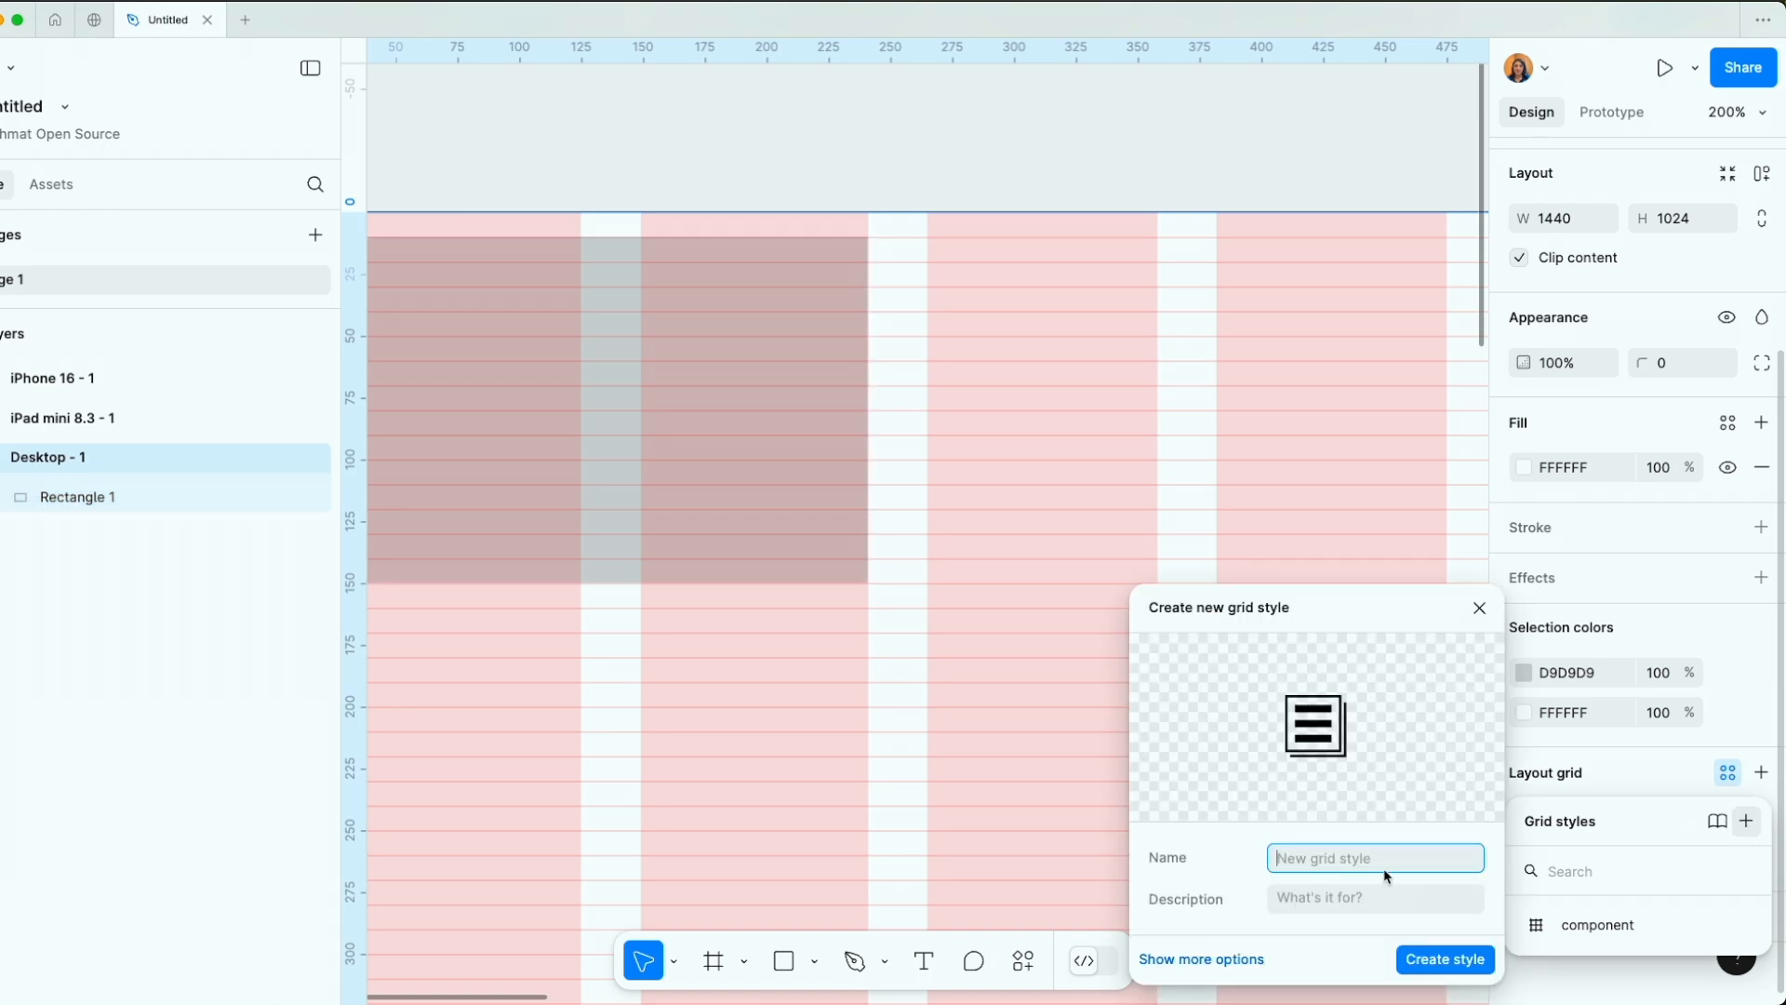
{"action": "type", "text": "De"}
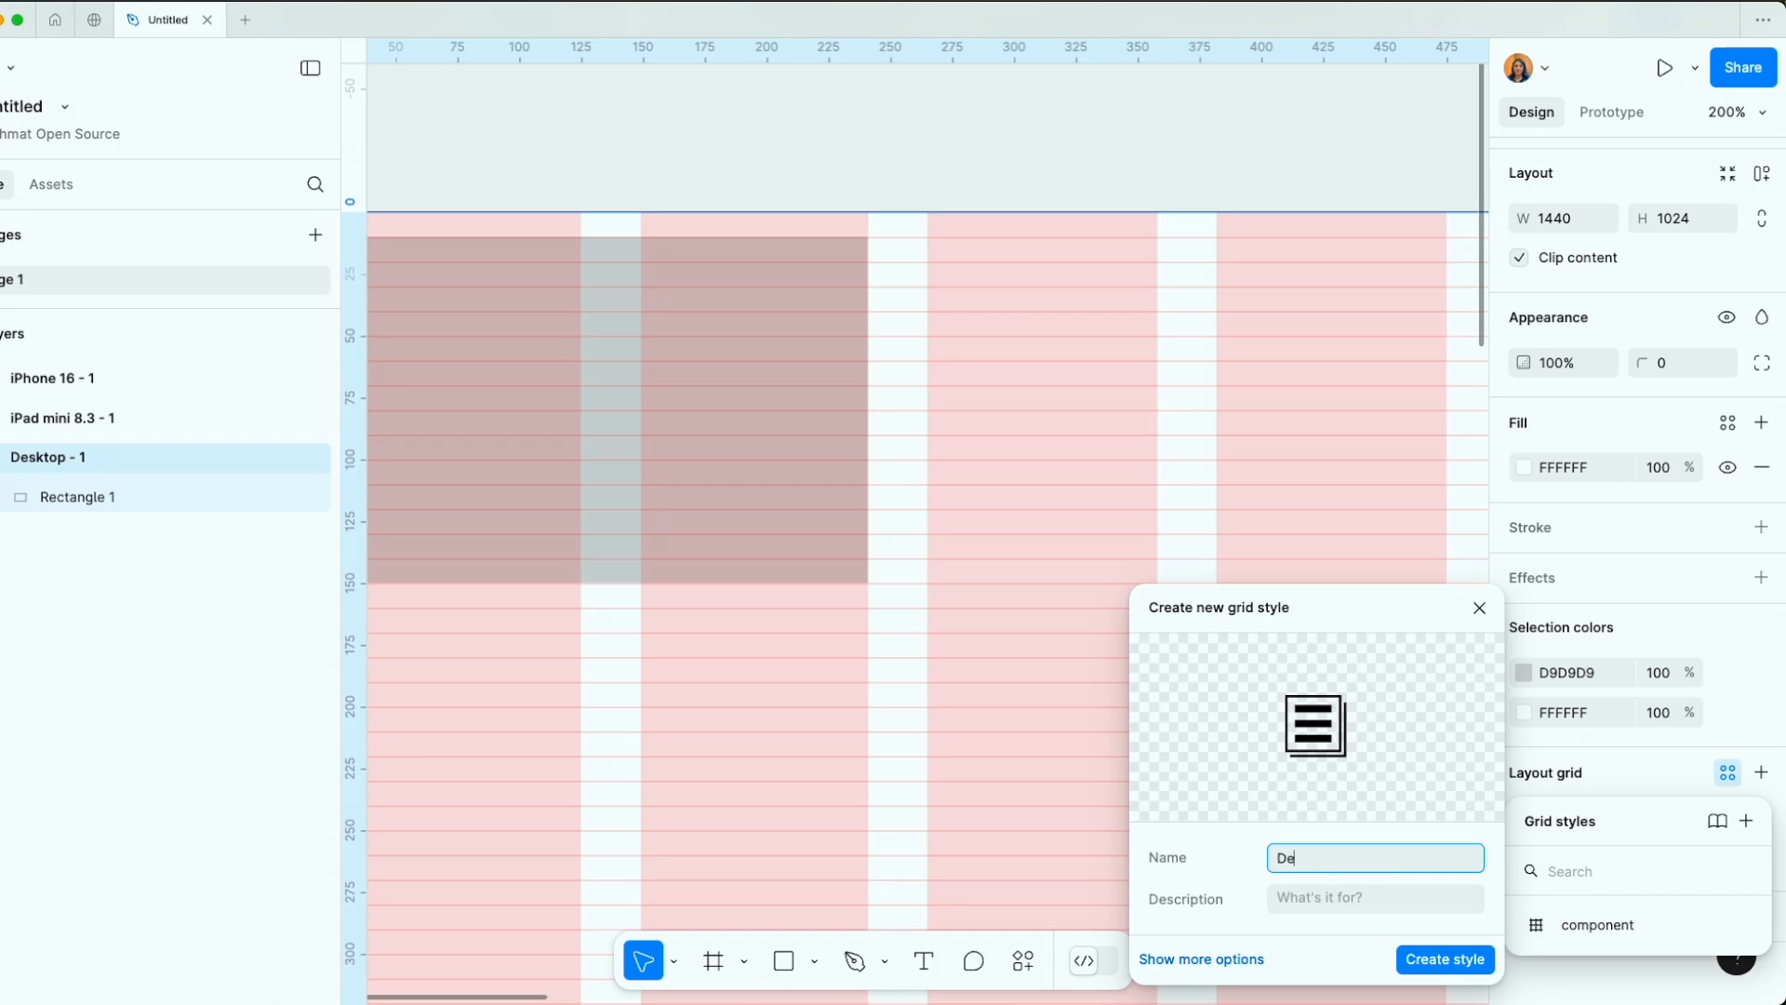
{"action": "type", "text": "sktop"}
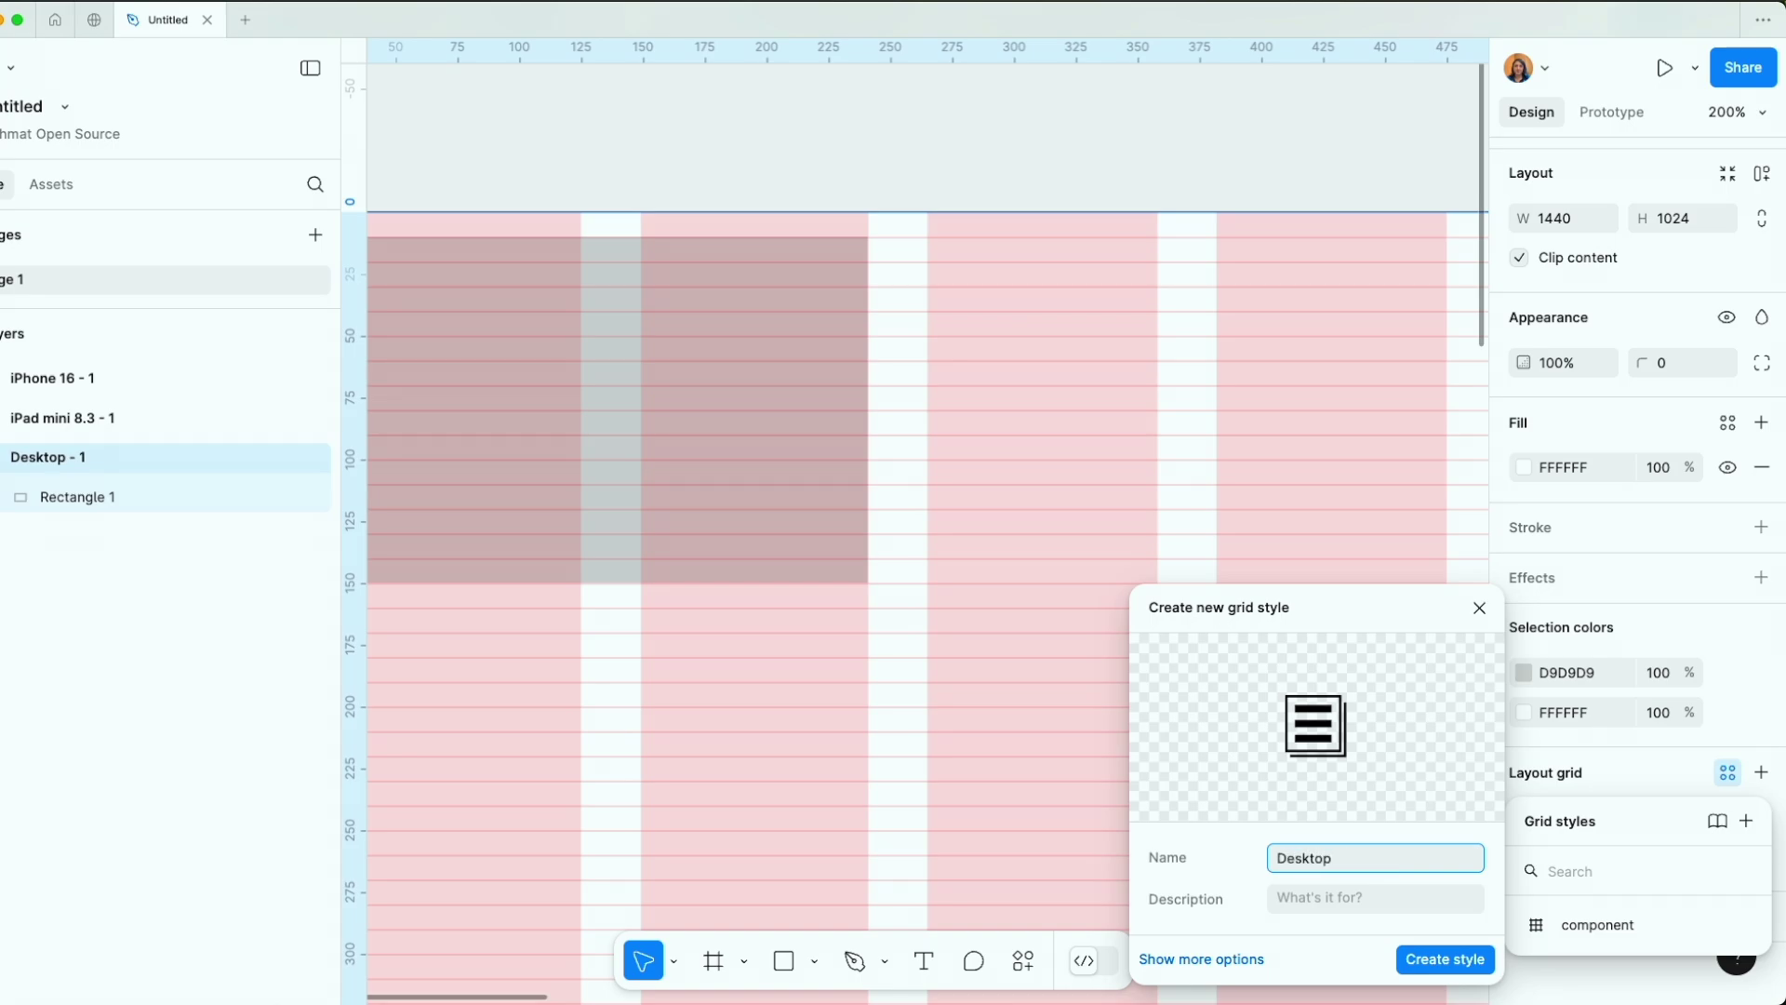
{"action": "left_click", "coordinate": [1443, 958]}
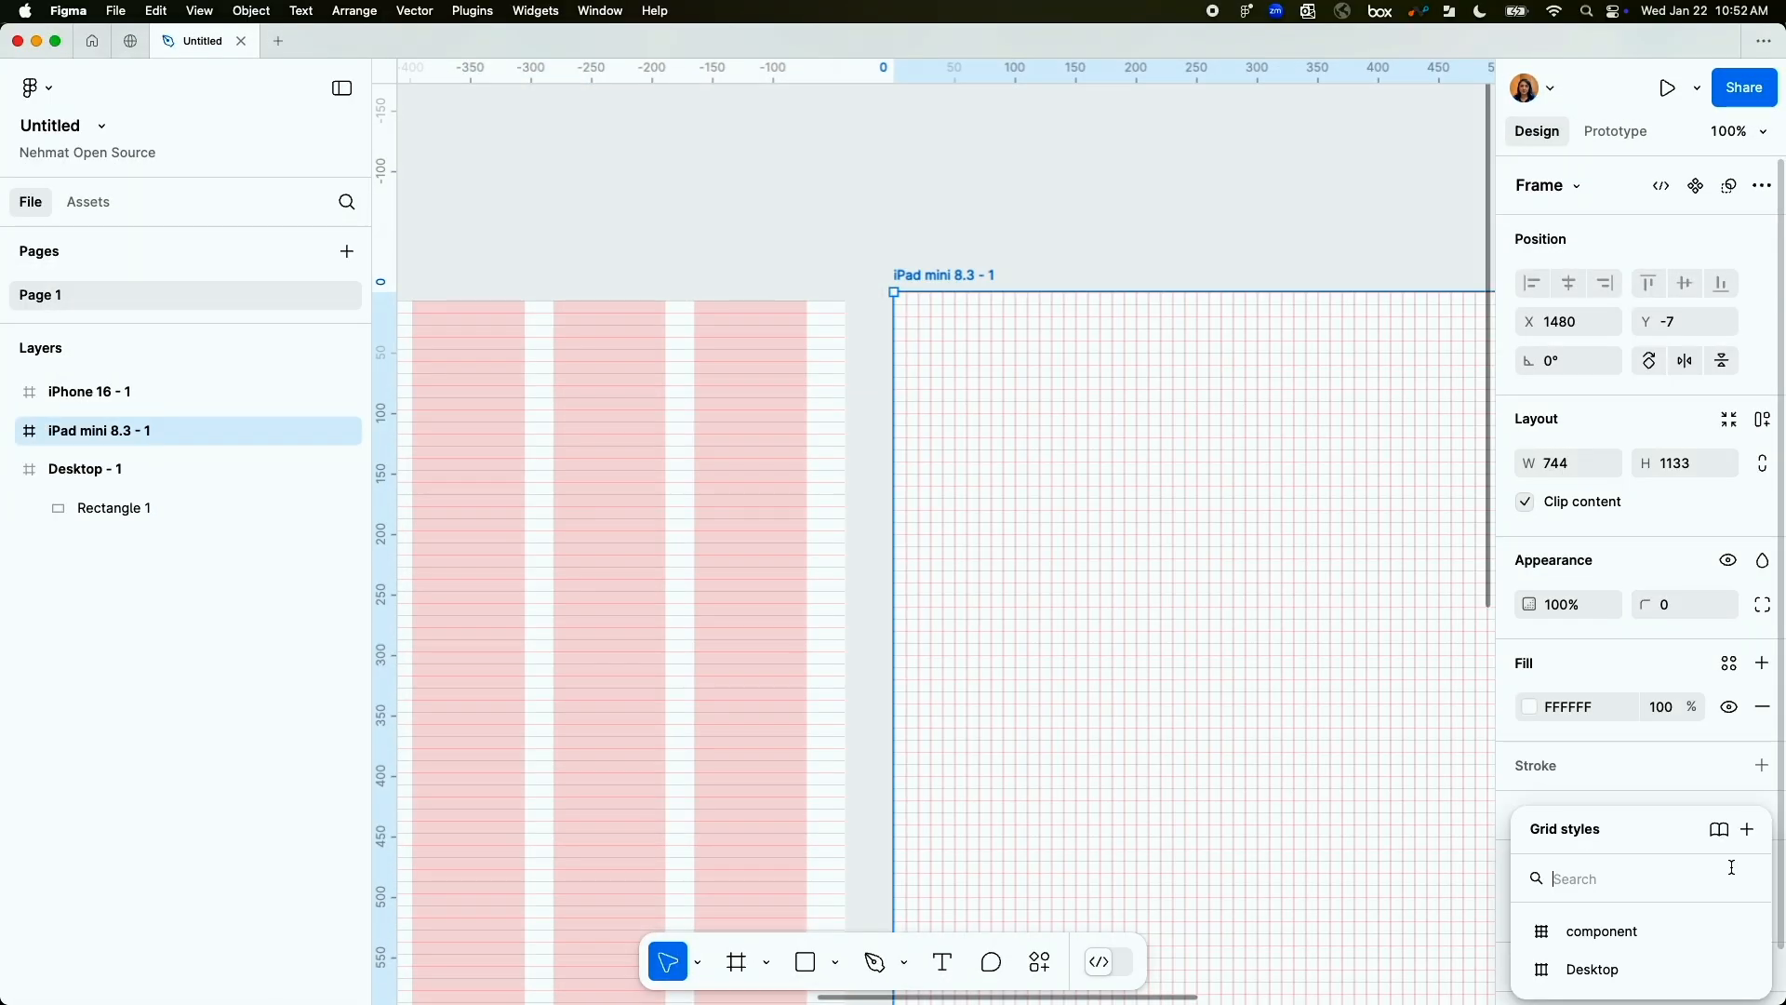
Detach the iPad mini's Desktop grid style, set 8 columns and 16px margin, and begin a new style.
{"action": "left_click", "coordinate": [1591, 968]}
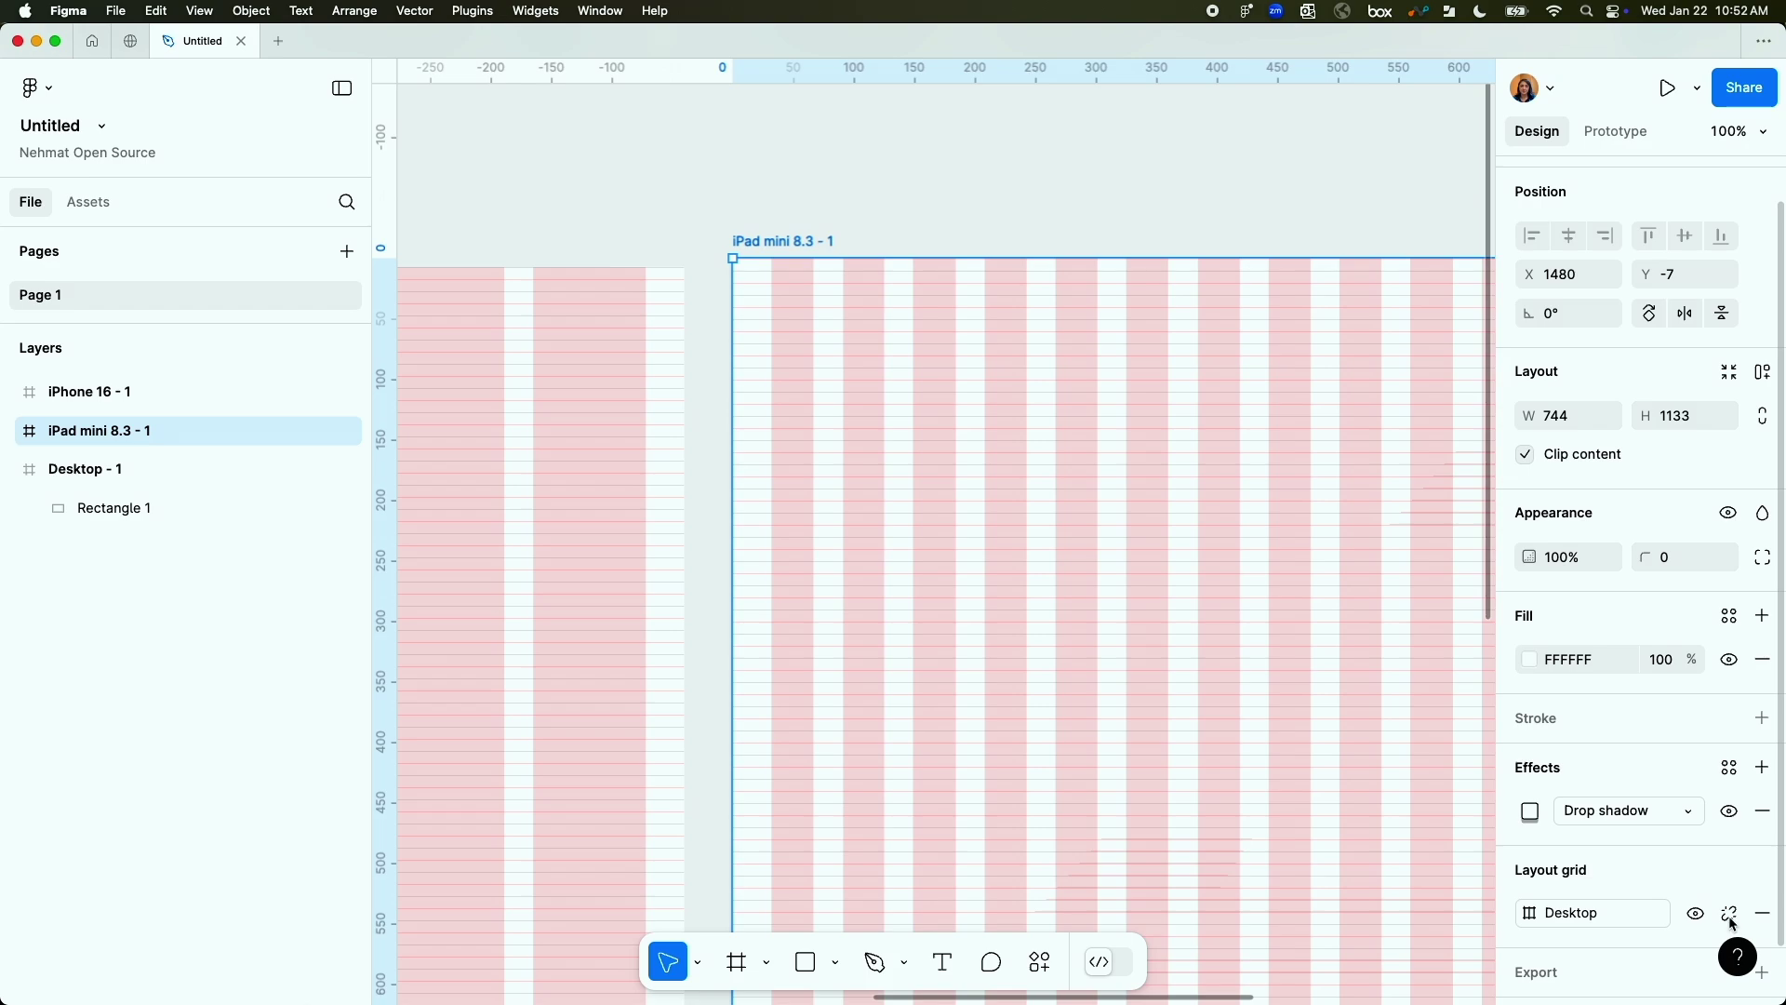
{"action": "left_click", "coordinate": [1760, 871]}
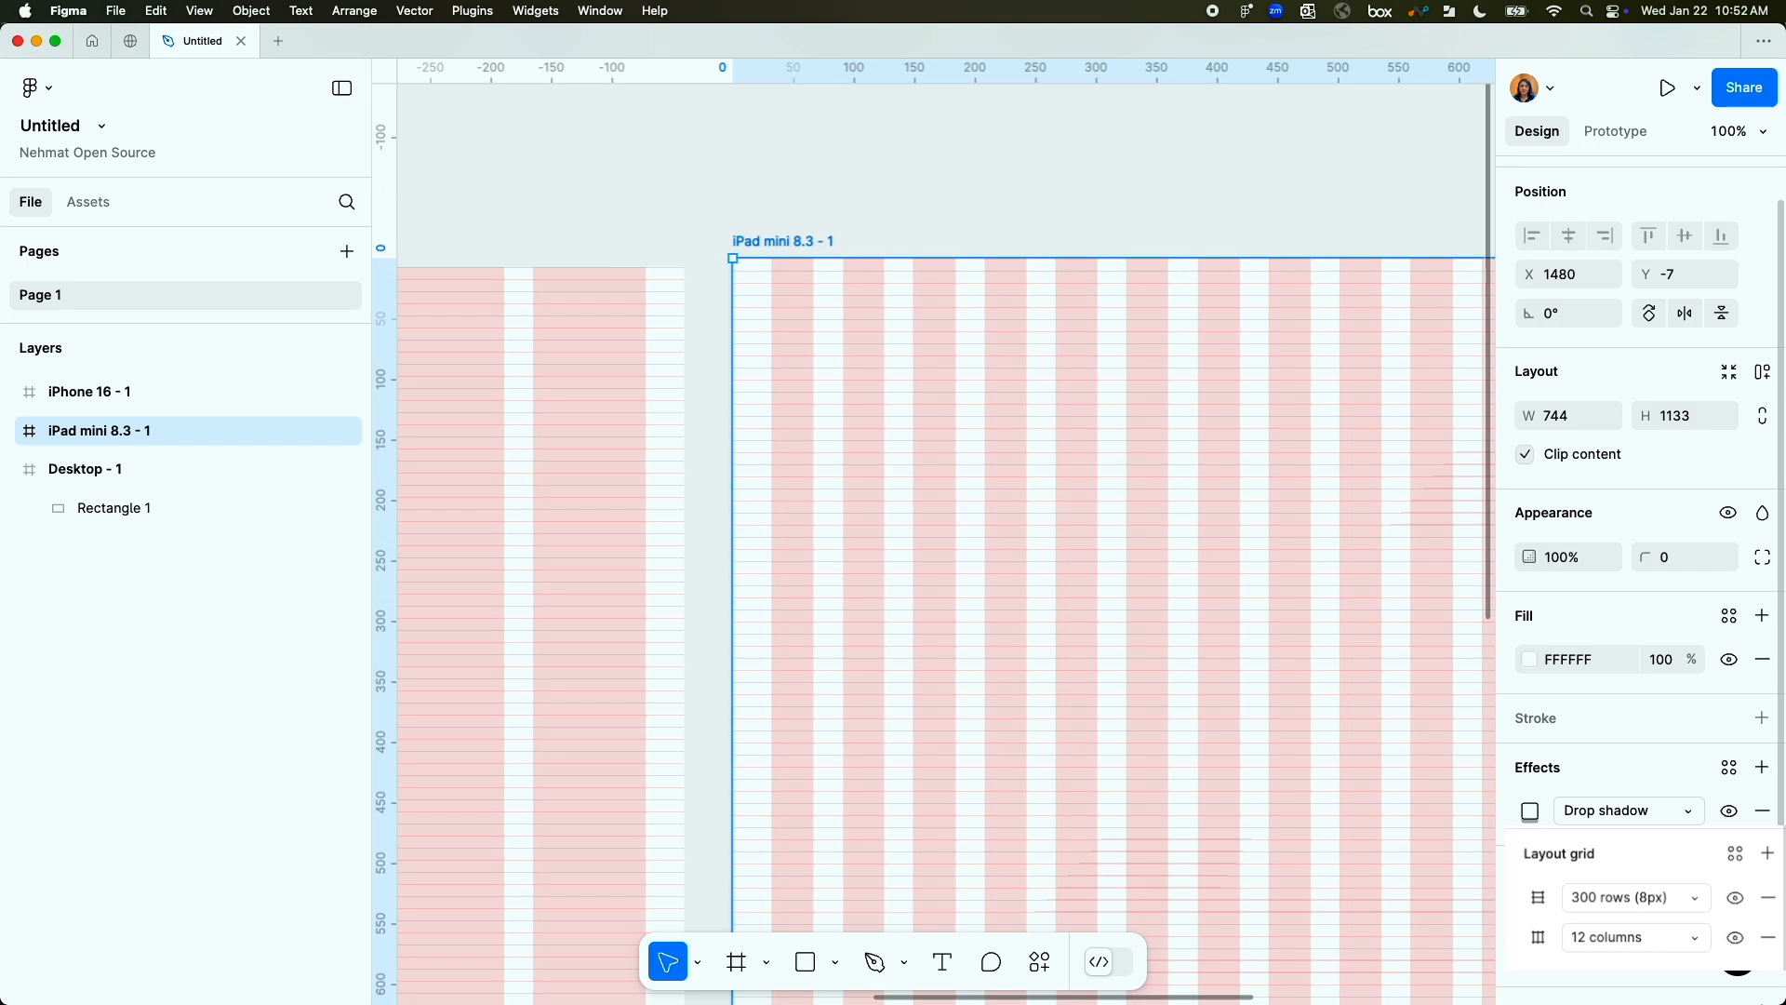
{"action": "scroll", "scroll_direction": "down", "scroll_amount": 3}
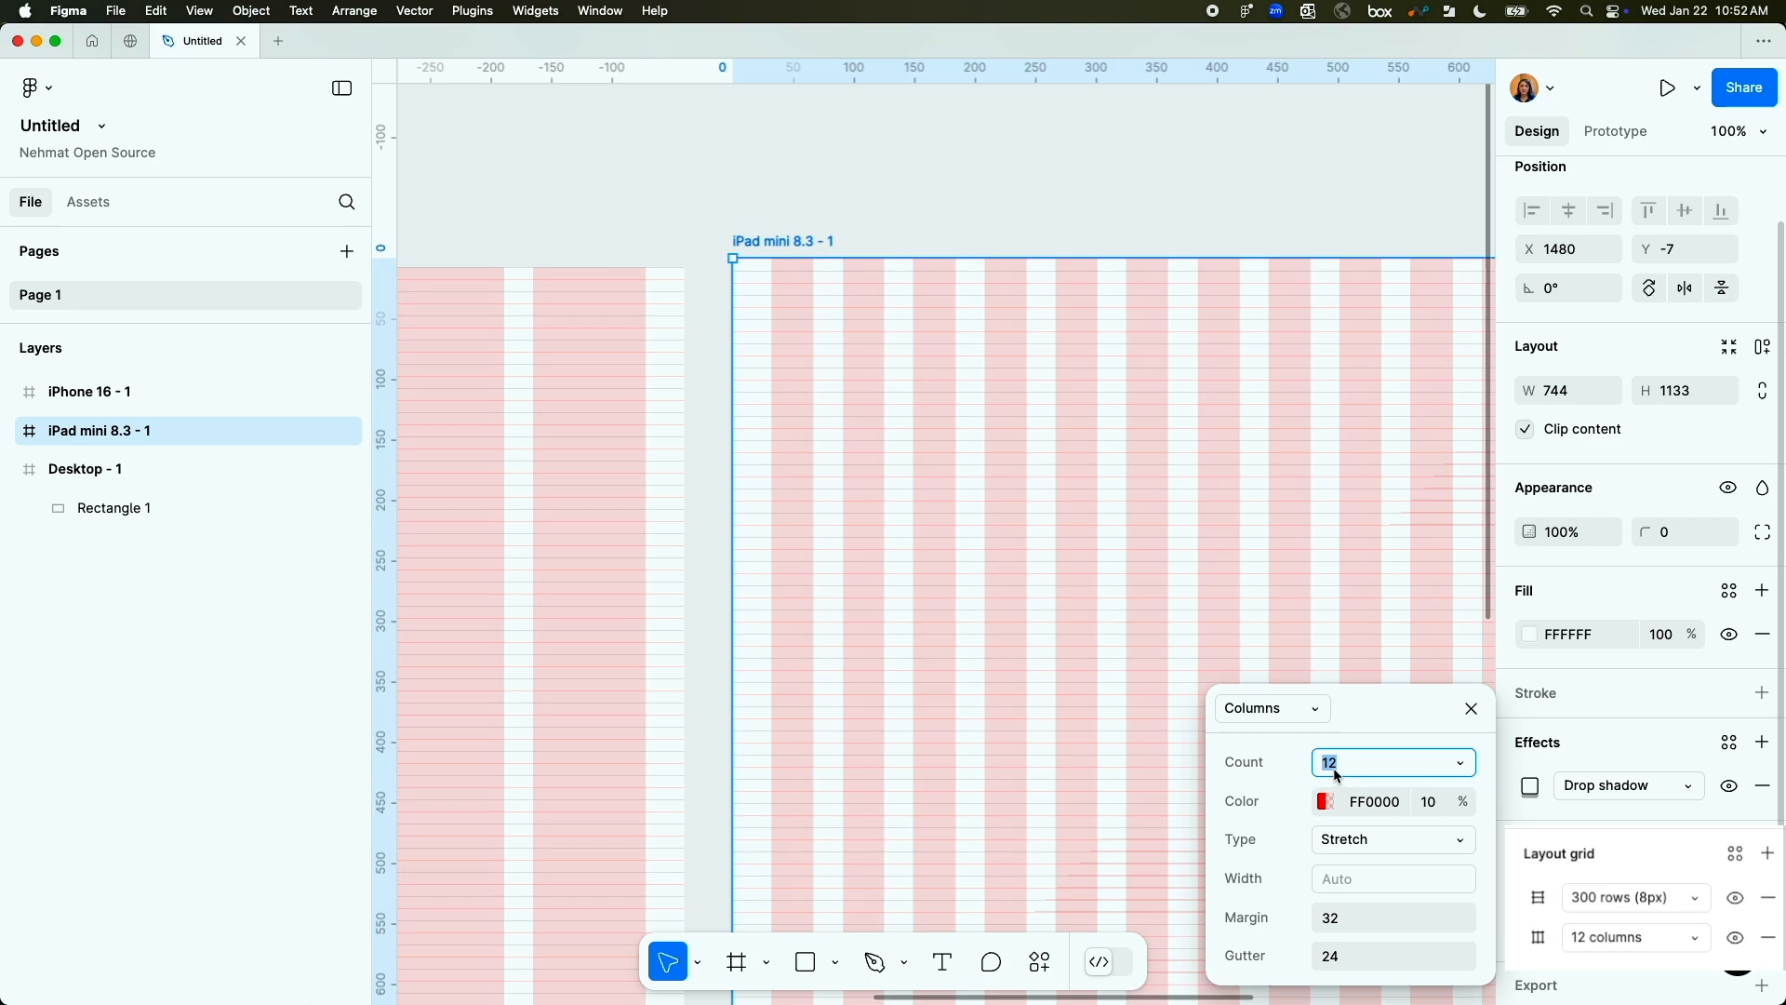
{"action": "mouse_move", "coordinate": [1355, 776]}
{"action": "type", "text": "8"}
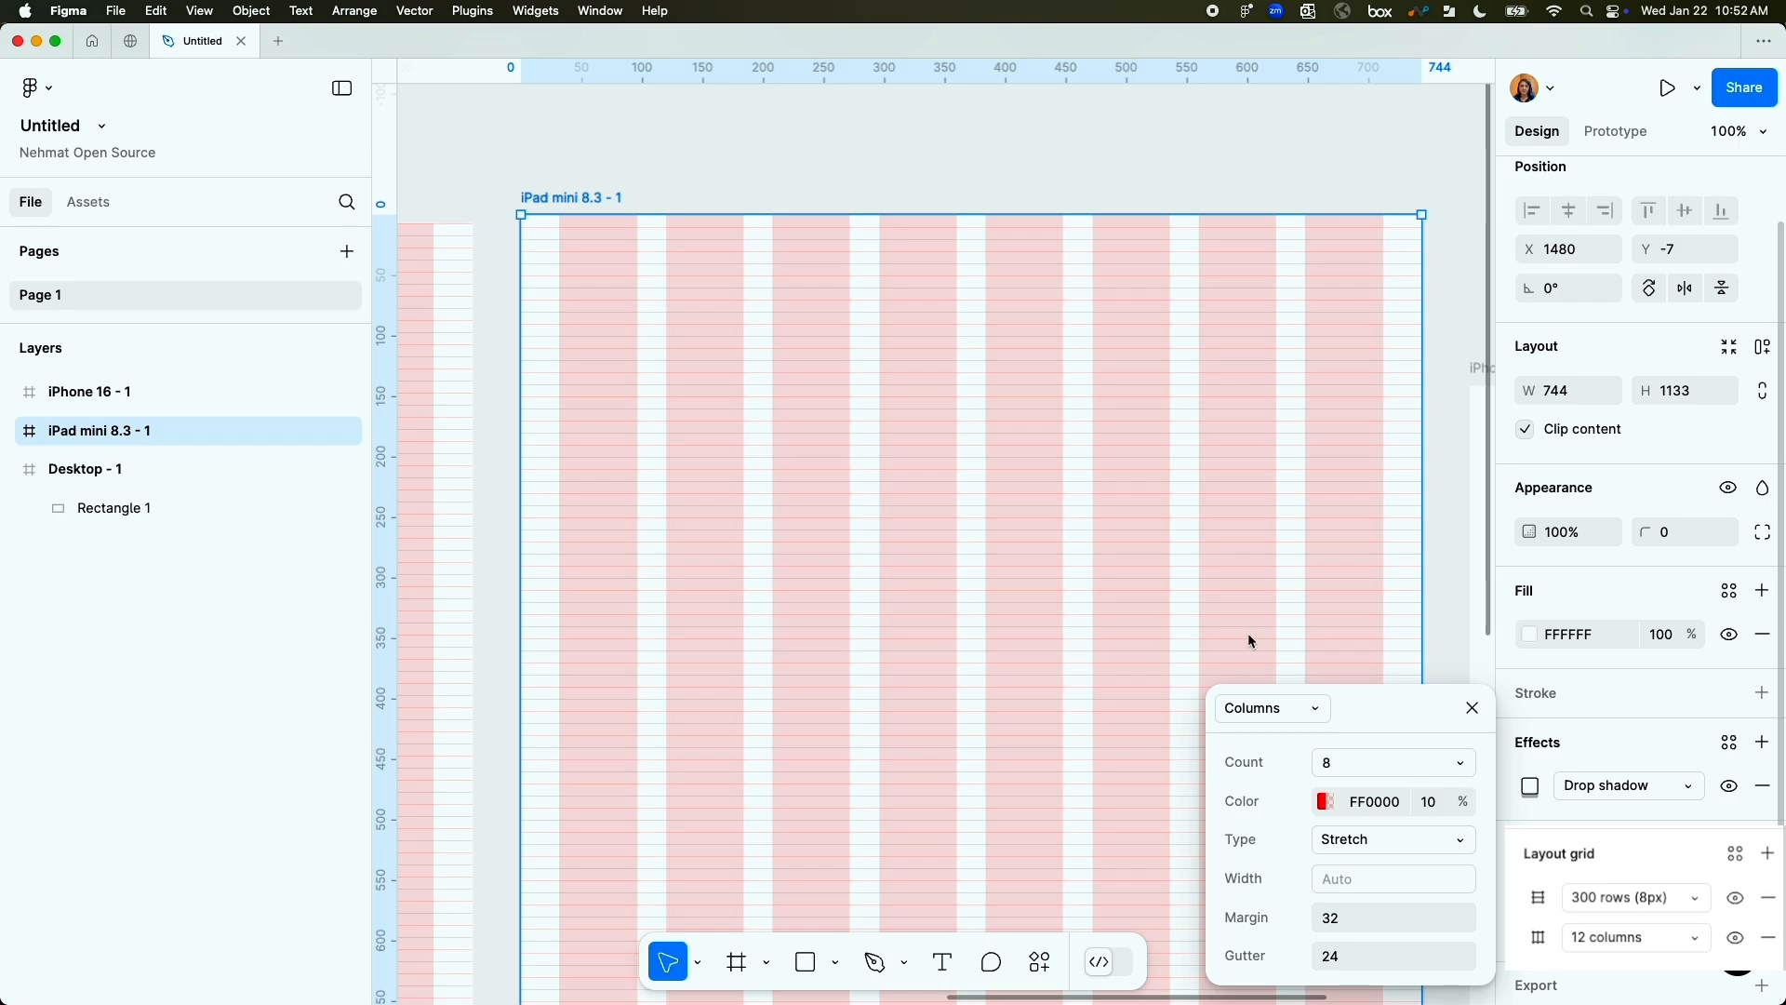
{"action": "mouse_move", "coordinate": [1338, 930]}
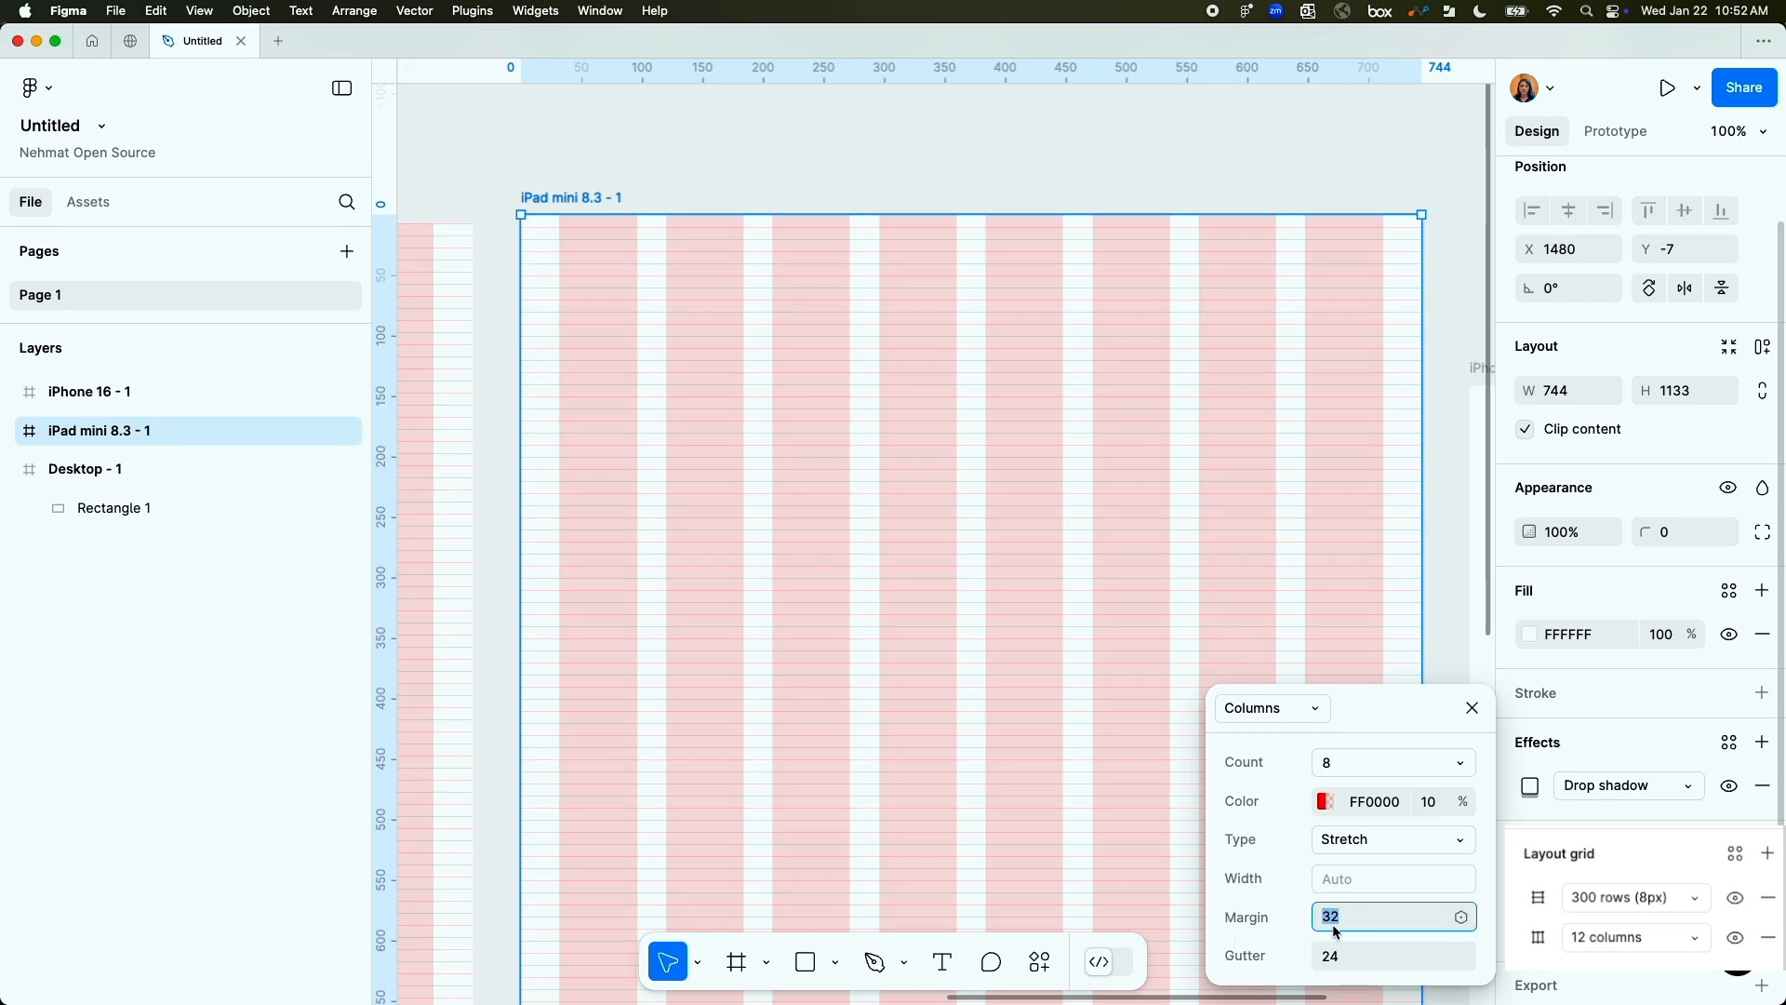
{"action": "type", "text": "16"}
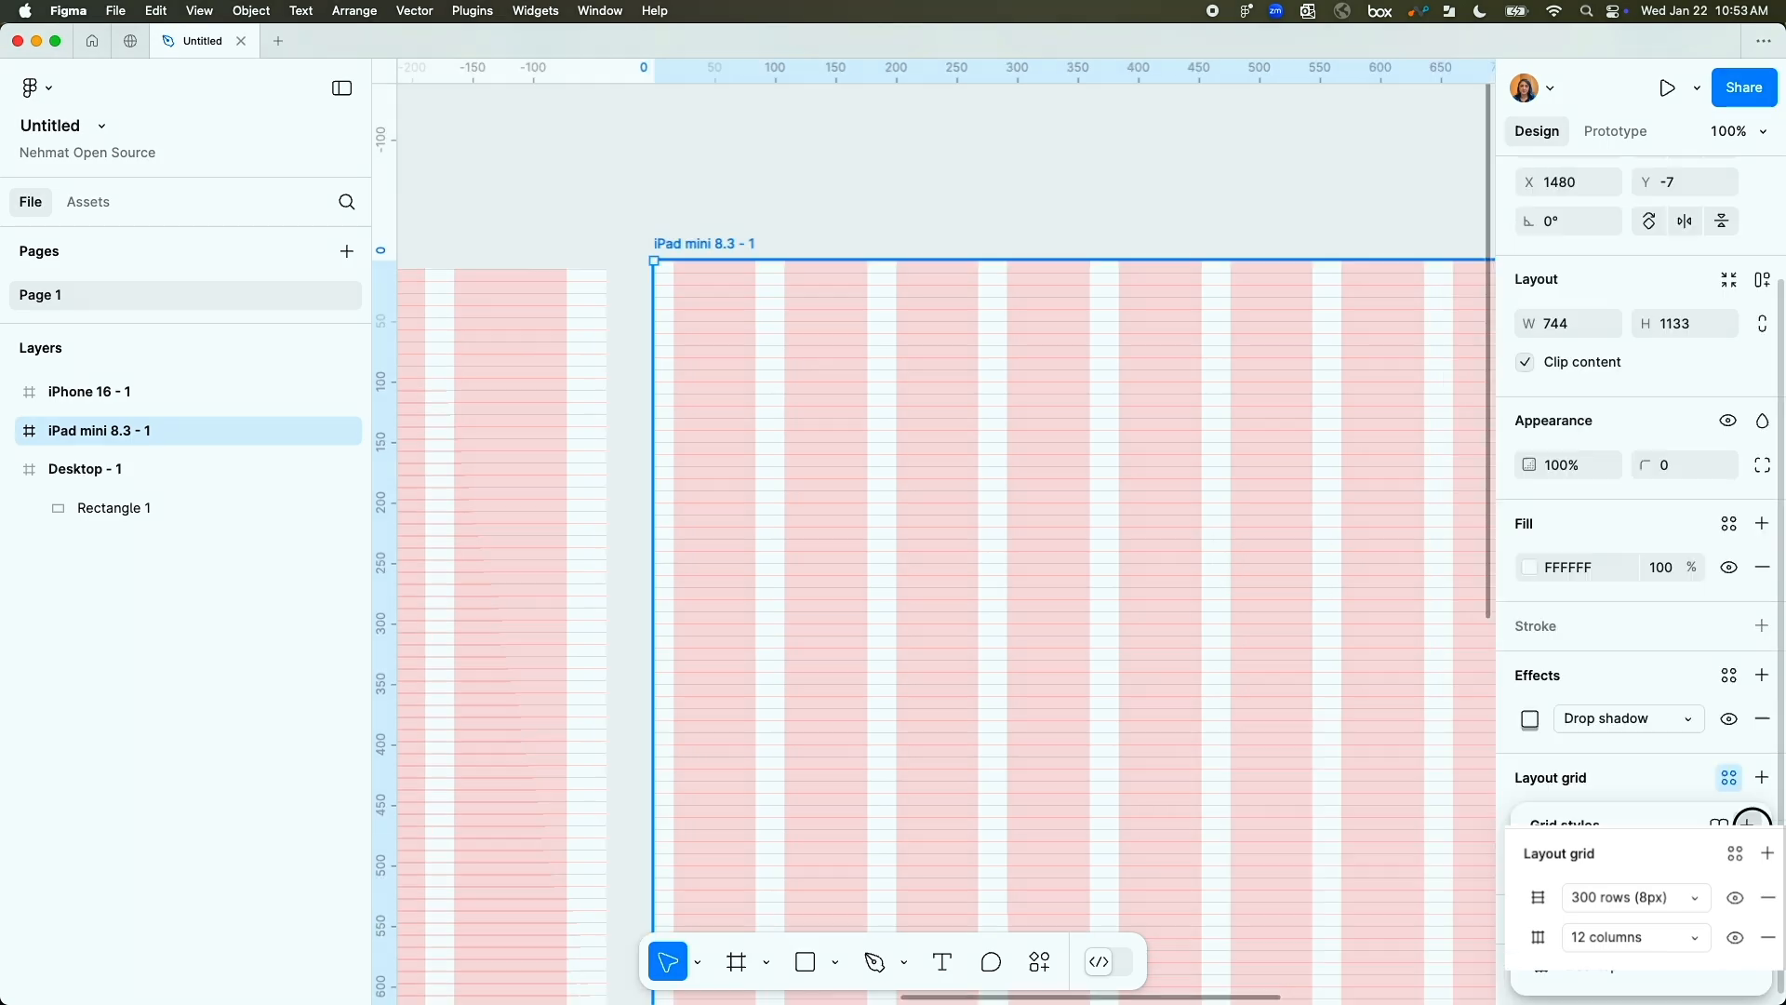
{"action": "left_click", "coordinate": [1760, 823]}
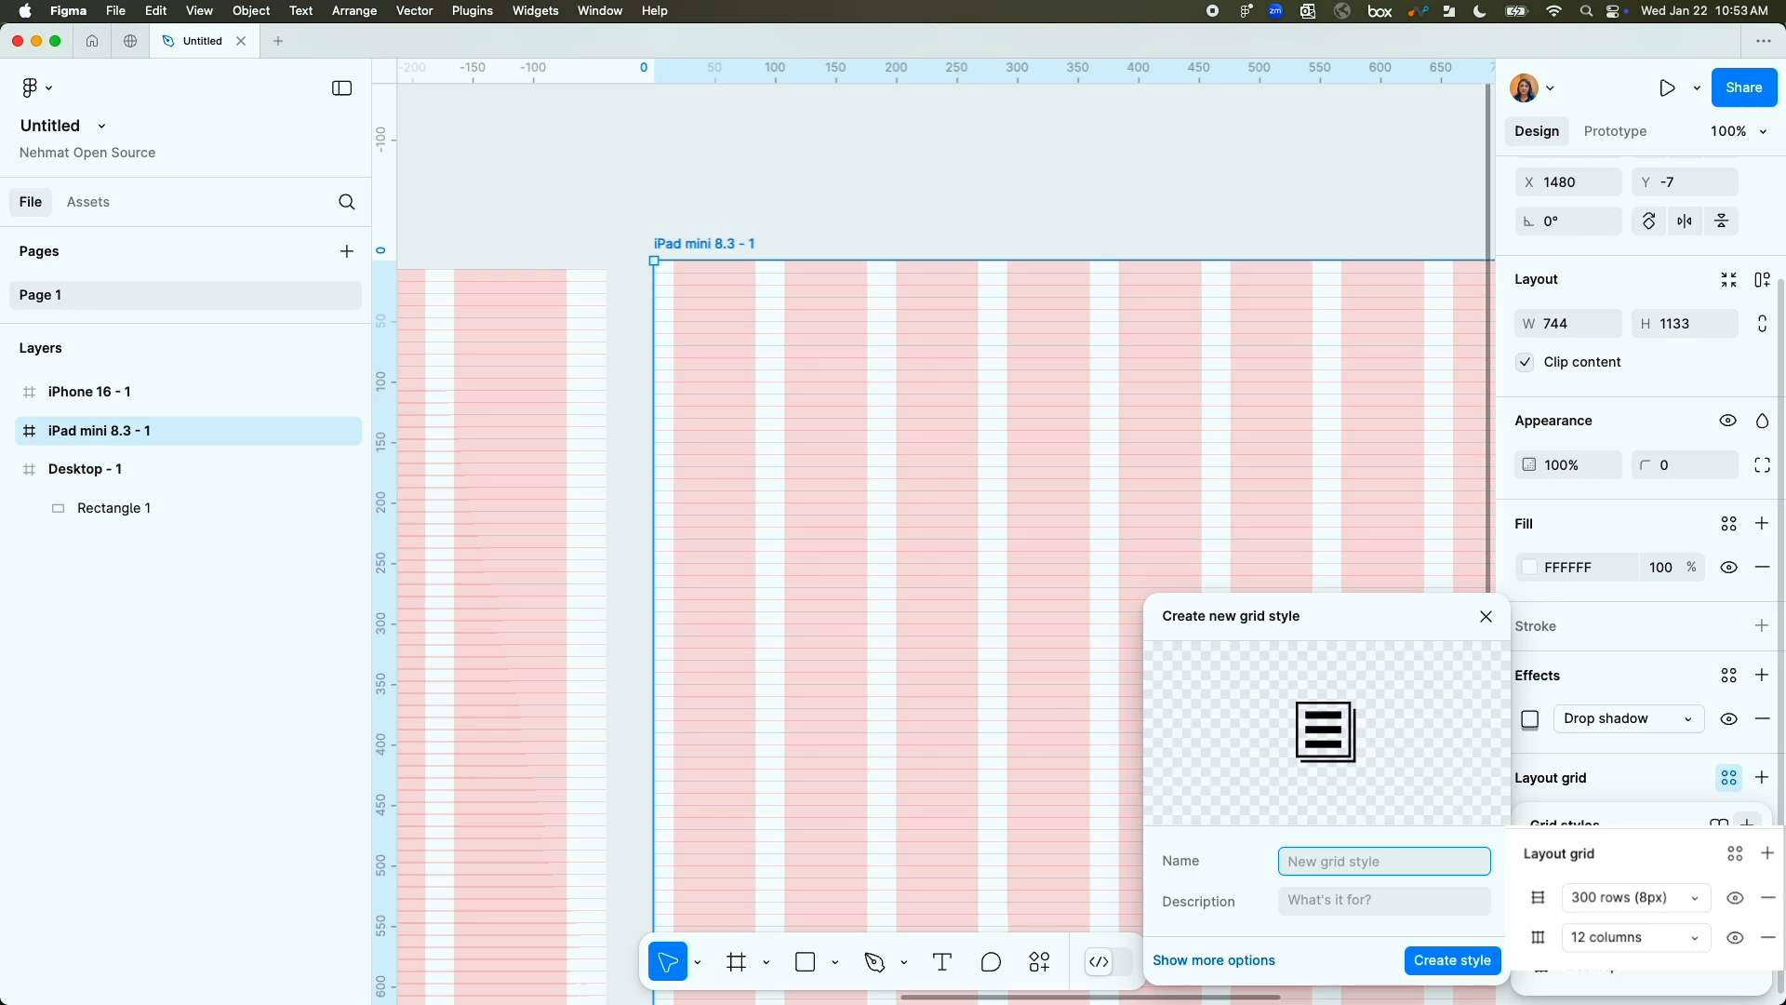
{"action": "left_click", "coordinate": [1769, 825]}
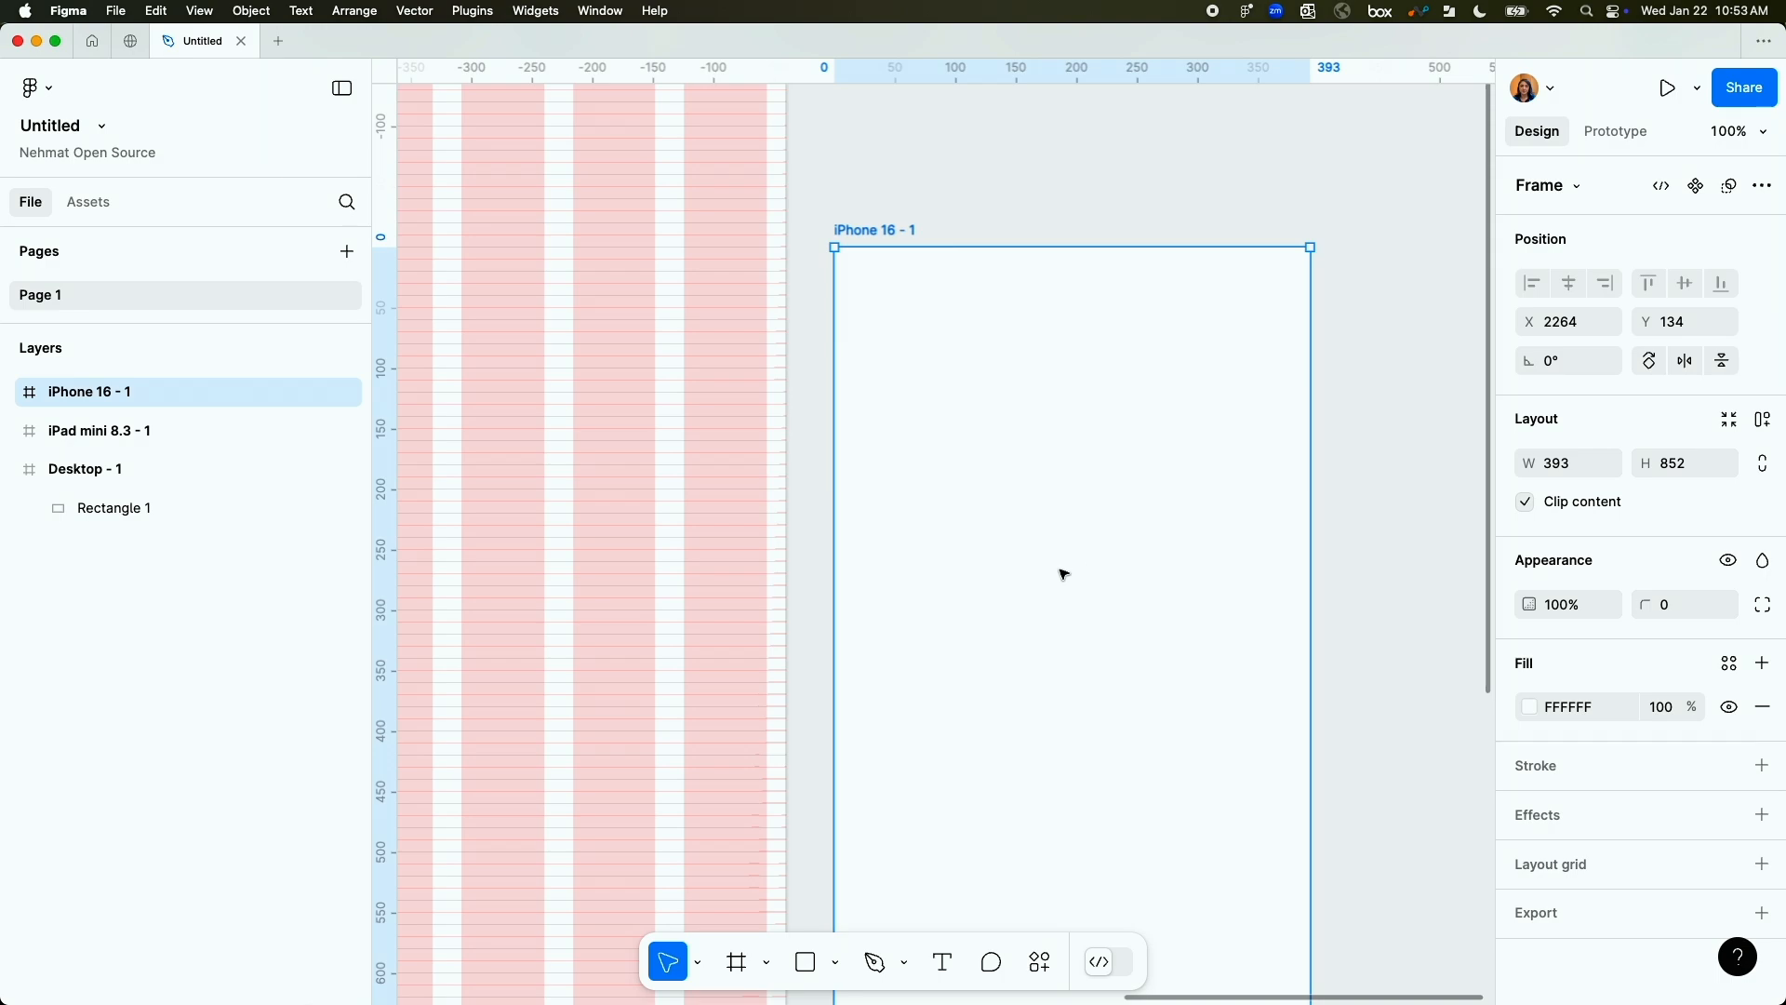
{"action": "mouse_move", "coordinate": [1563, 874]}
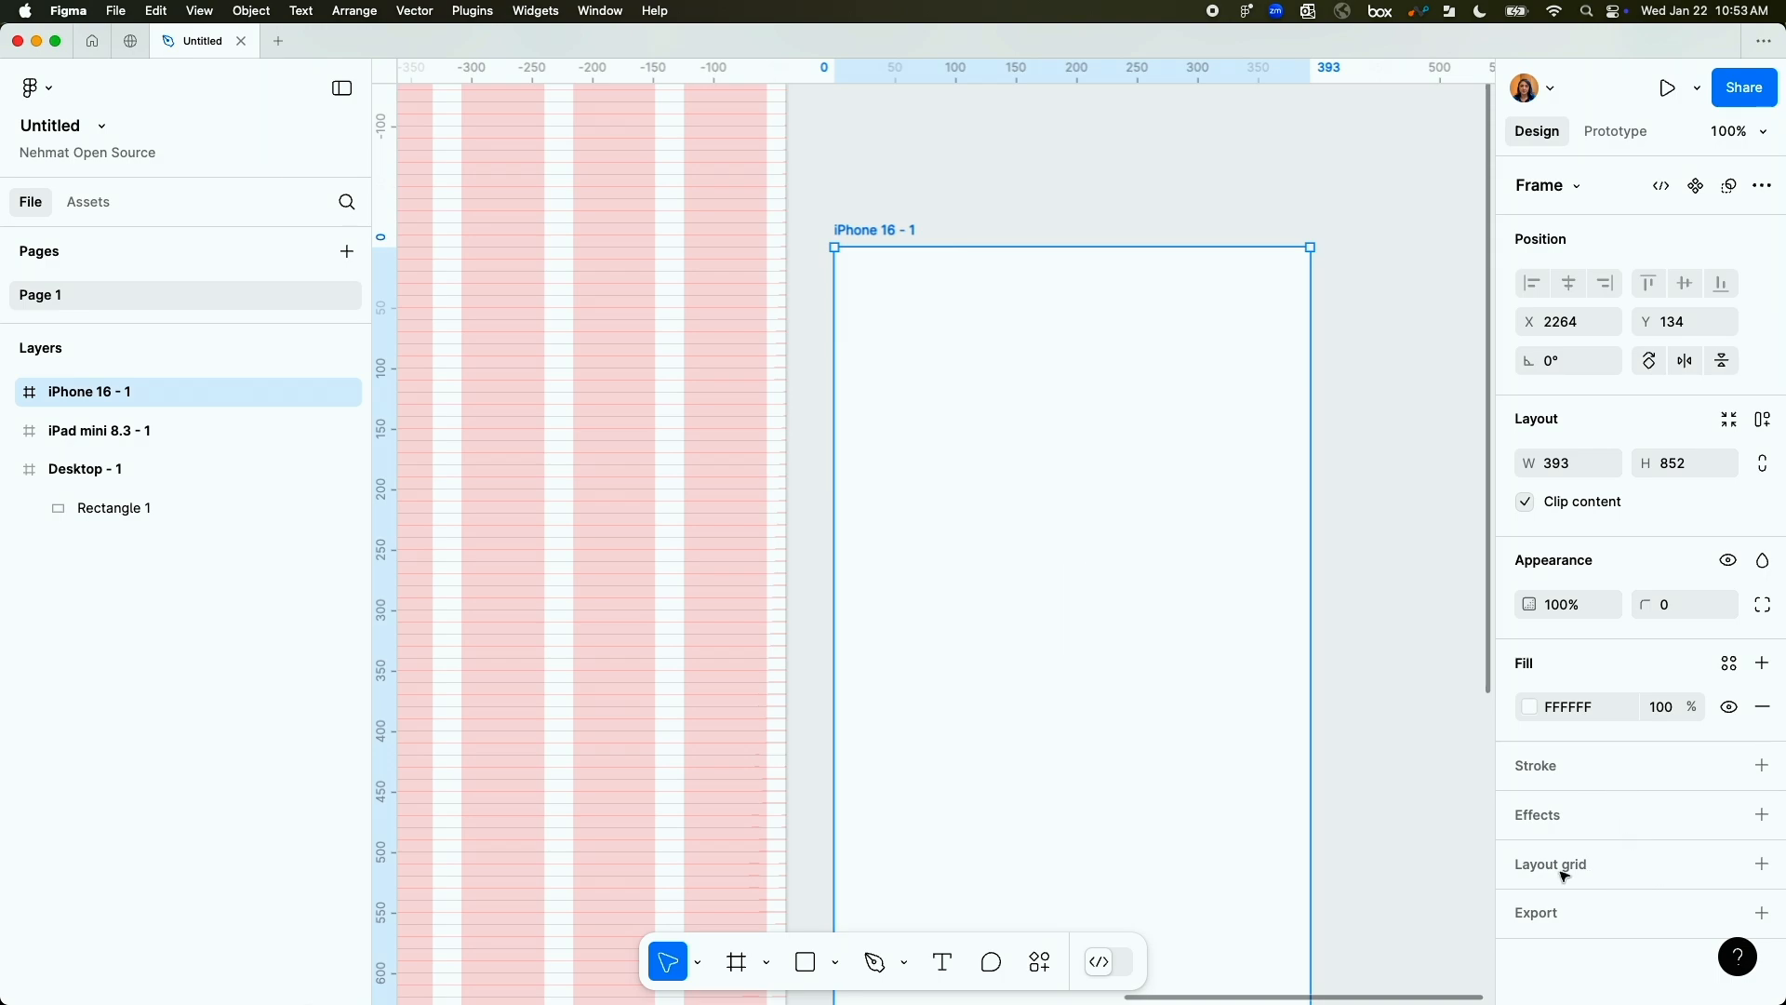
Apply the Tablet grid to iPhone 16, set 4 columns, and save it as 'Mobile'.
{"action": "left_click", "coordinate": [1761, 864]}
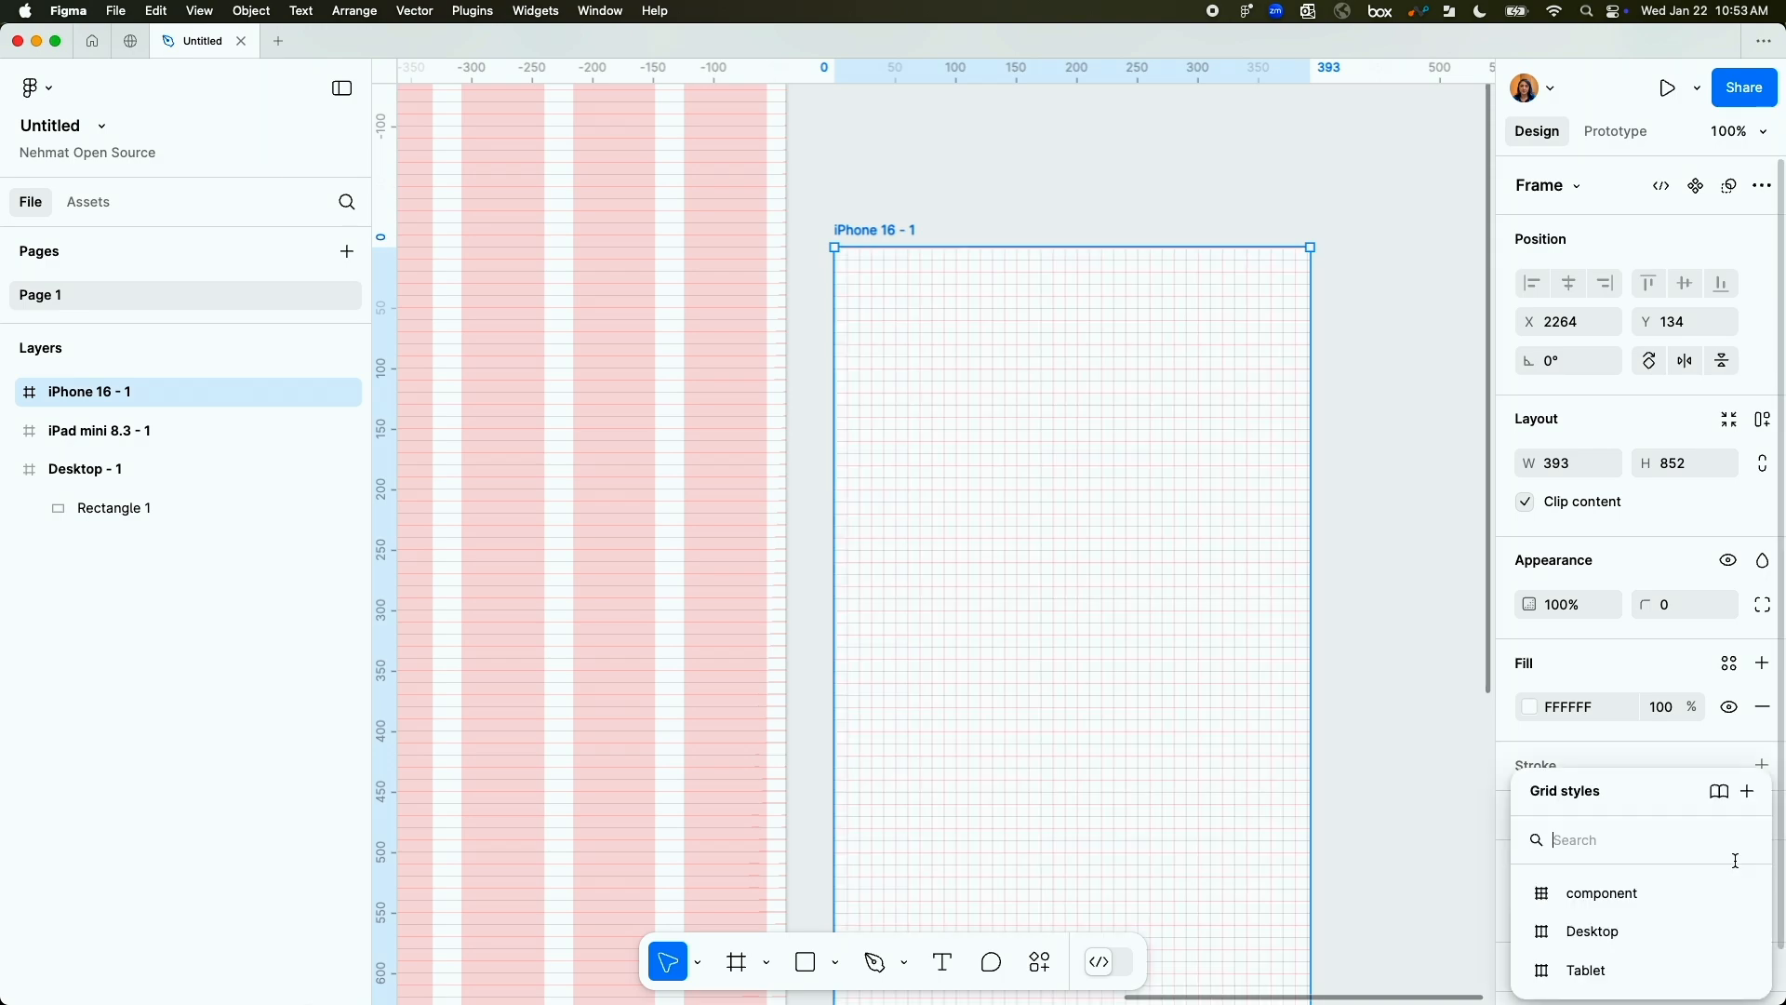
{"action": "left_click", "coordinate": [1584, 969]}
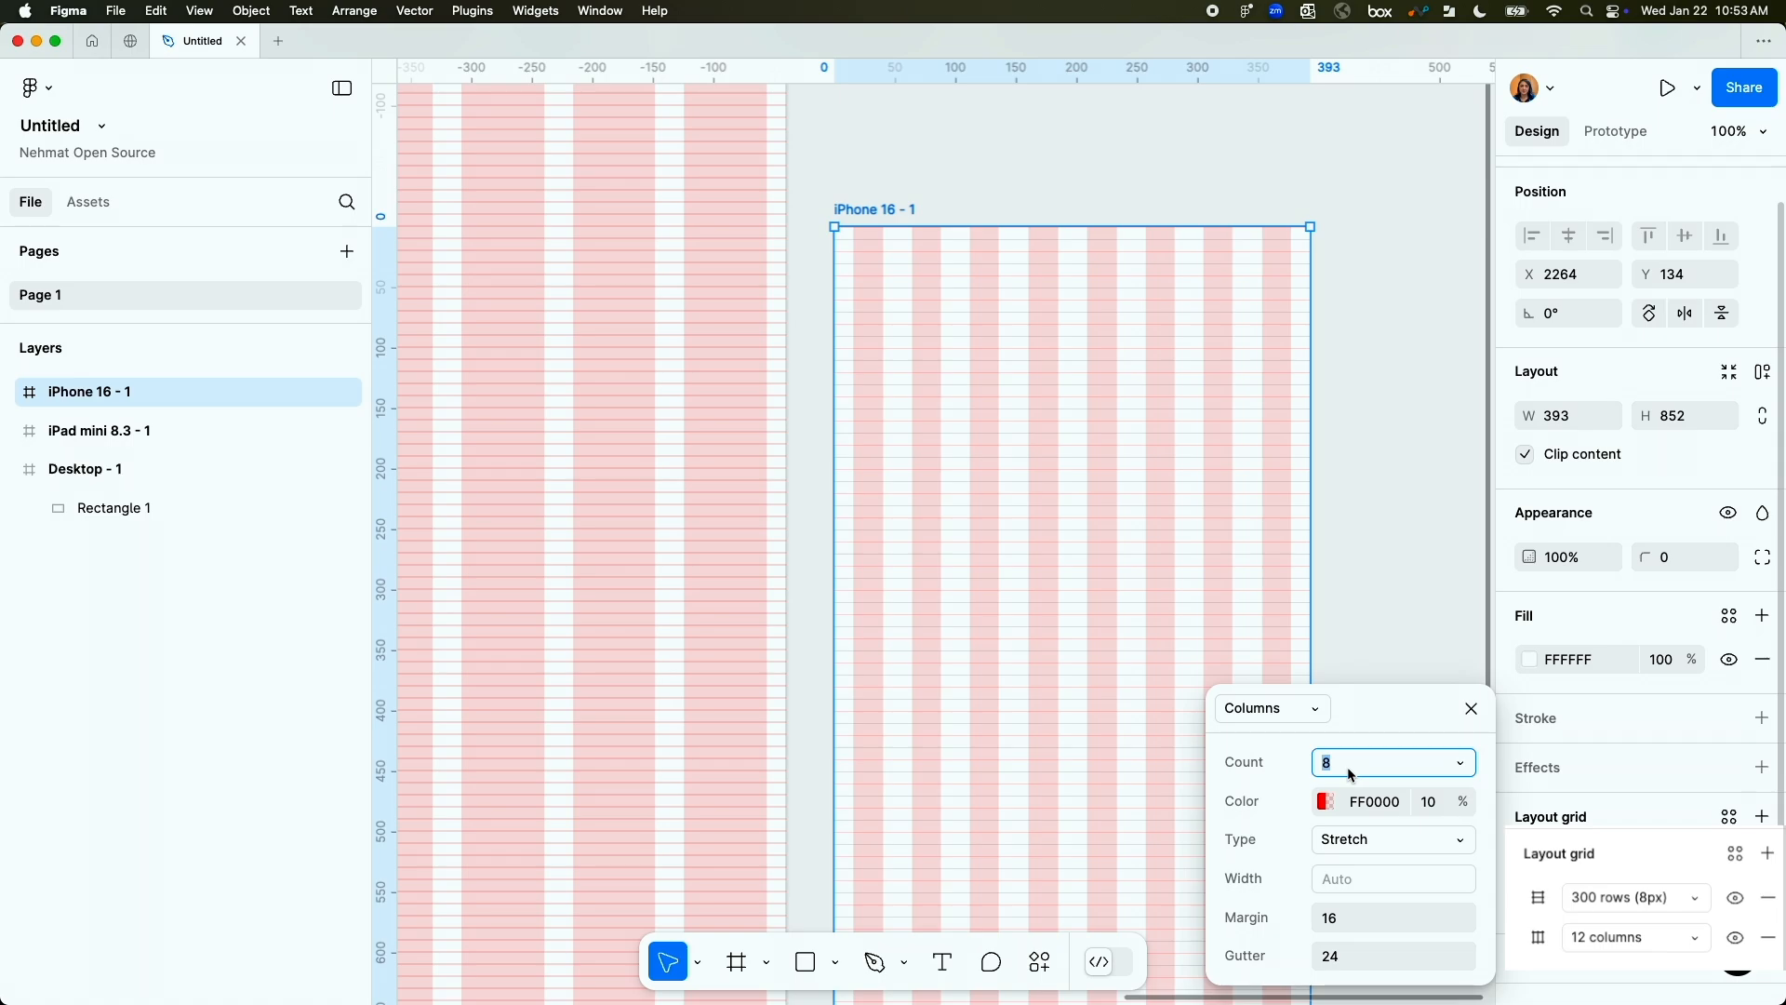
{"action": "type", "text": "4"}
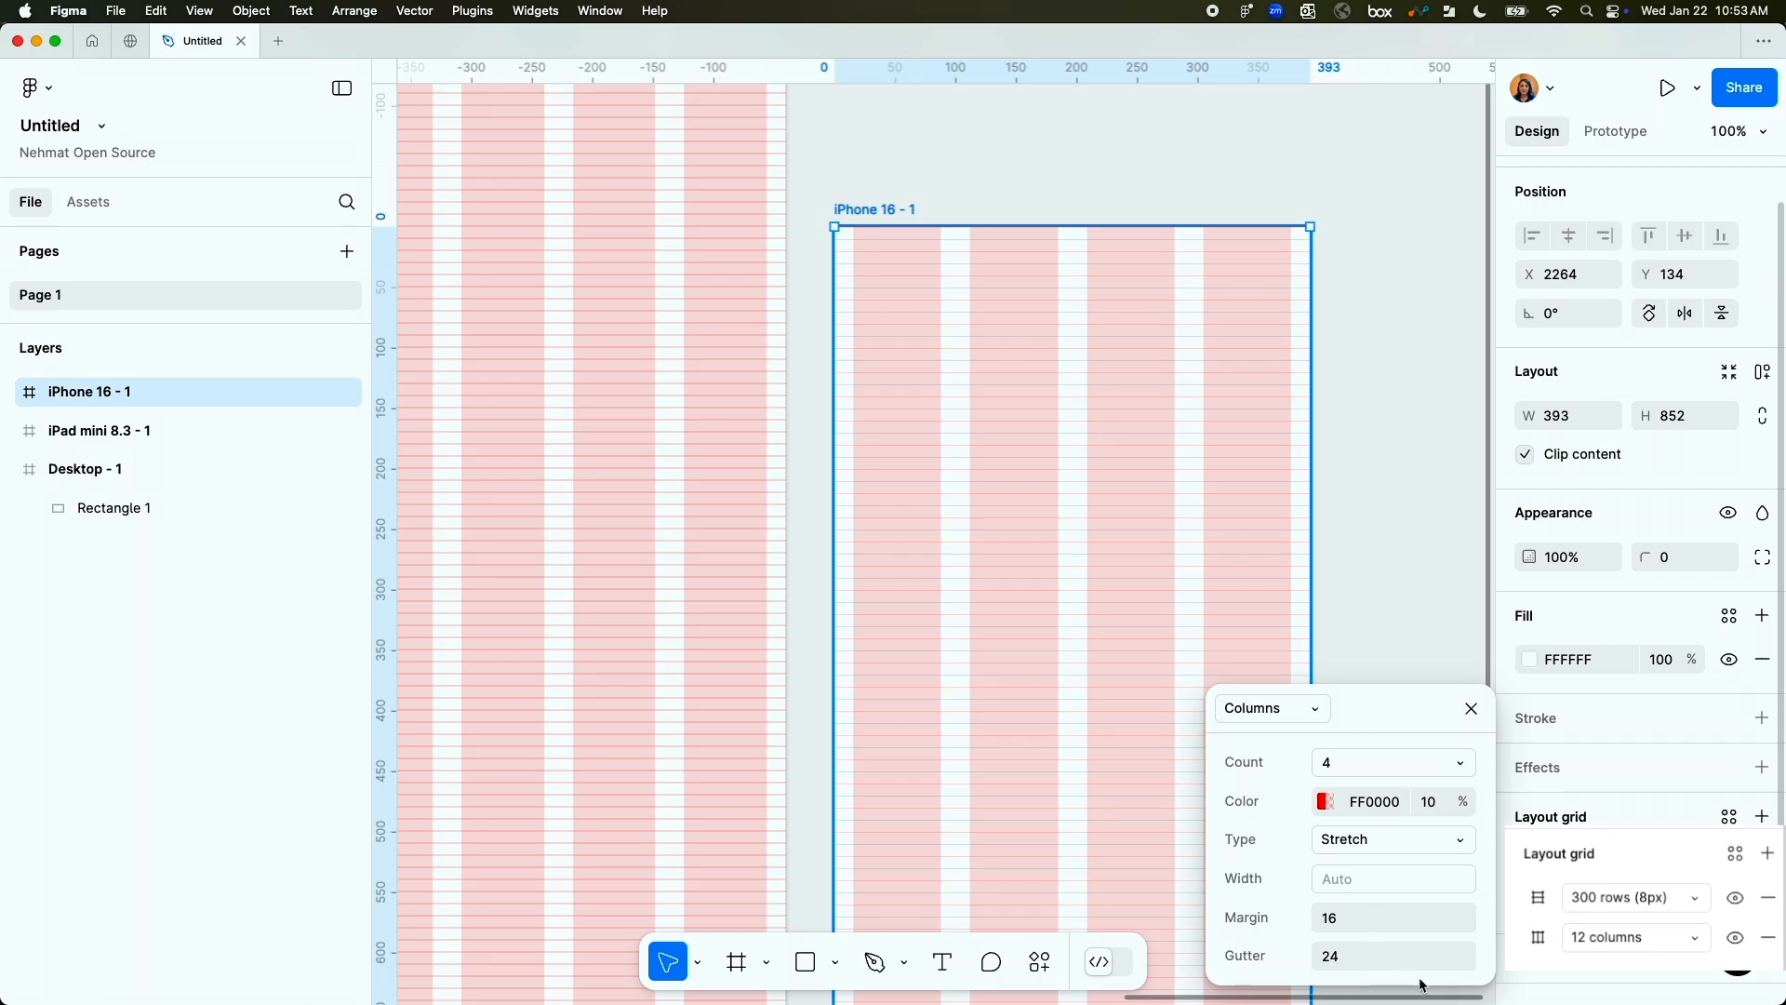
{"action": "mouse_move", "coordinate": [1335, 928]}
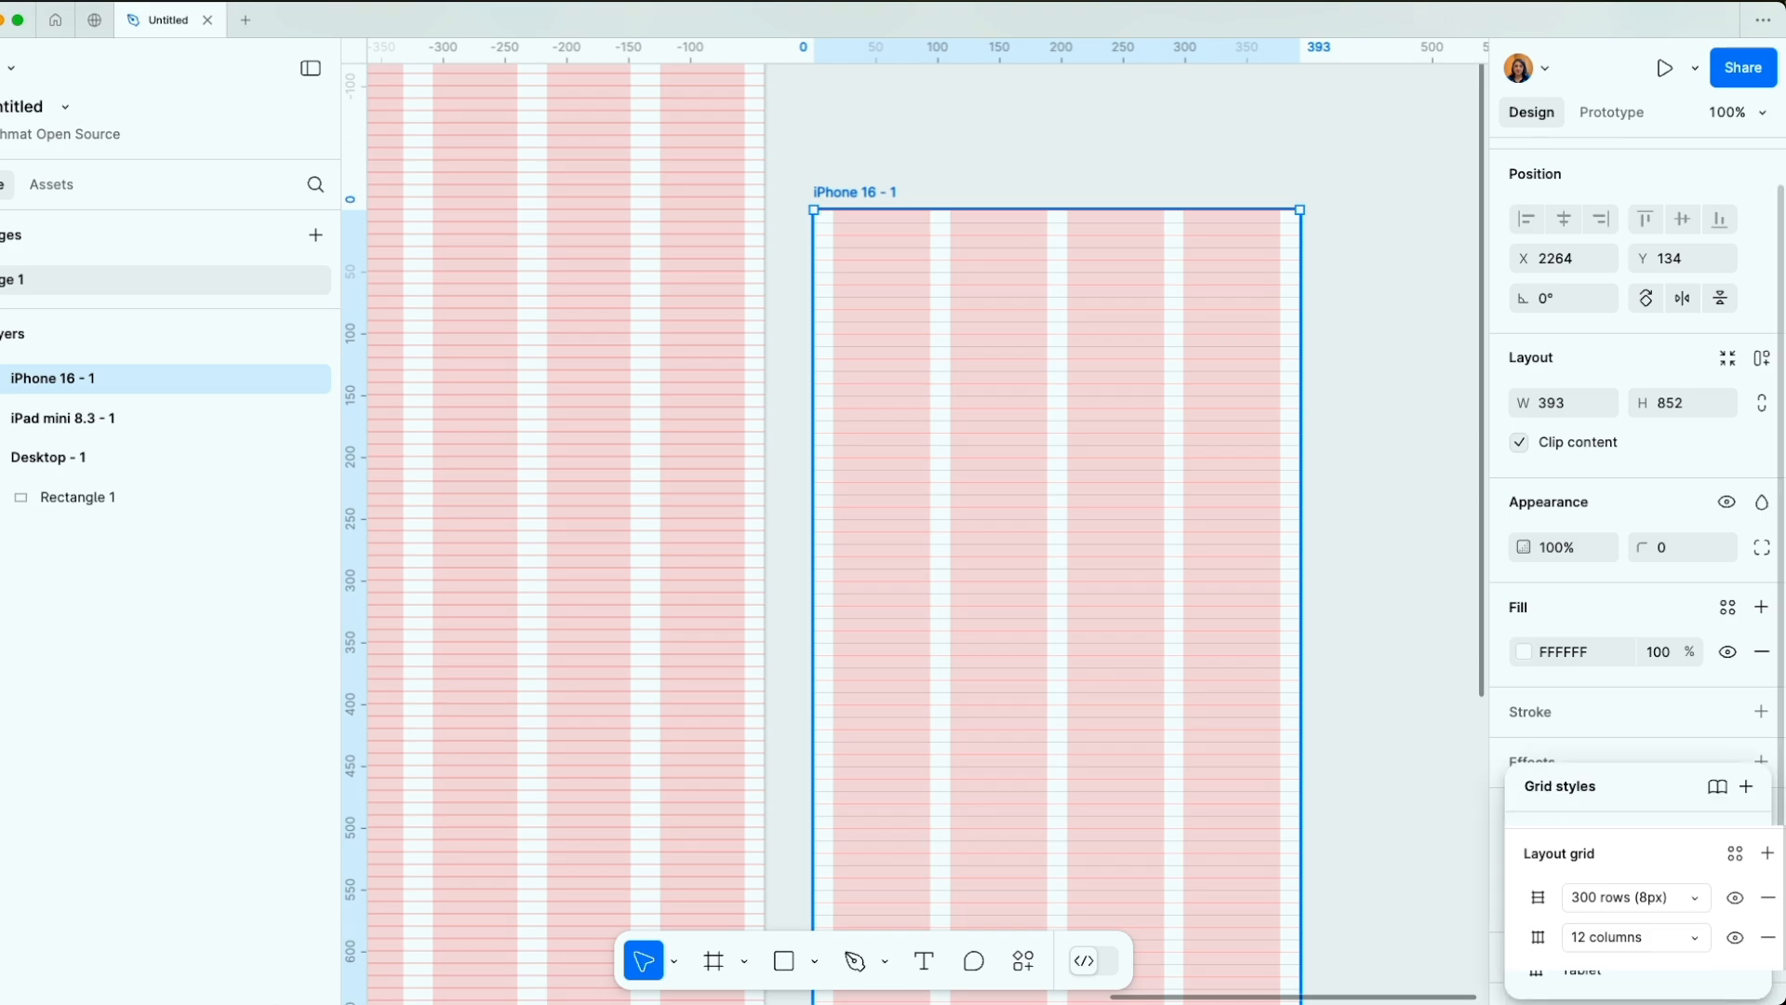
{"action": "left_click", "coordinate": [1762, 786]}
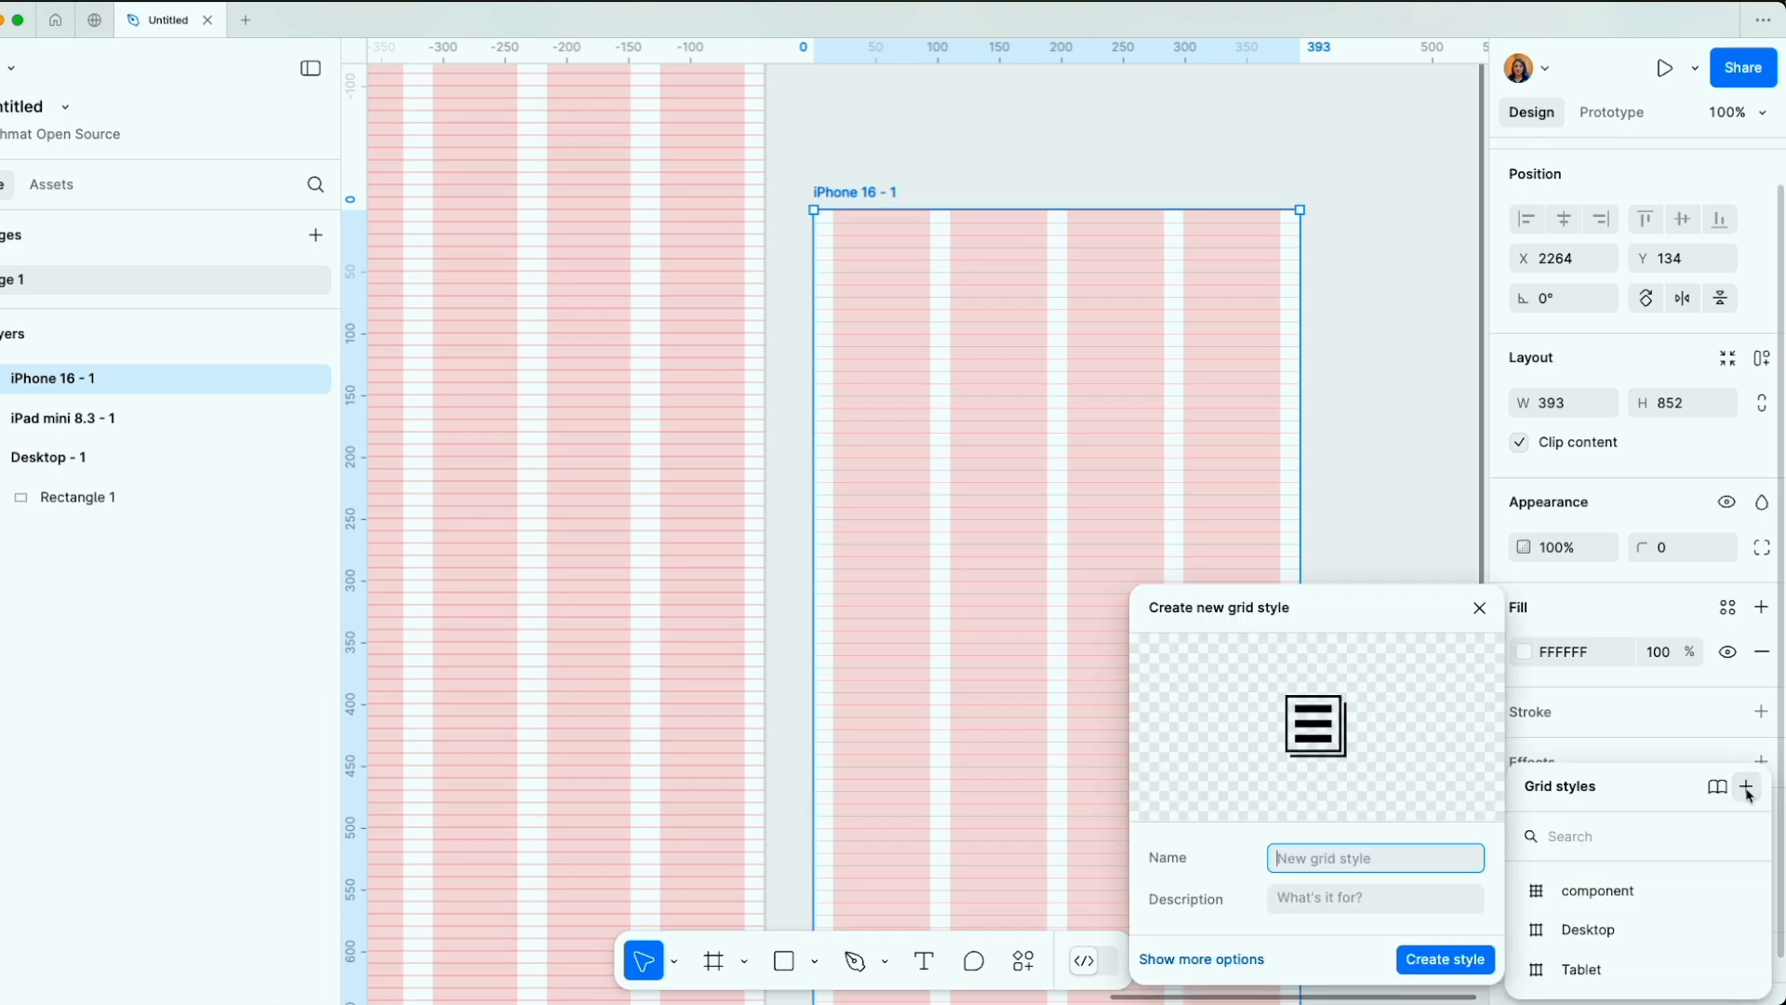
{"action": "type", "text": "Mobi"}
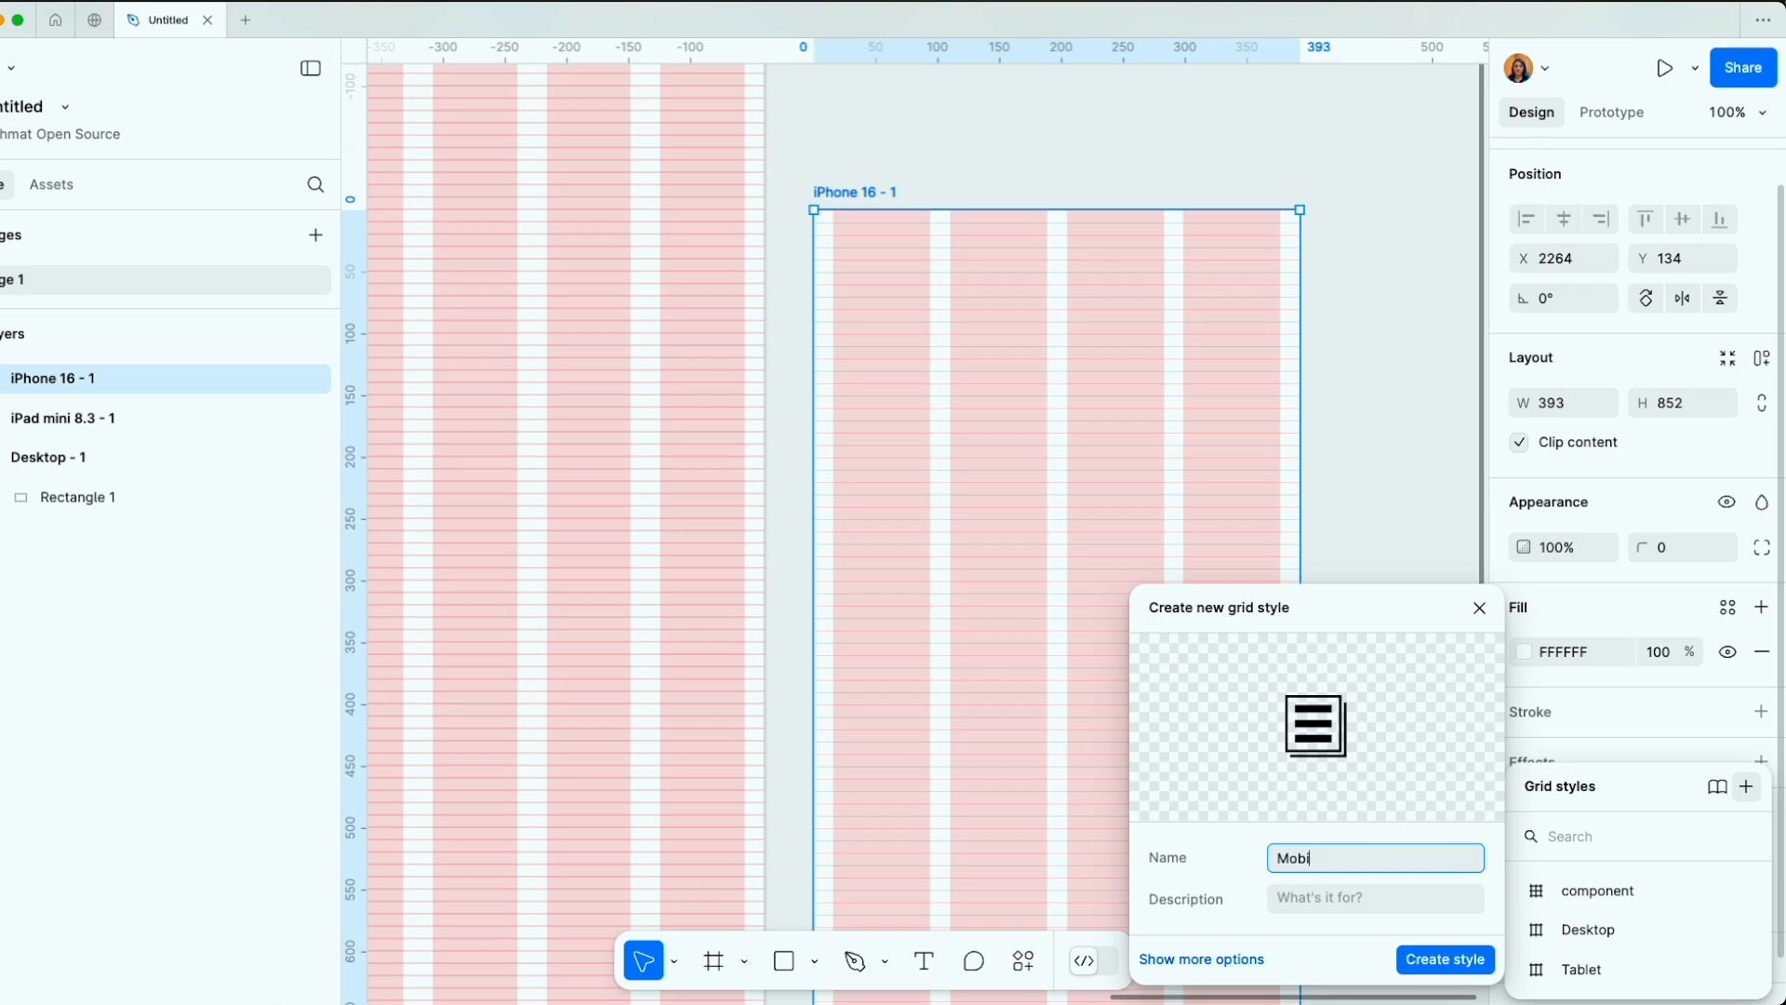
{"action": "left_click", "coordinate": [1446, 958]}
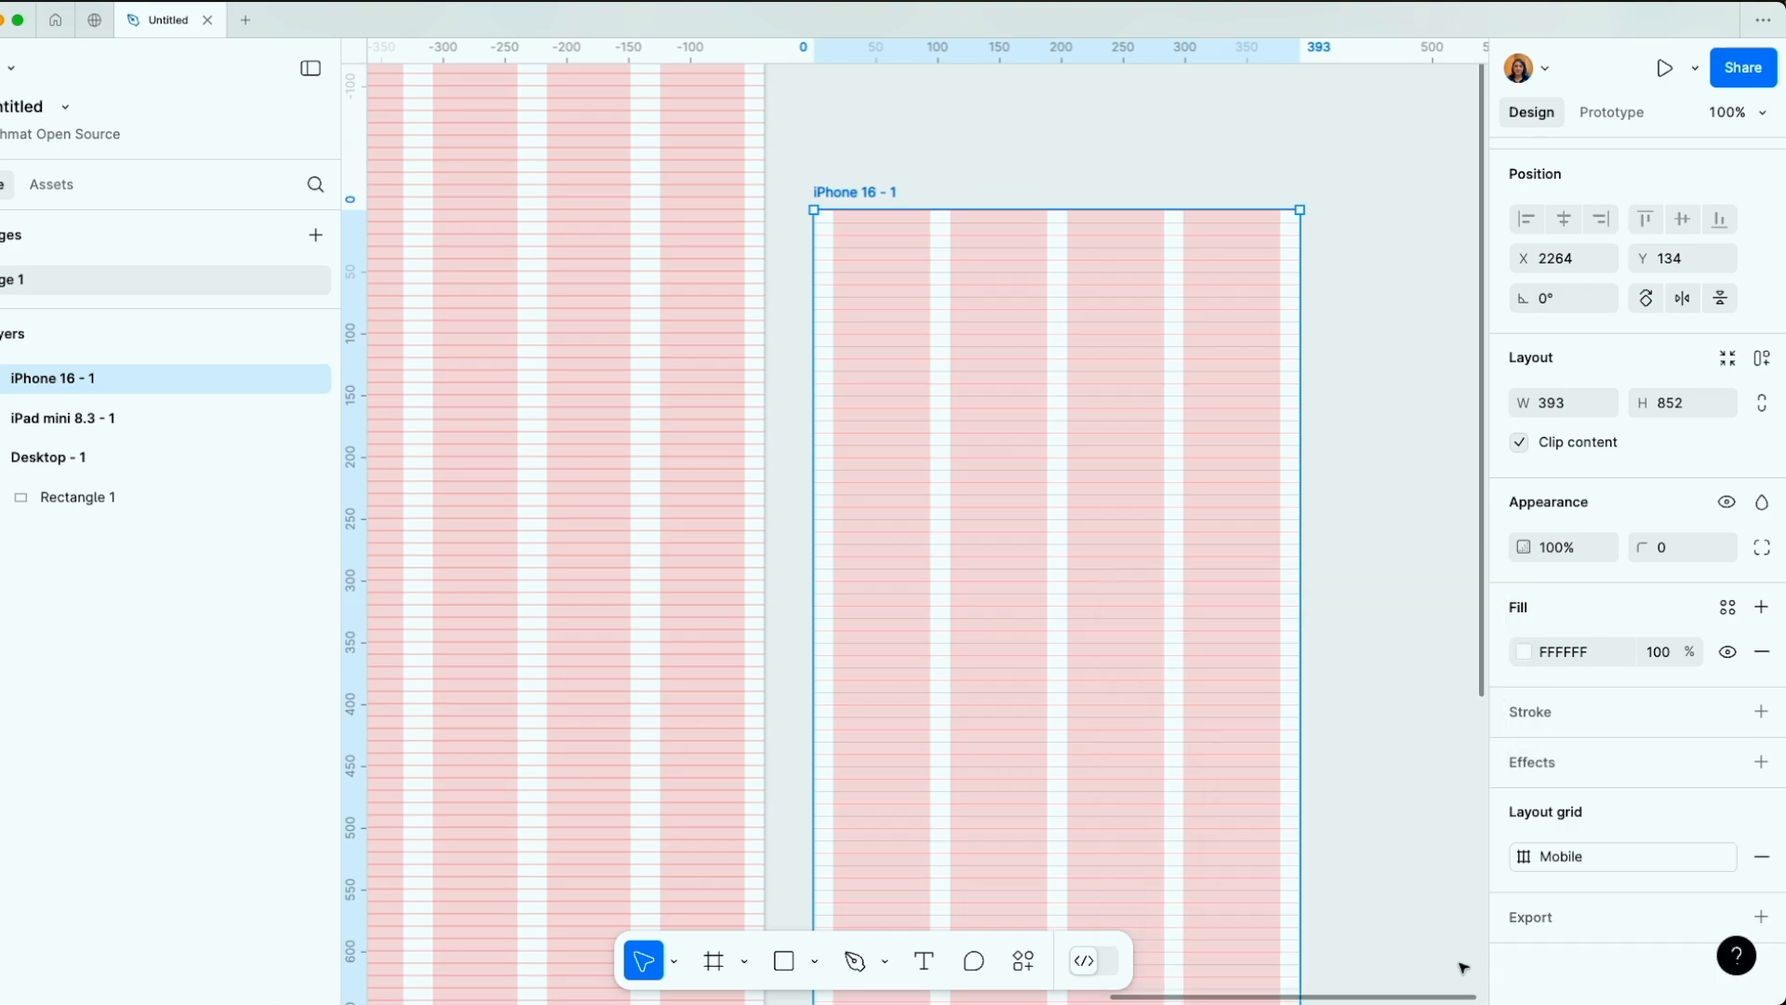
{"action": "left_click", "coordinate": [1375, 672]}
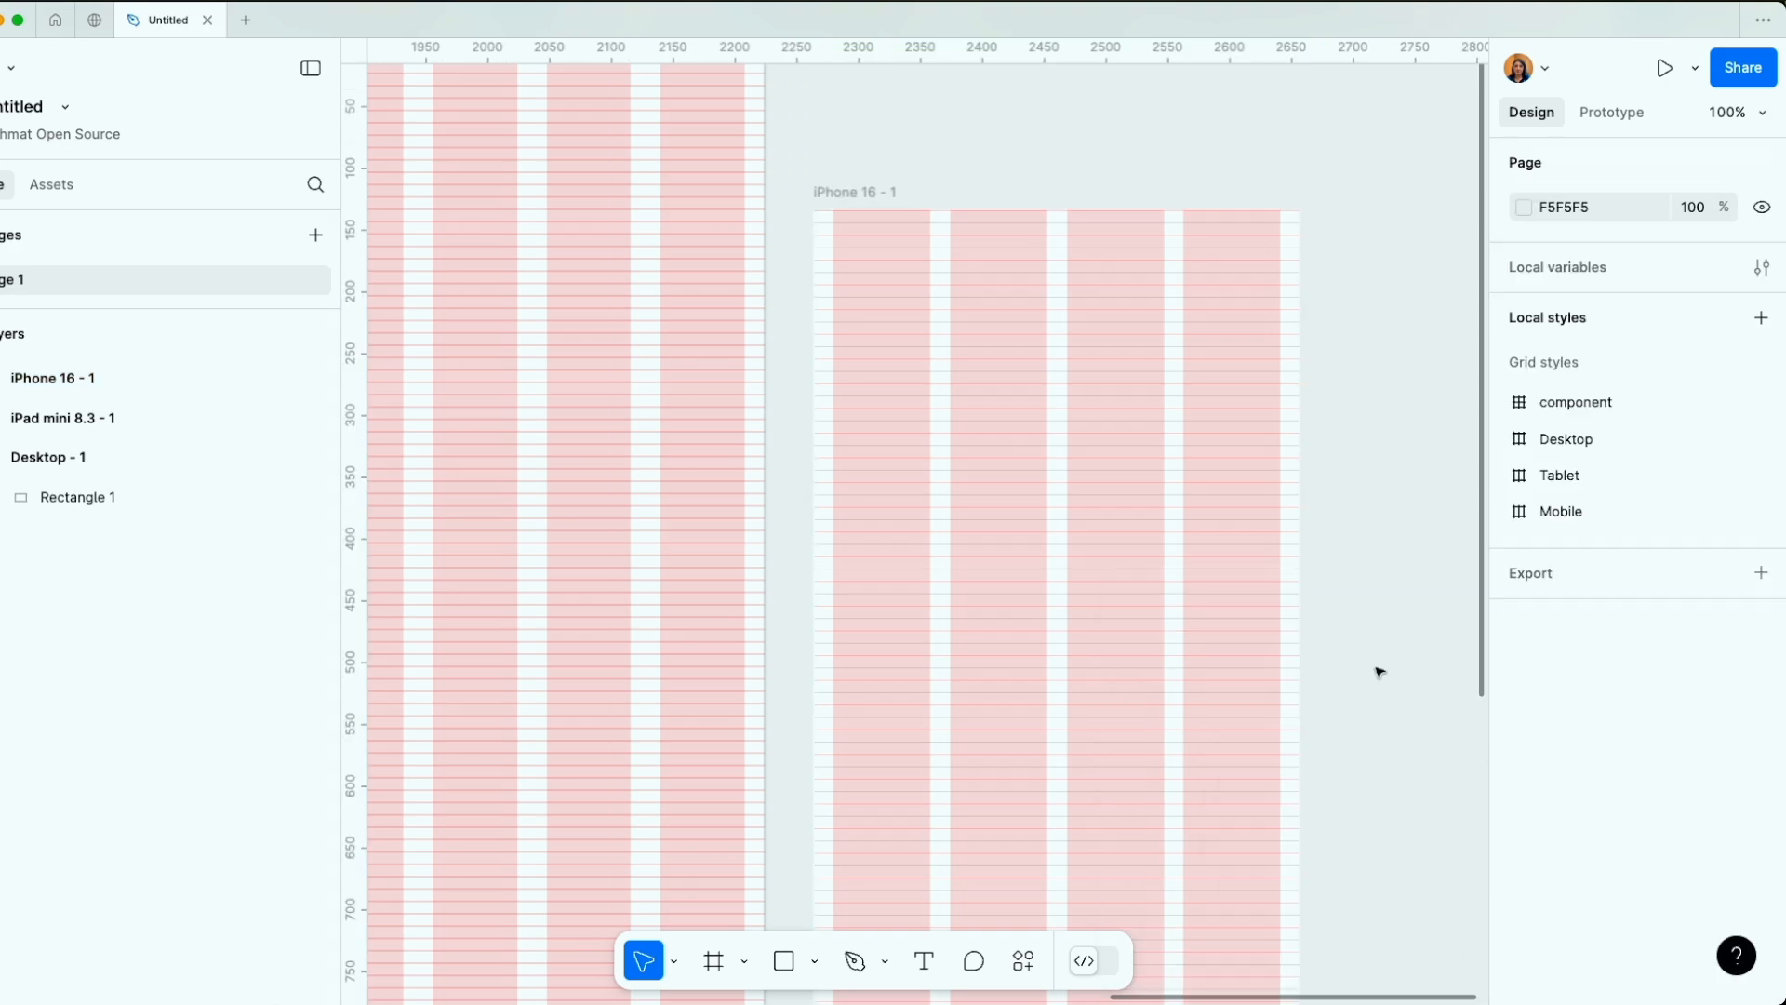
{"action": "mouse_move", "coordinate": [1532, 431]}
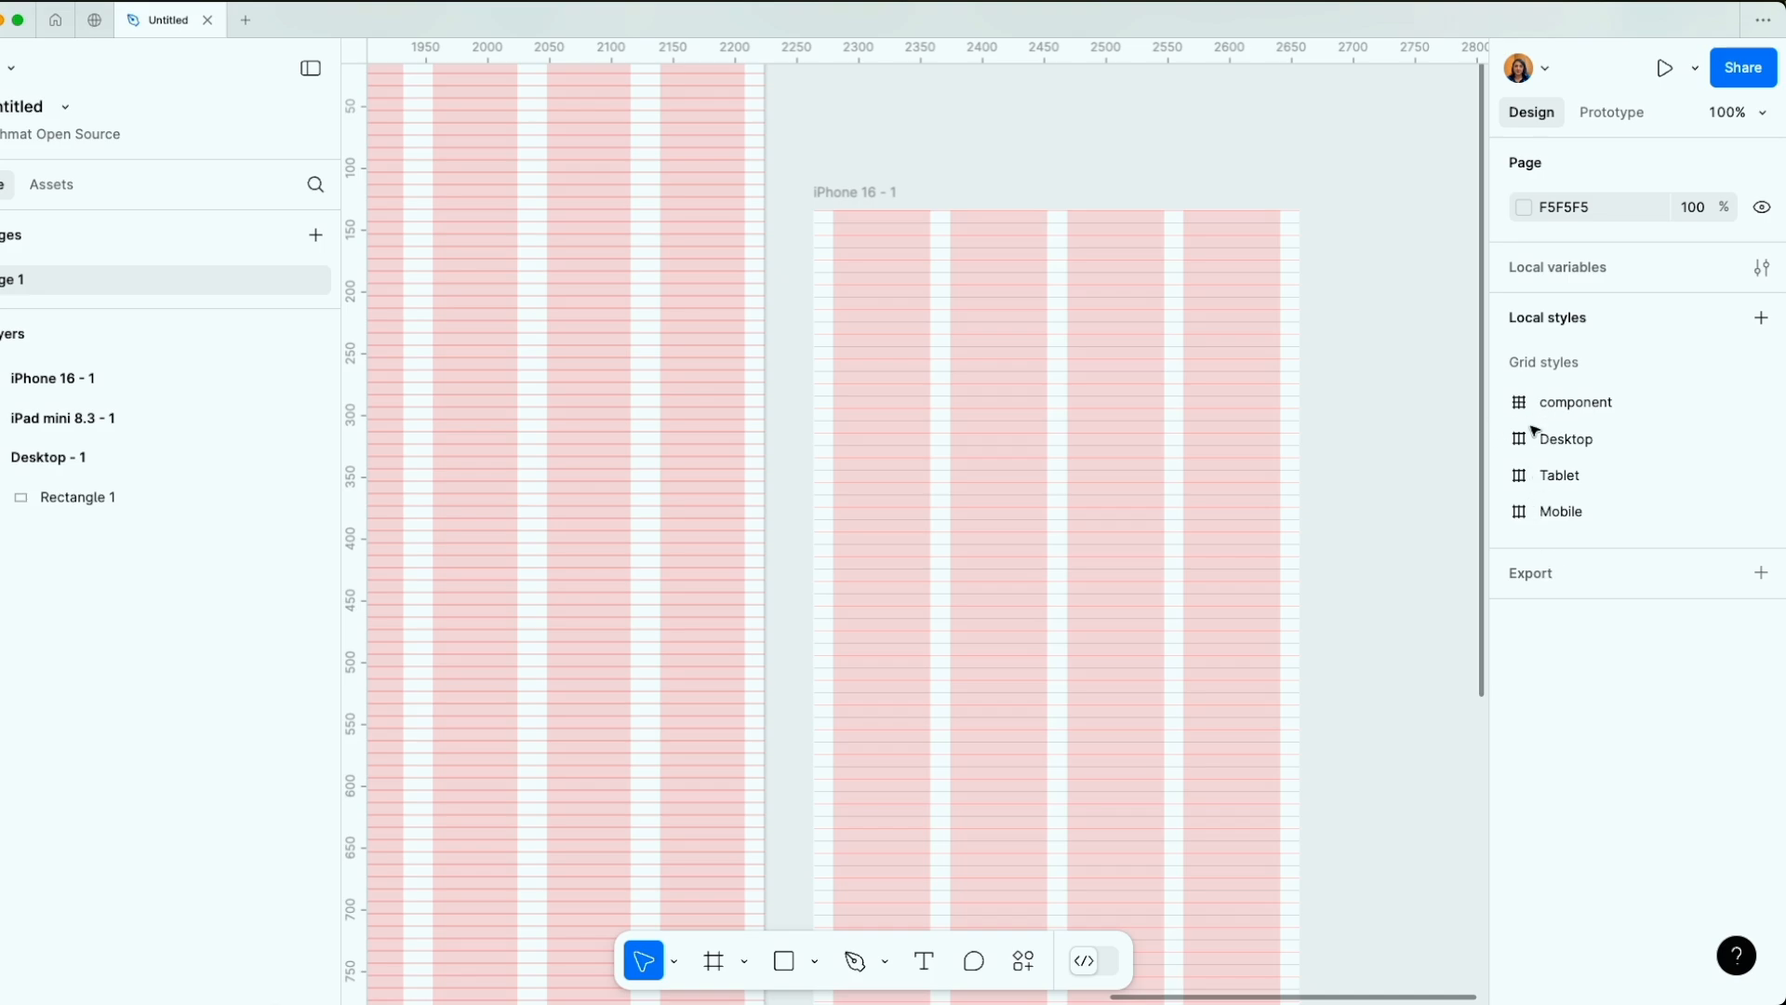
{"action": "mouse_move", "coordinate": [1531, 487]}
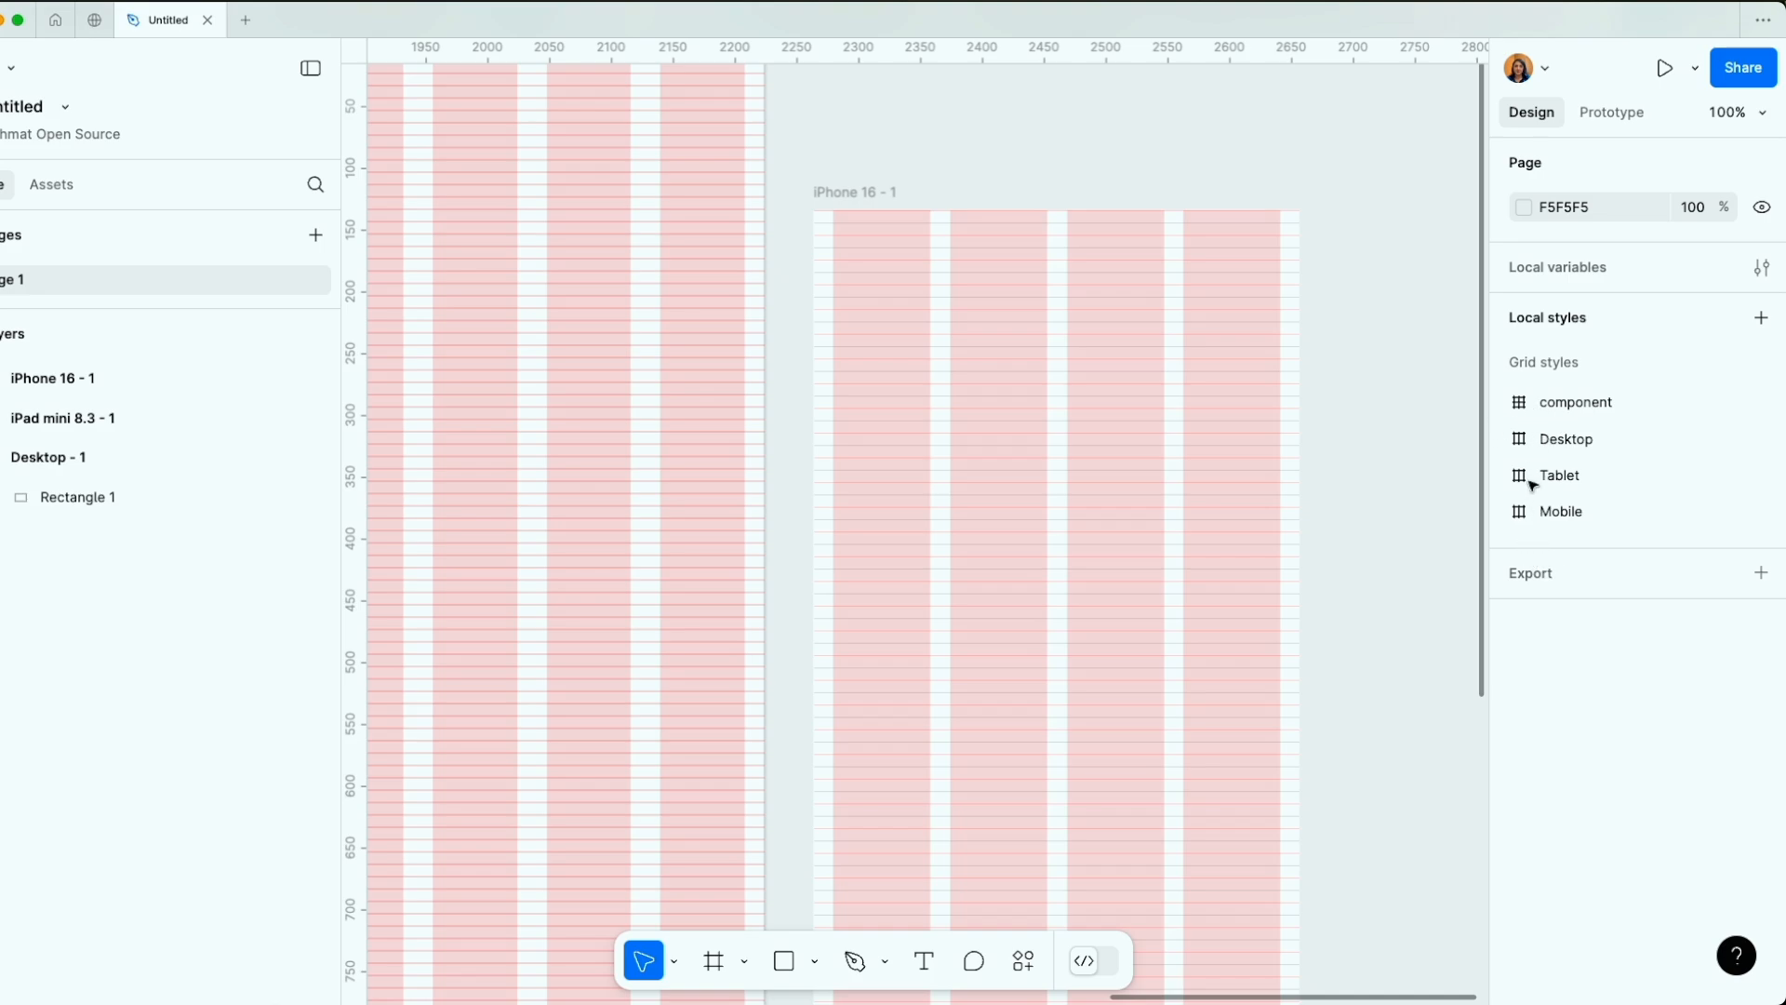
{"action": "mouse_move", "coordinate": [1561, 501]}
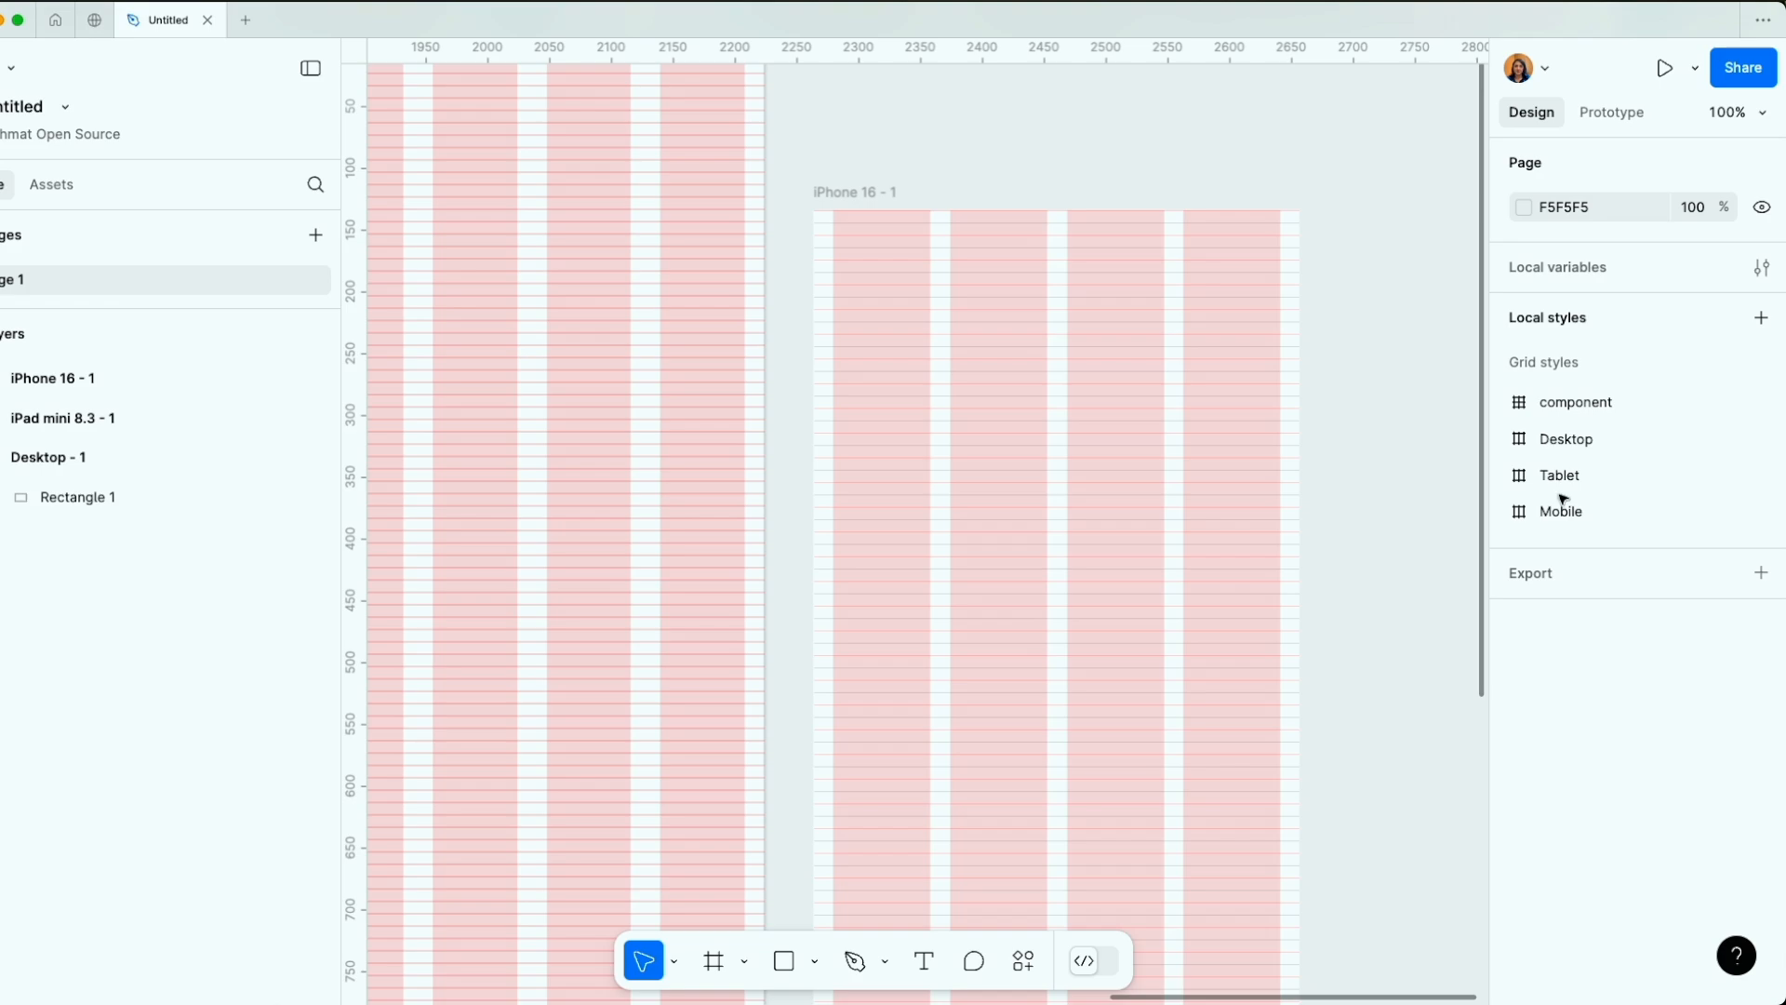
{"action": "mouse_move", "coordinate": [1383, 619]}
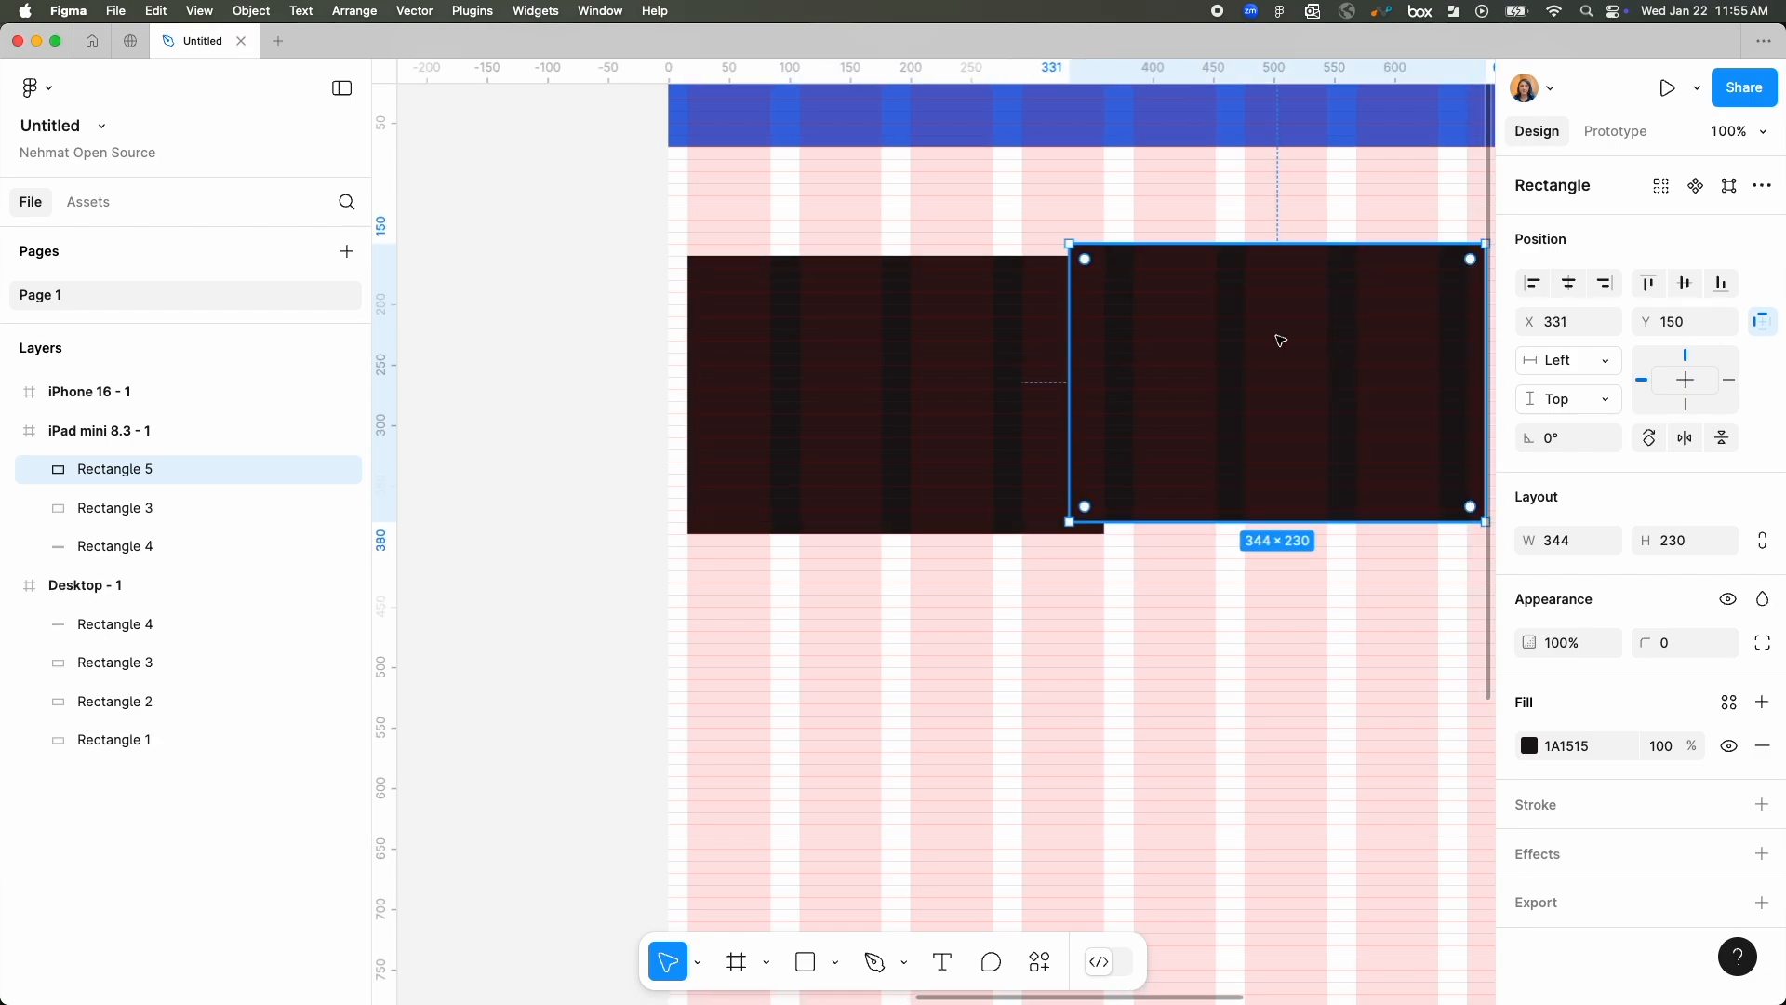
Select Rectangle 2 and big-nudge it down 8px to Y 178.
{"action": "left_click", "coordinate": [114, 507]}
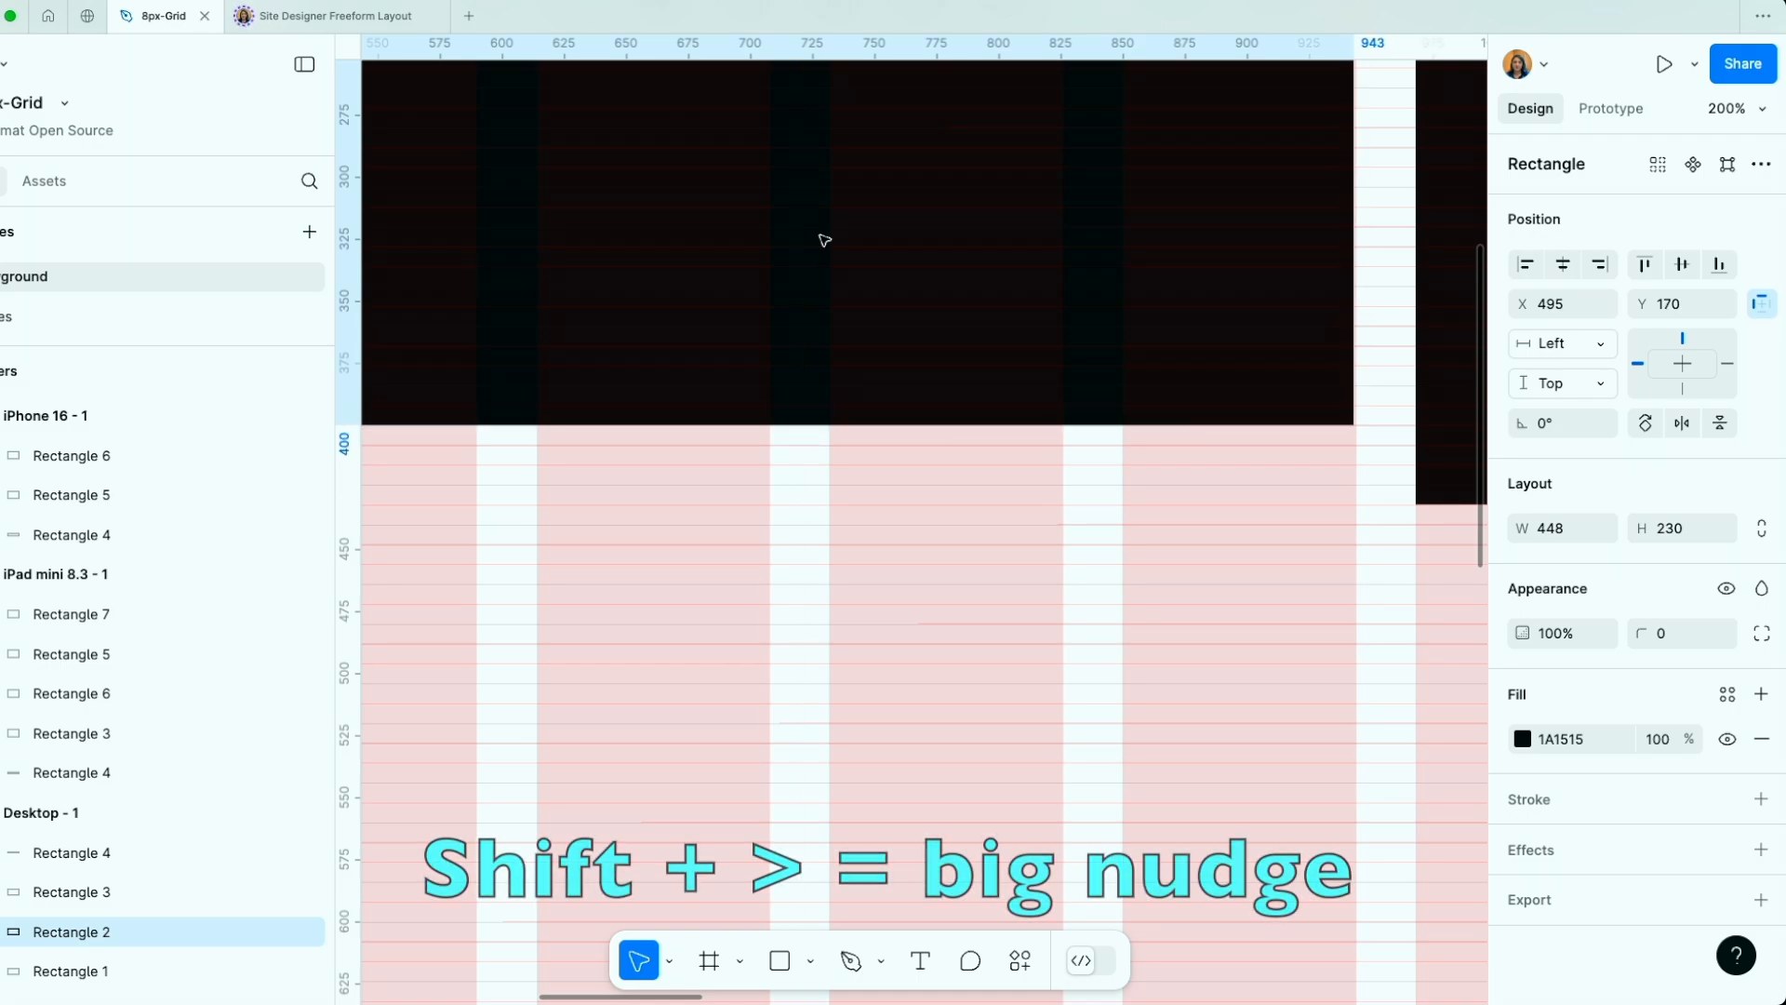
{"action": "key", "text": "shift+Down"}
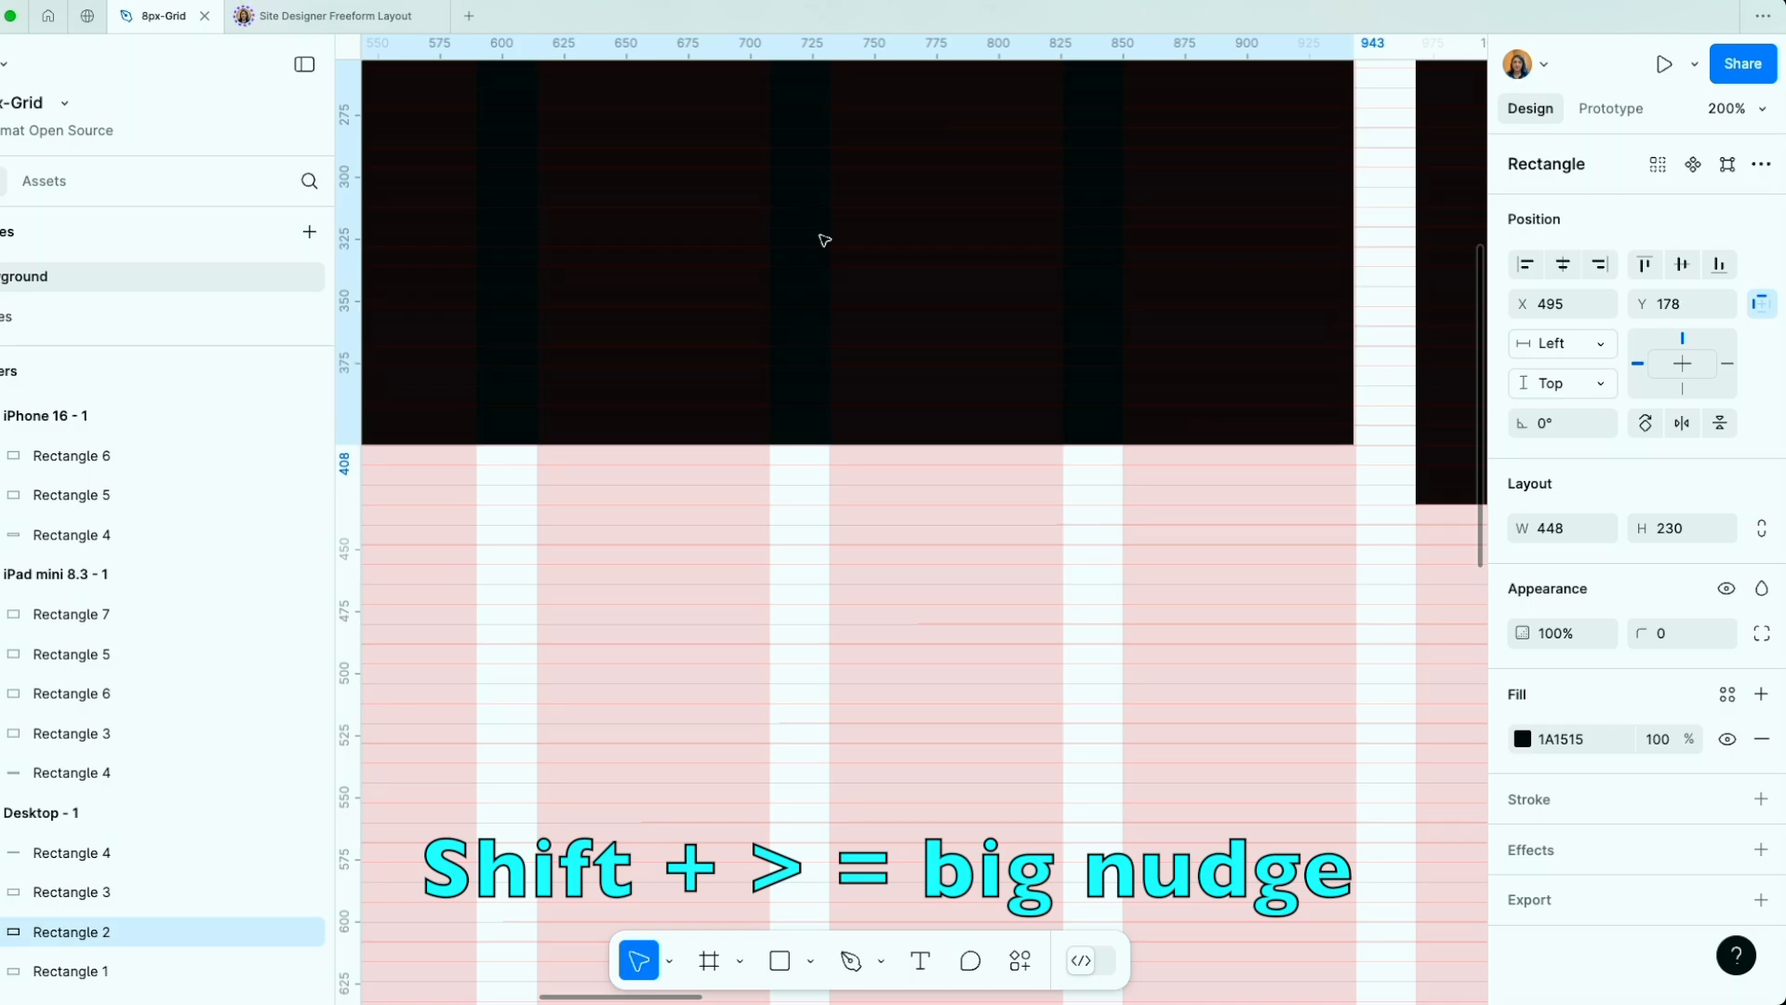
{"action": "left_click", "coordinate": [854, 250]}
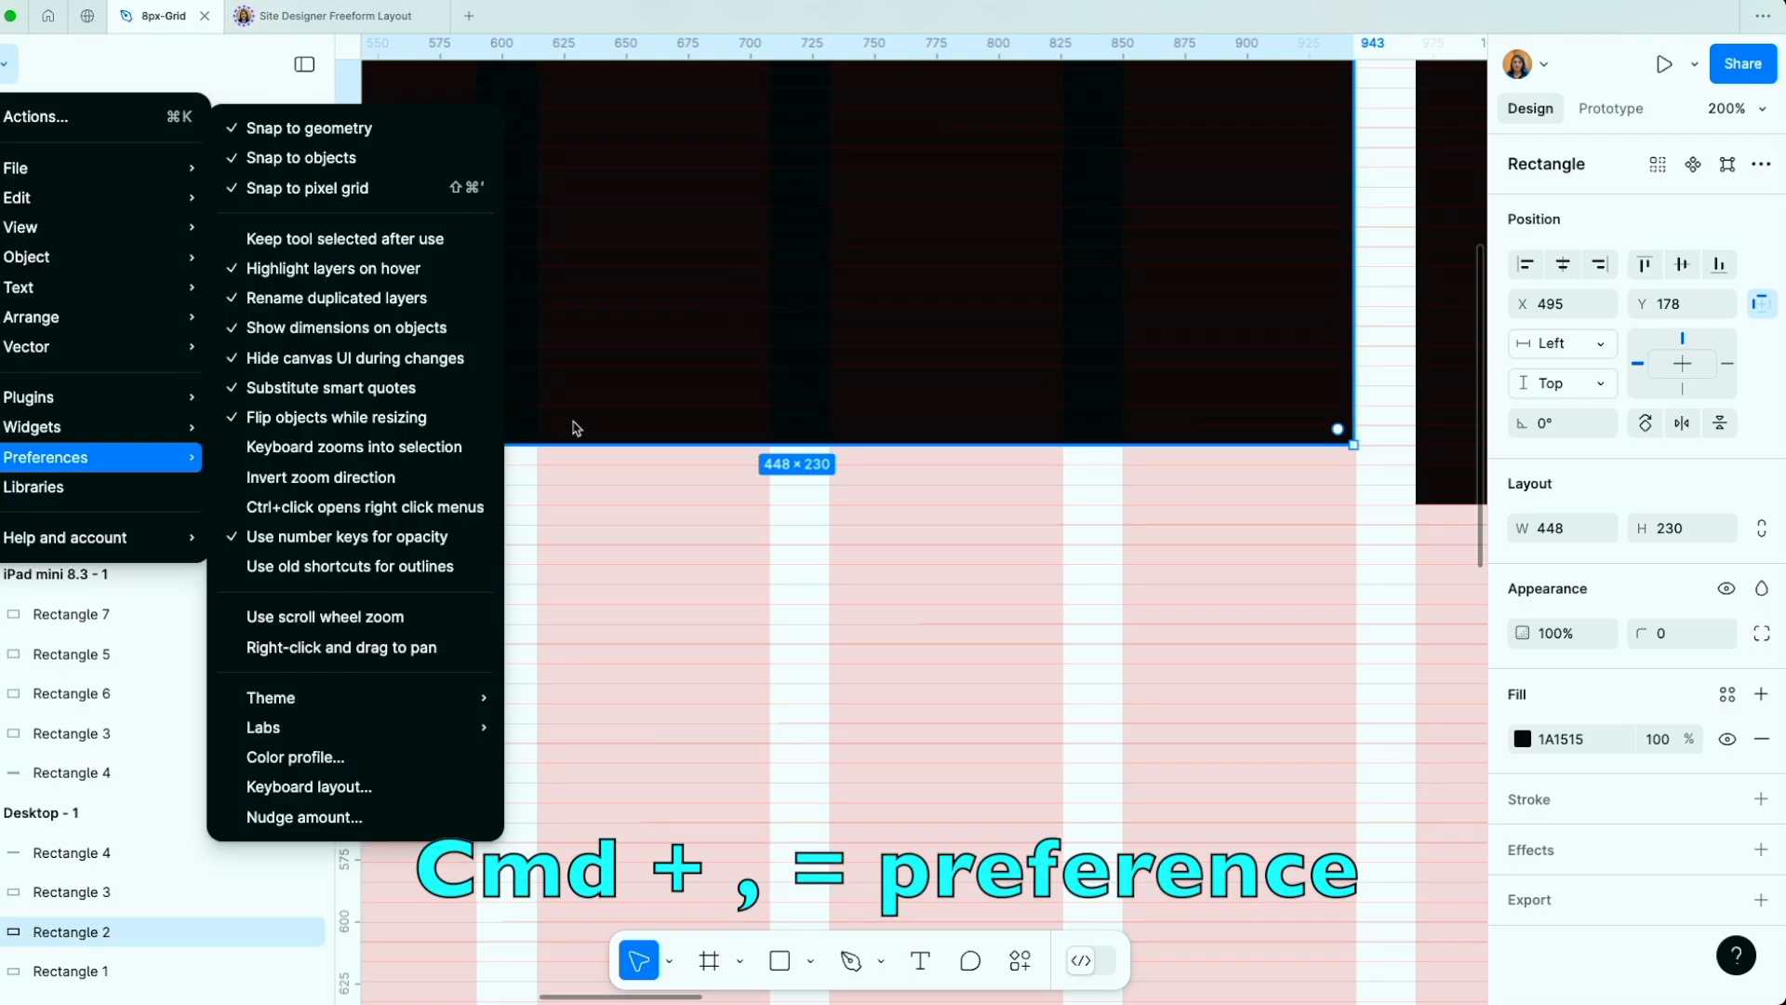
{"action": "mouse_move", "coordinate": [304, 817]}
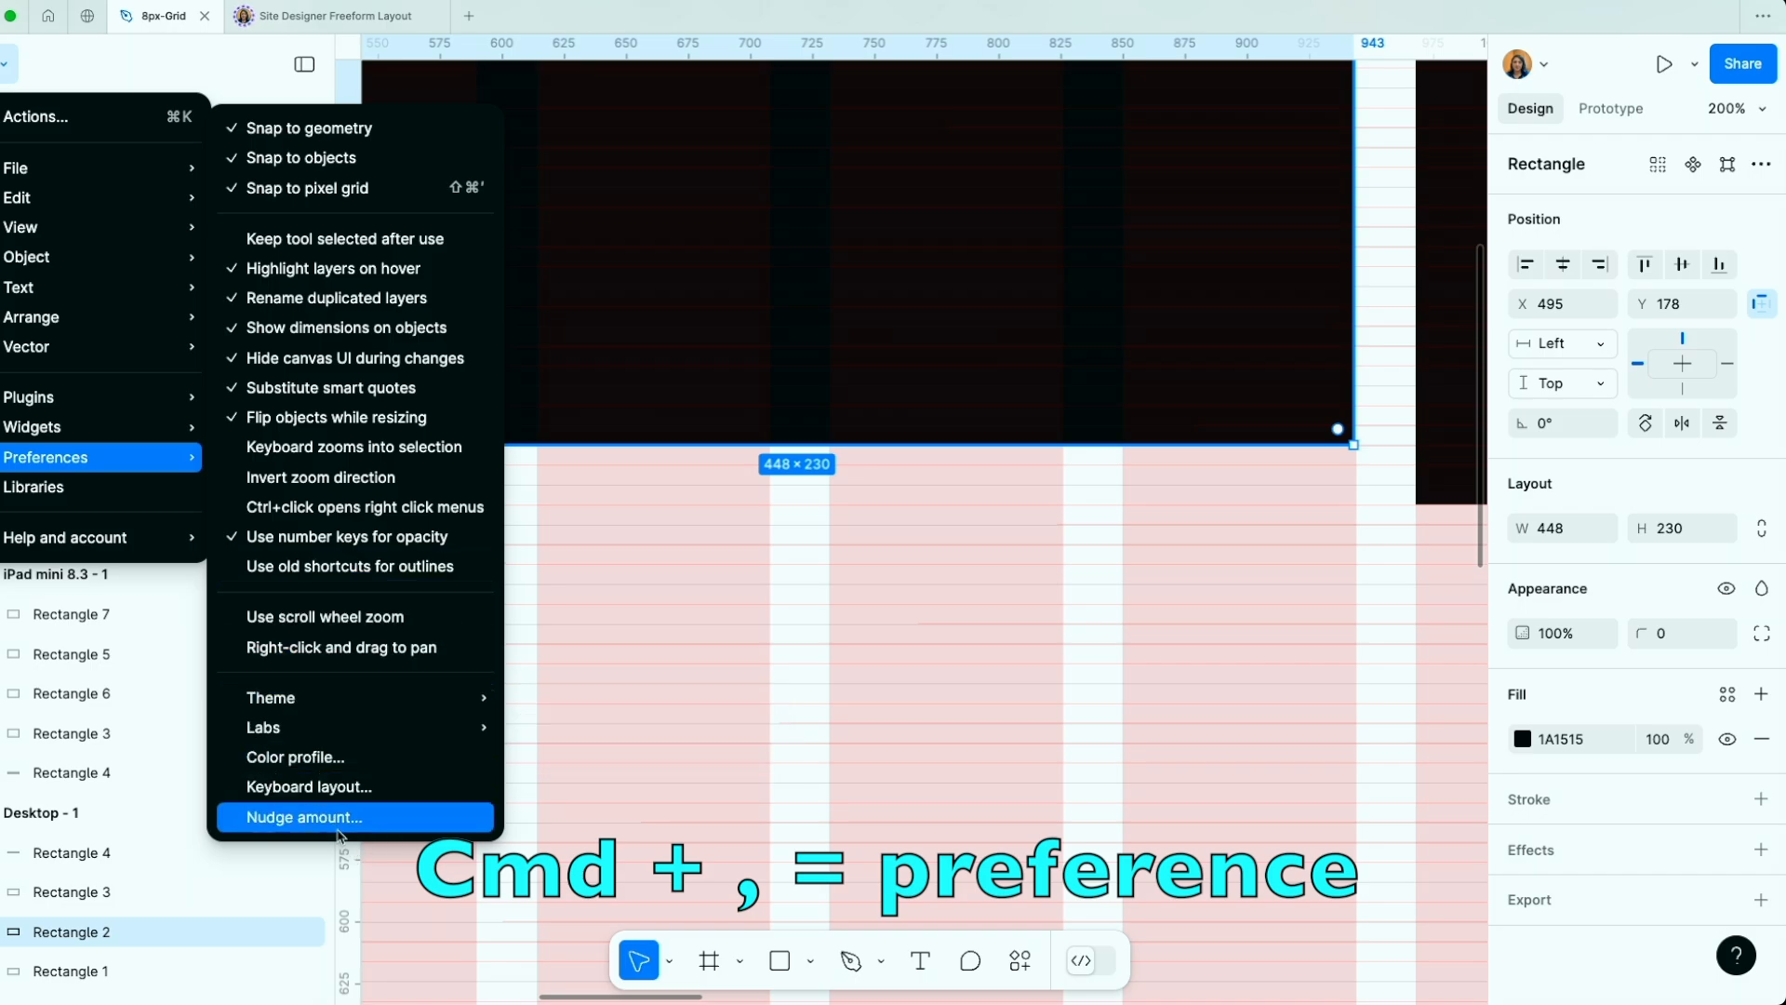
Open the Nudge amount dialog to set big nudge to 8px.
{"action": "left_click", "coordinate": [301, 816]}
{"action": "type", "text": "8"}
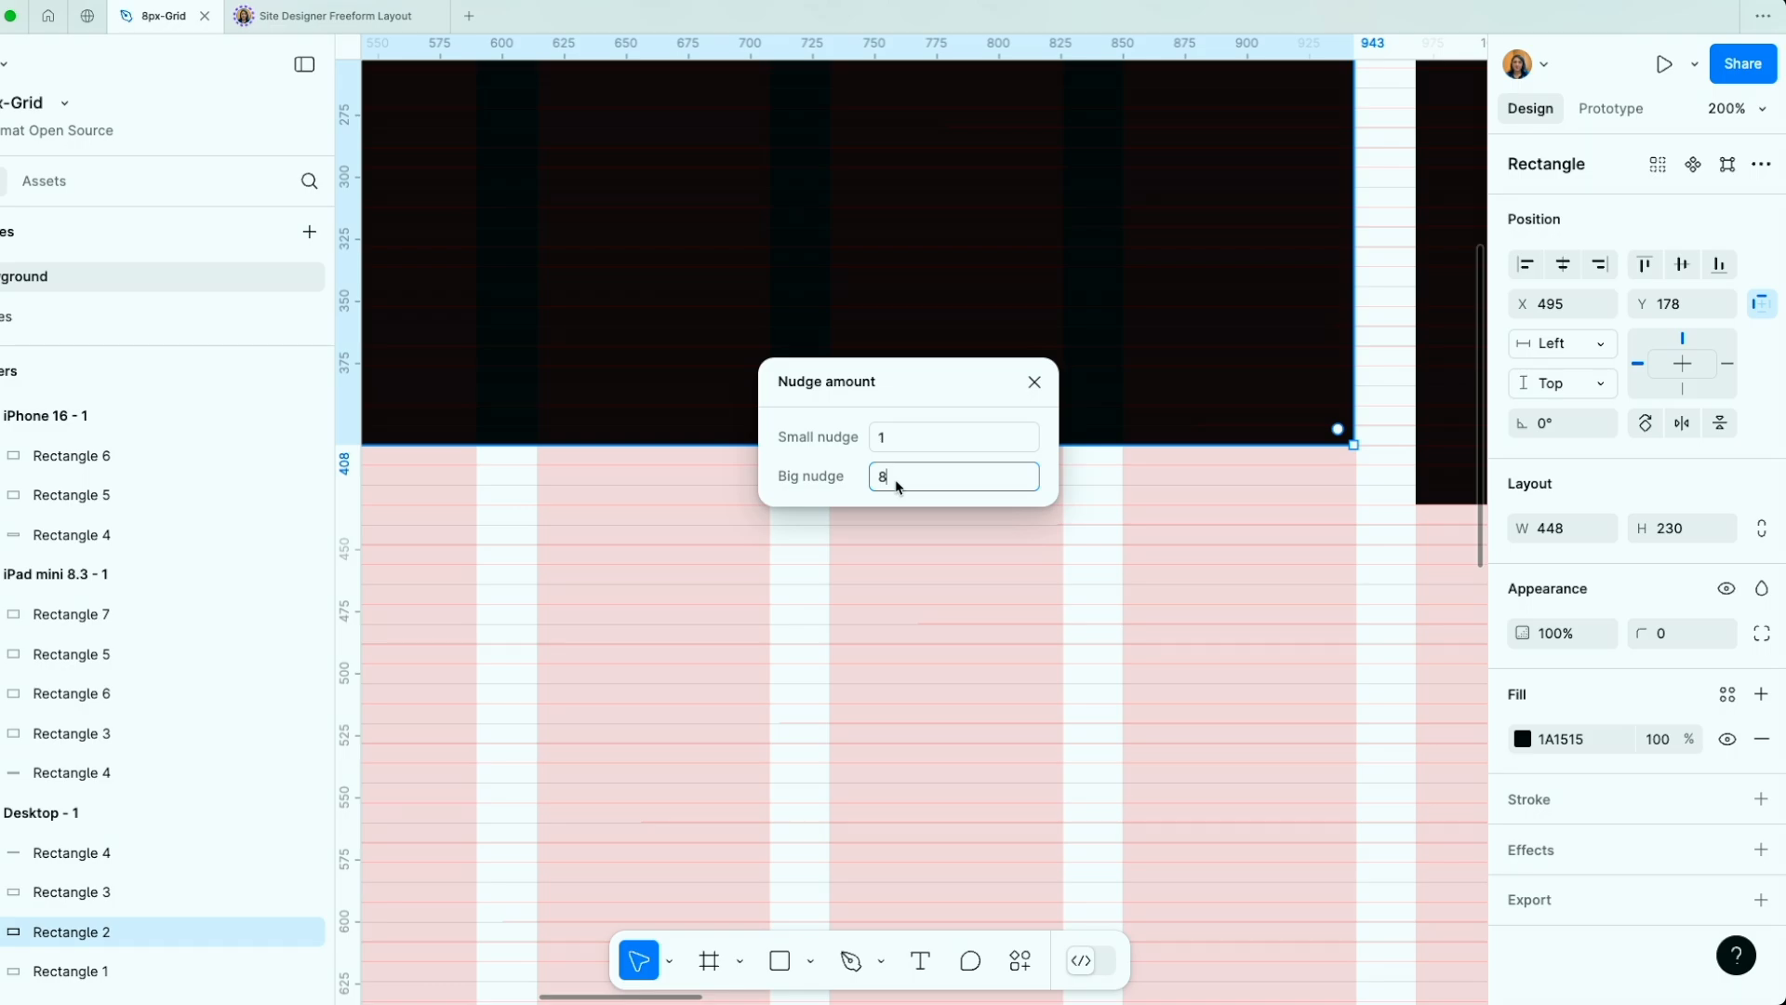
{"action": "mouse_move", "coordinate": [1029, 433]}
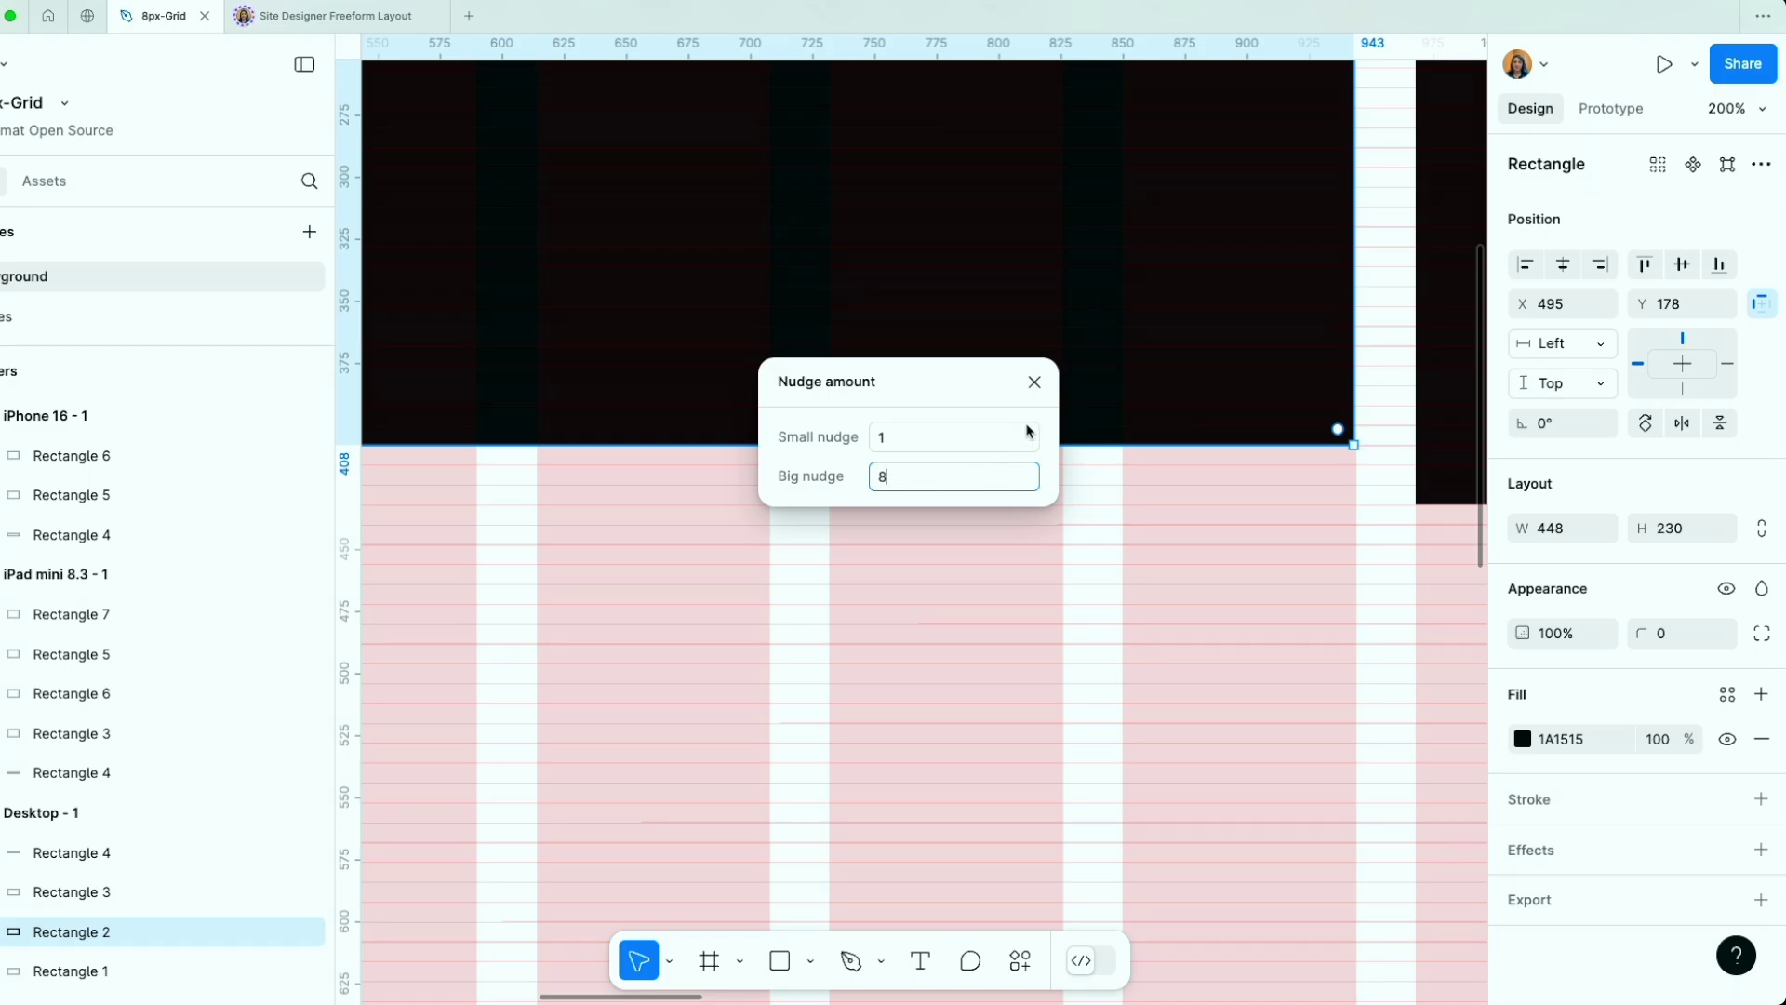